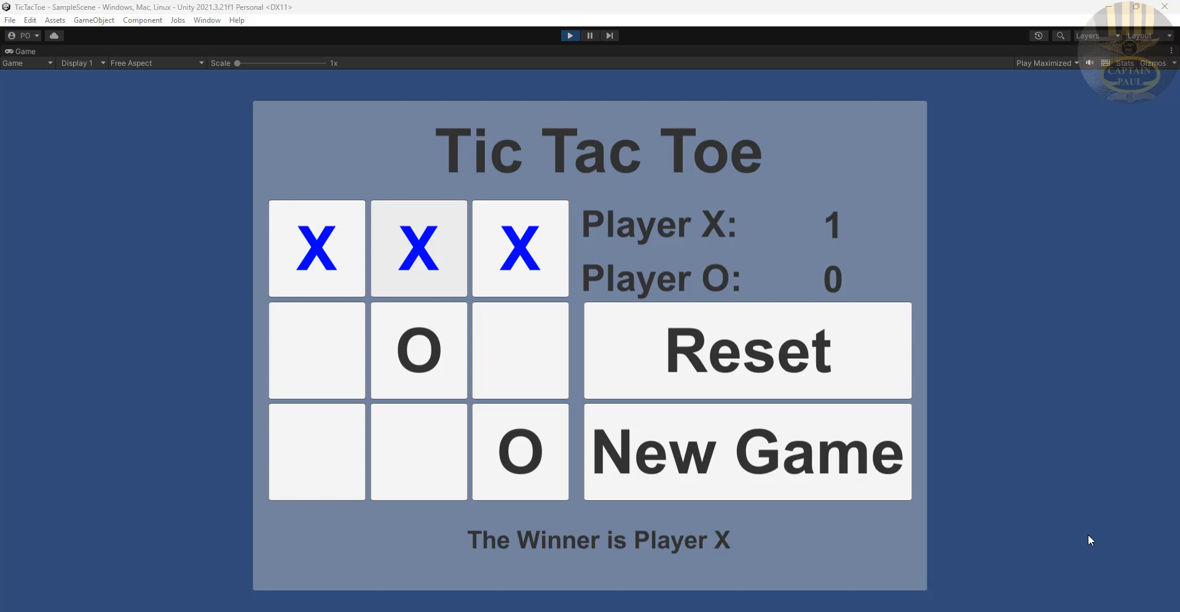
Play a few rounds of the finished Tic Tac Toe game, resetting the board and scores
click(746, 451)
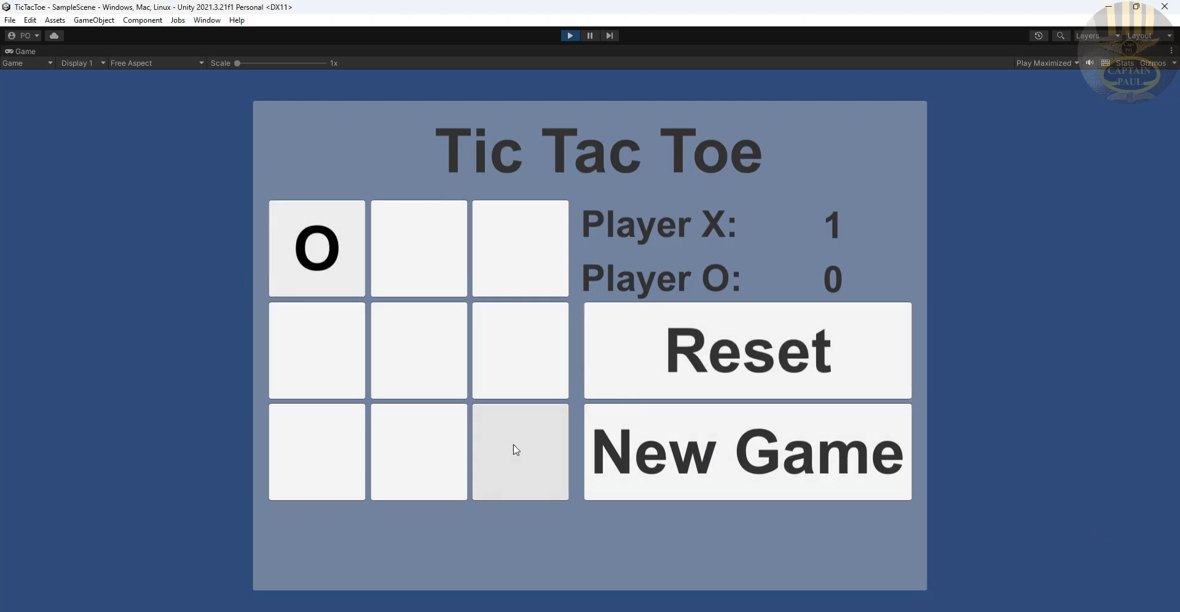
click(519, 451)
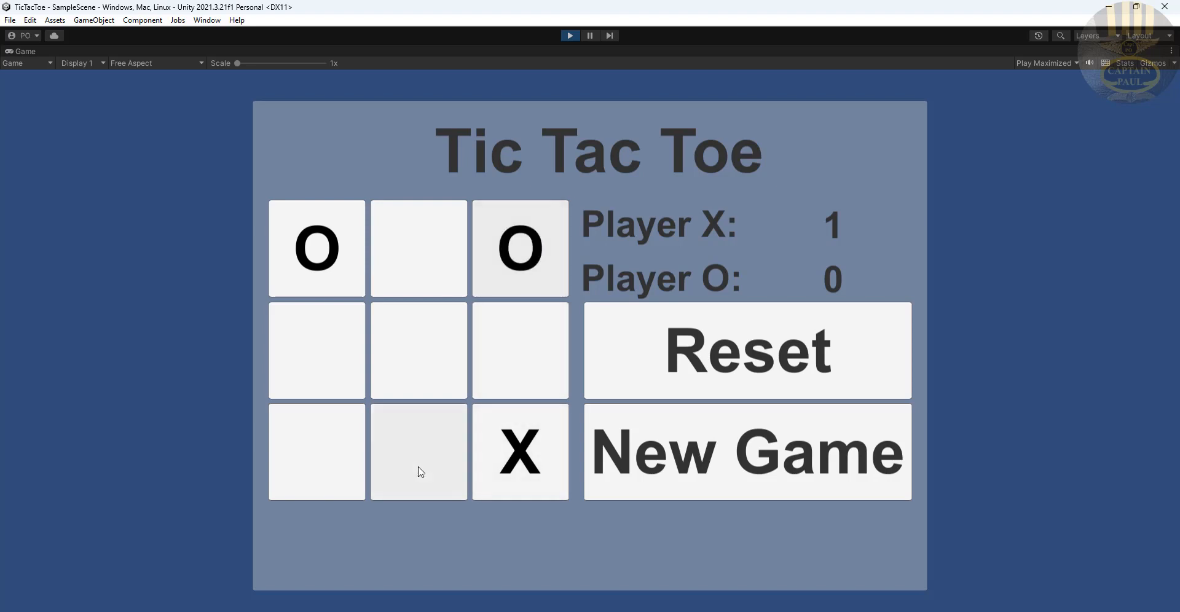
mouse_move(383, 420)
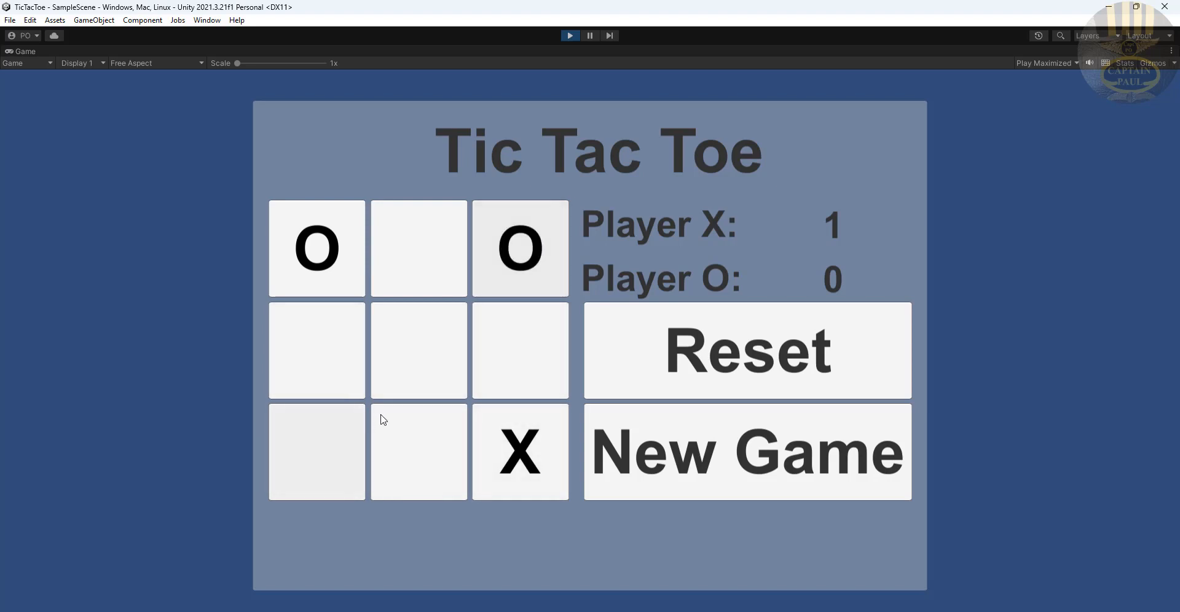
click(418, 248)
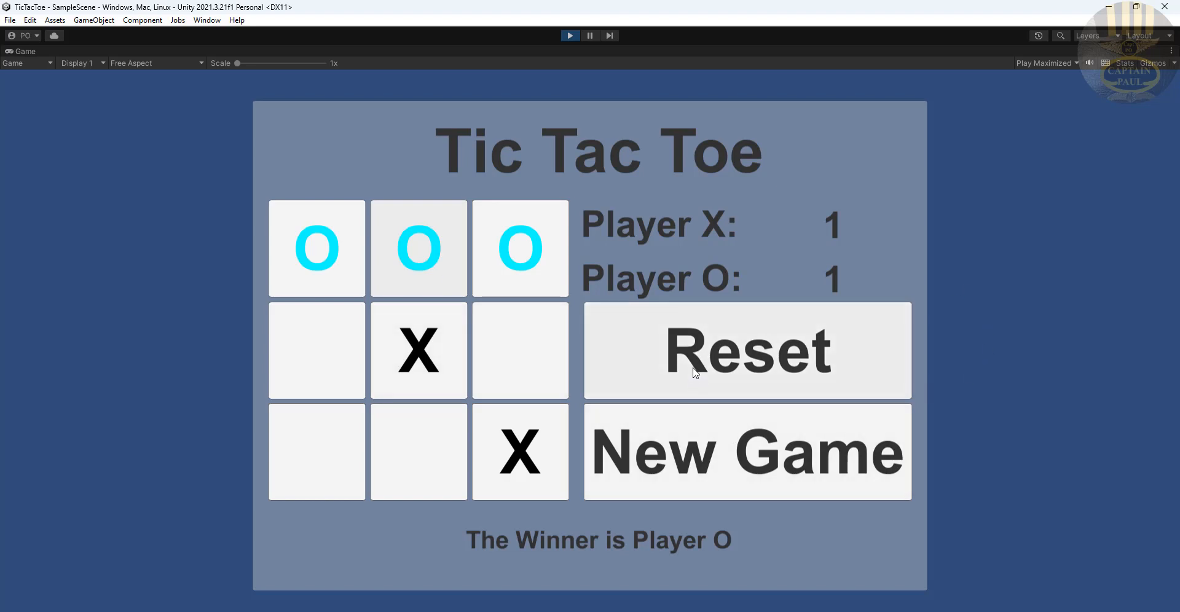
click(746, 349)
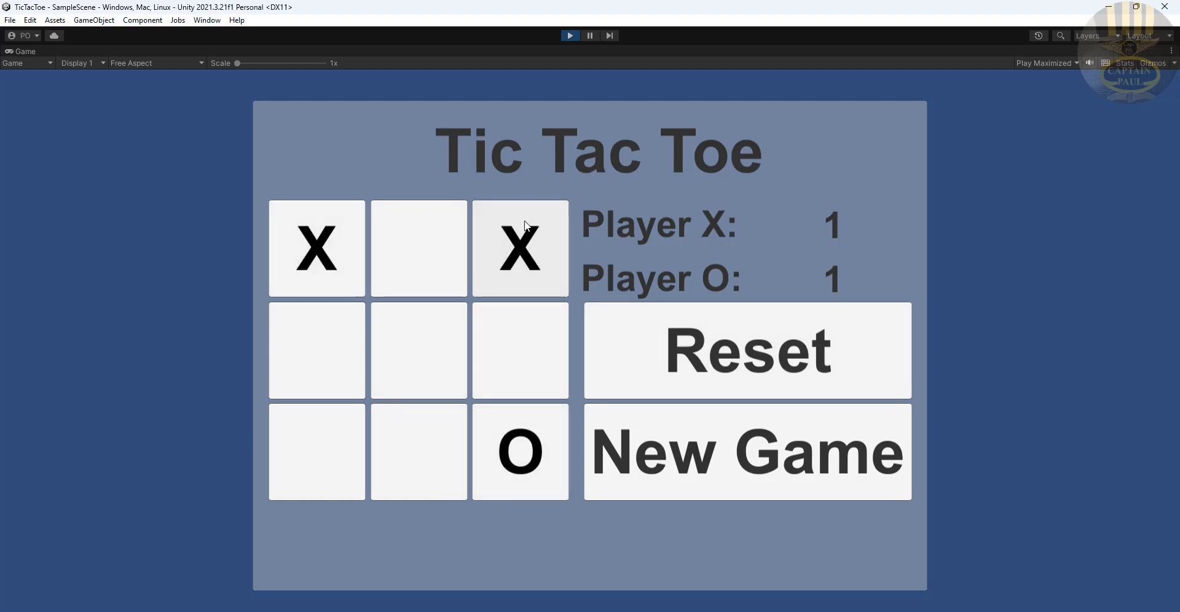
click(316, 451)
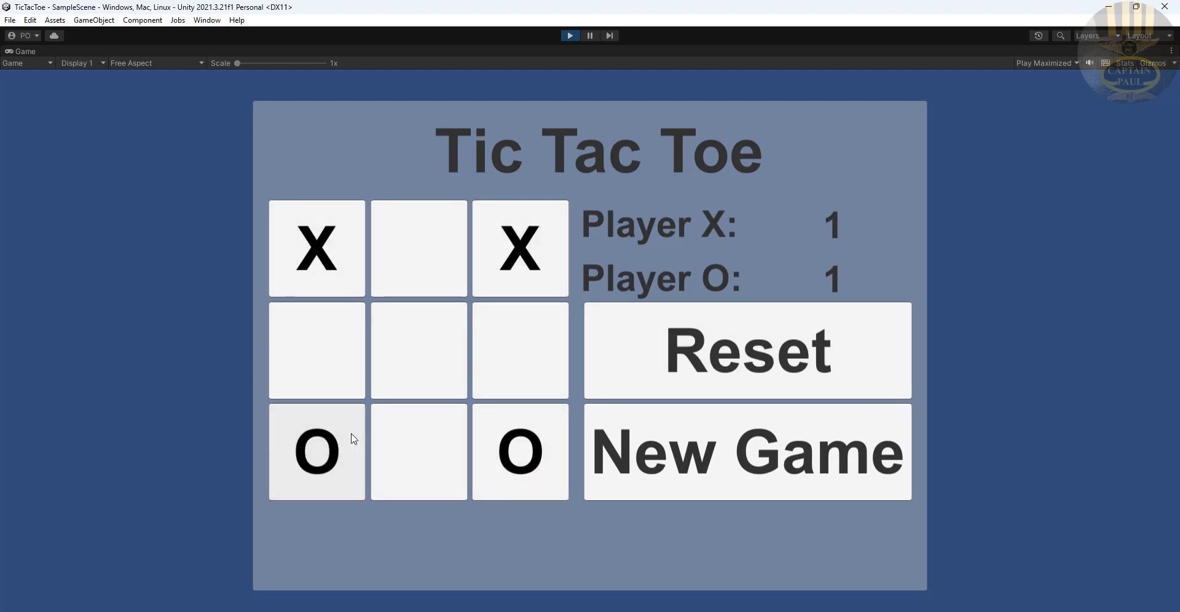
click(418, 248)
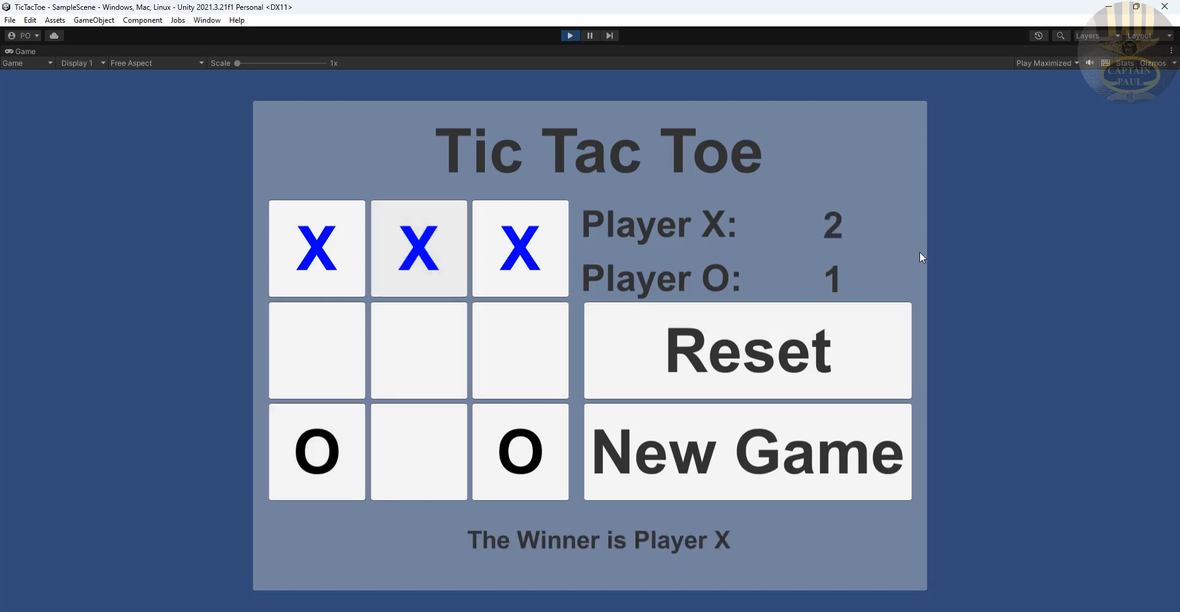
mouse_move(873, 401)
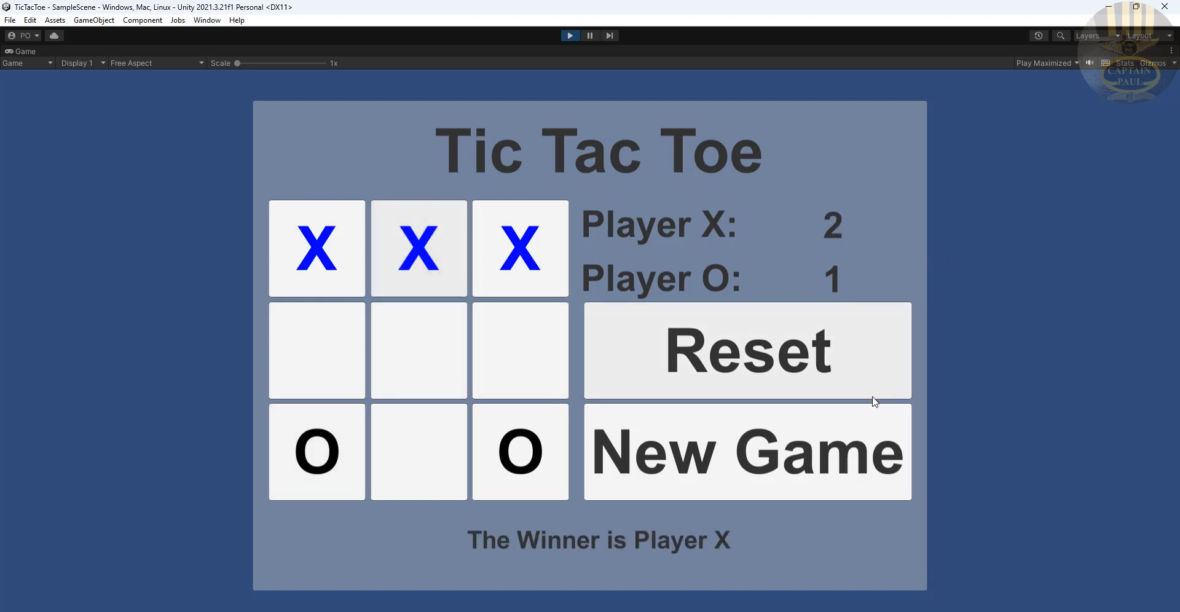
mouse_move(813, 463)
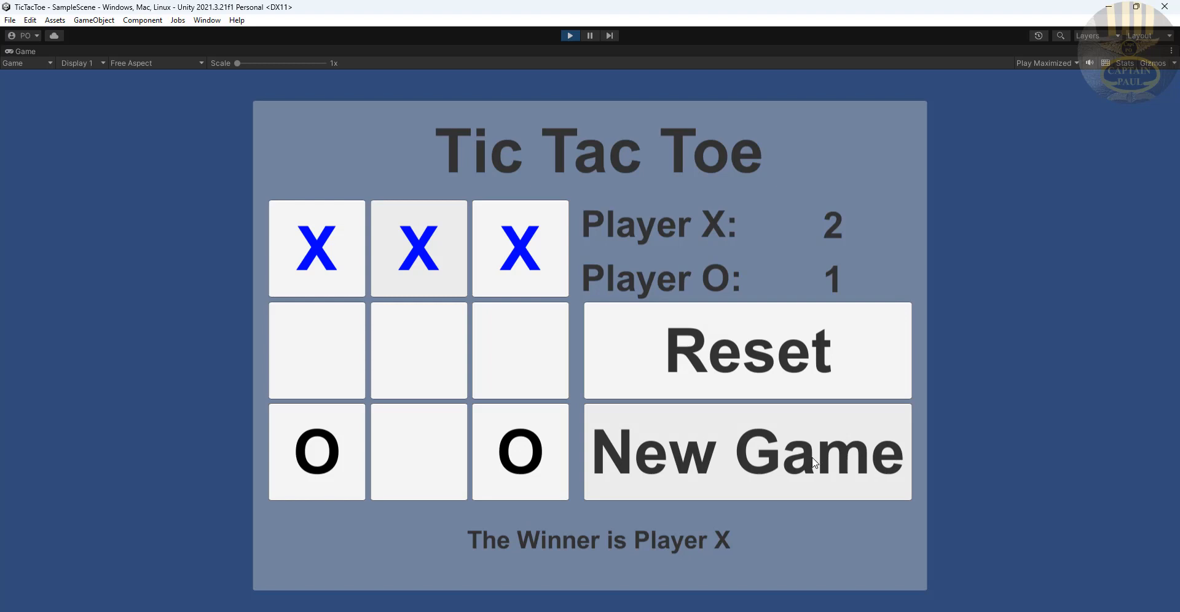
mouse_move(765, 498)
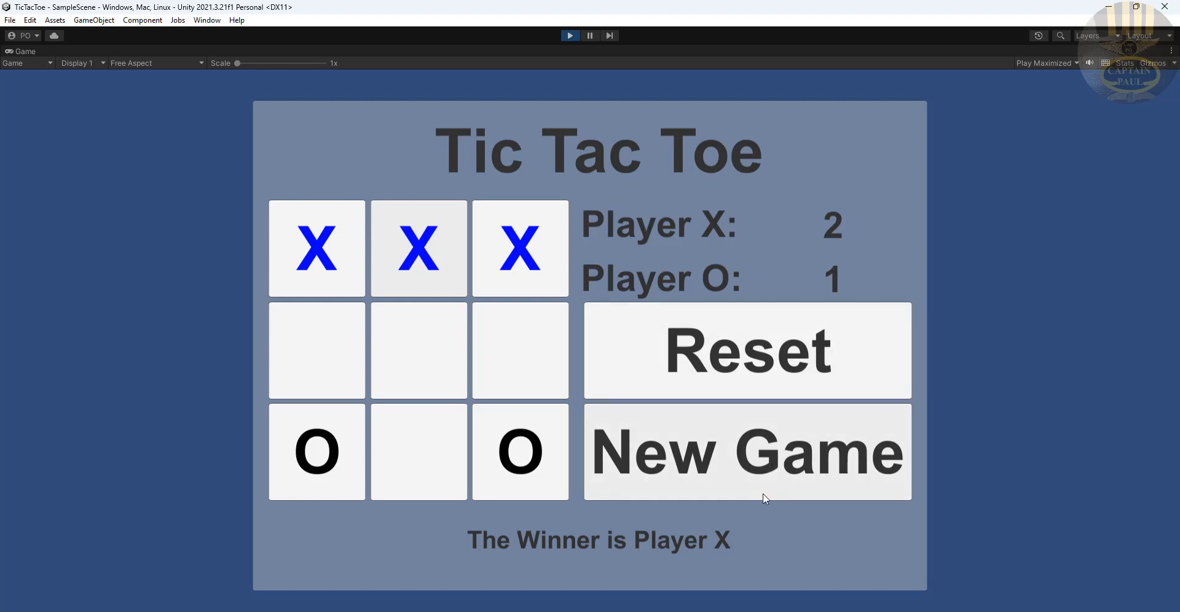
click(746, 452)
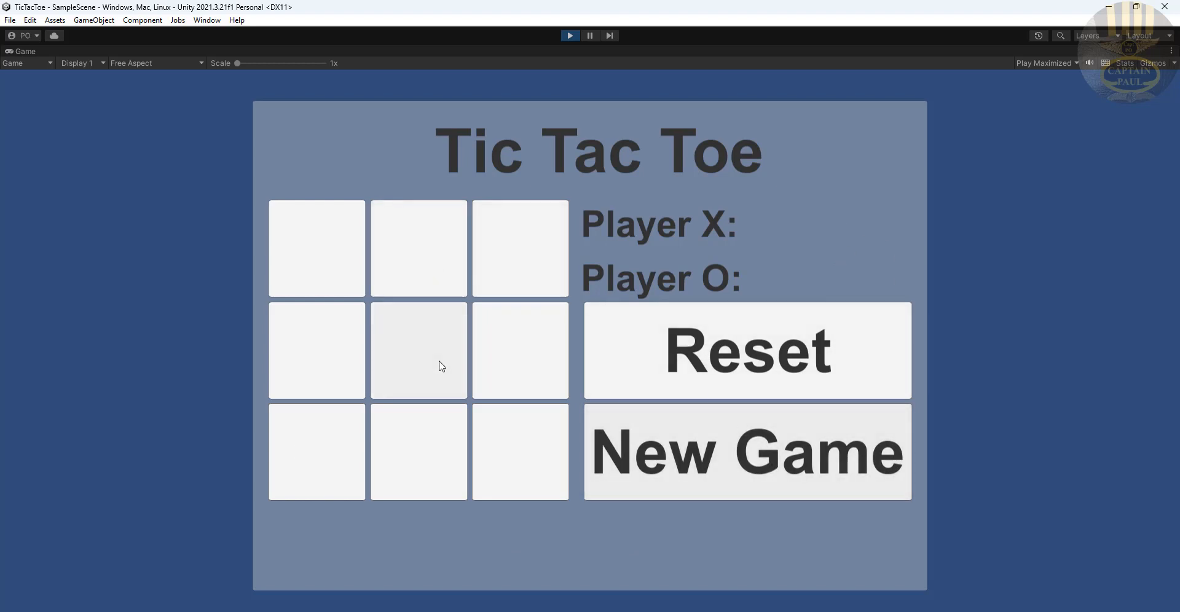
click(519, 249)
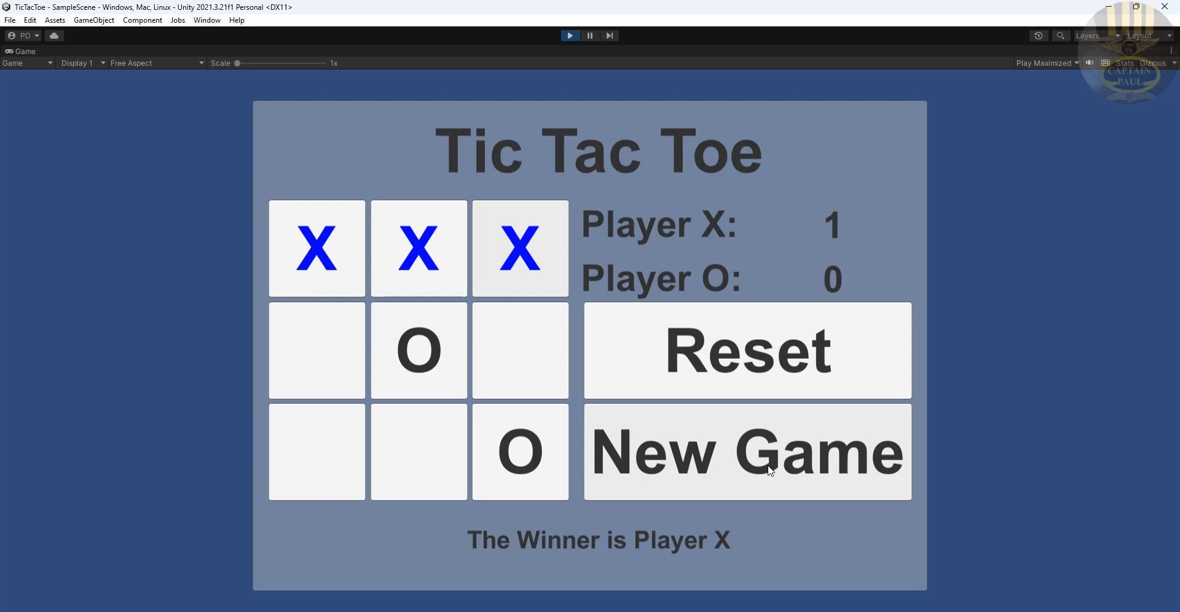
mouse_move(735, 427)
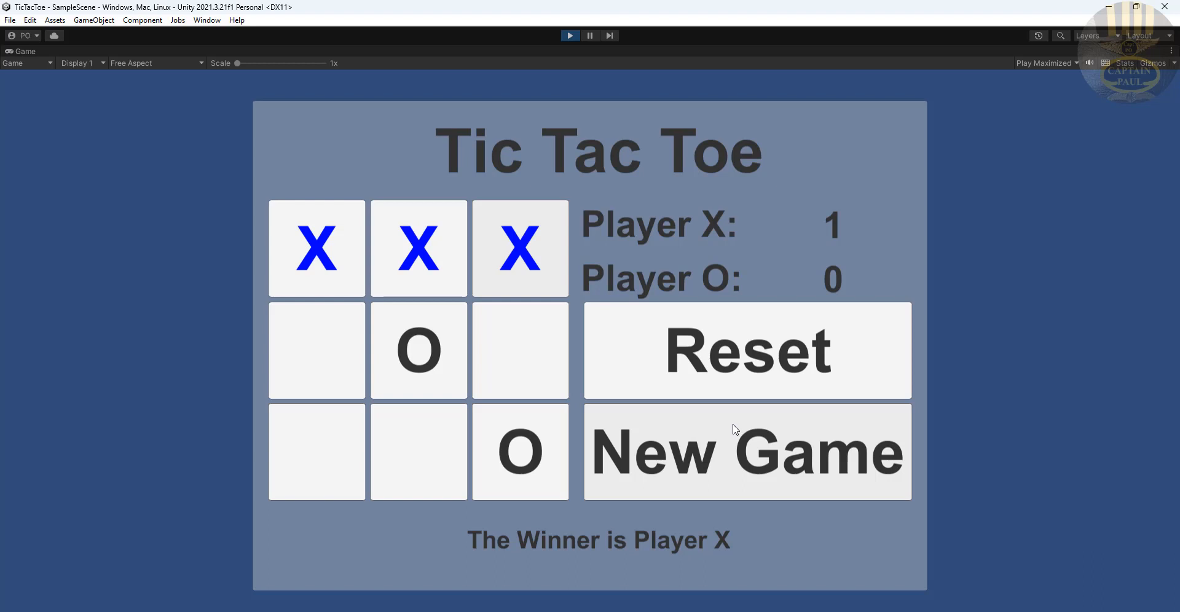
mouse_move(790, 312)
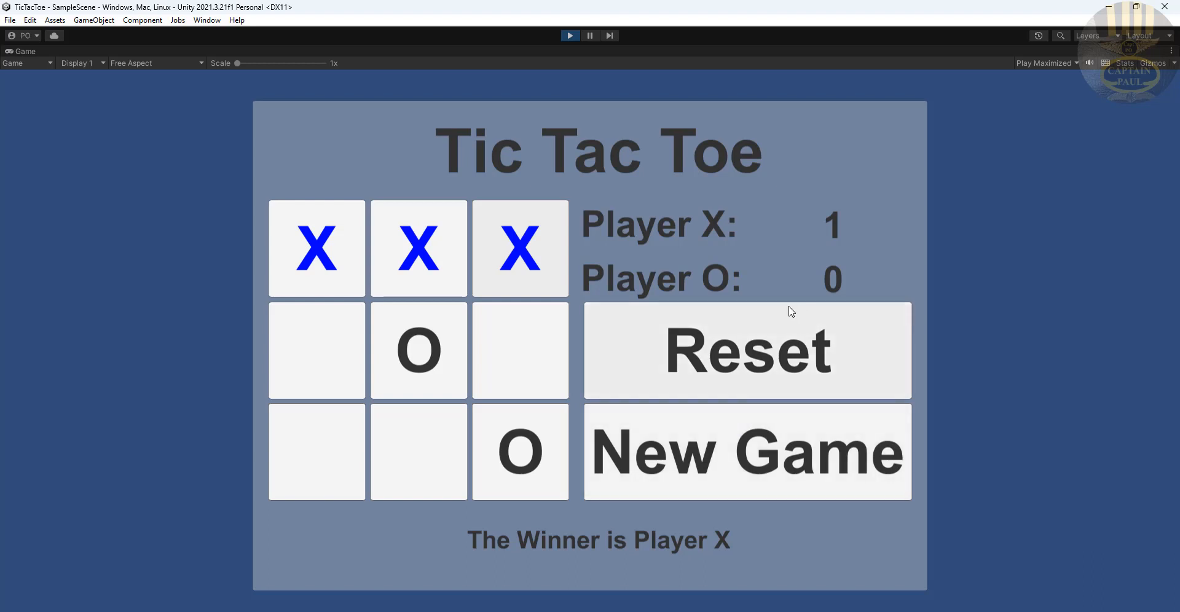
mouse_move(952, 248)
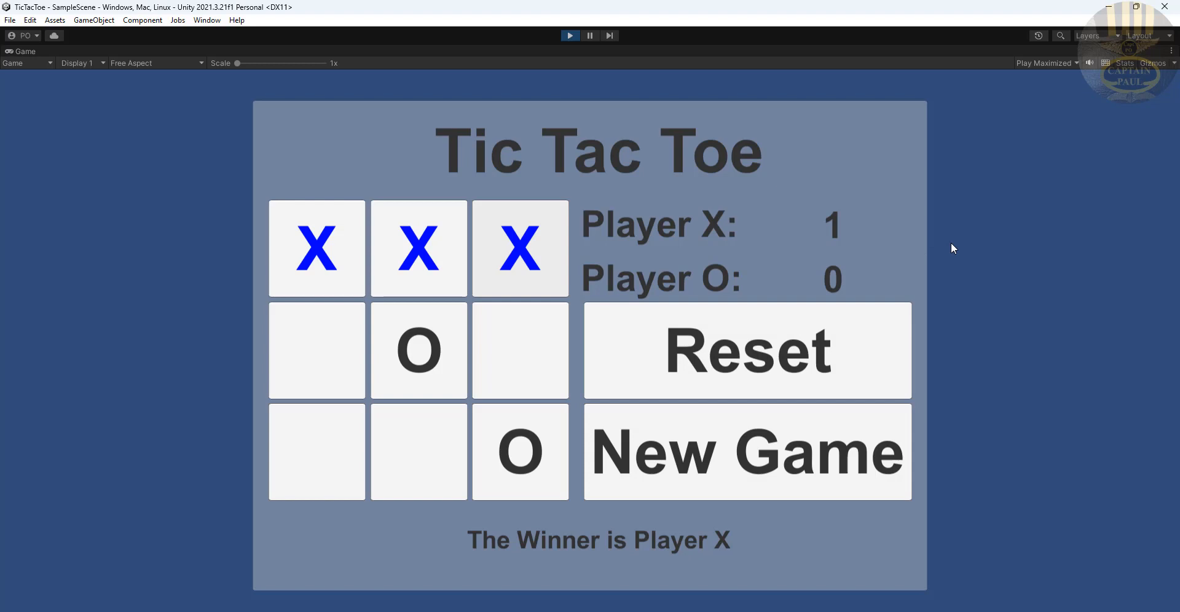
mouse_move(643, 107)
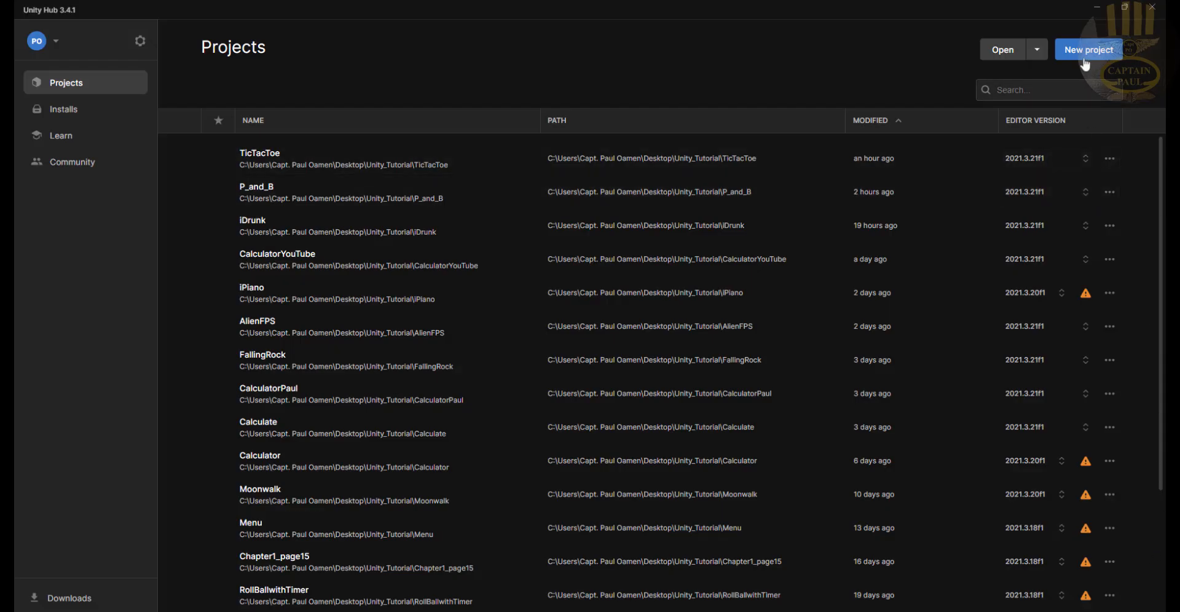
Create a new 2D Core project named TTT_YouTube in Unity Hub
click(1087, 49)
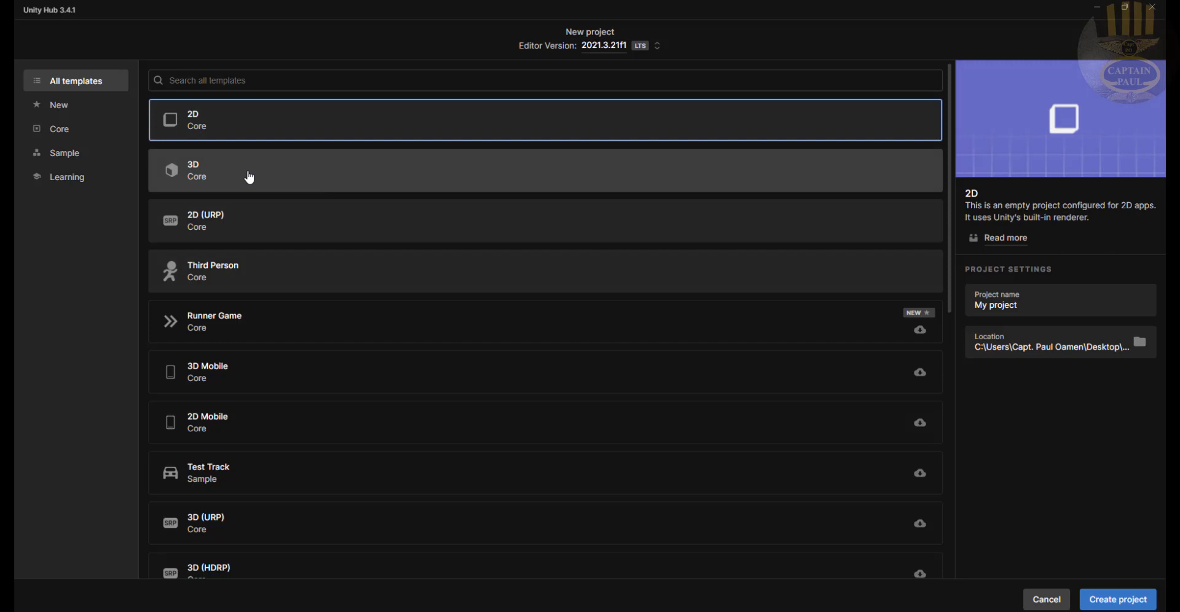
click(1053, 304)
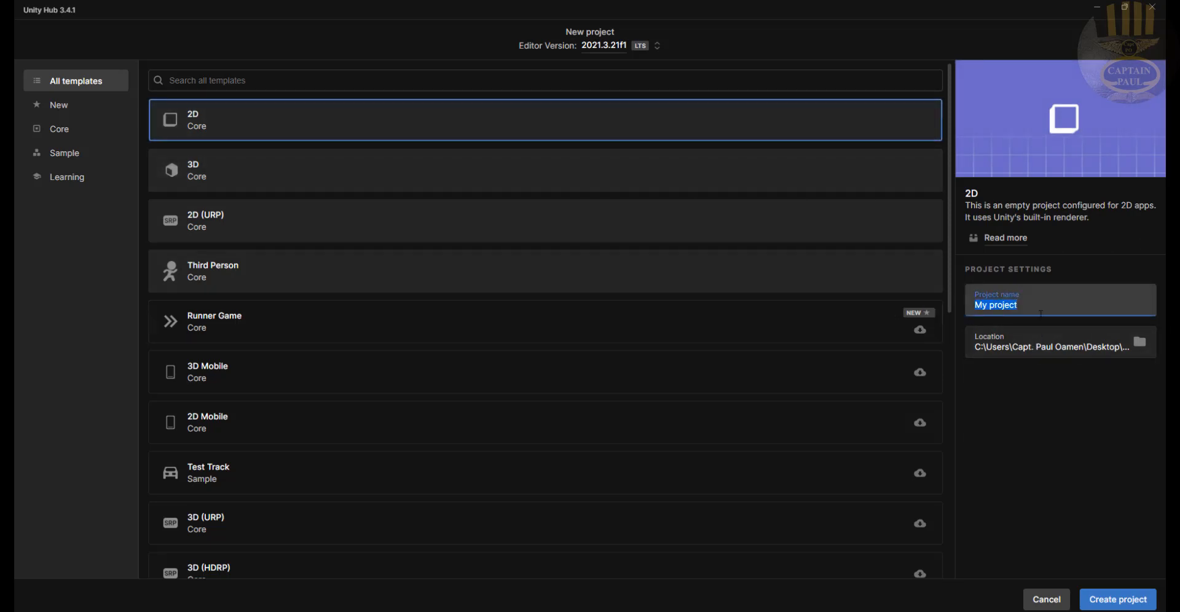
text(T)
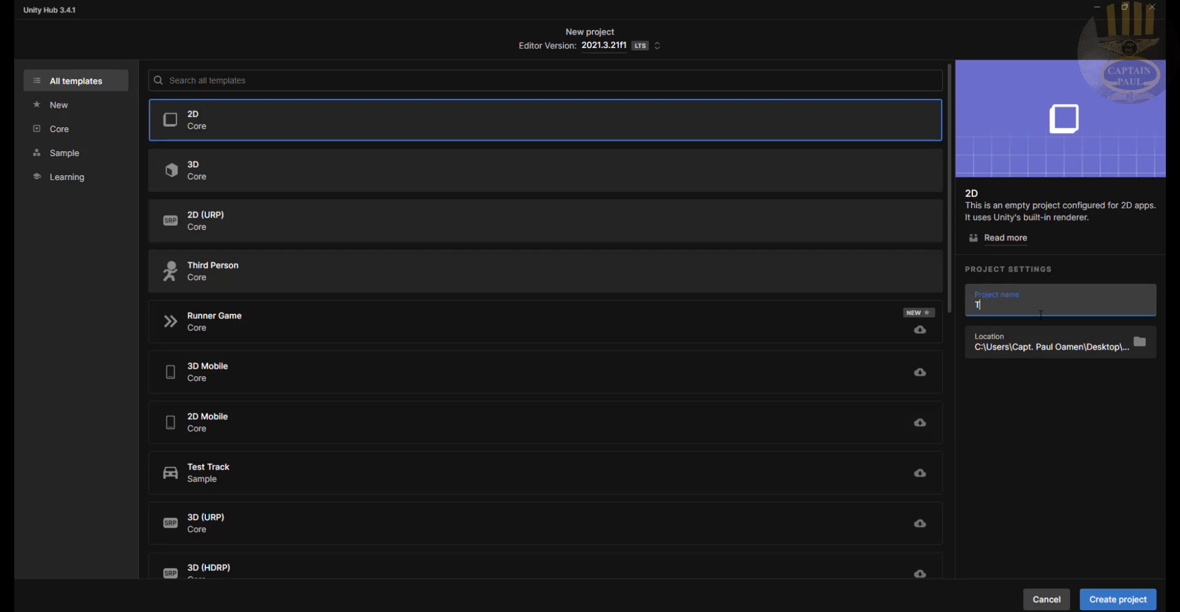
text(TT_YouTube)
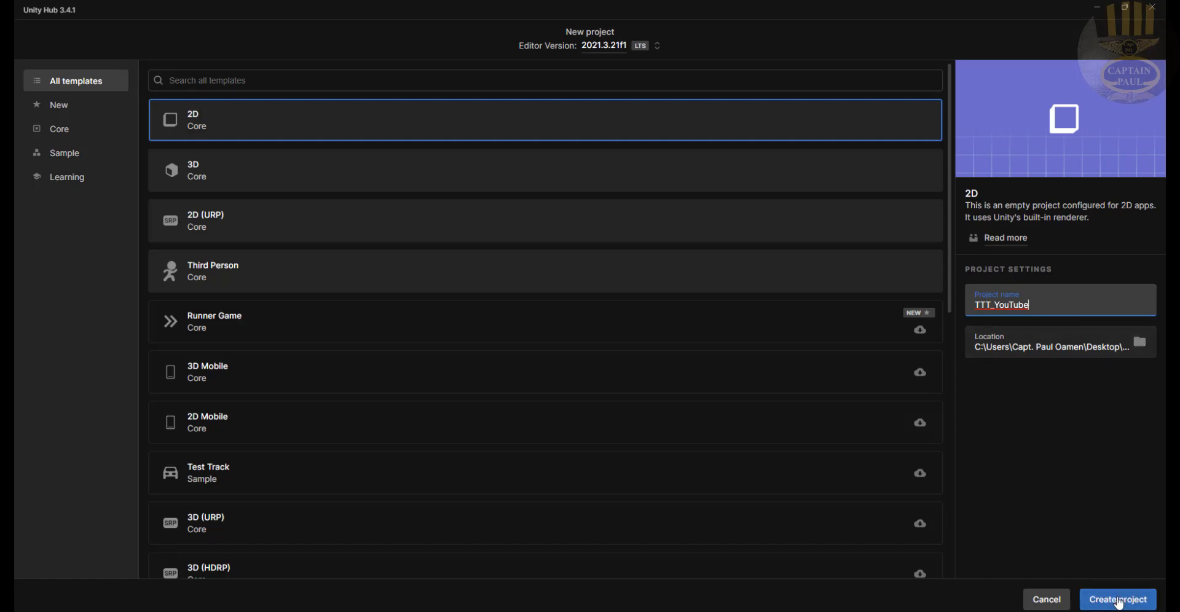
click(1116, 599)
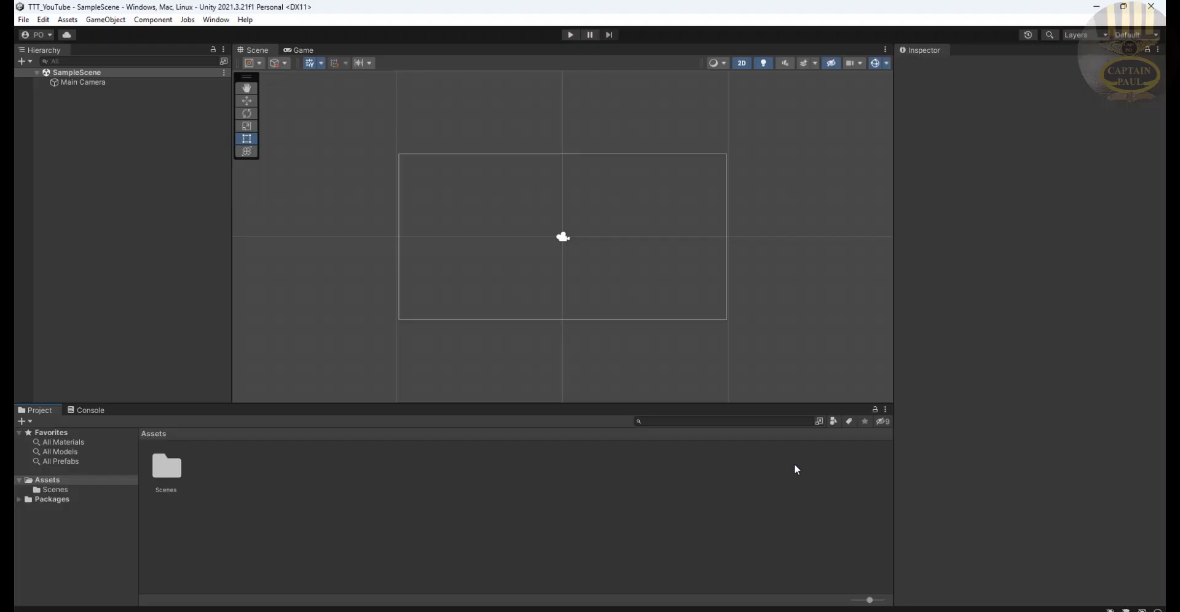
mouse_move(624, 397)
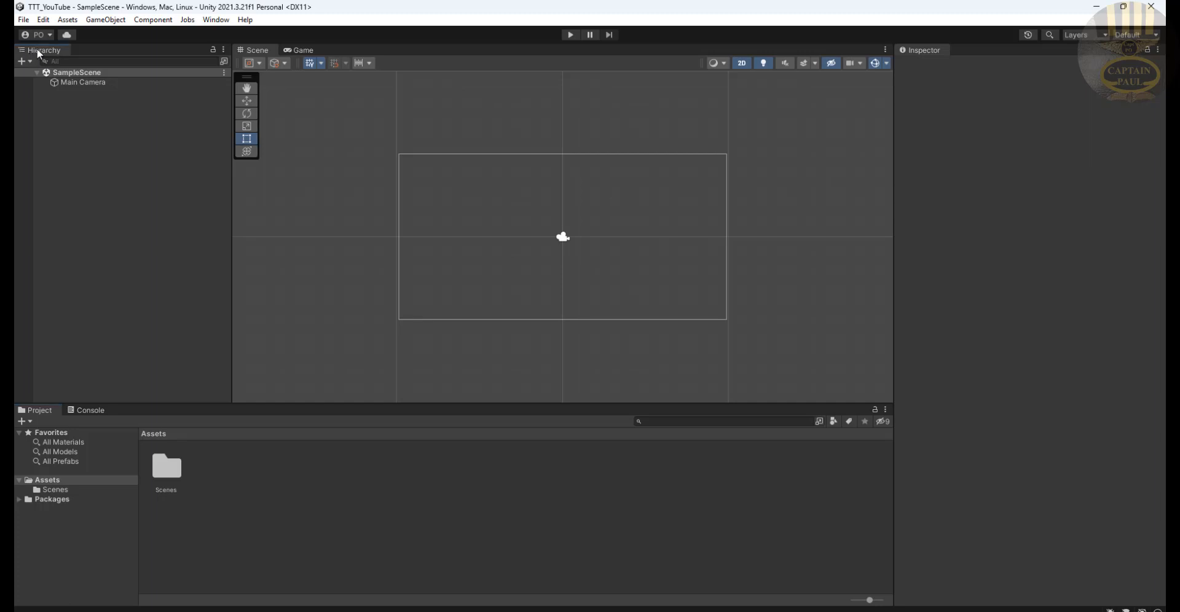
Add a UI Panel with its Canvas and EventSystem, then zoom out to view it
click(23, 61)
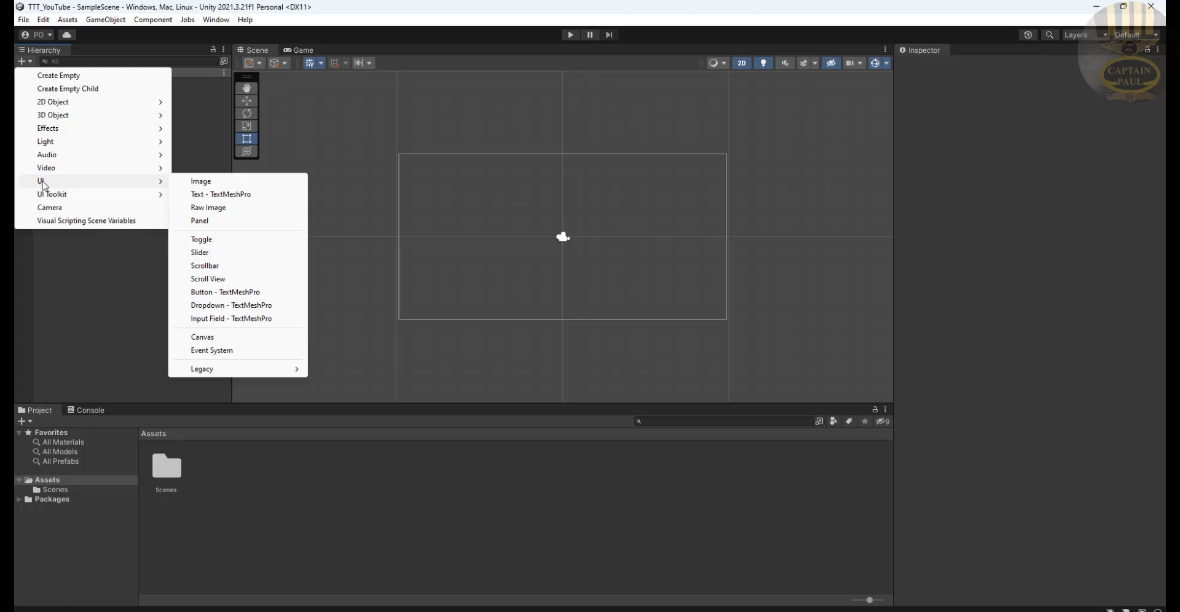
click(198, 221)
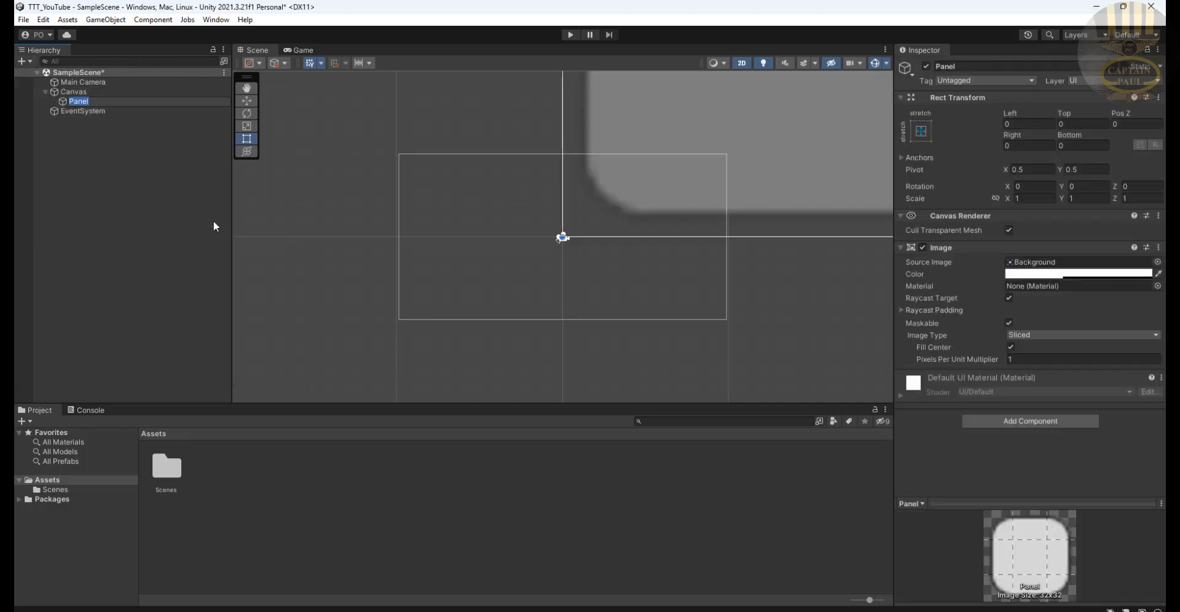
mouse_move(715, 138)
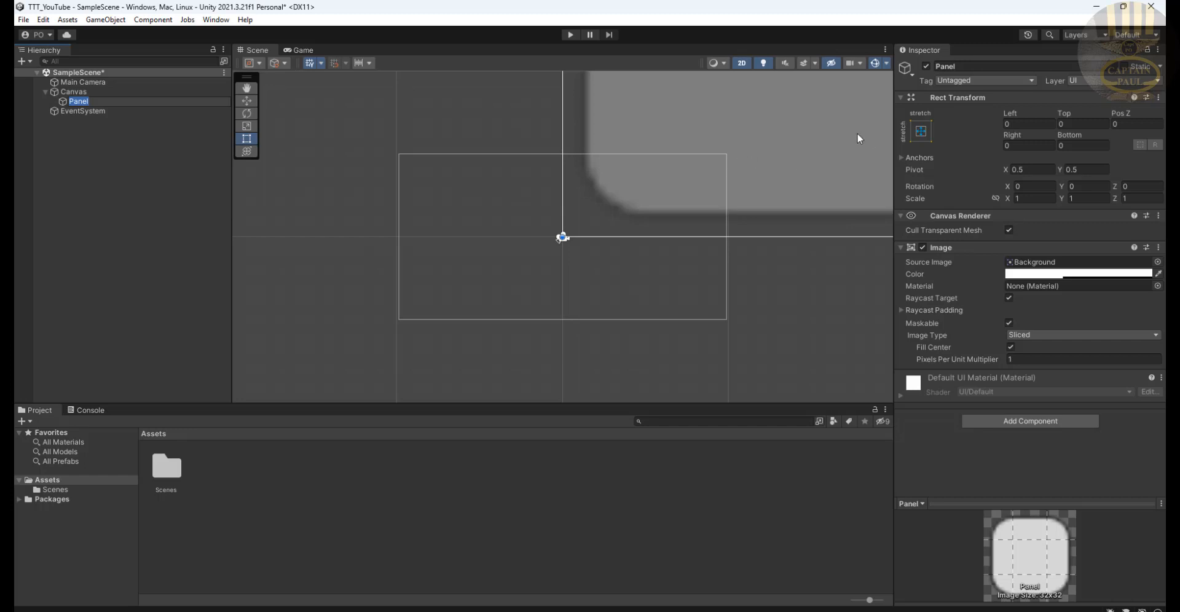
mouse_move(796, 170)
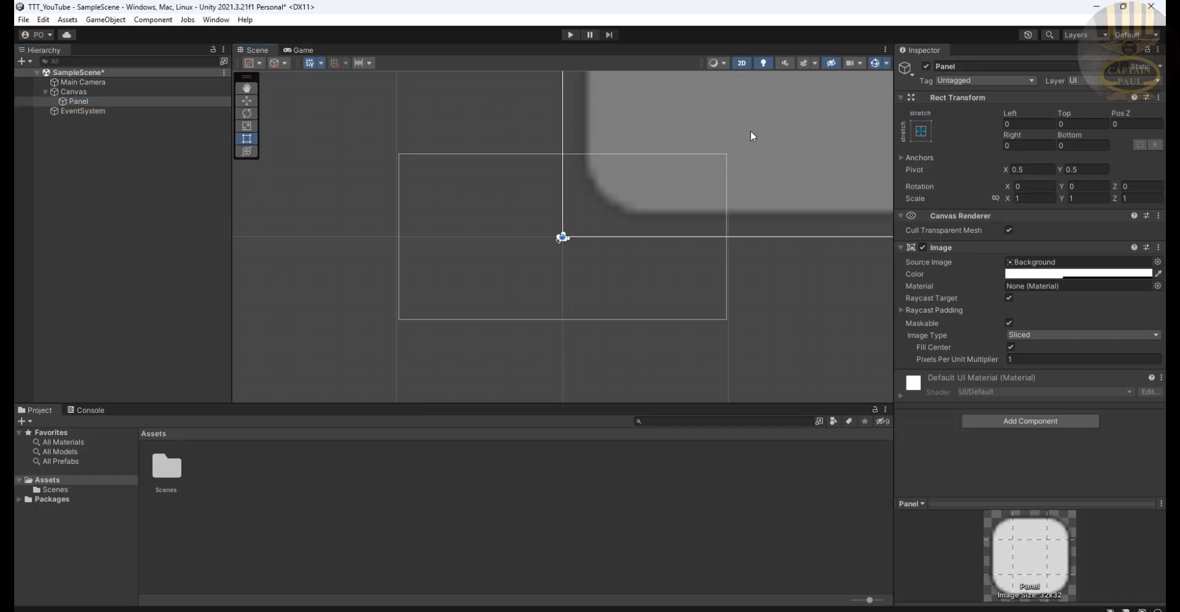
drag(563, 237, 628, 201)
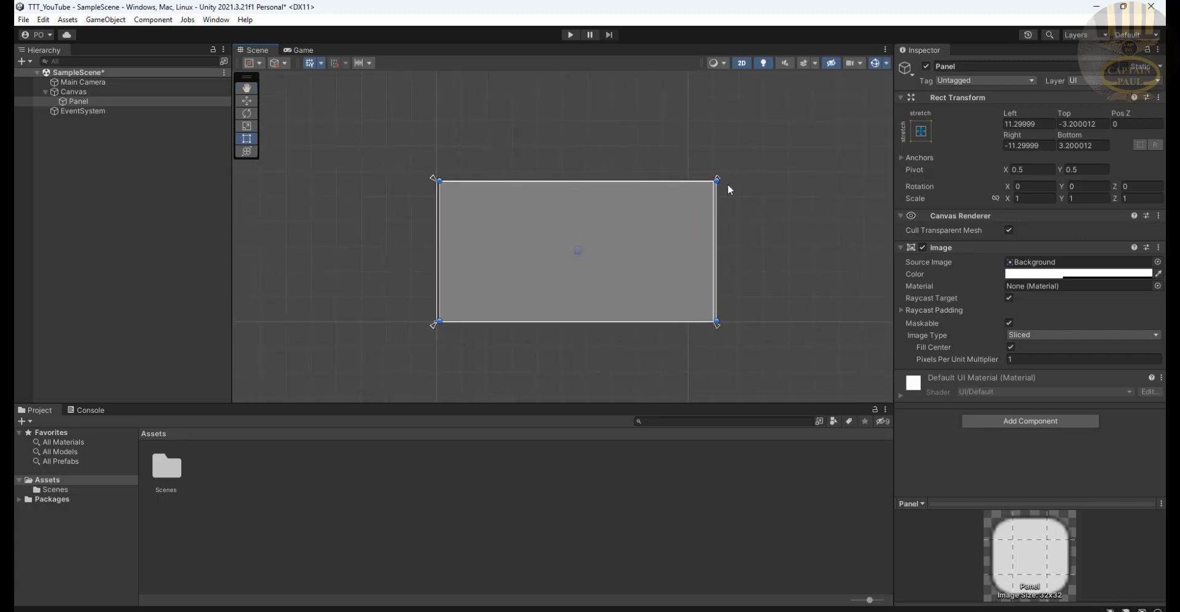
mouse_move(787, 198)
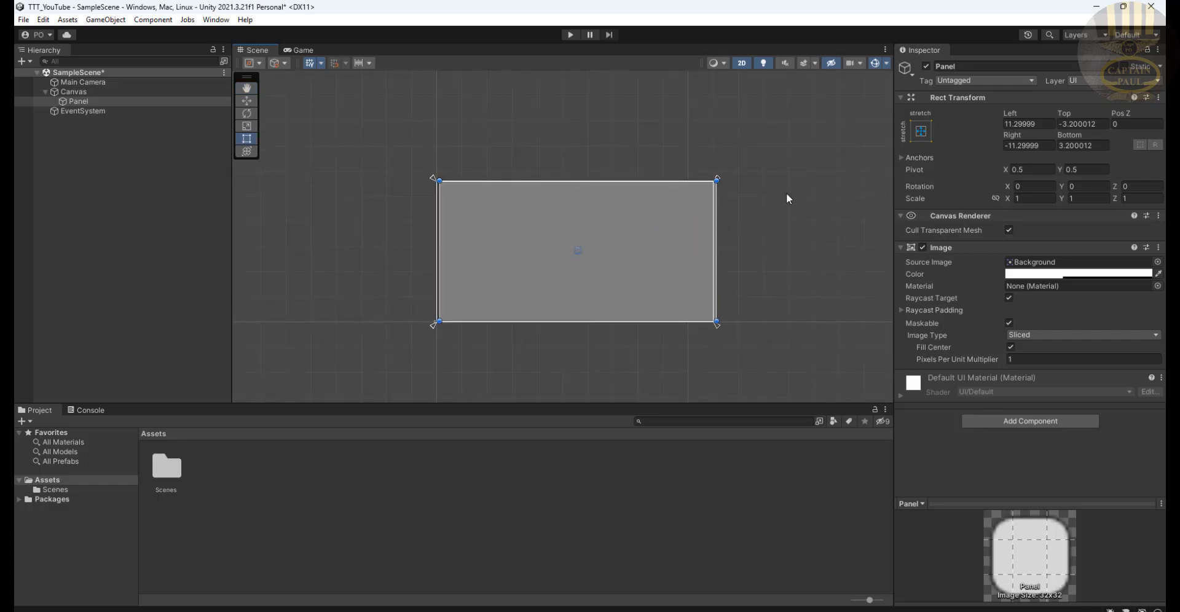
click(78, 102)
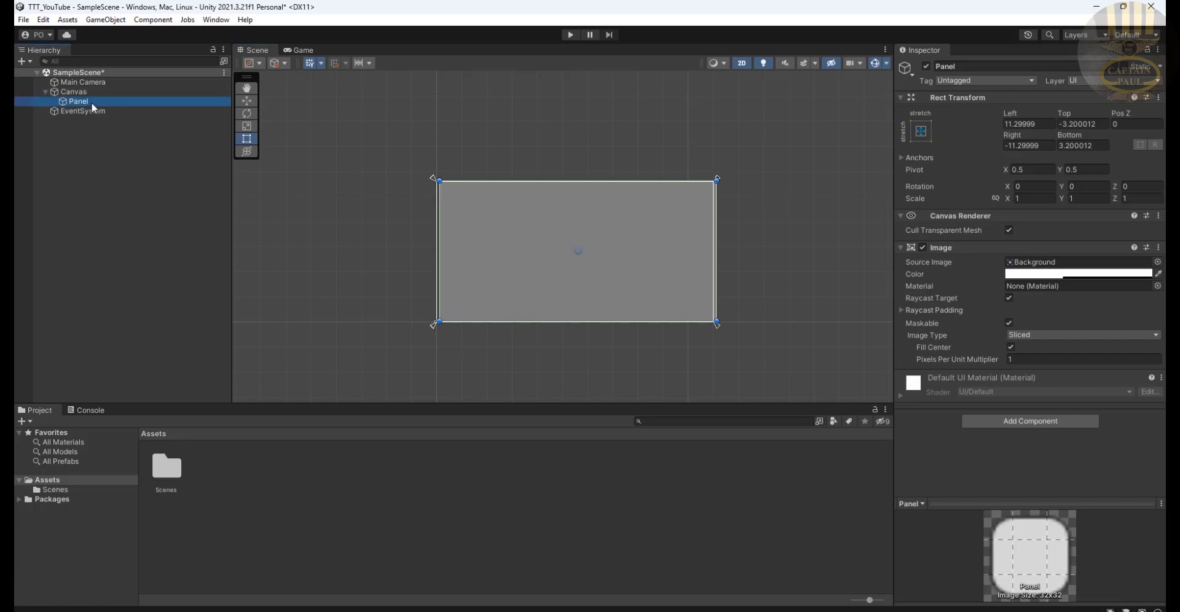
mouse_move(687, 322)
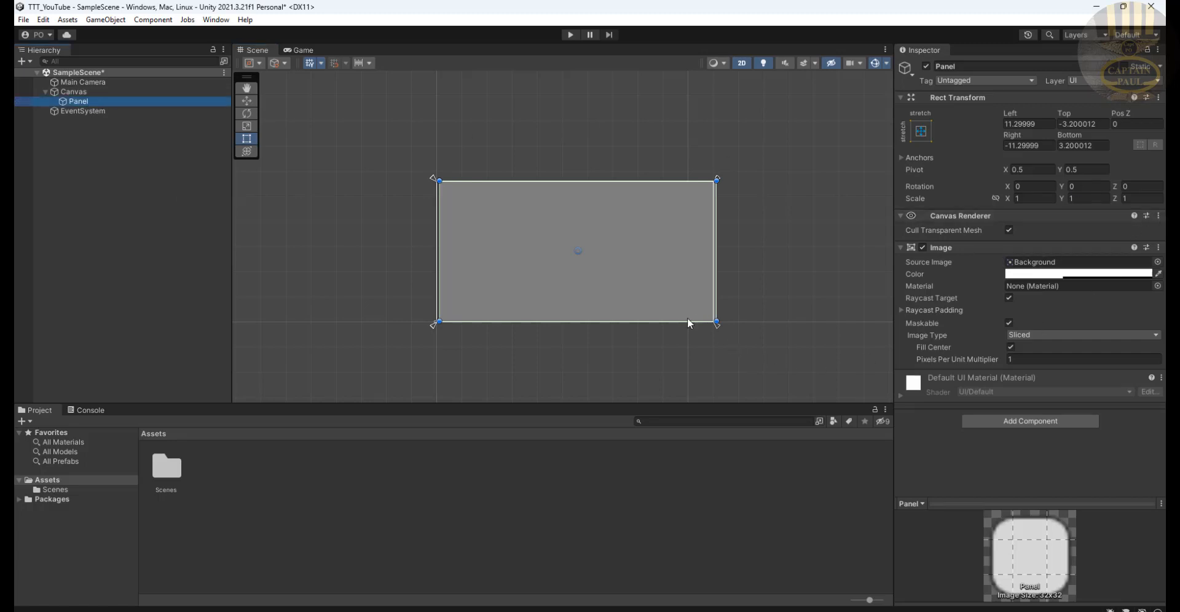
mouse_move(130, 202)
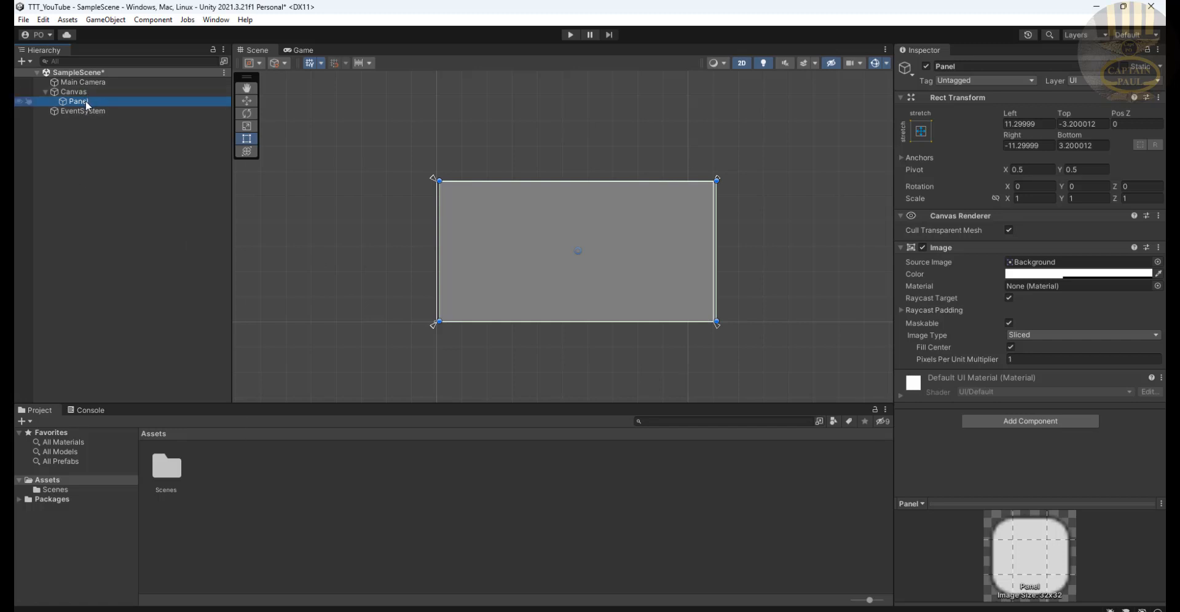
Add a legacy Text under Panel reading 'Tic Tac Toe' with font size 100
right_click(78, 101)
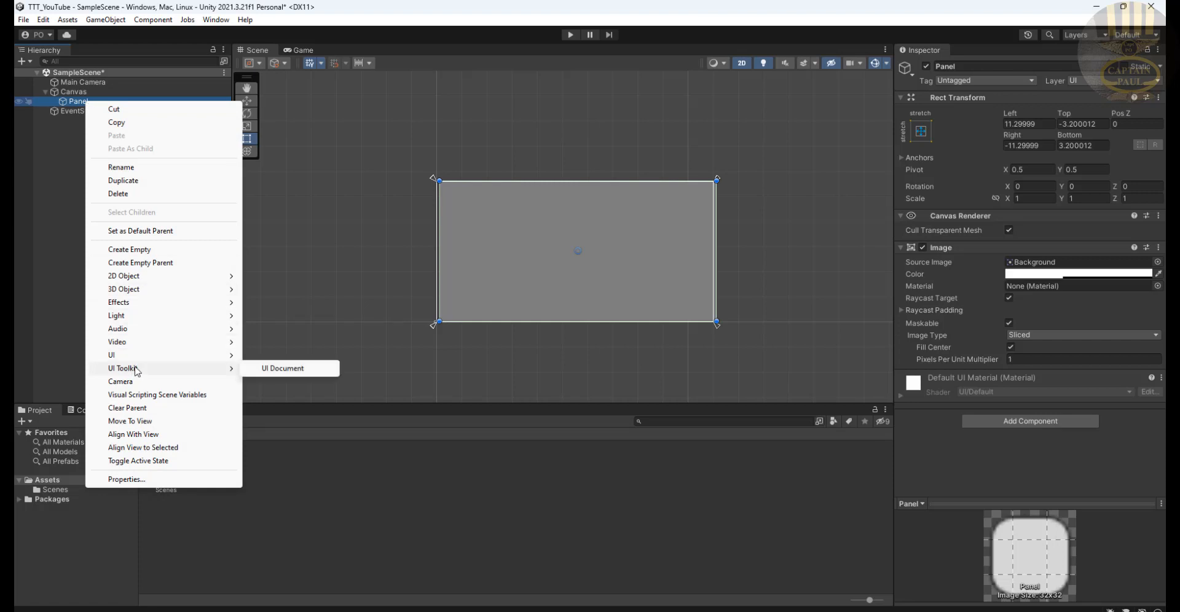
mouse_move(111, 354)
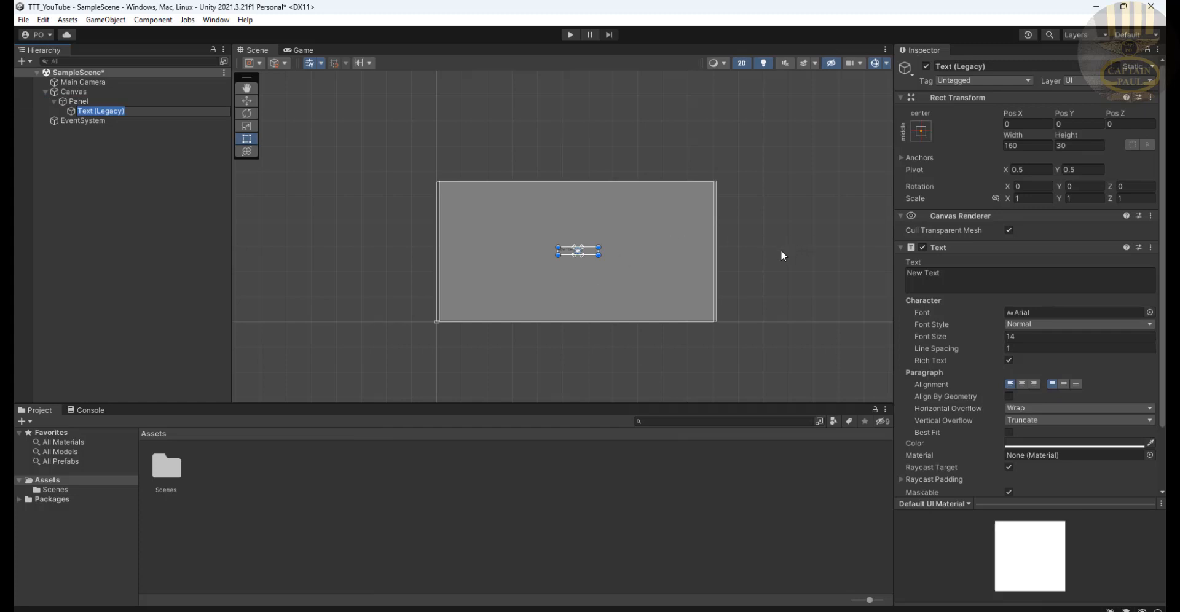
click(1029, 272)
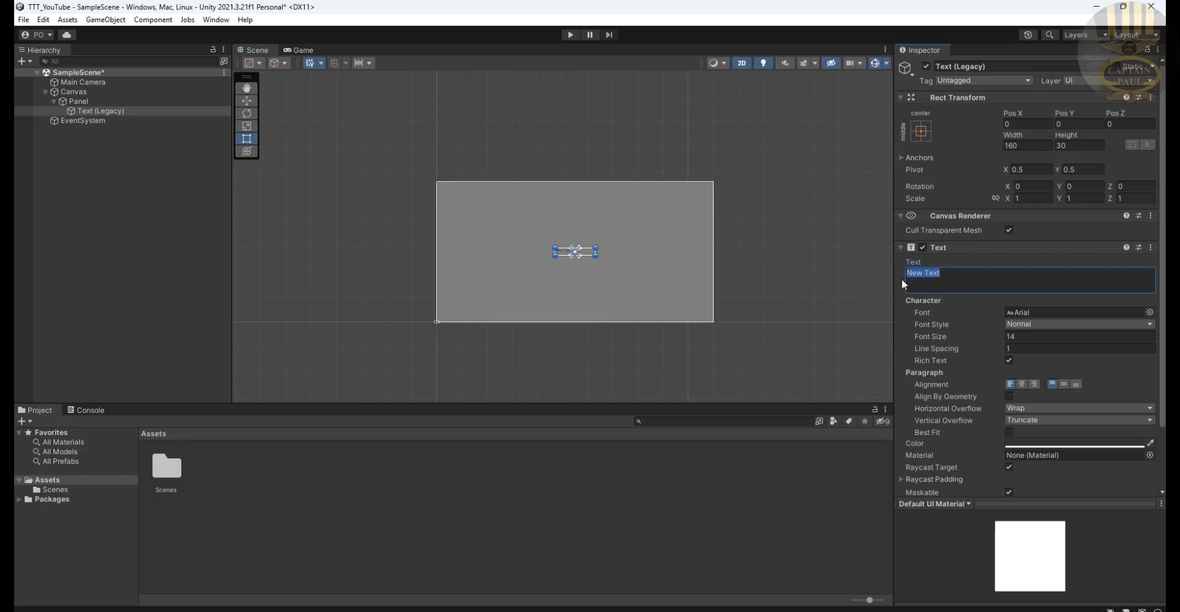
text(T)
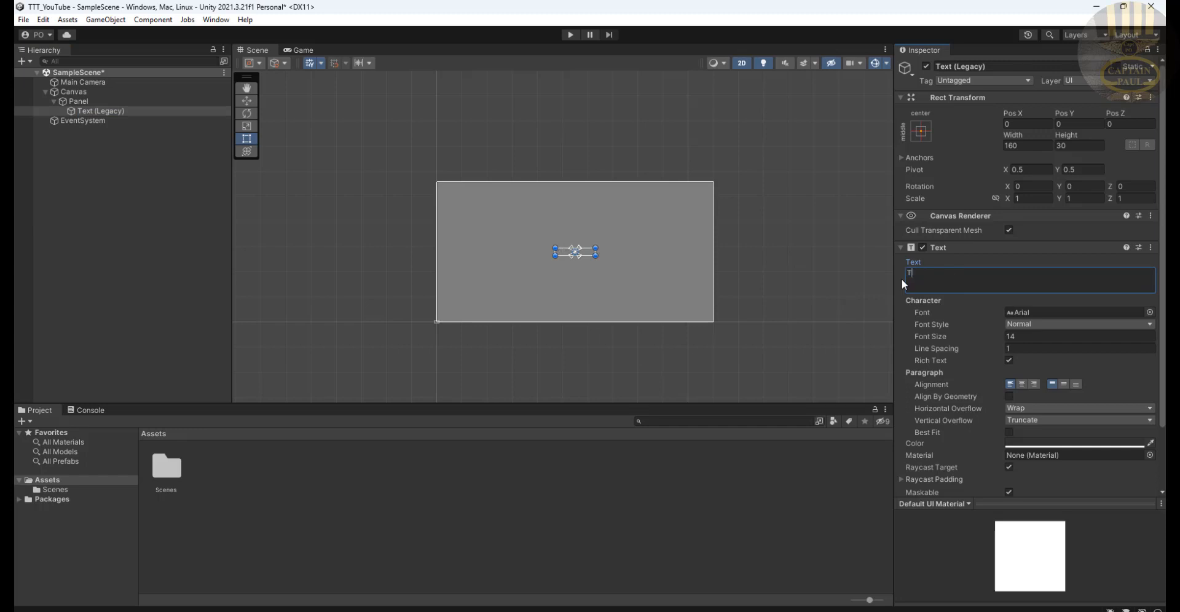
text(ic Tac)
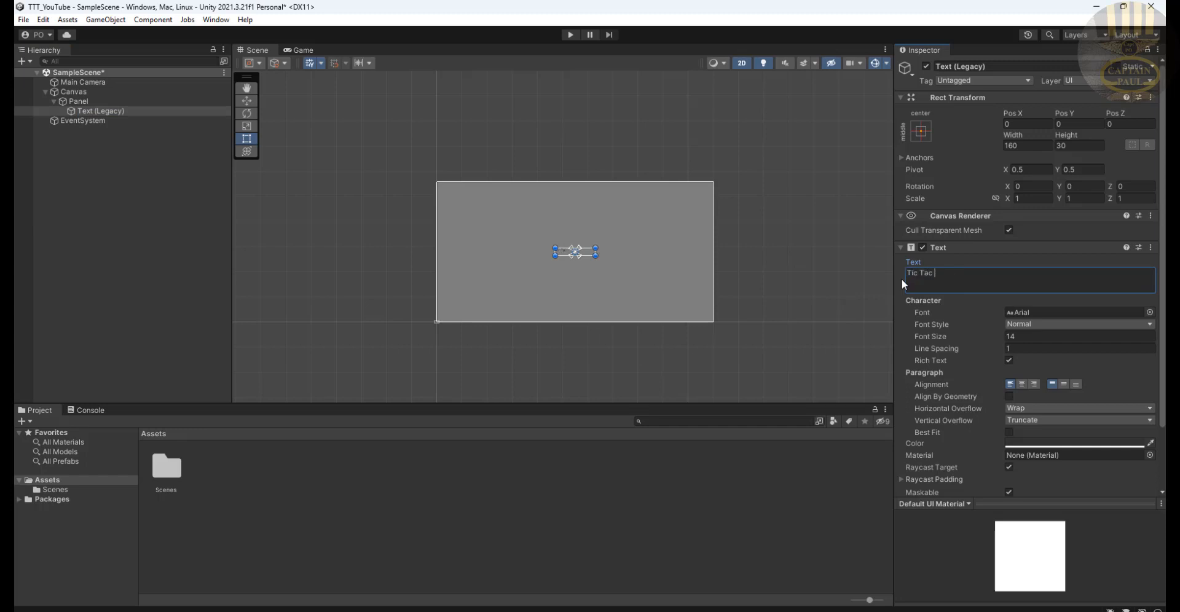
text(Toe)
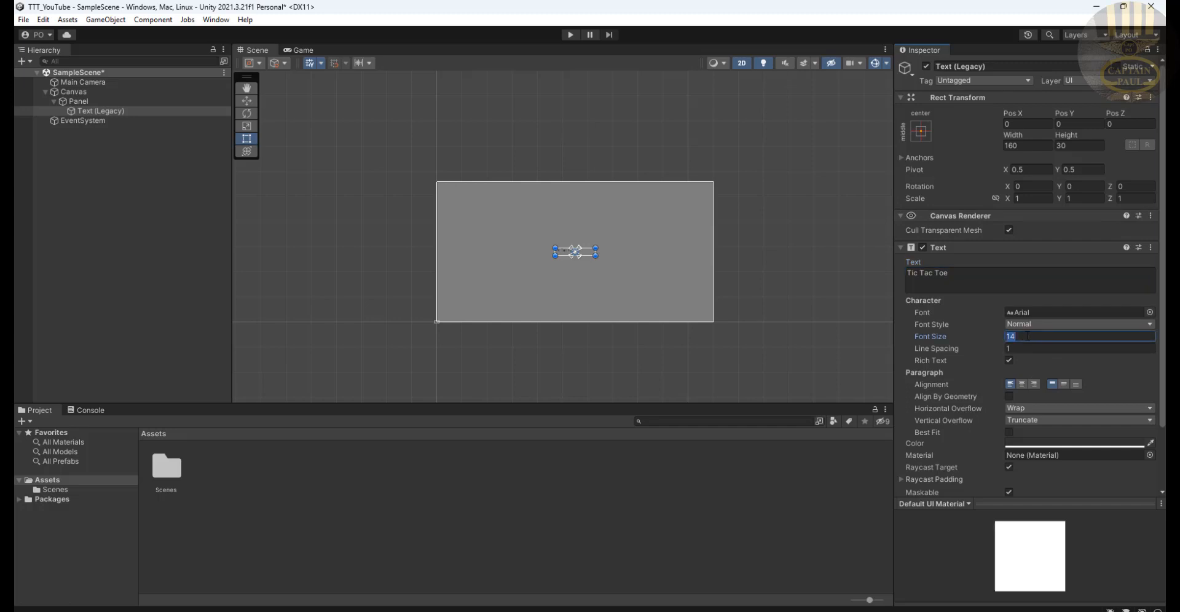
text(1000)
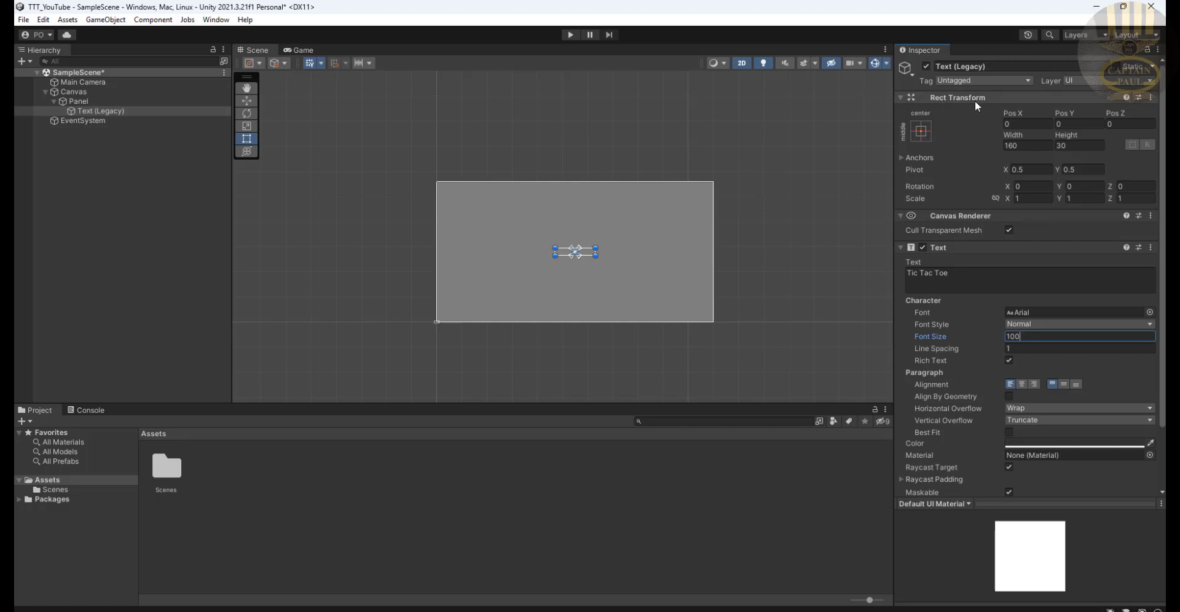
Apply an anchor preset and enlarge the title box so 'Tic Tac Toe' fits at the top
click(919, 131)
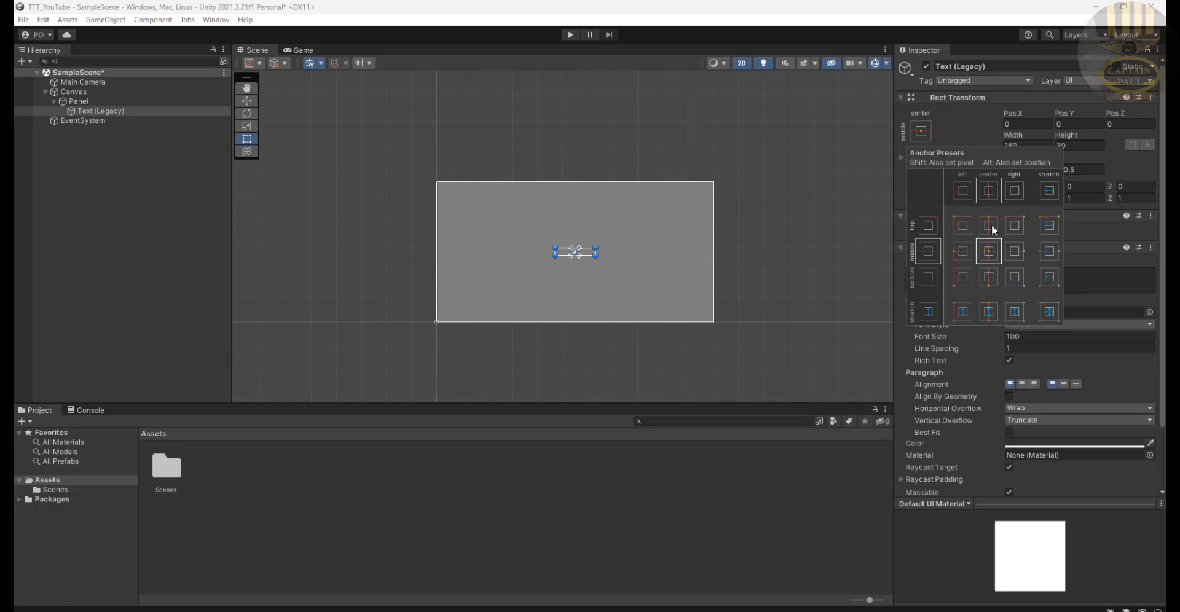
click(988, 225)
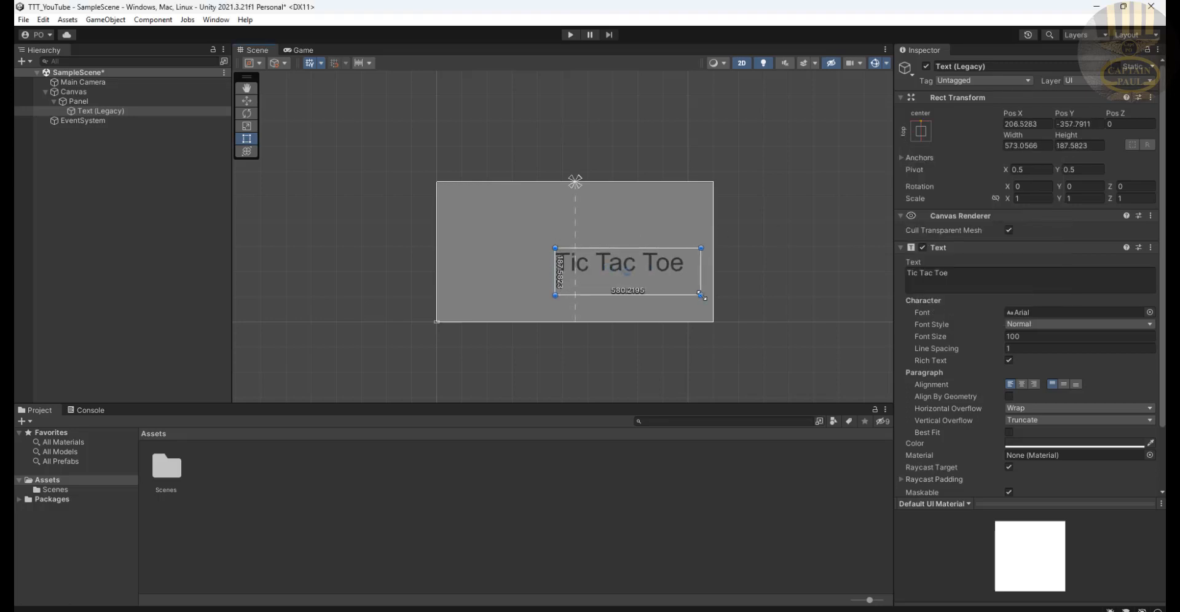
drag(628, 271, 590, 204)
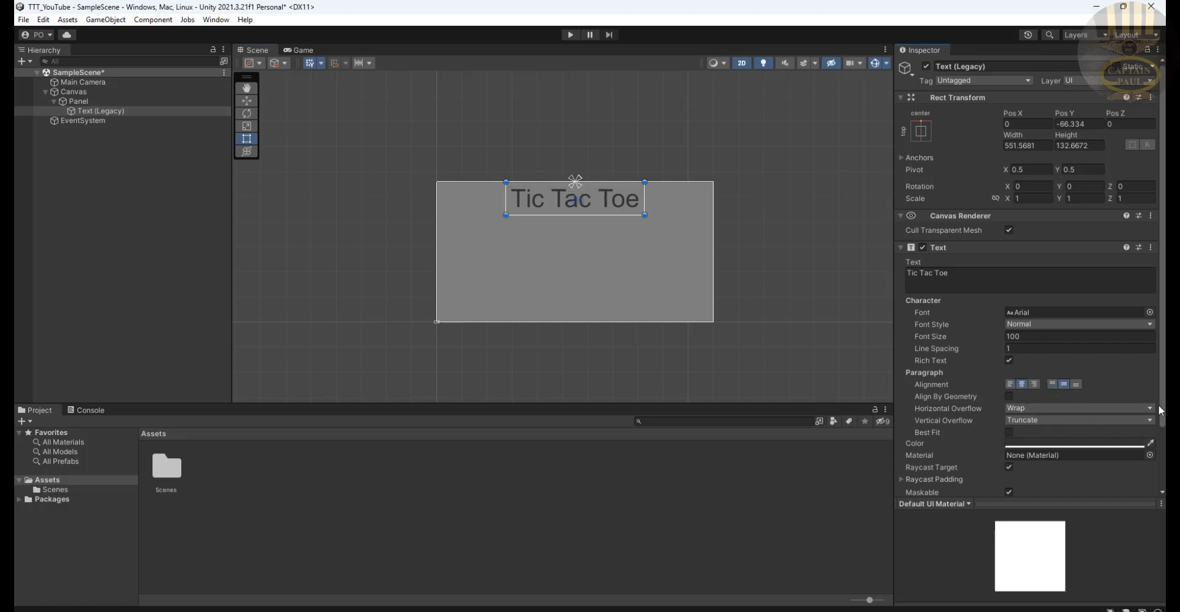
Set the title's Font Style to Bold
click(1078, 324)
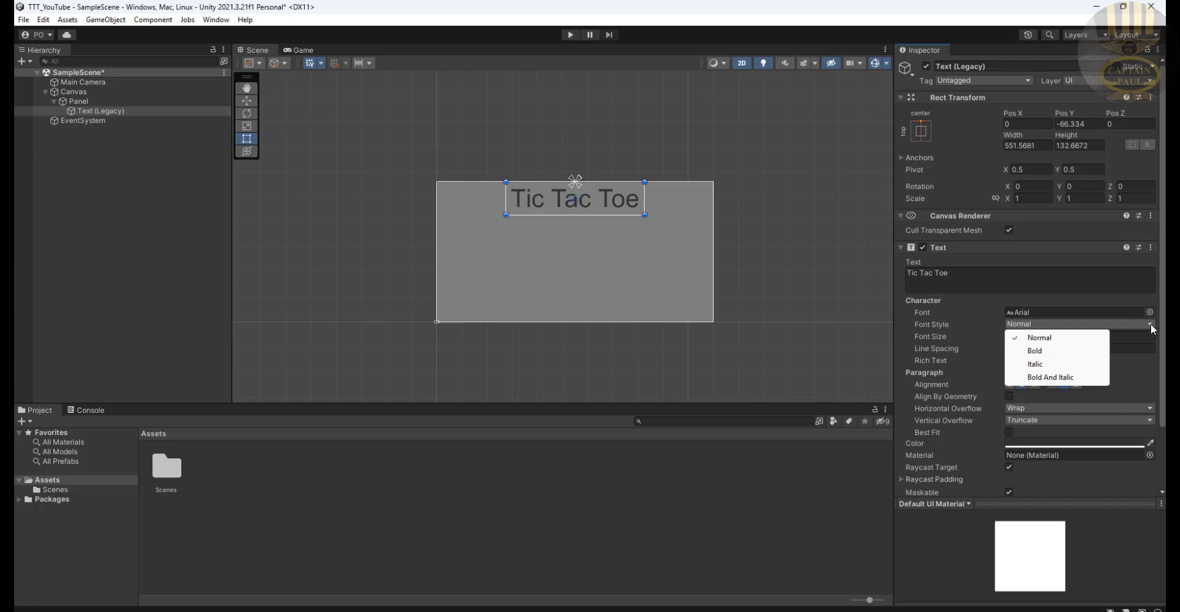
click(1035, 351)
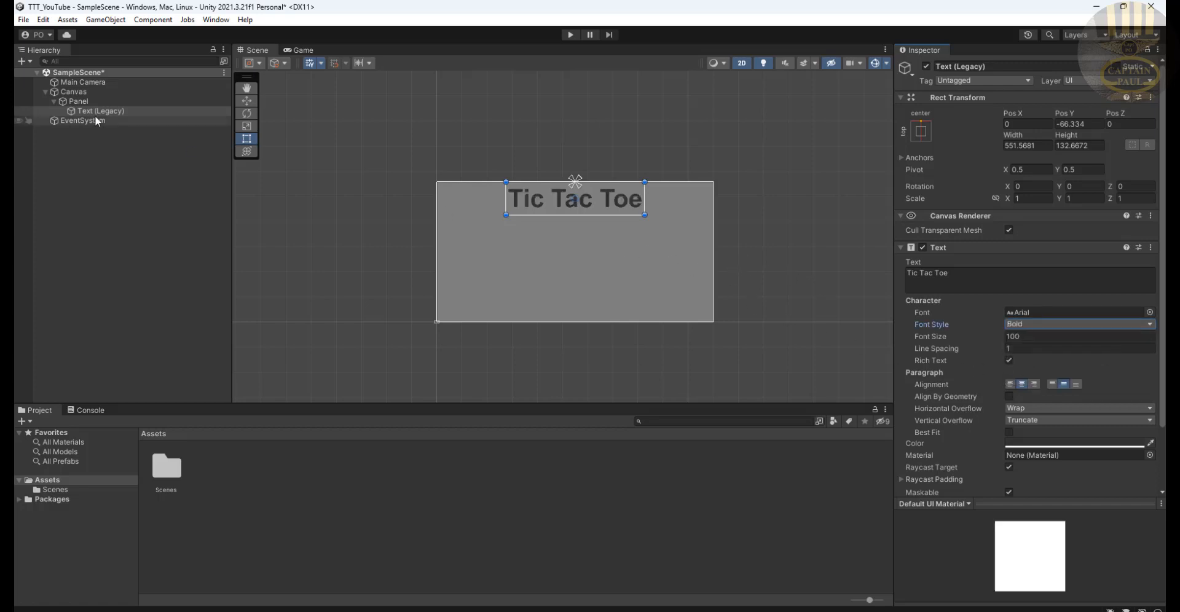
right_click(101, 111)
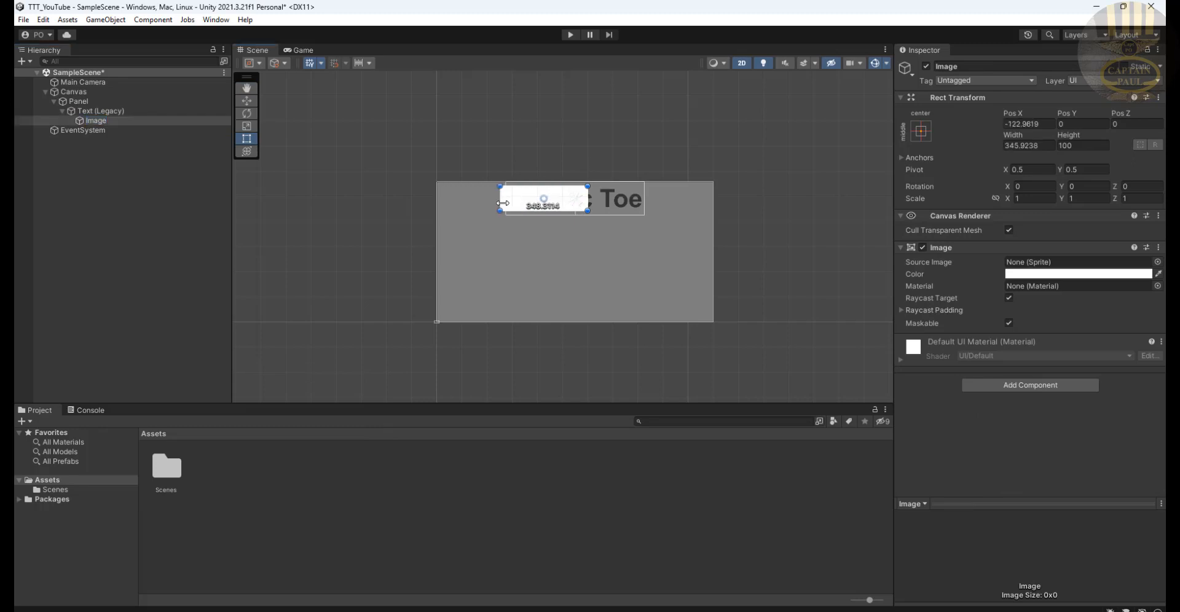
Stretch the new white Image over the title and select it to reposition under Panel
drag(561, 209, 633, 200)
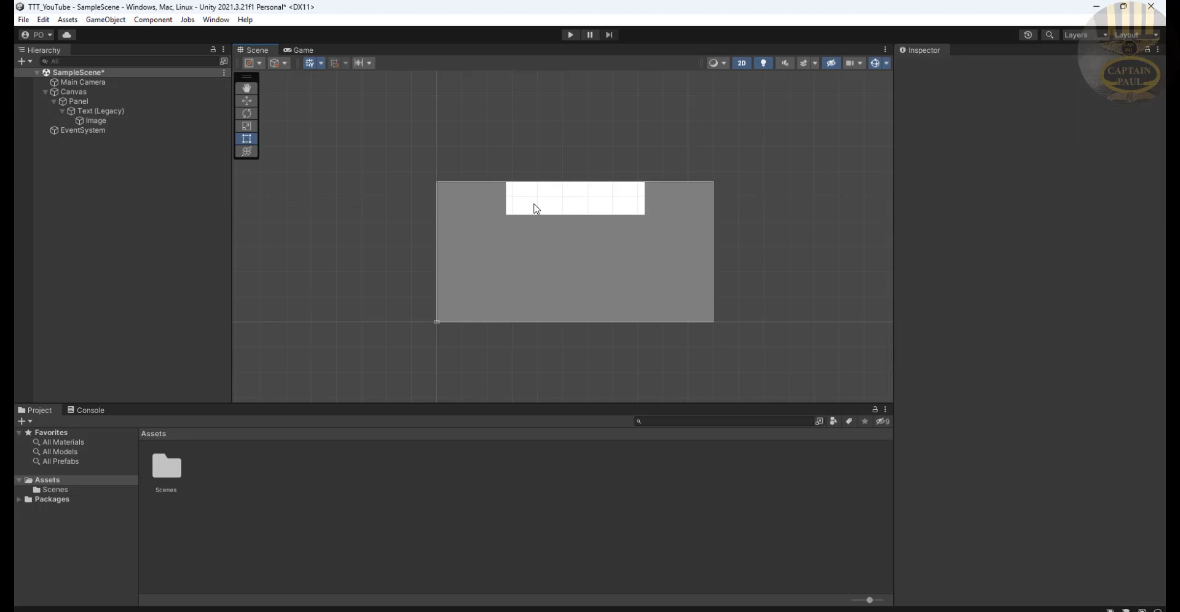
click(94, 121)
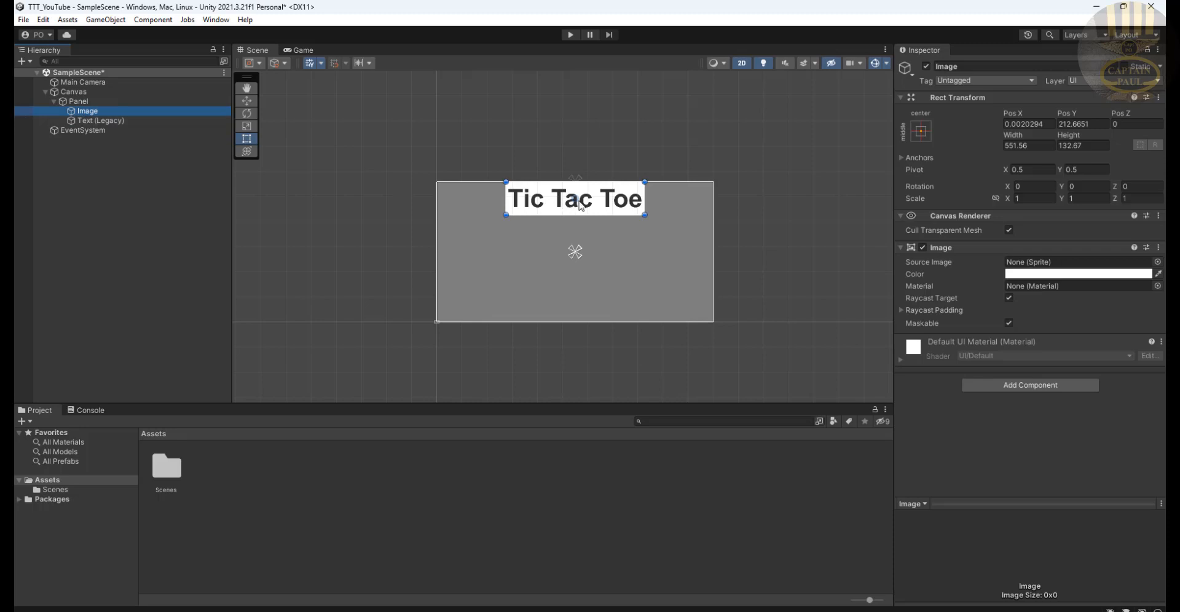
mouse_move(581, 331)
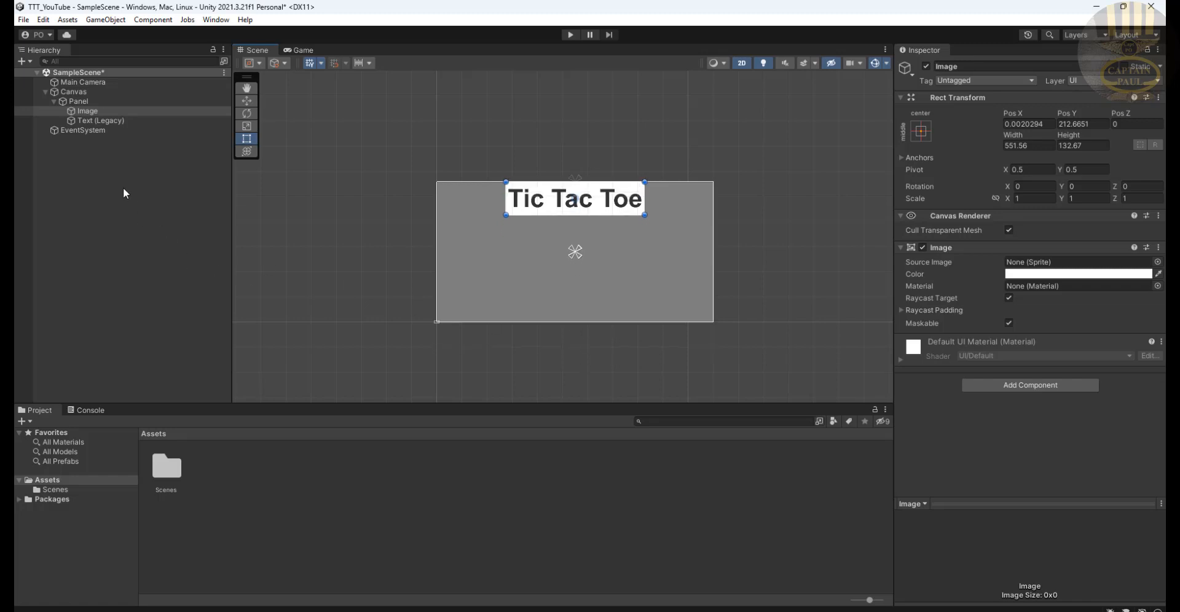
Drag the Panel's bottom edge lower and add a legacy Button to it
click(78, 100)
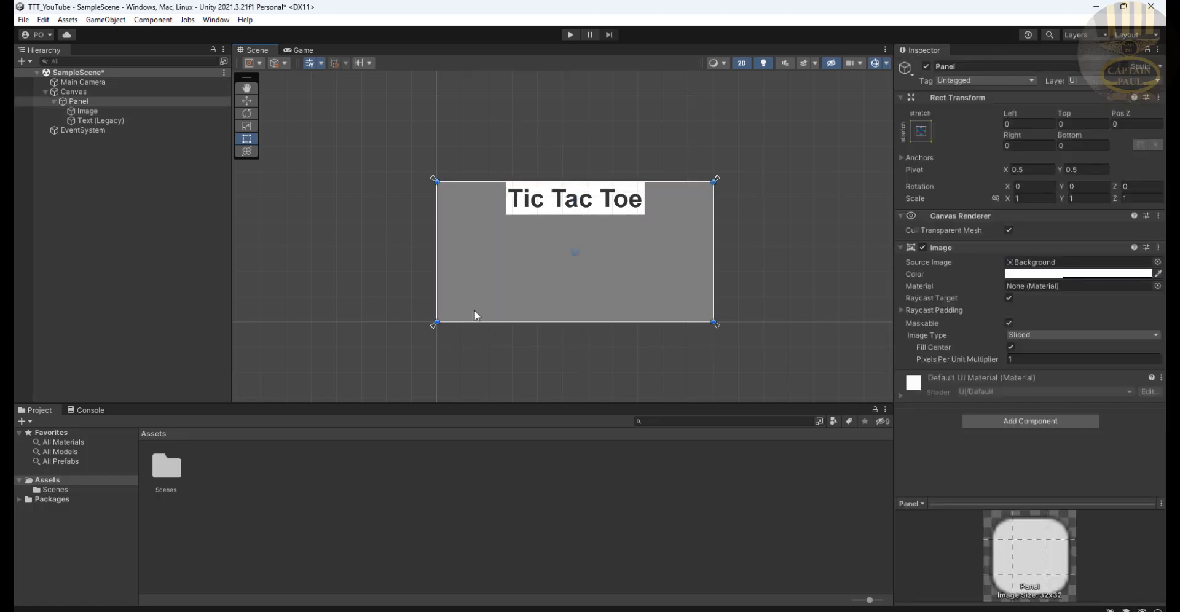
drag(435, 323, 435, 352)
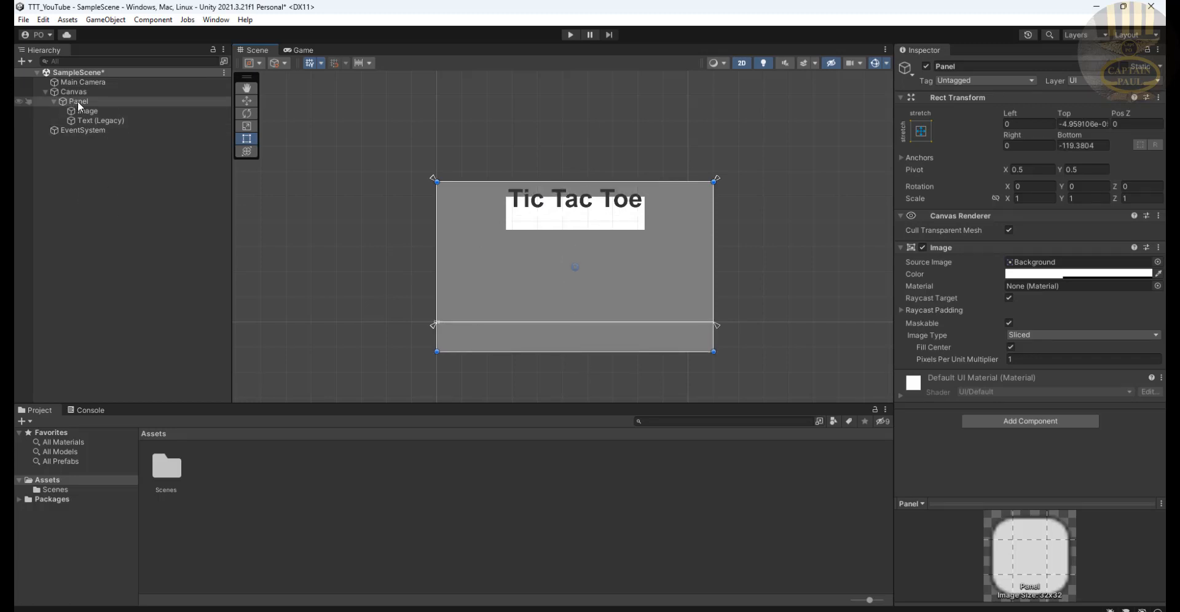
right_click(78, 101)
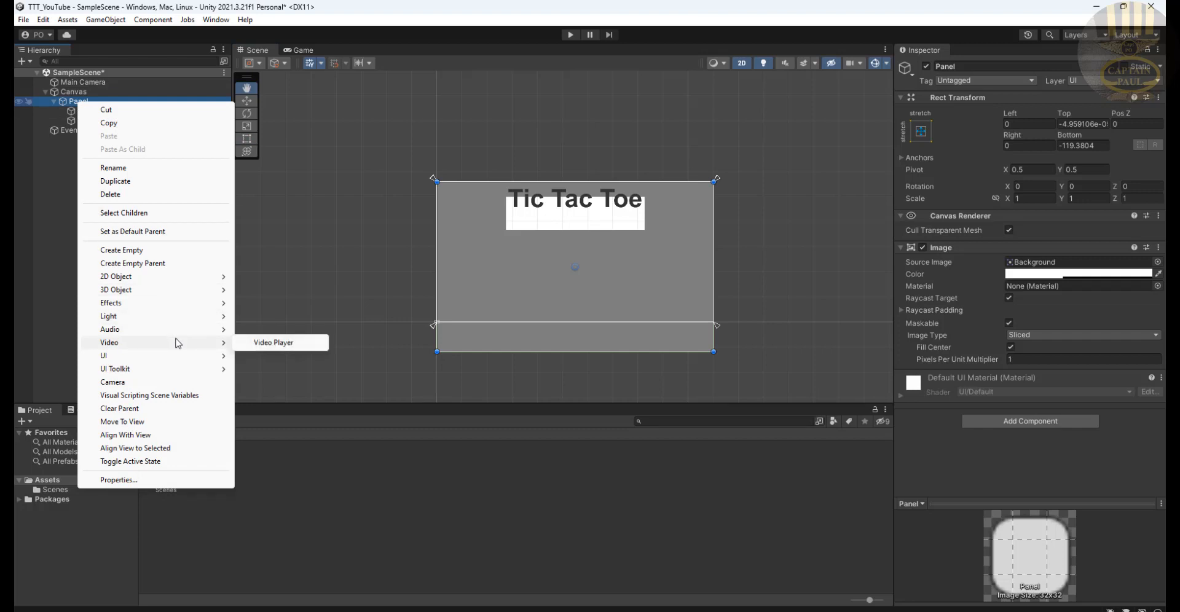
mouse_move(120, 360)
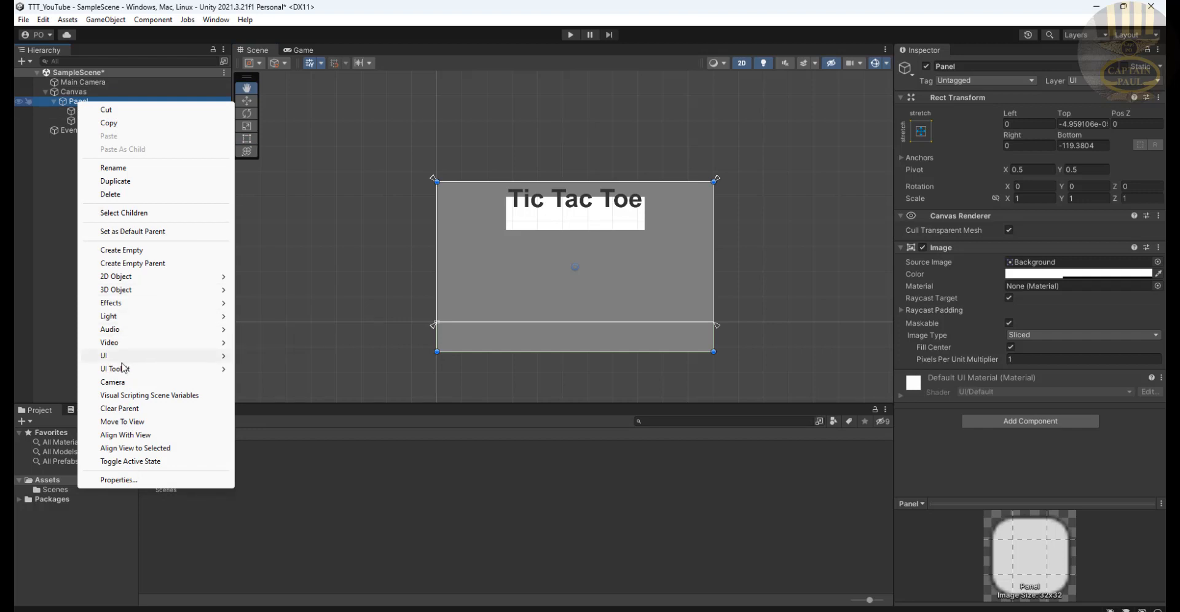
mouse_move(114, 370)
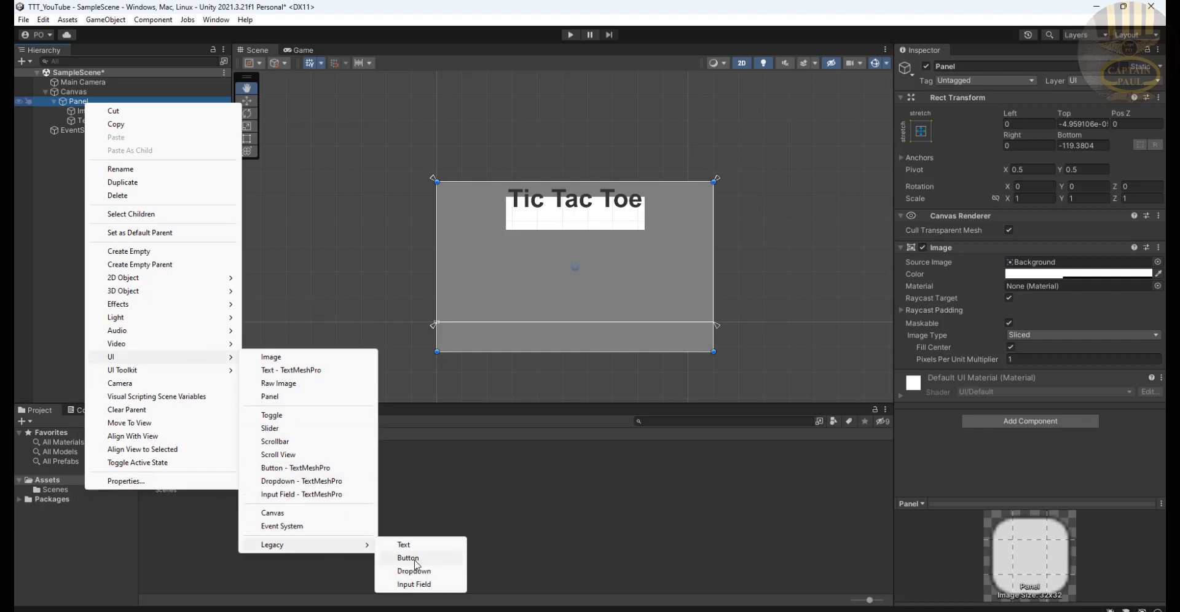
click(407, 558)
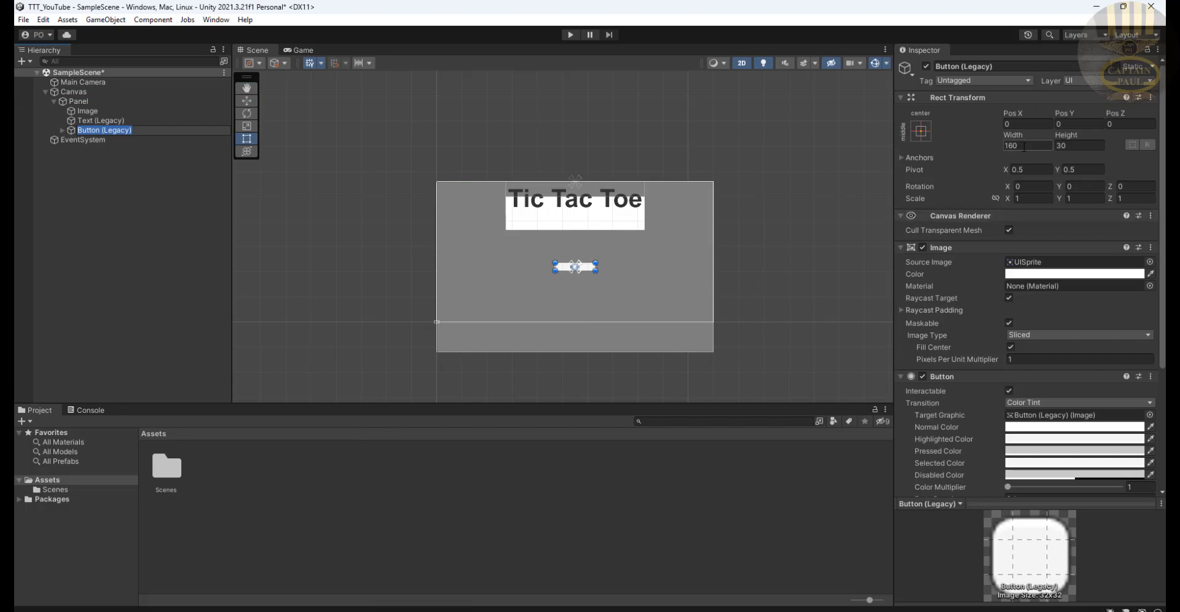
Set the button's height to 160 and drag it to the panel's left edge
text(160)
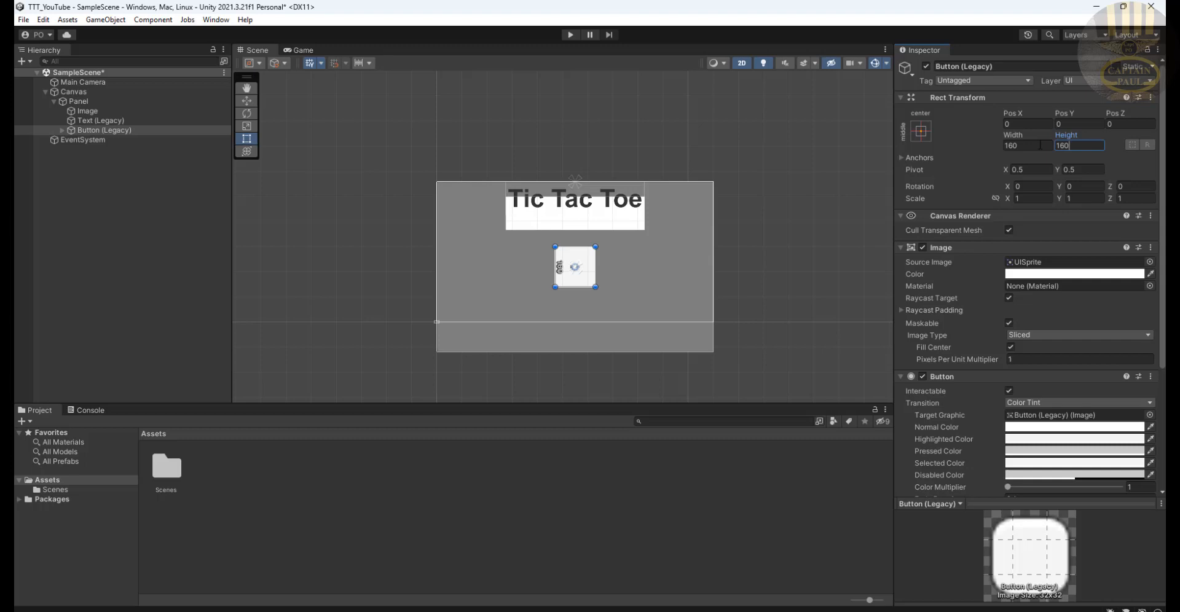
drag(575, 265, 494, 256)
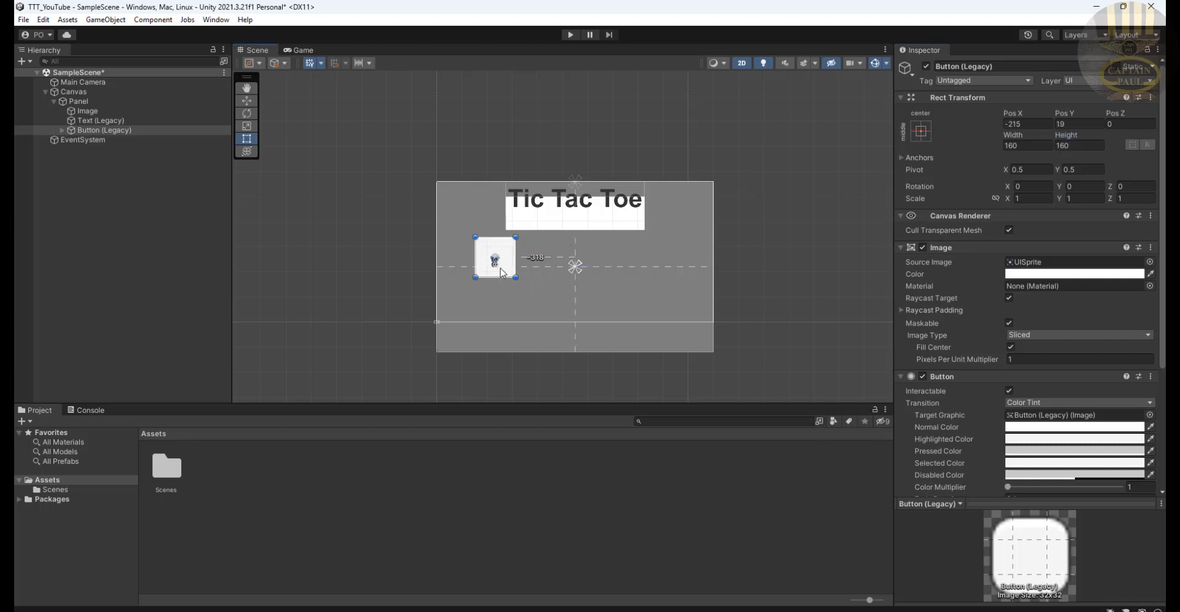
drag(496, 256, 470, 254)
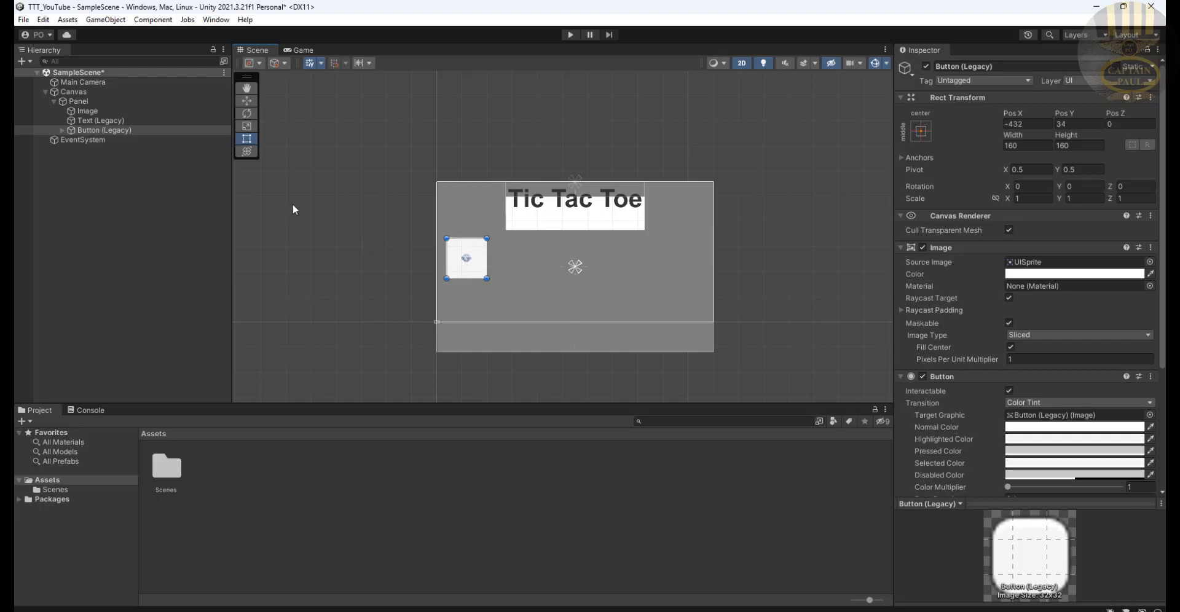
Duplicate the button twice, then duplicate those three for nine buttons
right_click(103, 130)
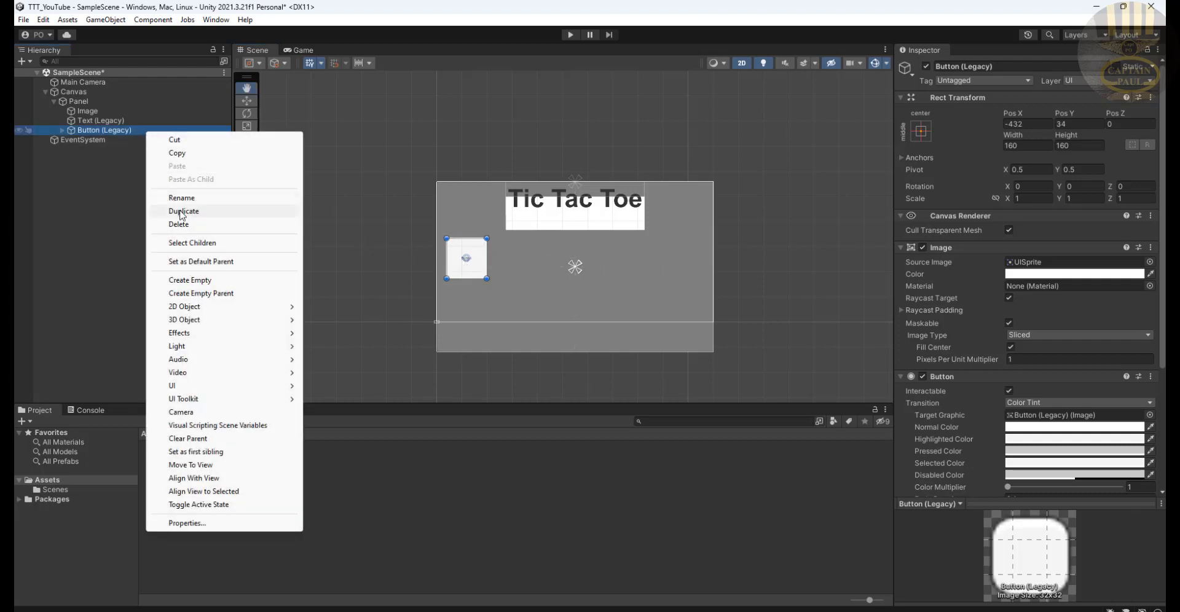
click(183, 211)
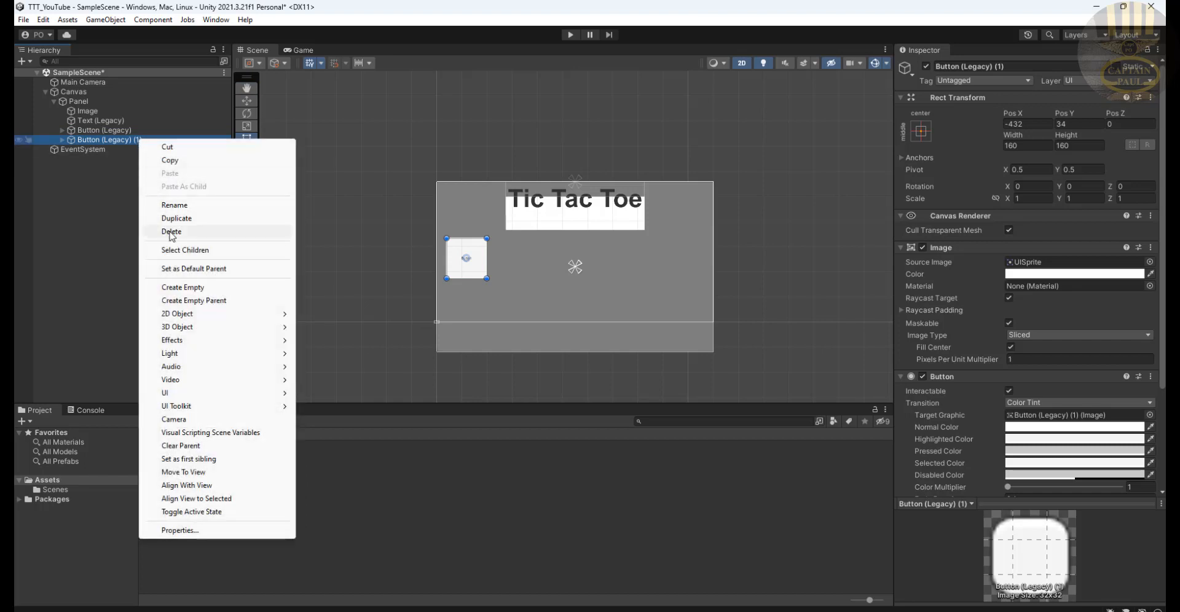
click(176, 218)
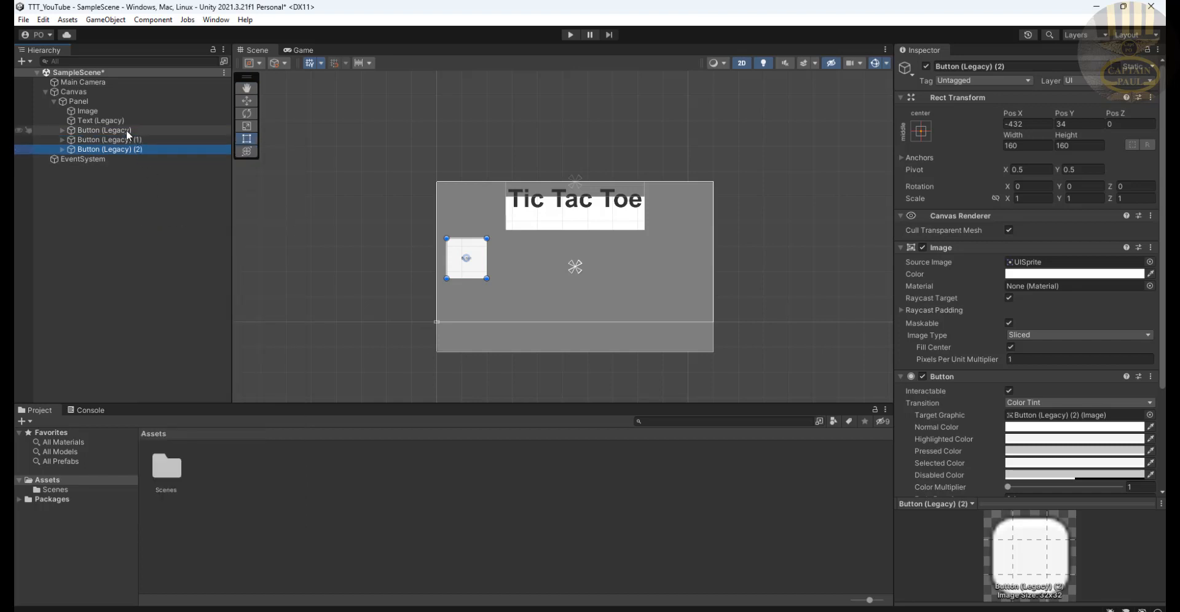
right_click(105, 140)
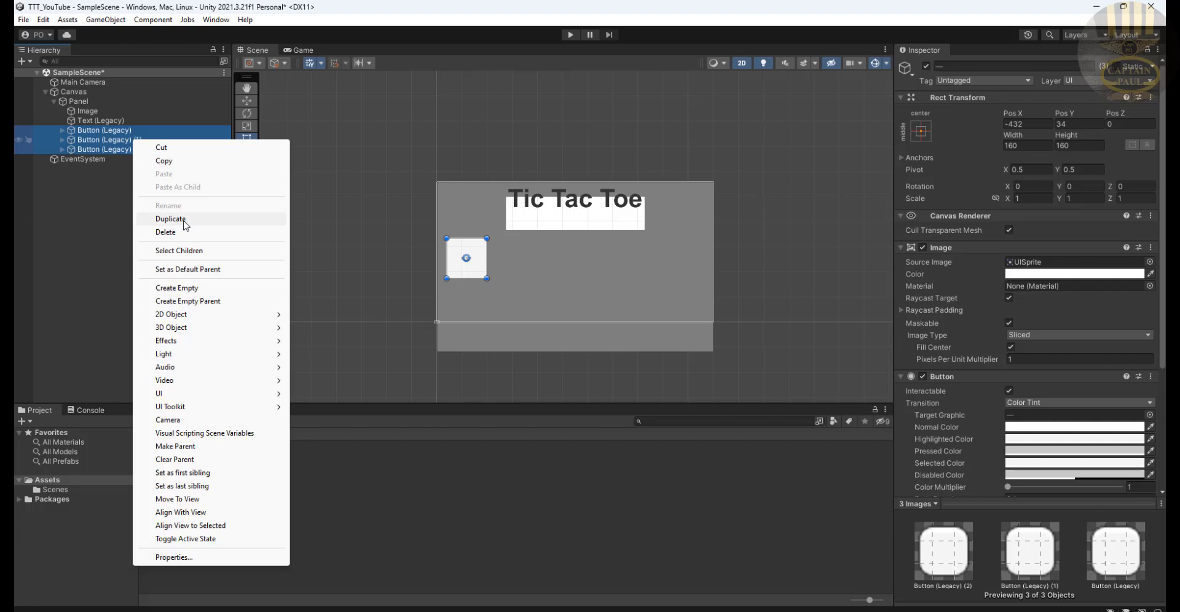
click(171, 220)
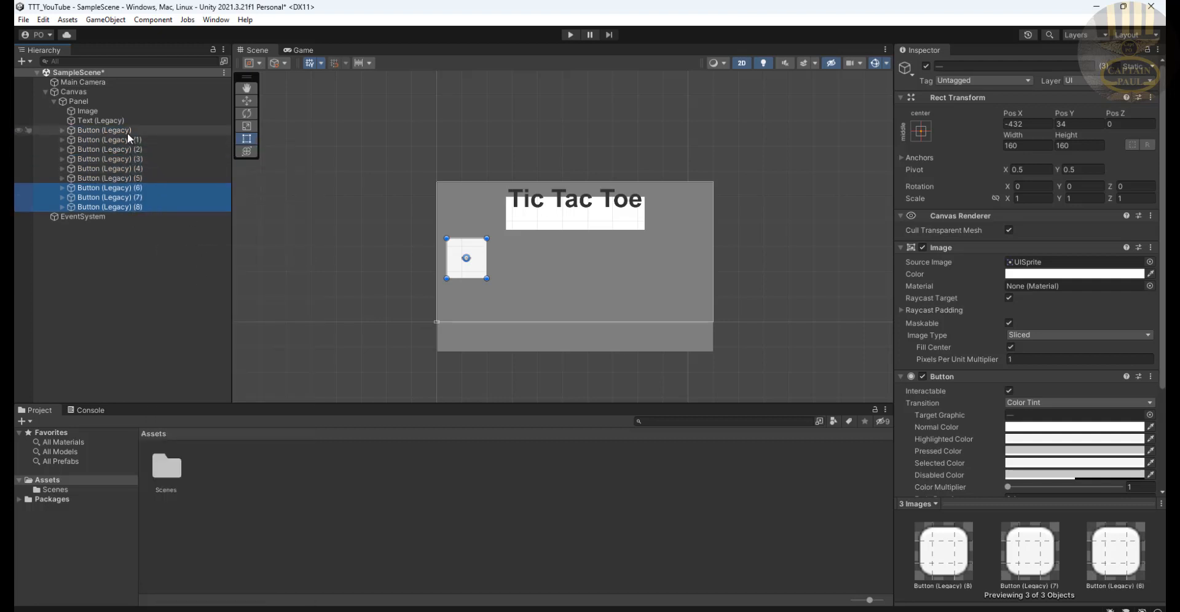
click(109, 139)
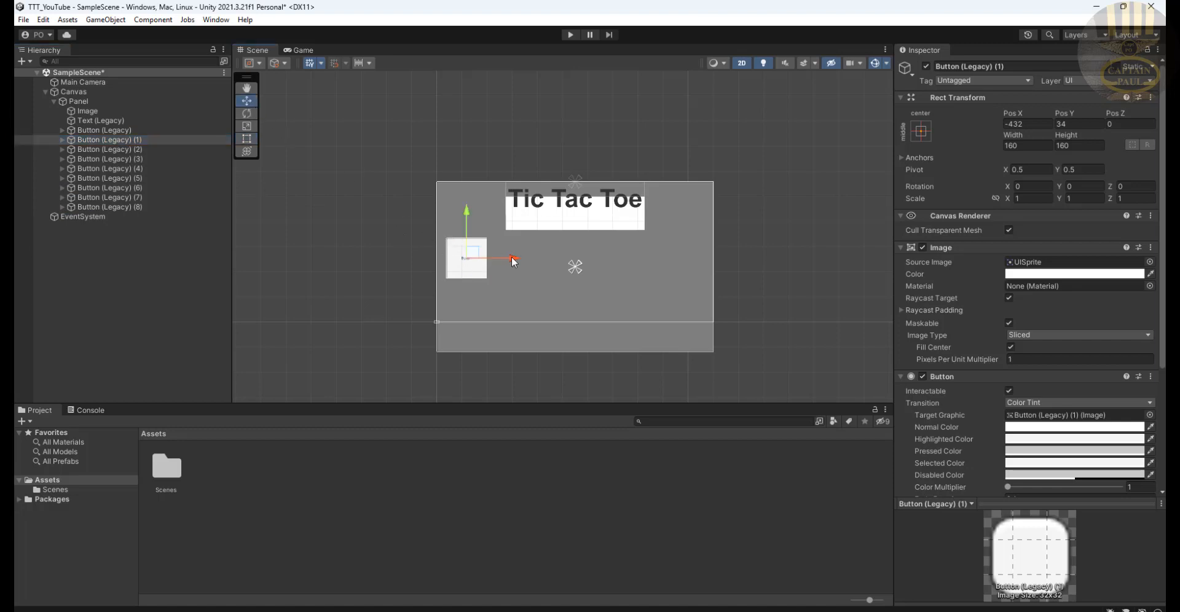
Position the buttons for the first two rows of the grid
drag(466, 257, 517, 257)
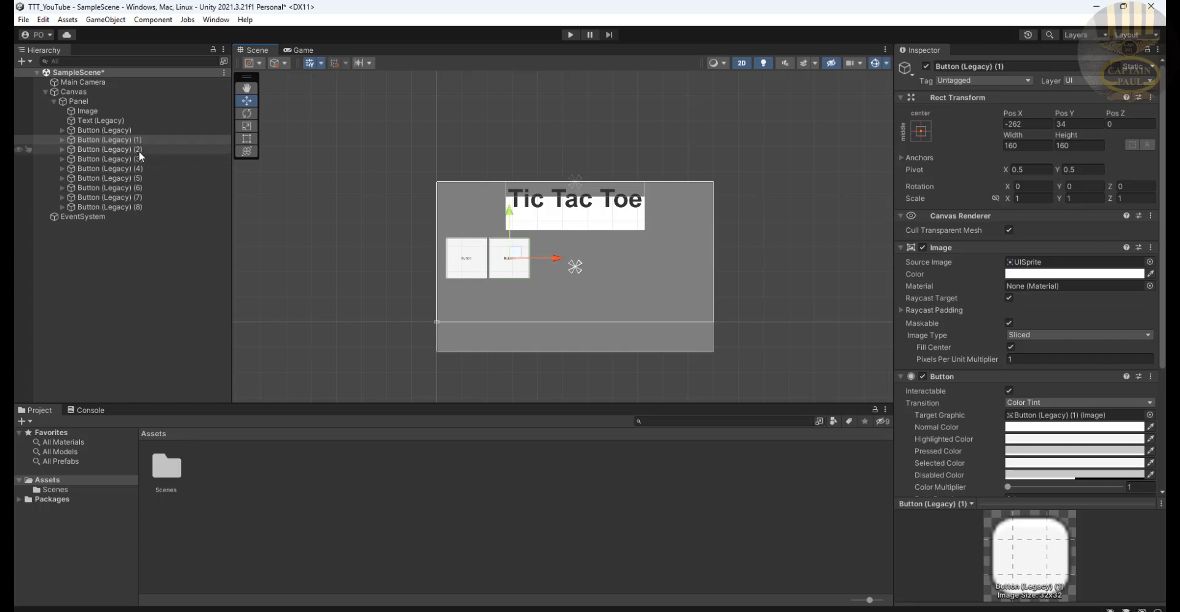
click(109, 149)
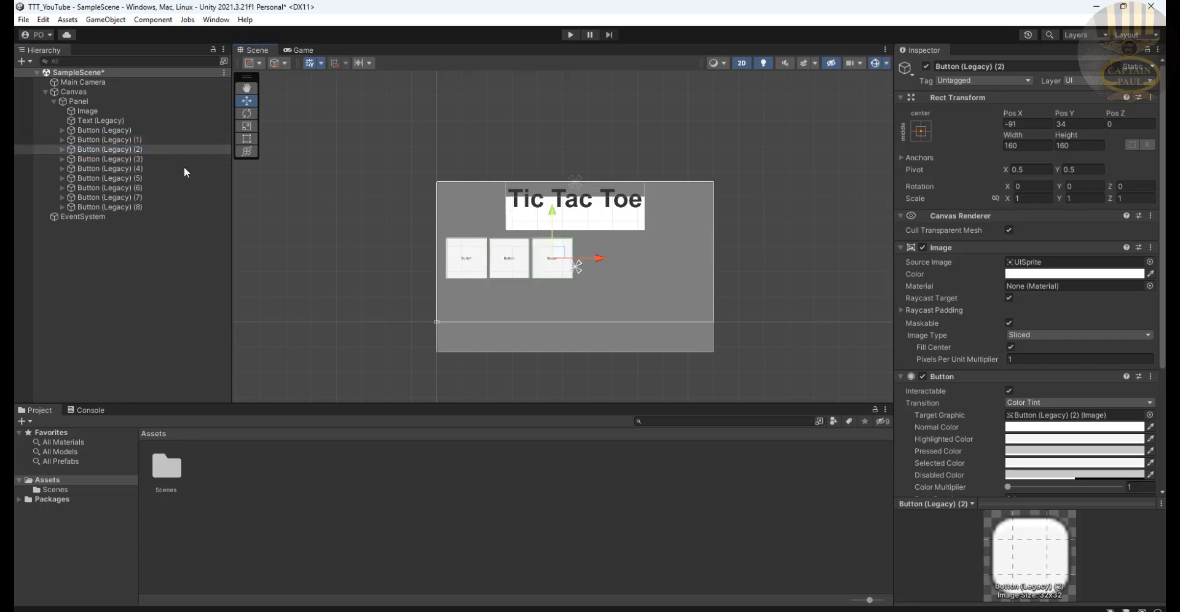
click(109, 159)
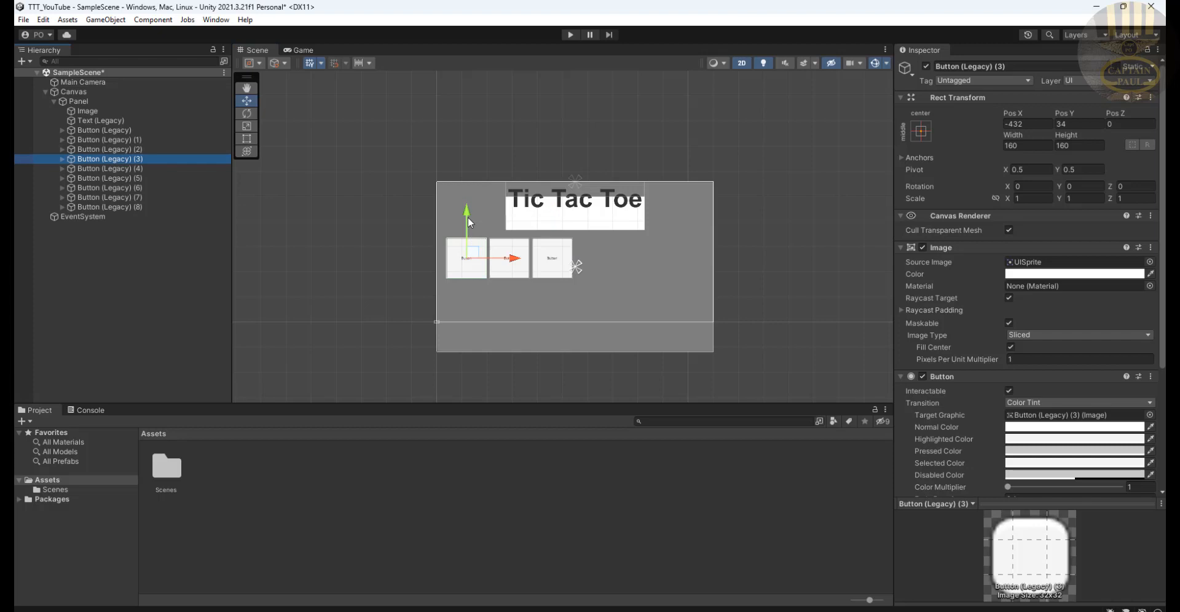
click(108, 168)
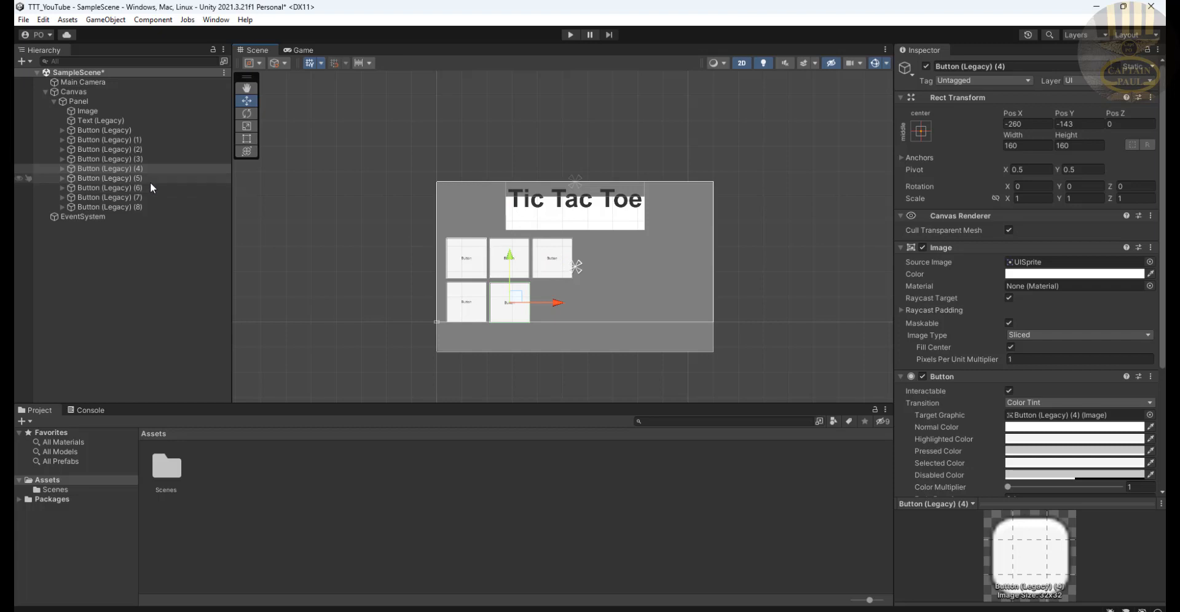
click(108, 178)
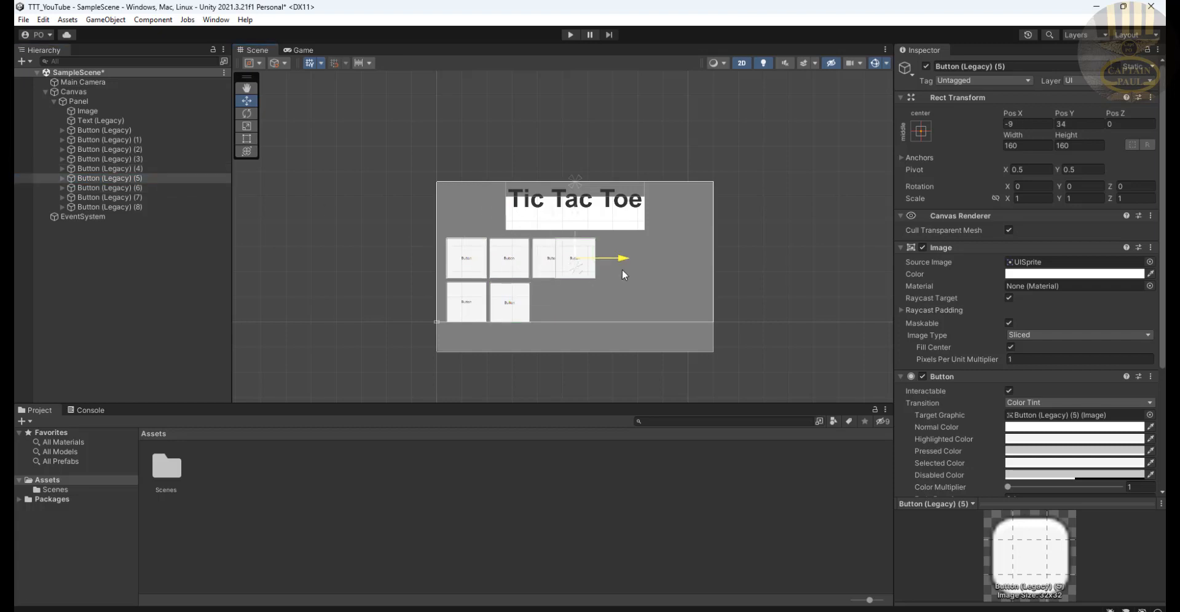
drag(602, 259, 580, 258)
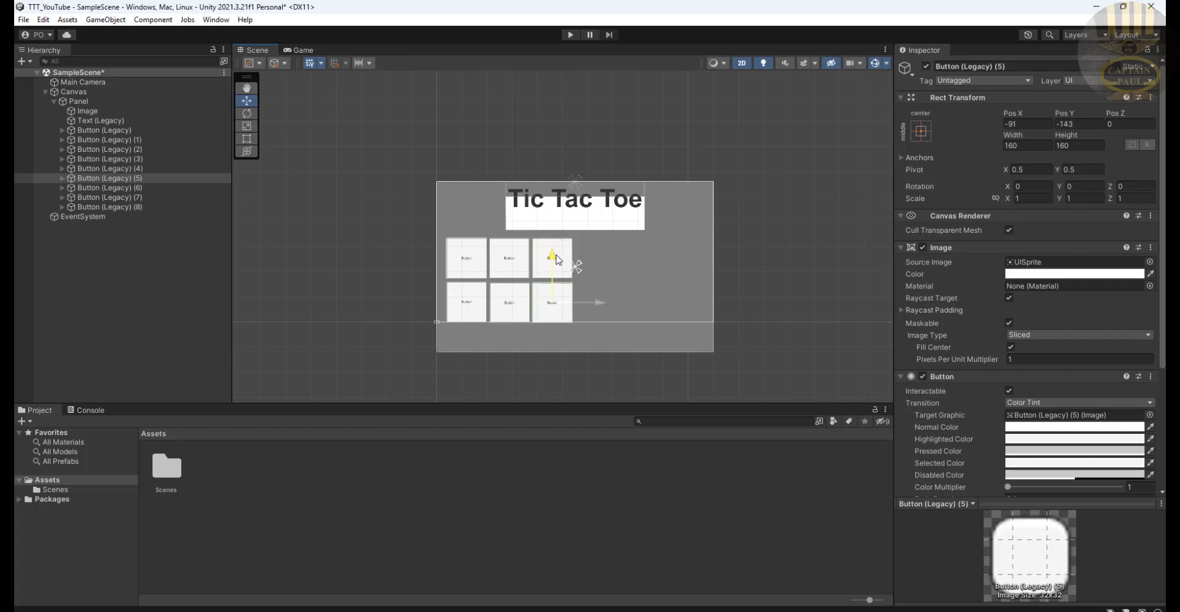
Place the seventh, eighth and ninth buttons to form the third row
click(77, 101)
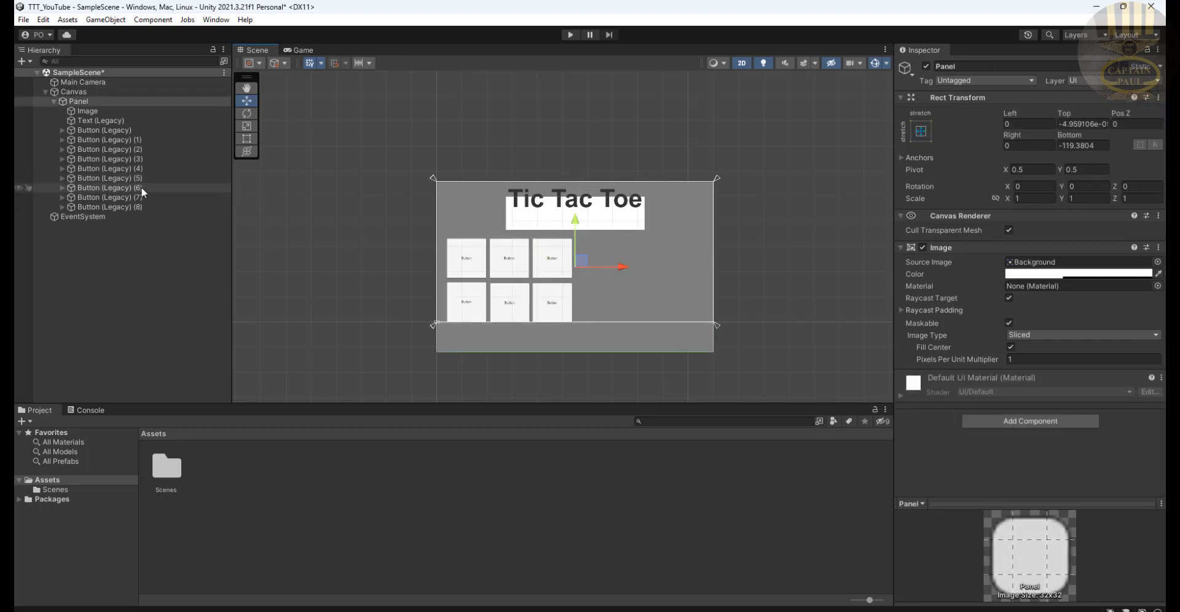
click(107, 187)
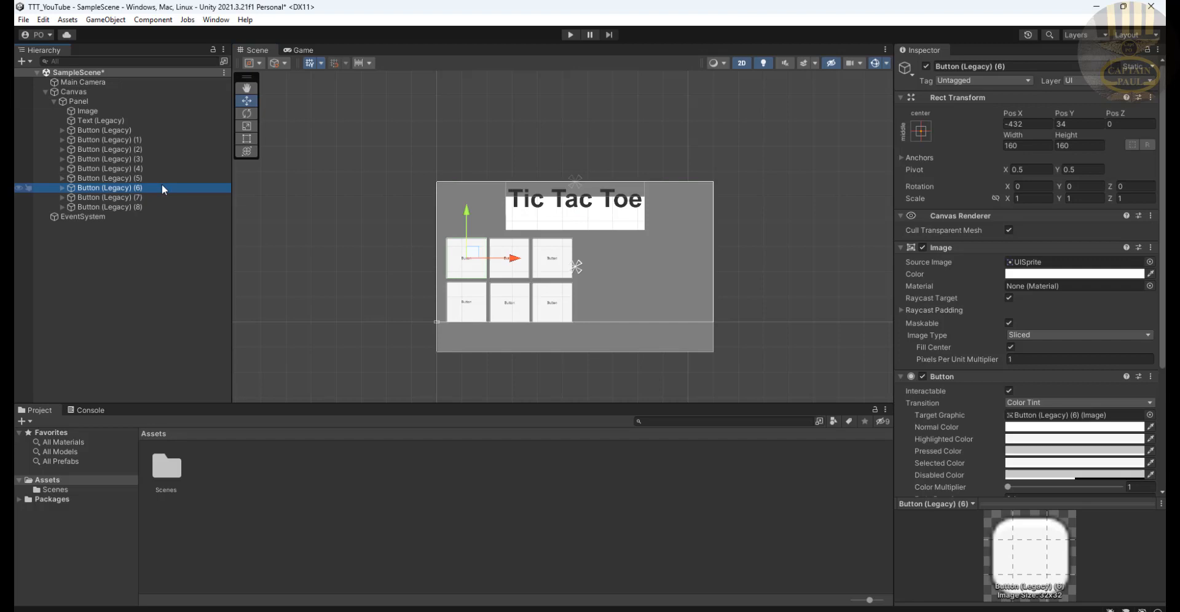
drag(466, 256, 467, 338)
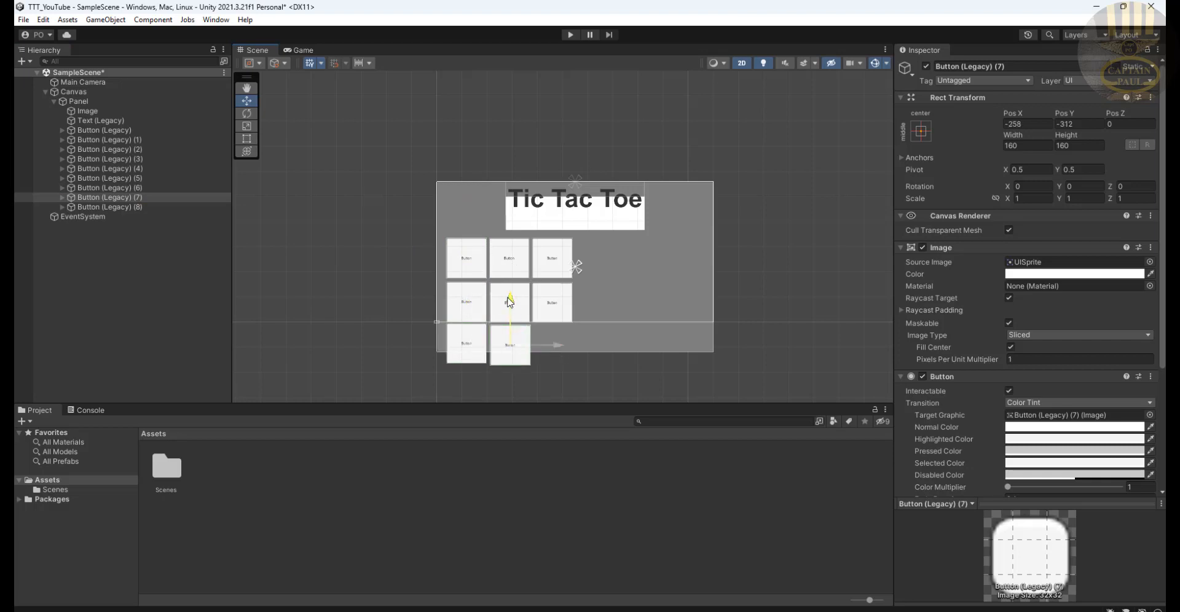
drag(509, 301, 509, 298)
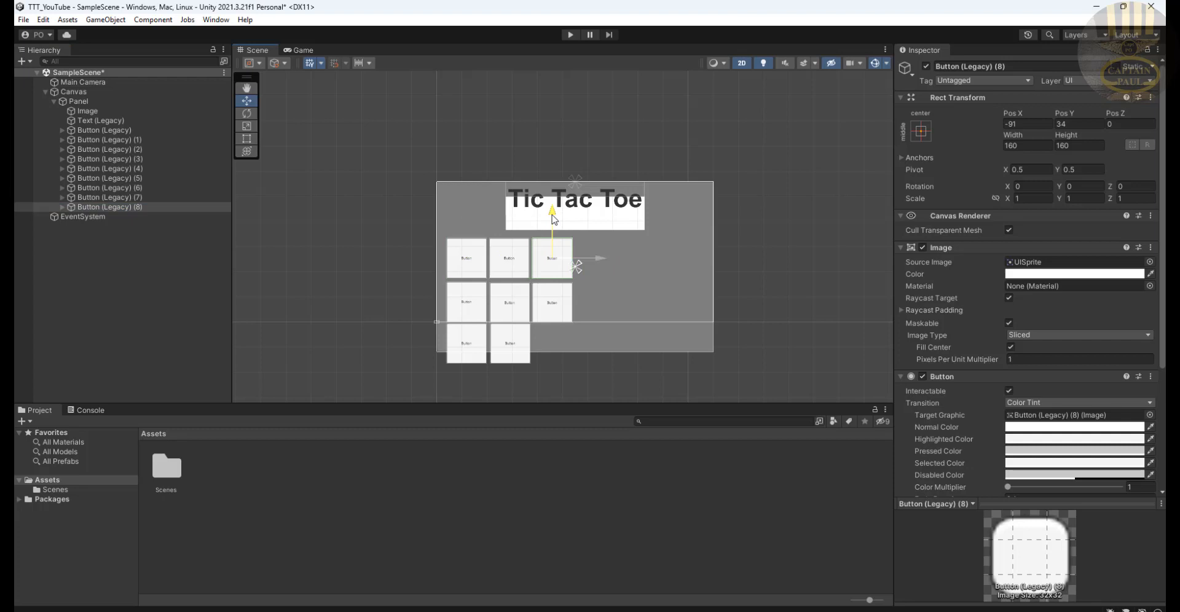
drag(553, 217, 552, 301)
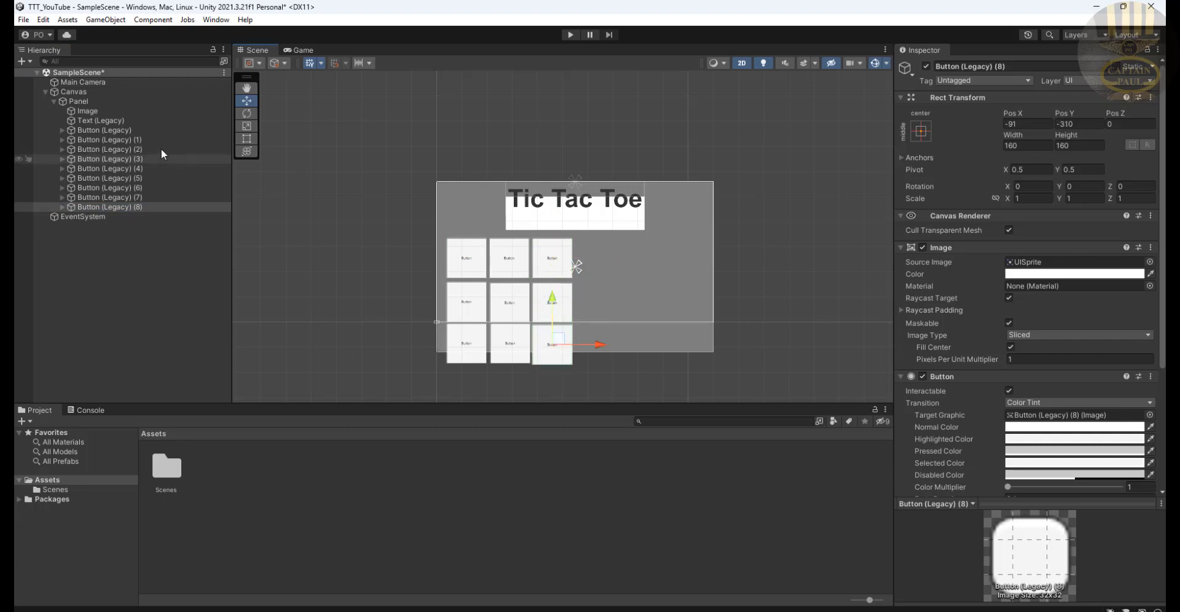
click(104, 130)
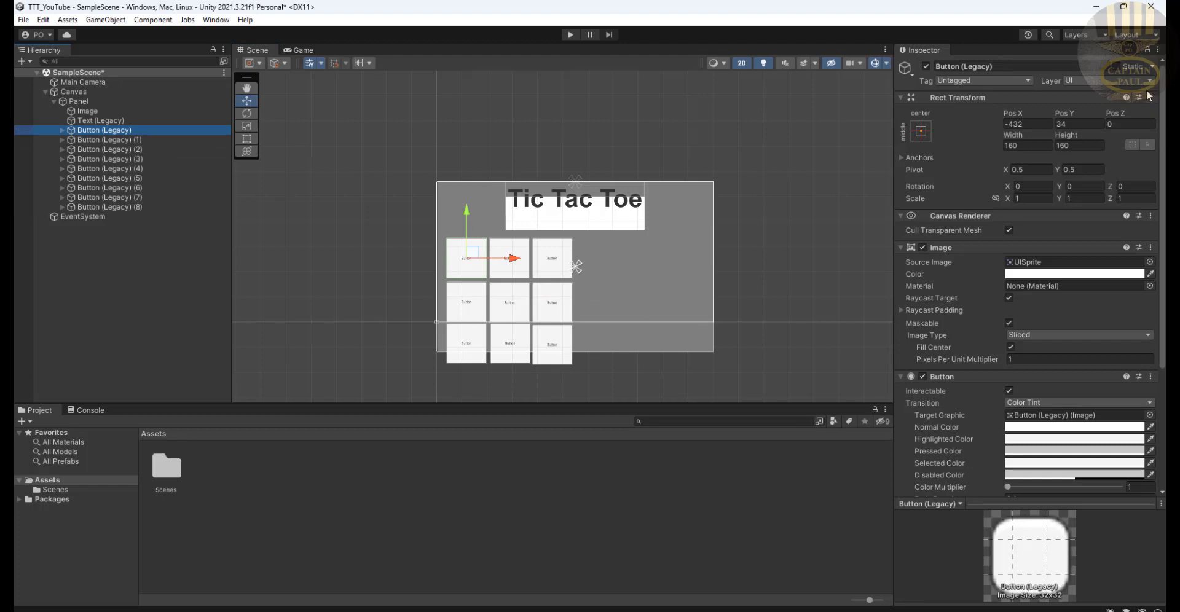
mouse_move(1045, 106)
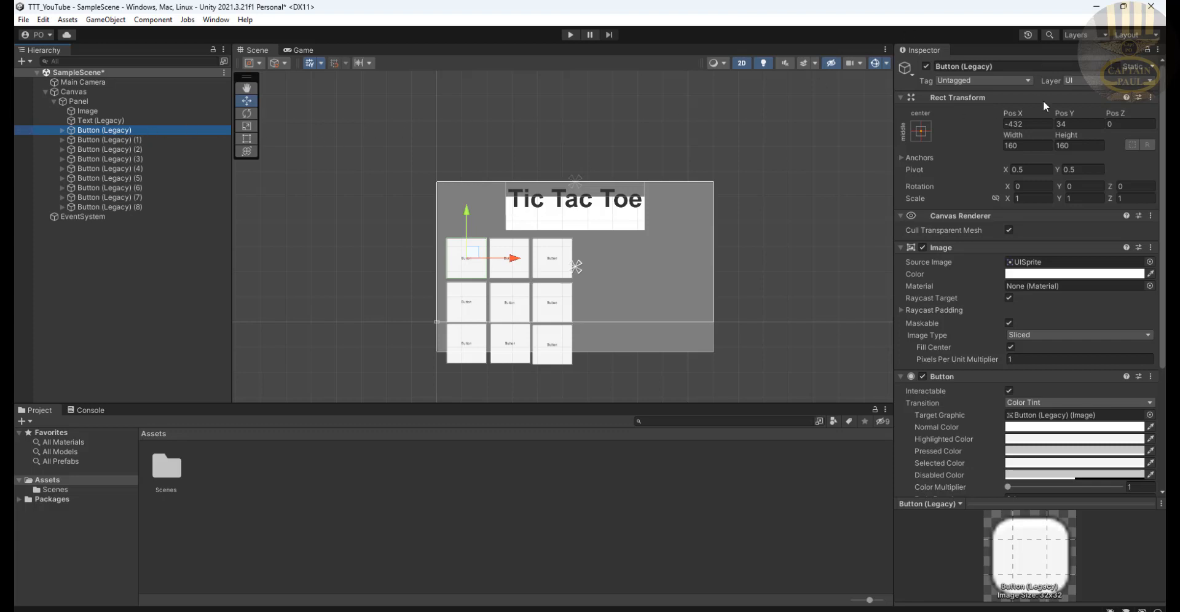
Rename the first grid button to btnTic1, then select the next button
double_click(963, 66)
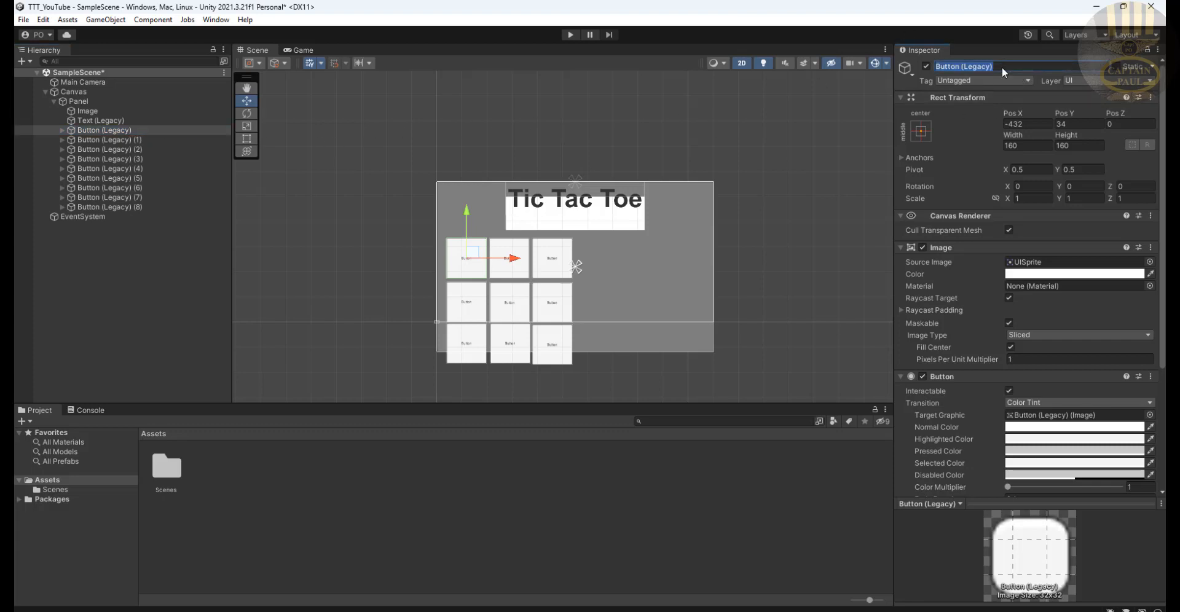
text(btnTic)
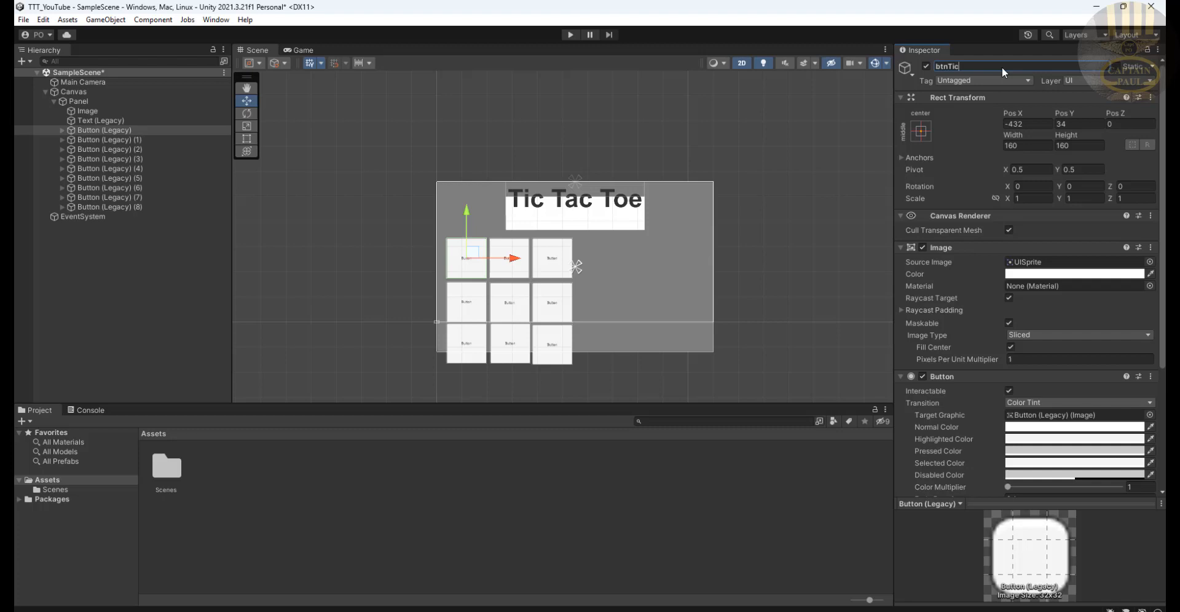
text(1)
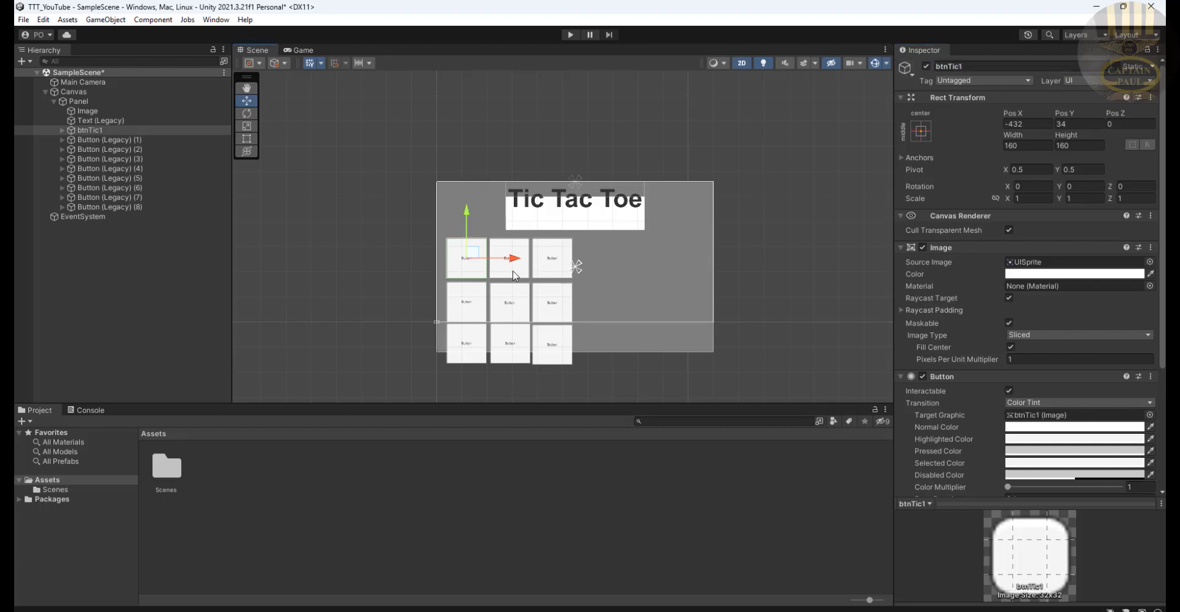
click(97, 139)
text(btnTic2)
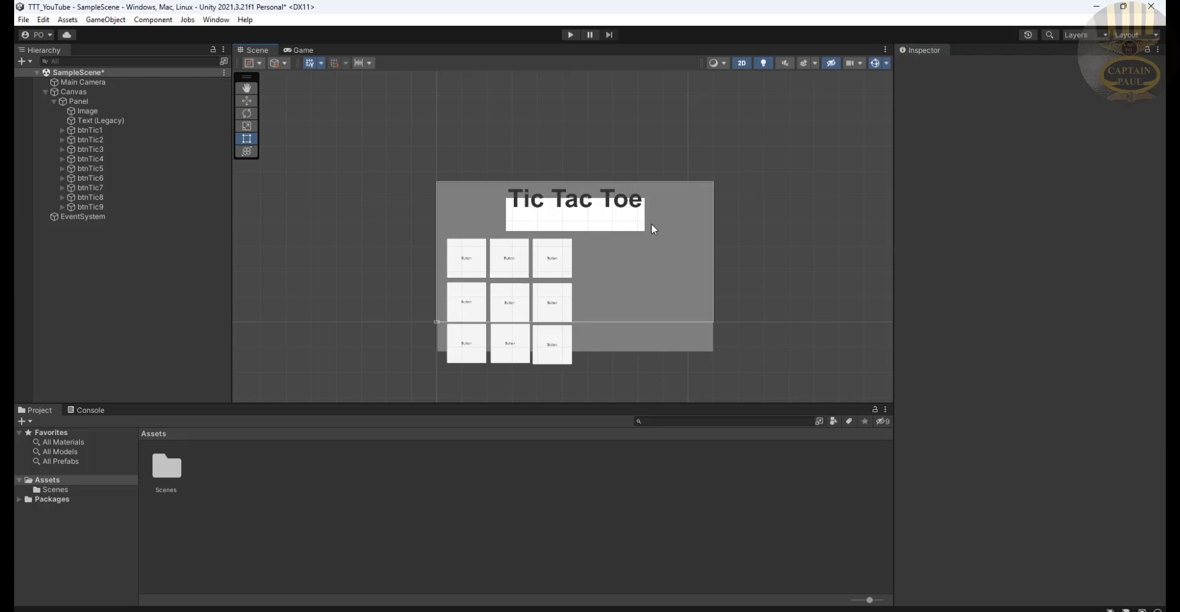
mouse_move(628, 234)
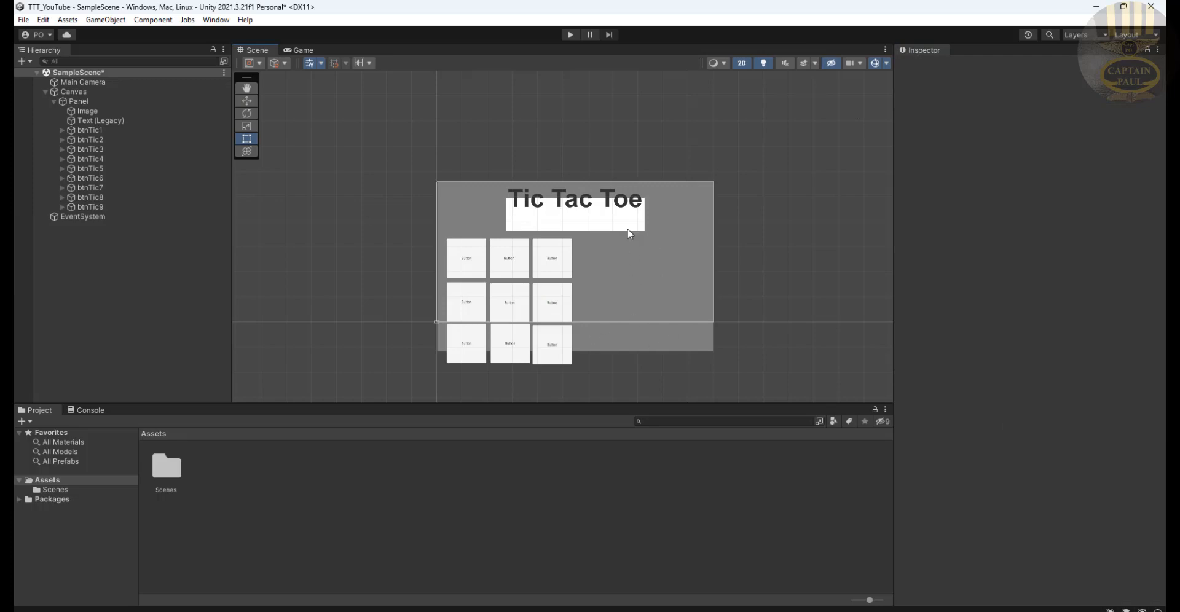
Make the Panel taller and move all nine btnTic buttons up beneath the title
click(86, 110)
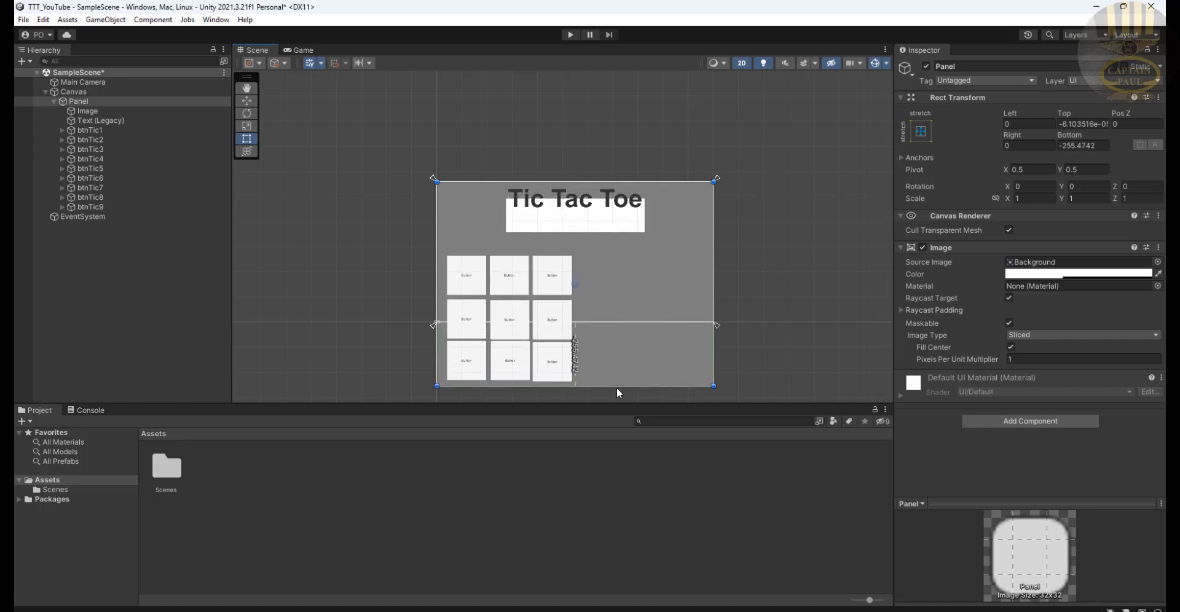
click(89, 130)
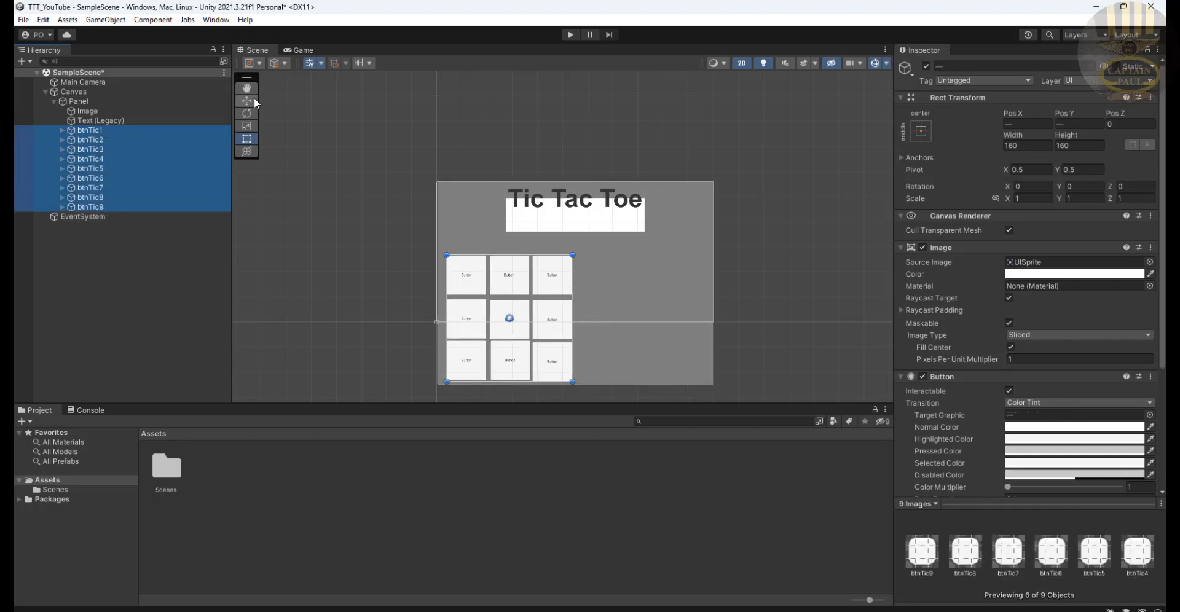
click(87, 110)
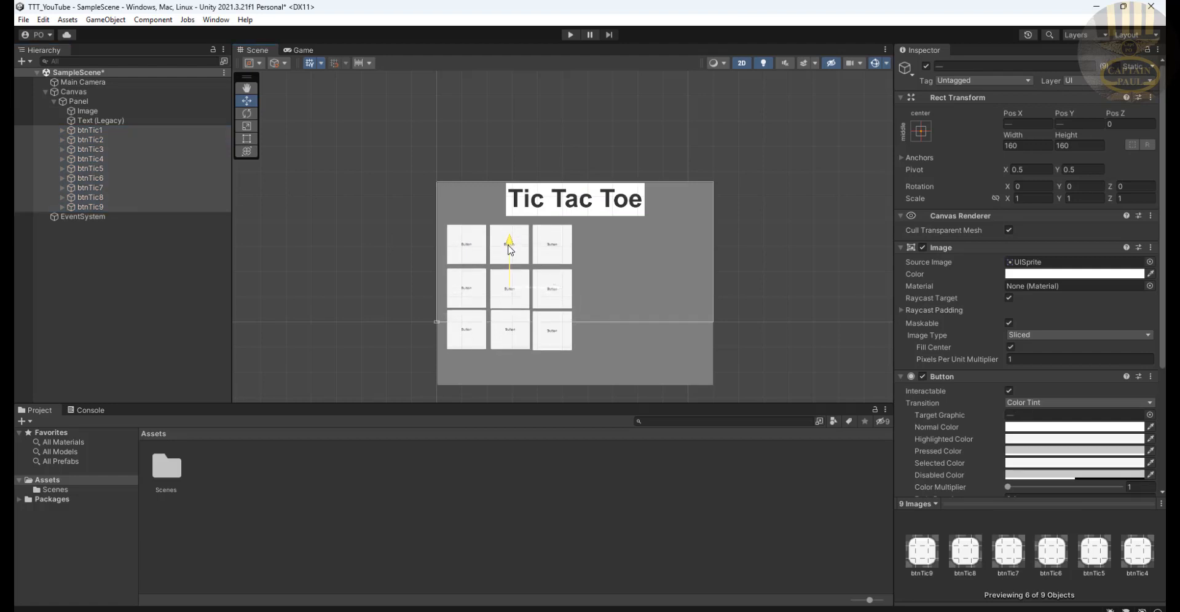
click(767, 251)
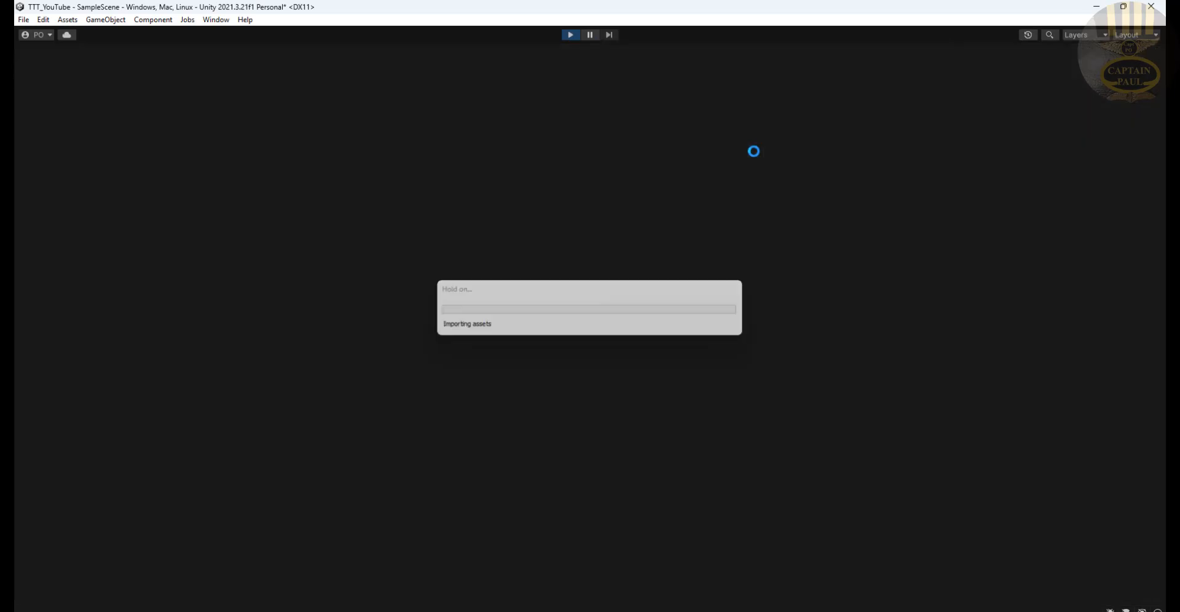
click(570, 34)
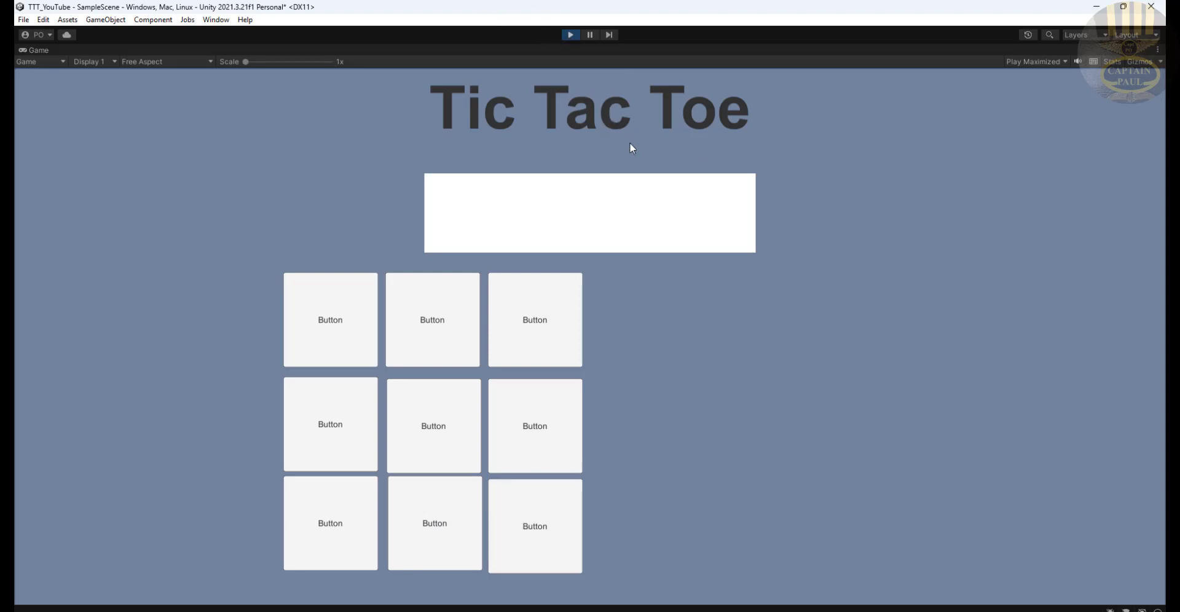
click(257, 50)
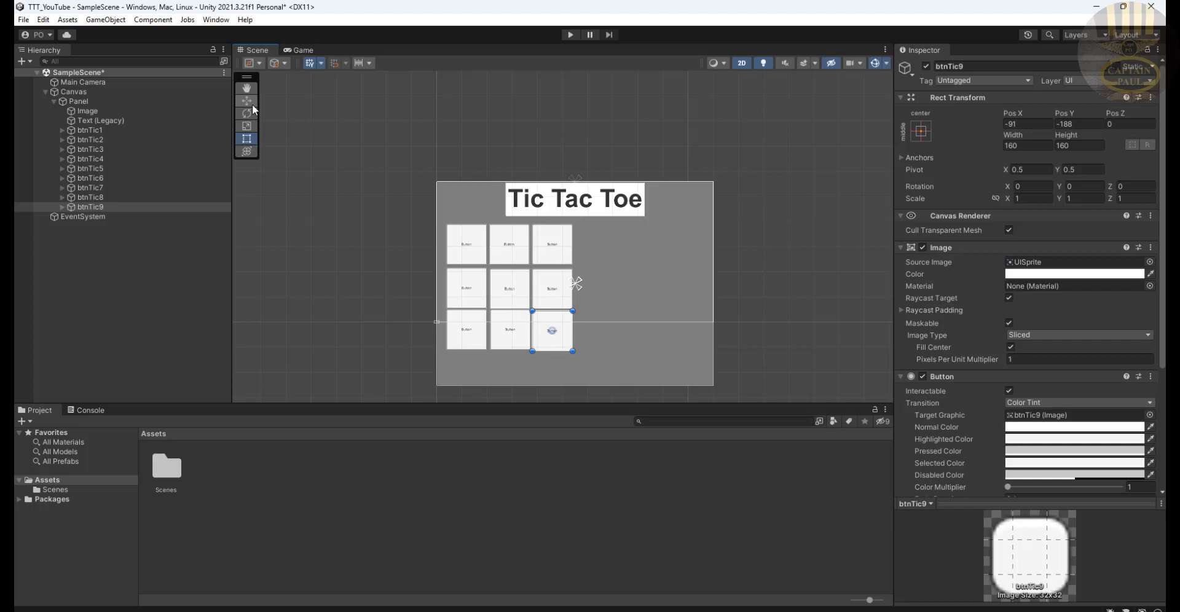
Clear the btnTic buttons' 'Button' labels and set their label font size to 100
click(90, 129)
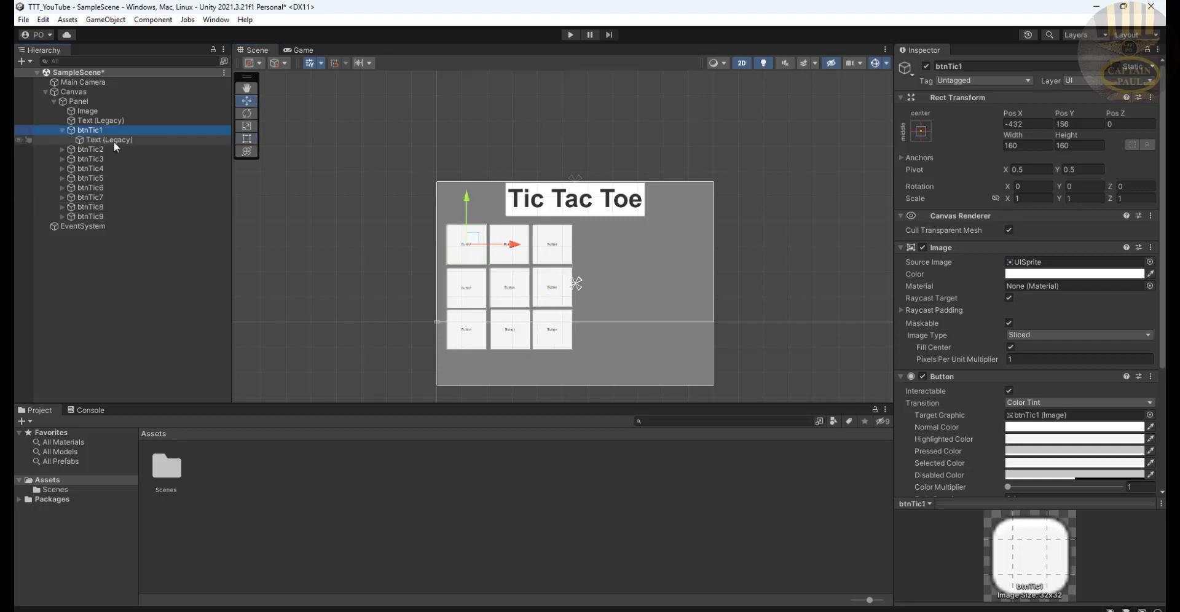
click(110, 140)
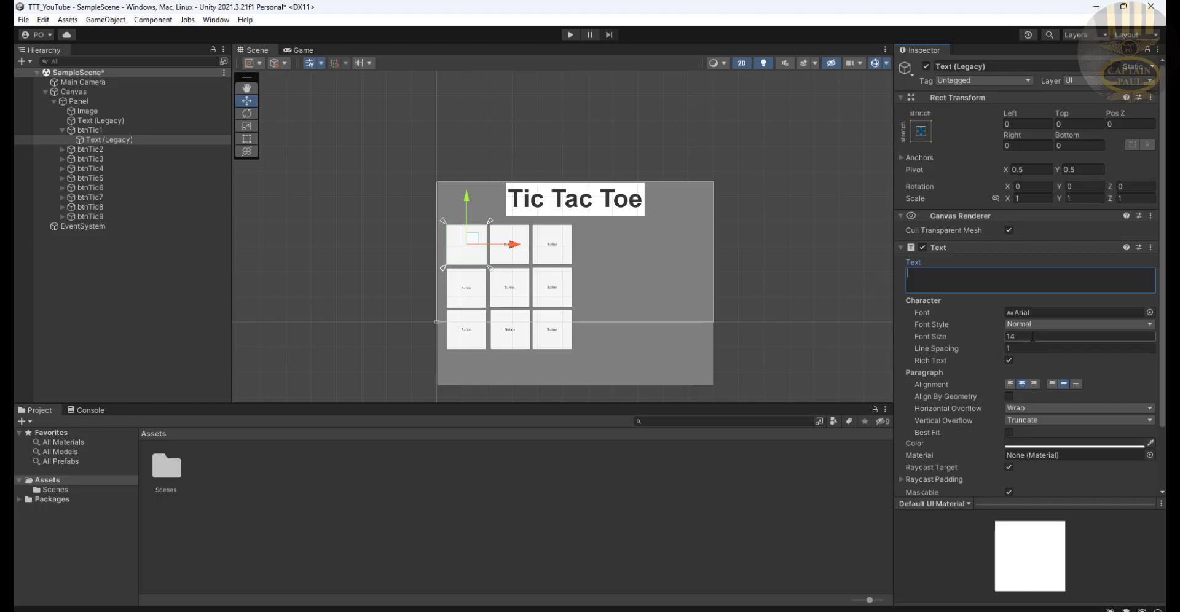
click(1079, 337)
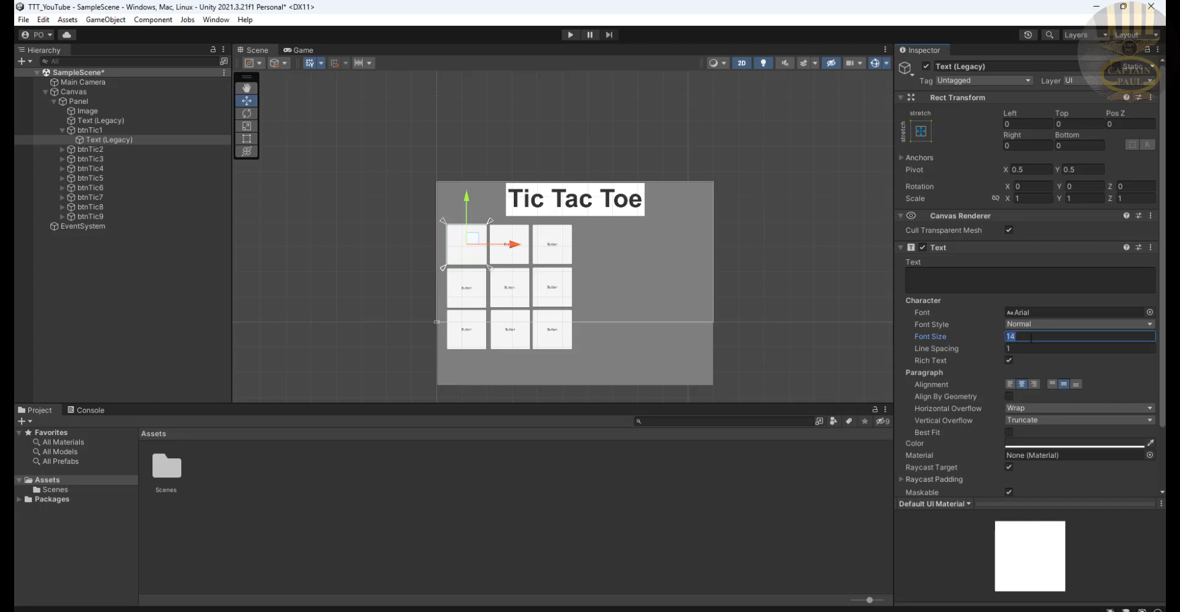
text(100)
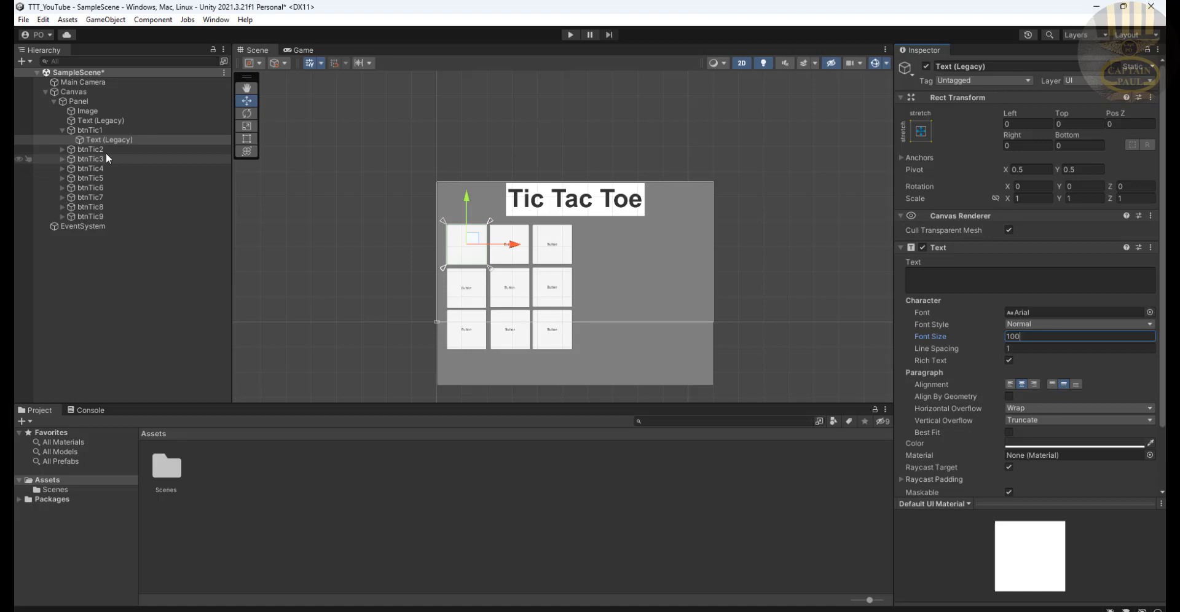
click(110, 149)
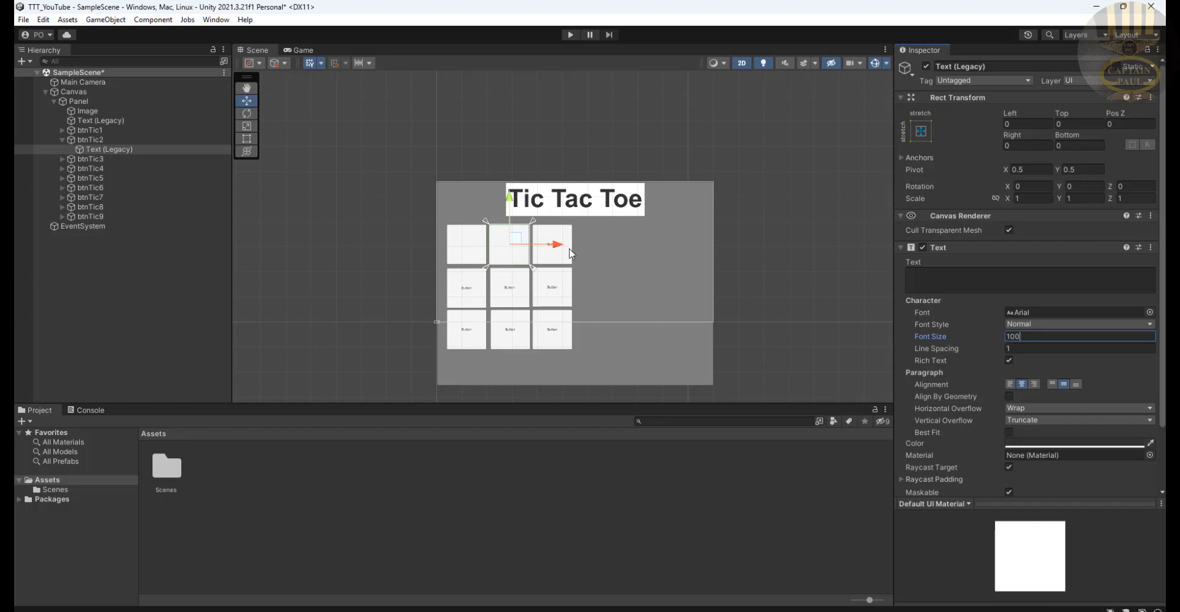
click(89, 159)
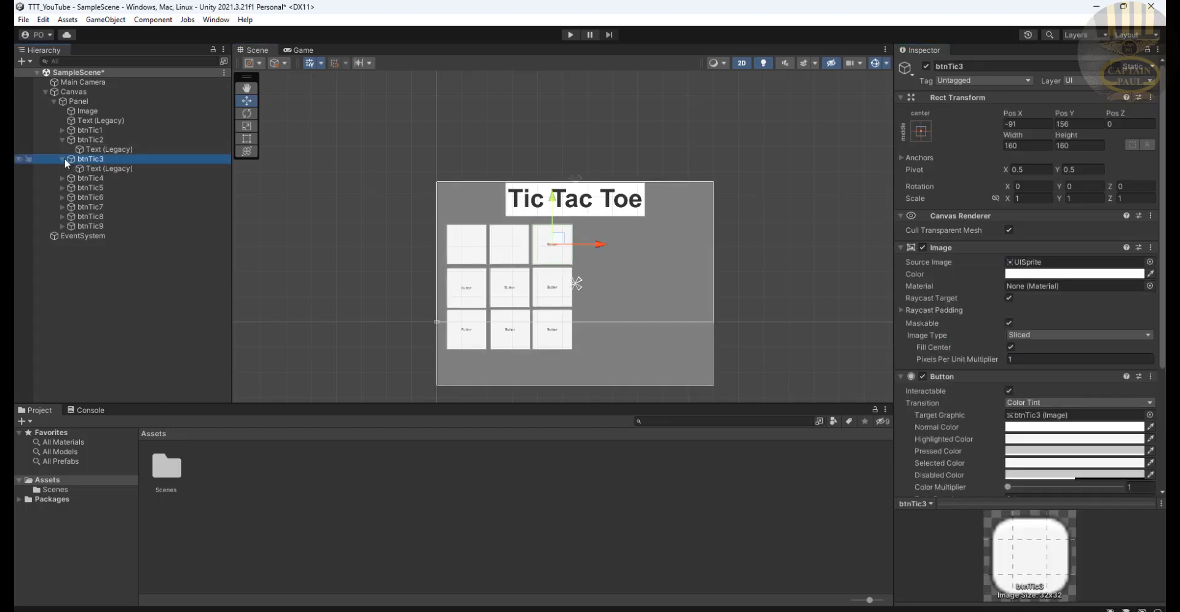
click(108, 168)
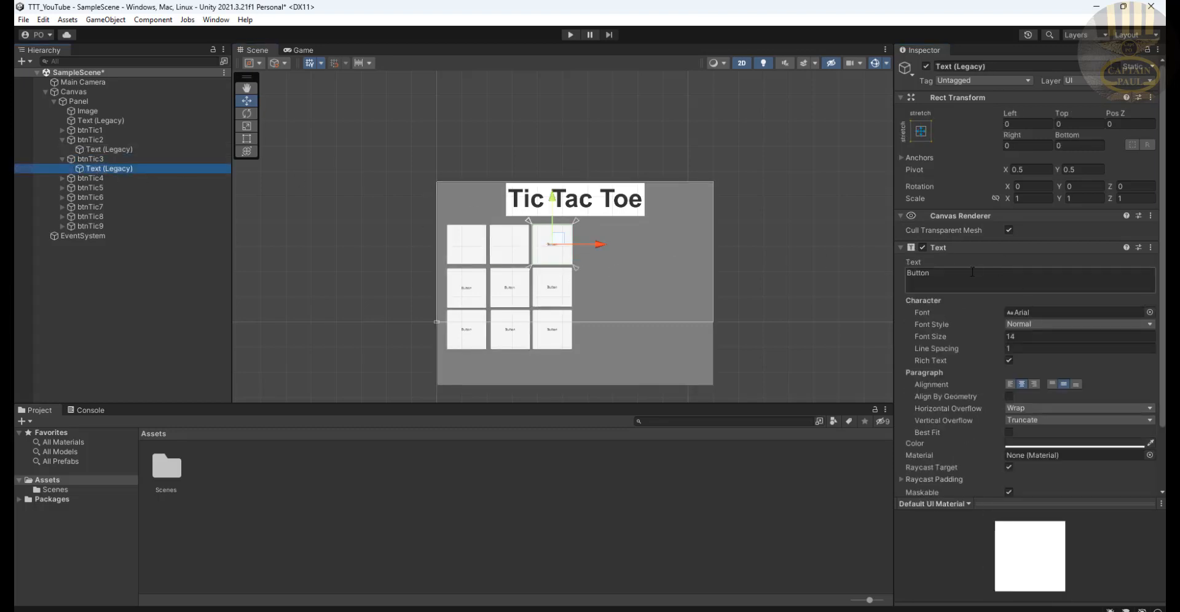
click(1030, 273)
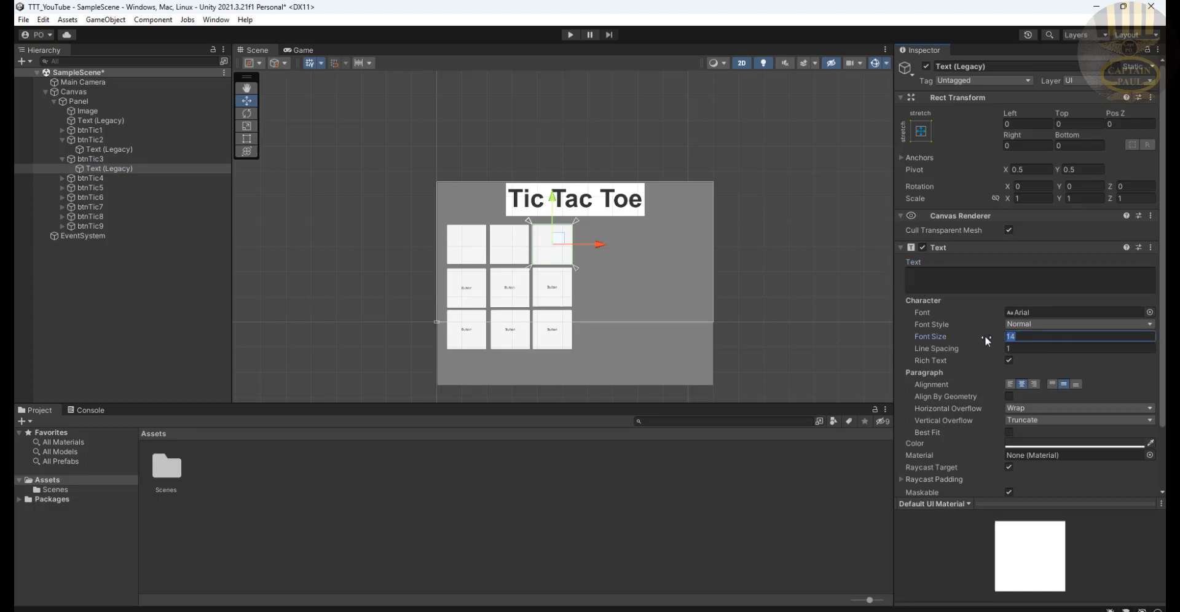
text(100)
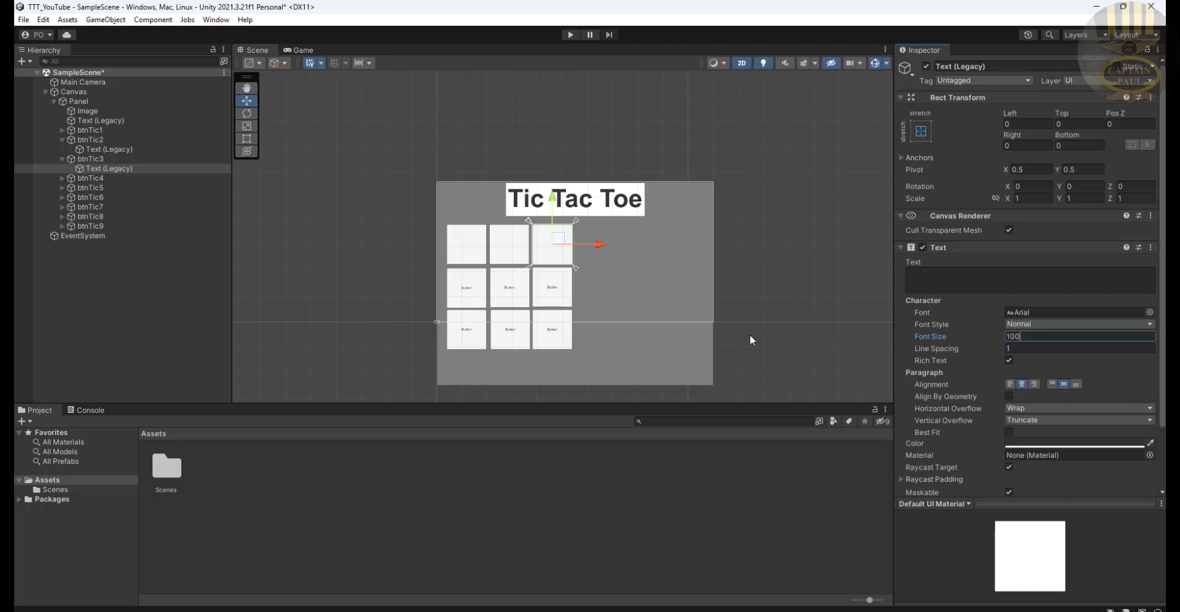
mouse_move(766, 330)
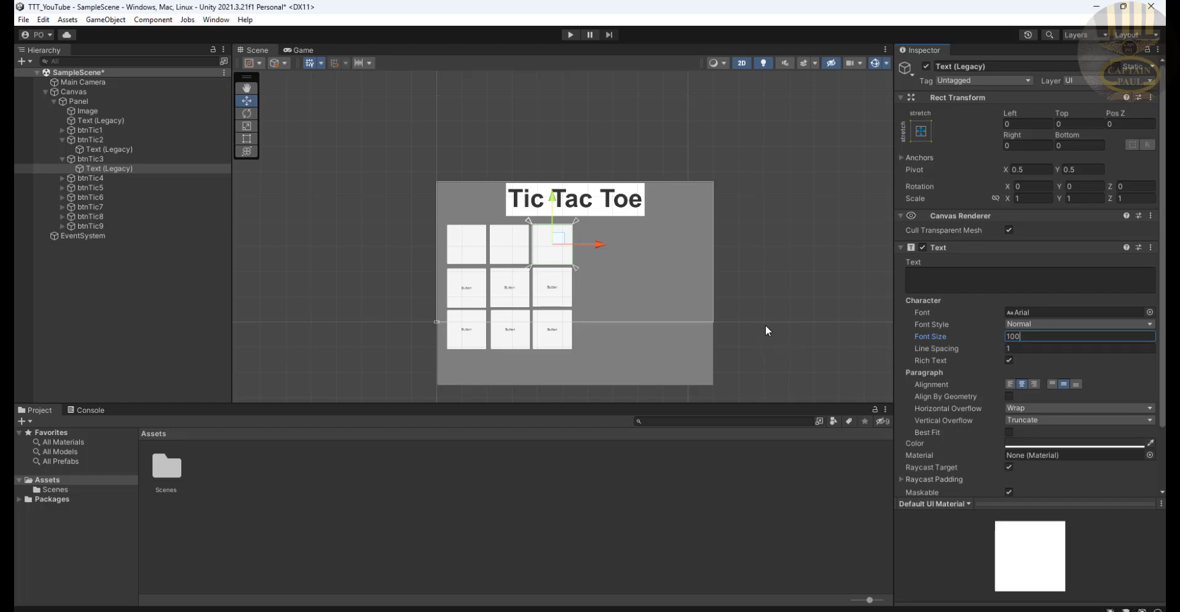
click(76, 101)
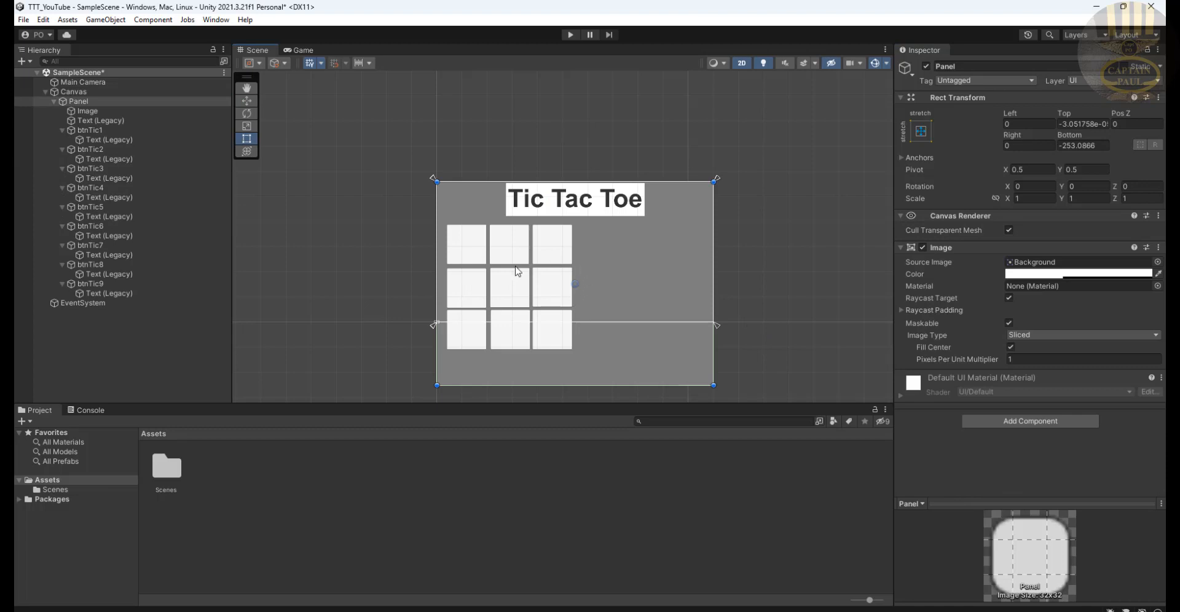
mouse_move(470, 273)
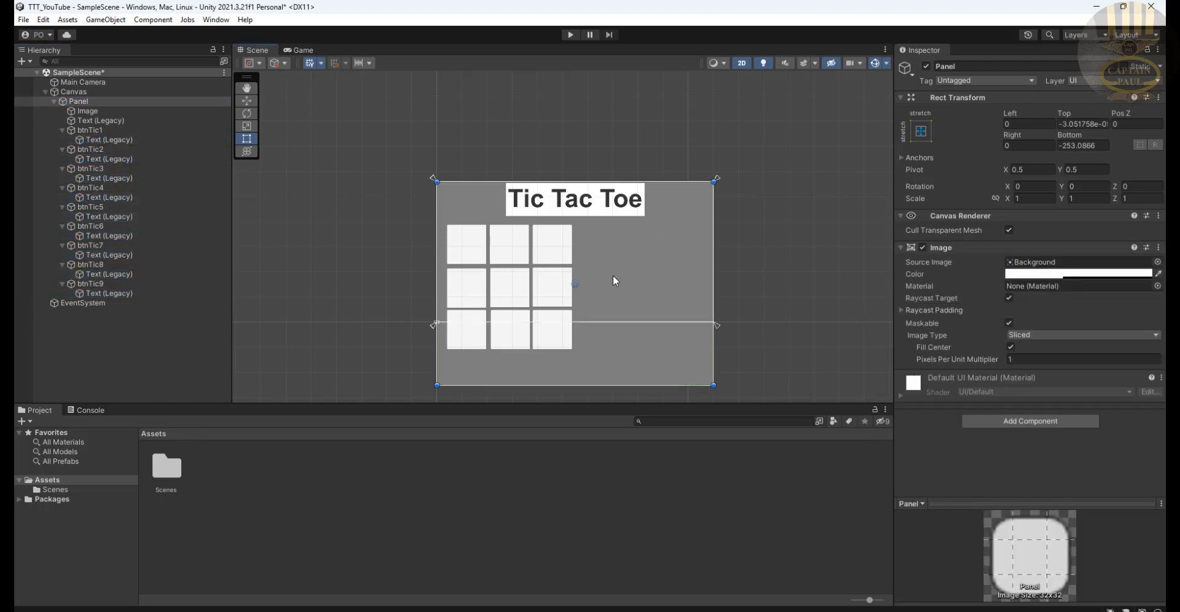
mouse_move(726, 332)
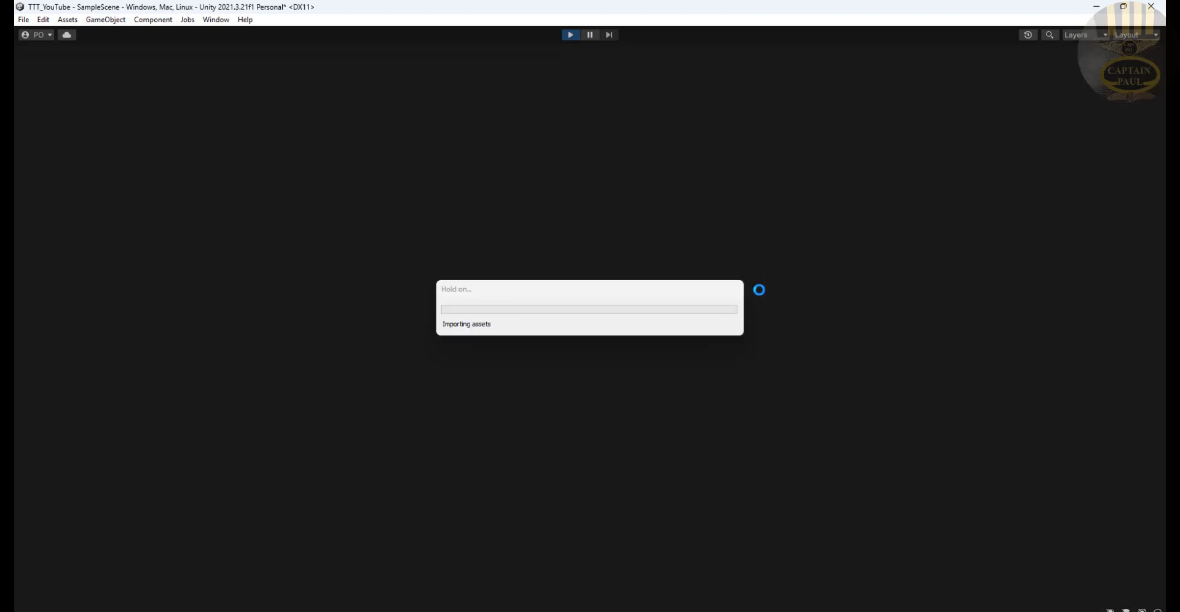
Anchor the Panel to middle-centre at 1100 by 811 and play-test the layout
click(570, 34)
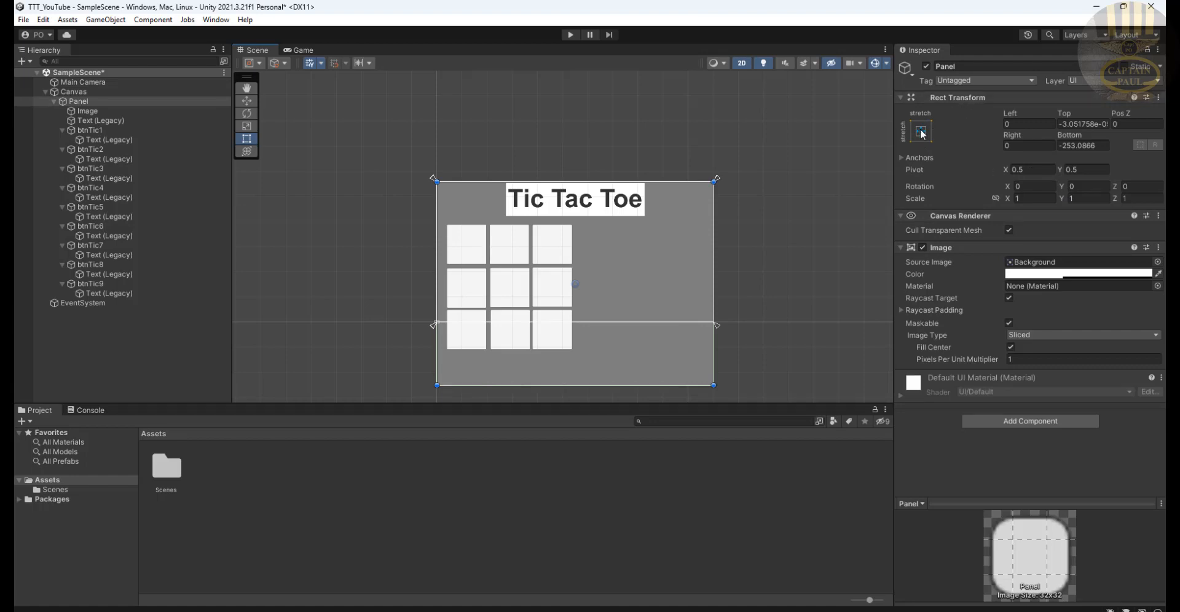
click(919, 131)
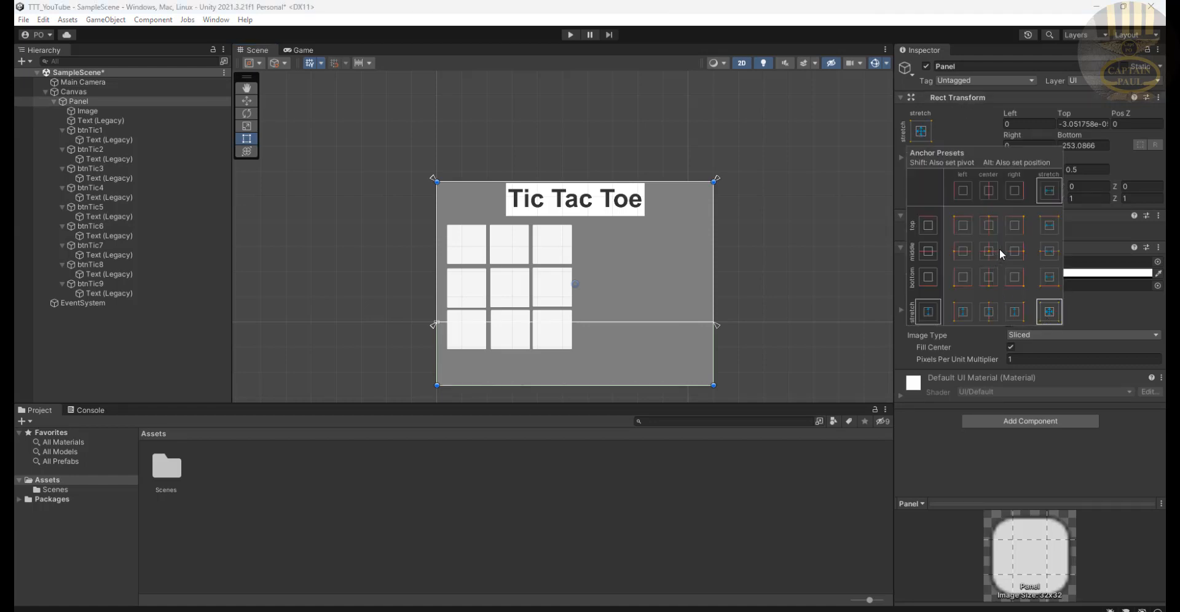
mouse_move(1001, 241)
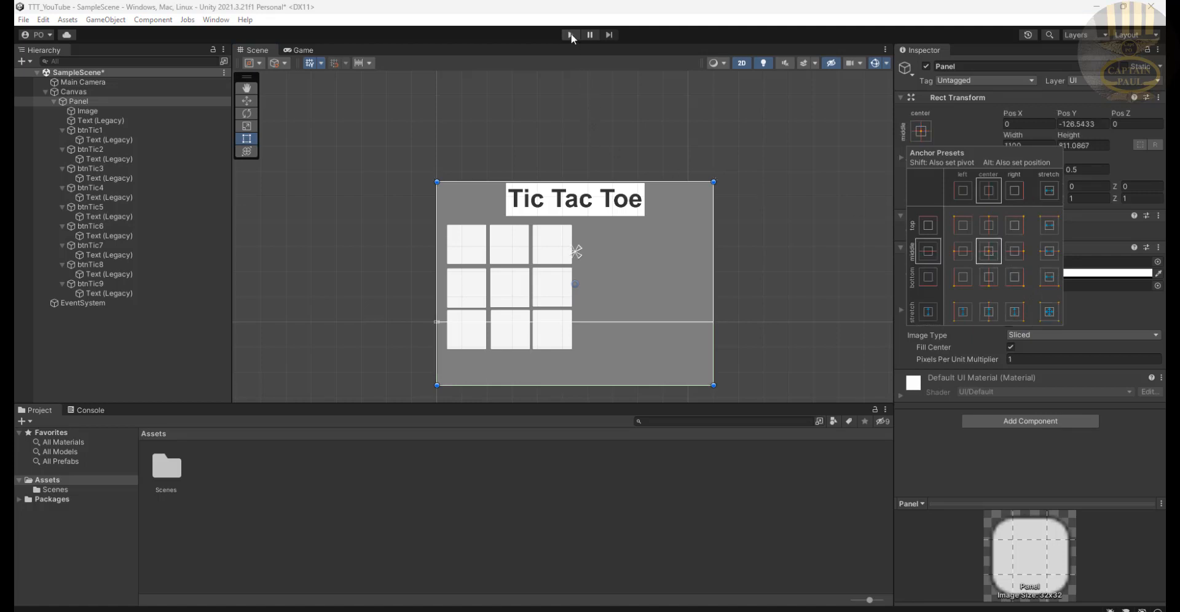
click(570, 34)
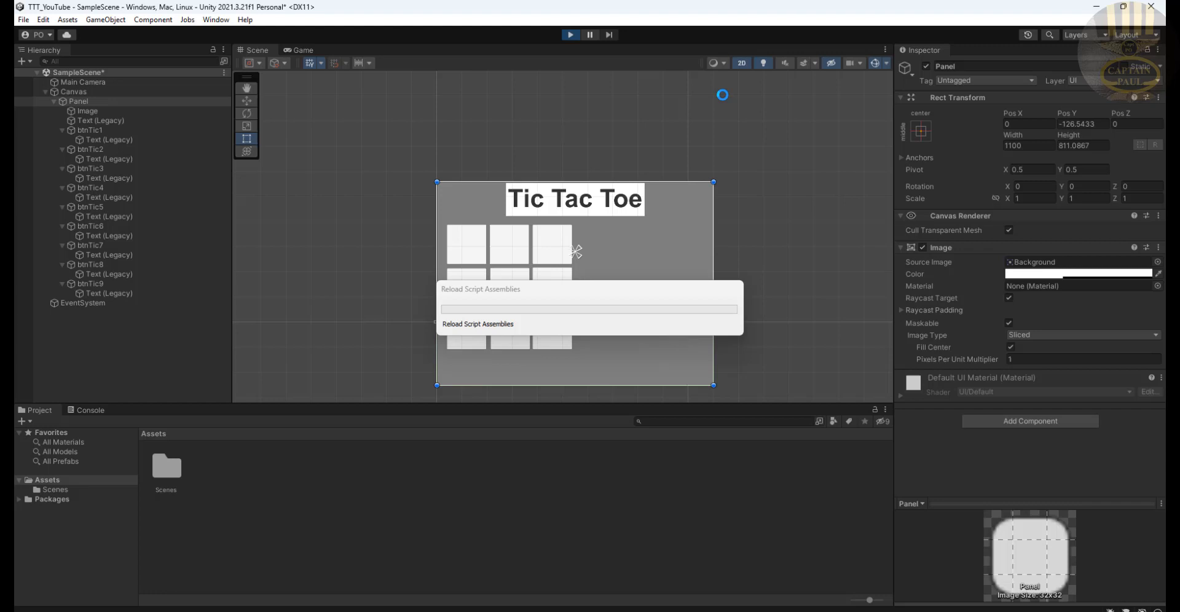
click(570, 35)
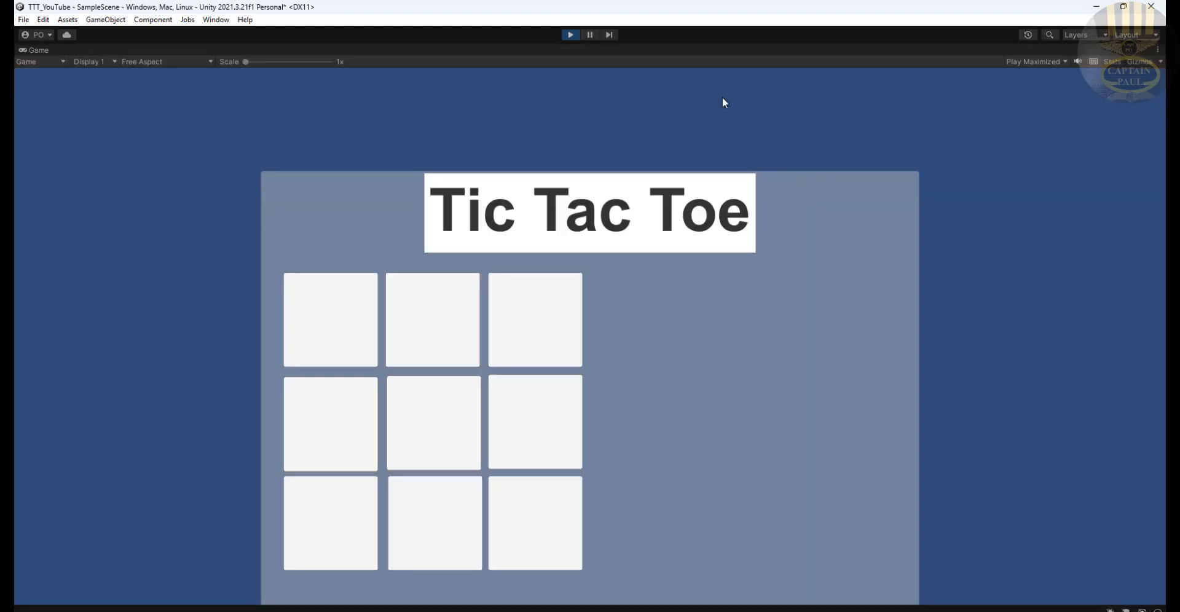
mouse_move(594, 6)
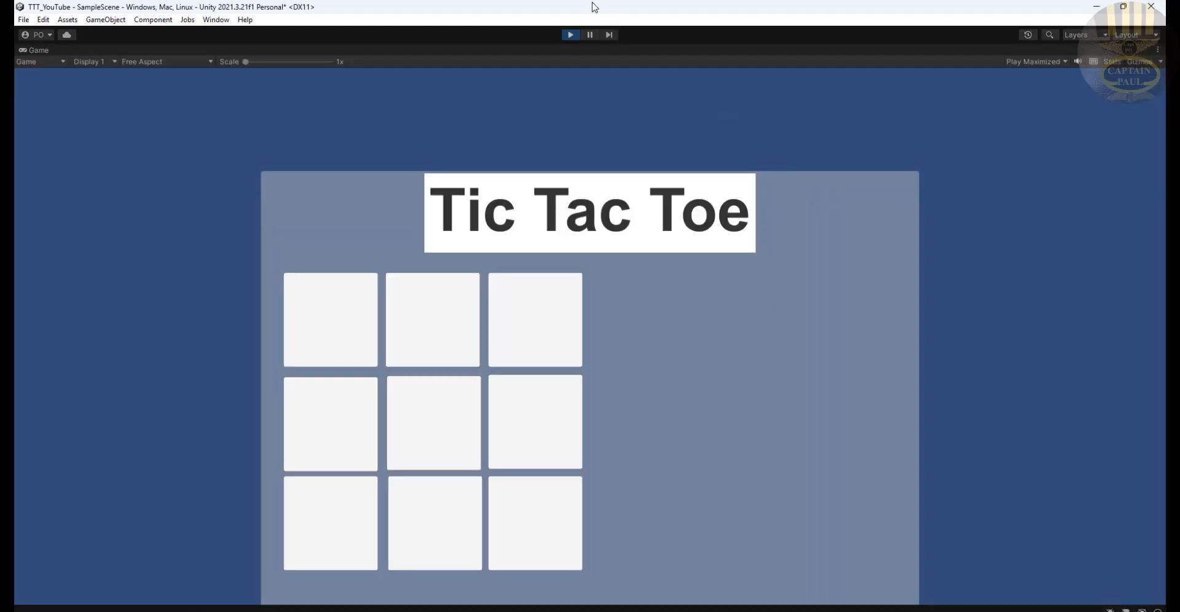
click(570, 34)
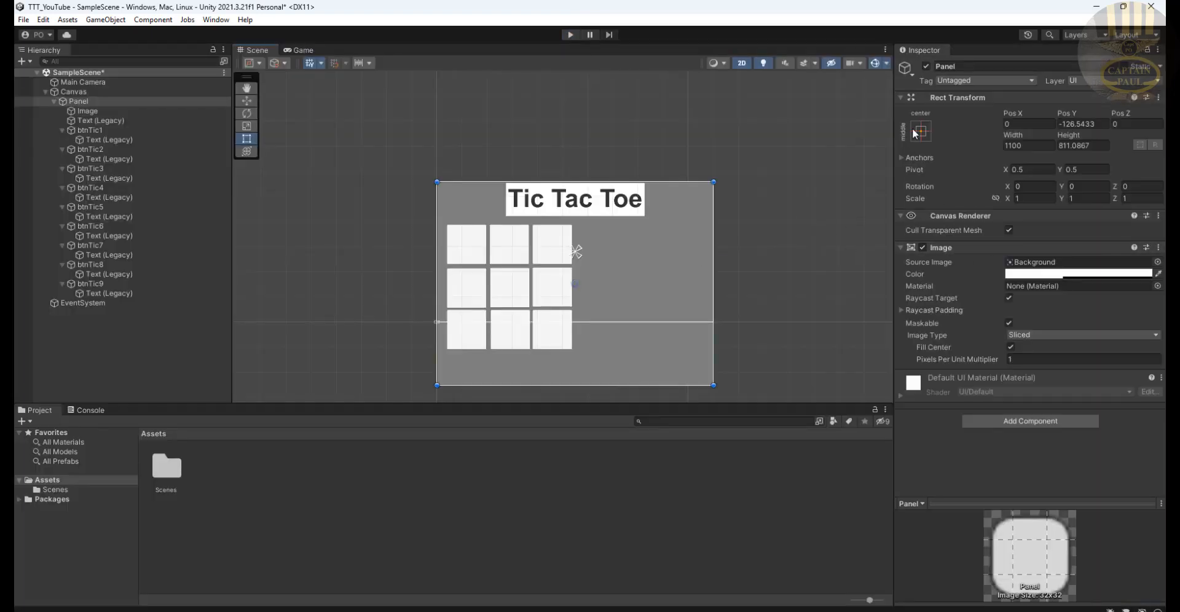
Set the Panel anchor to top-centre and play-test the title above the blank grid
click(920, 130)
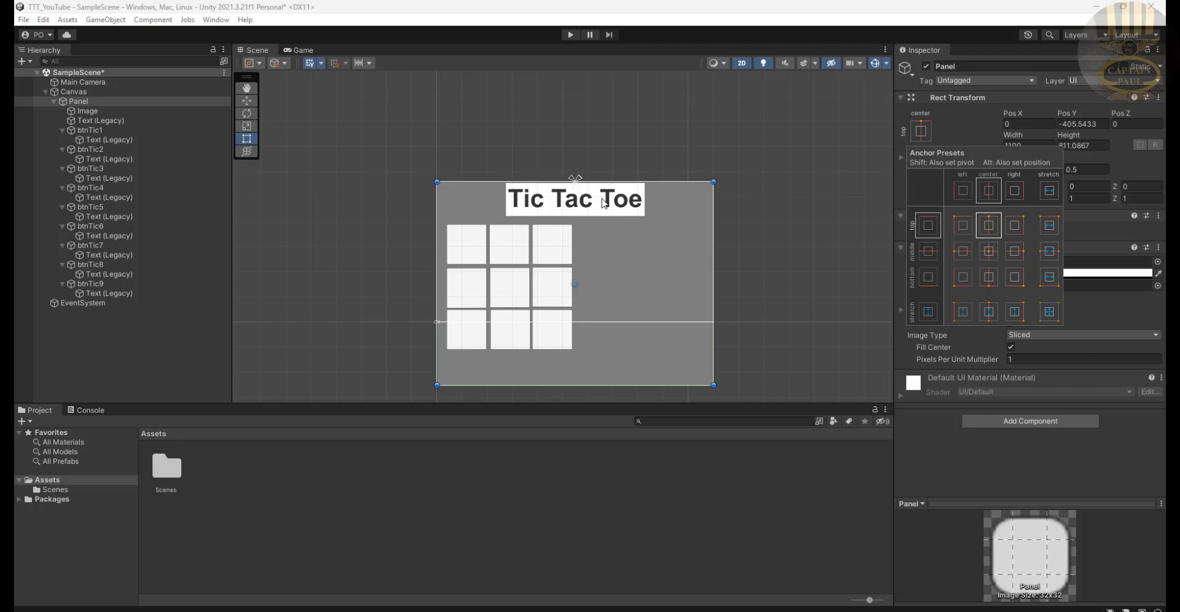
click(100, 121)
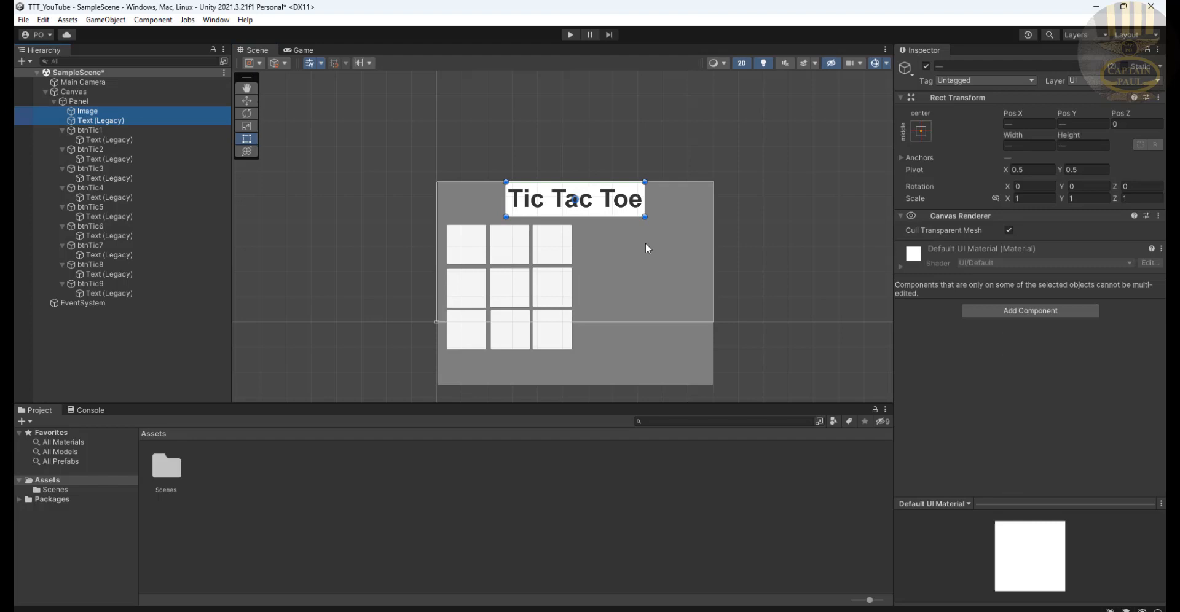
mouse_move(190, 234)
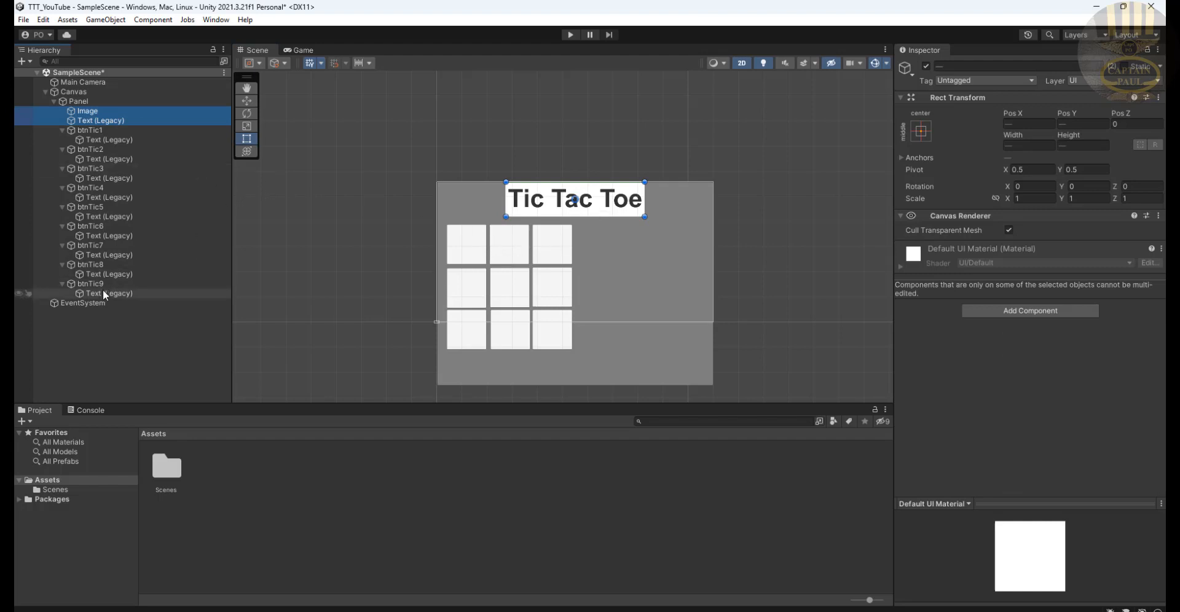
click(110, 294)
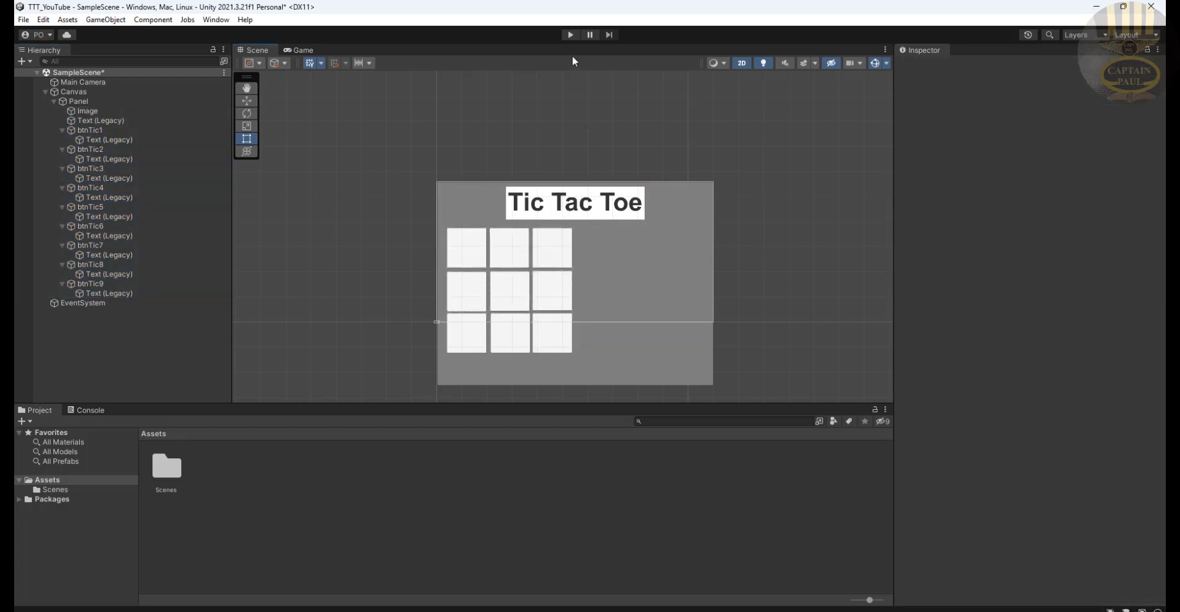
click(569, 34)
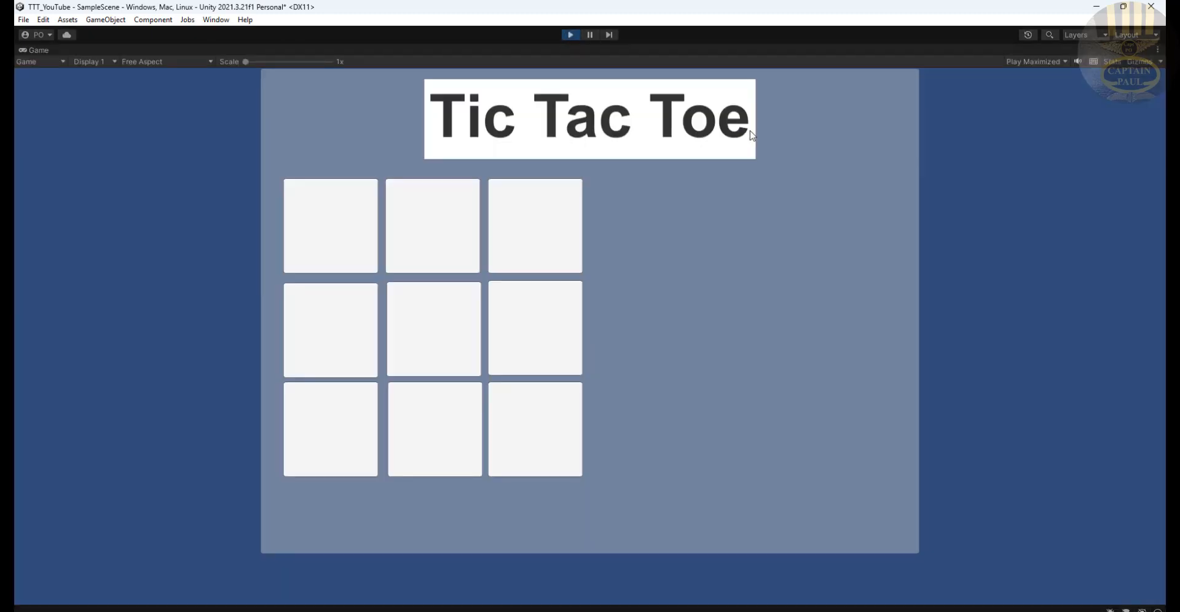
mouse_move(668, 241)
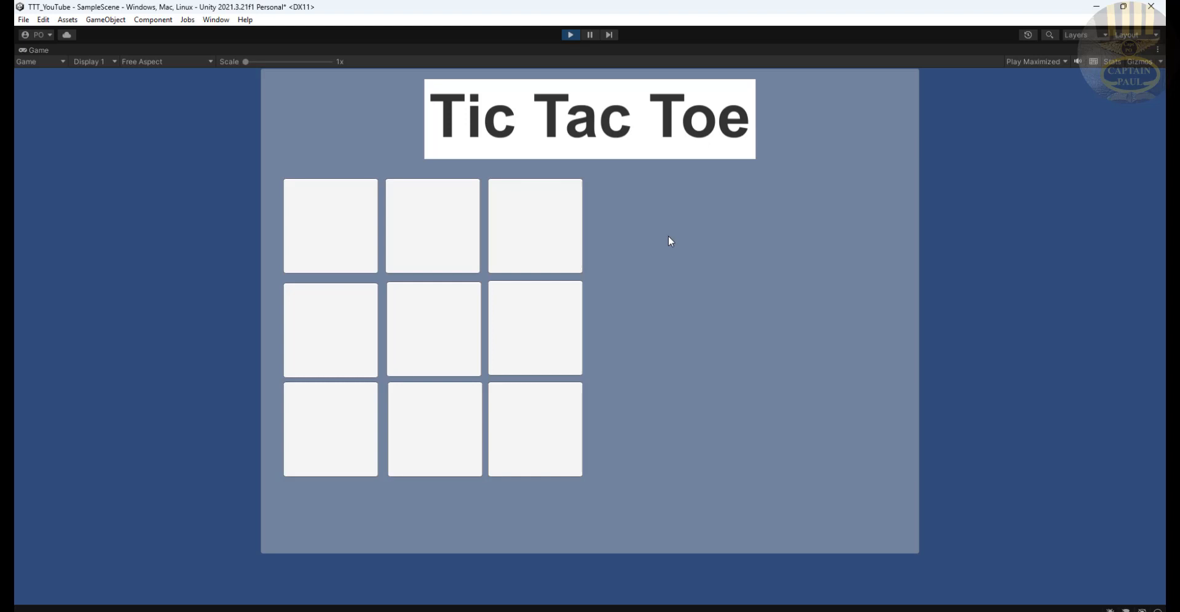
mouse_move(595, 77)
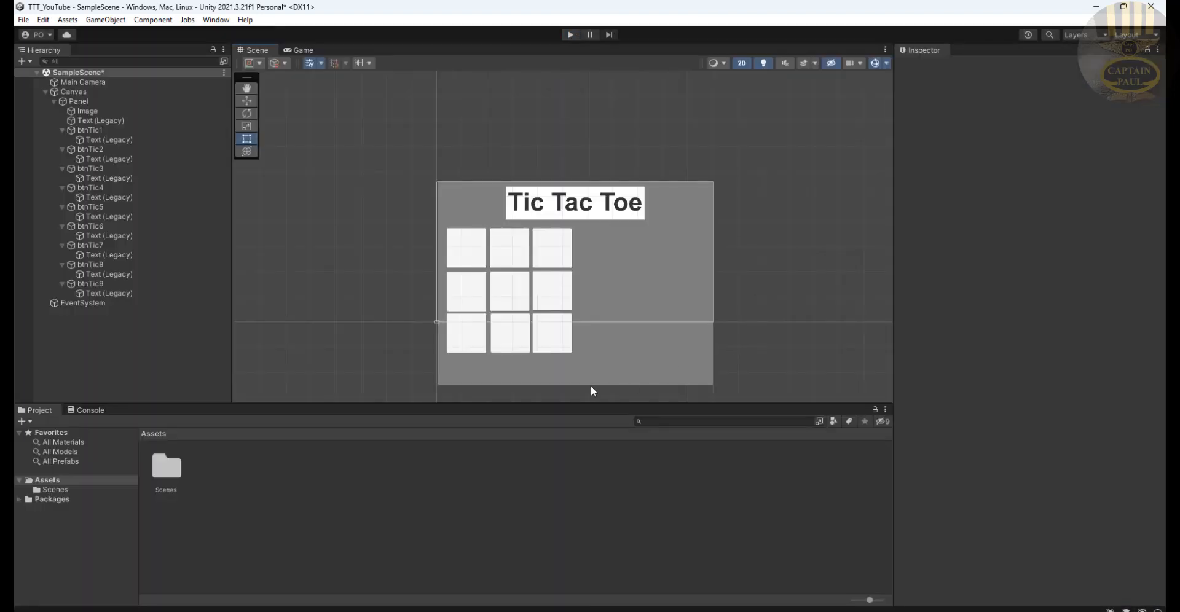
click(77, 101)
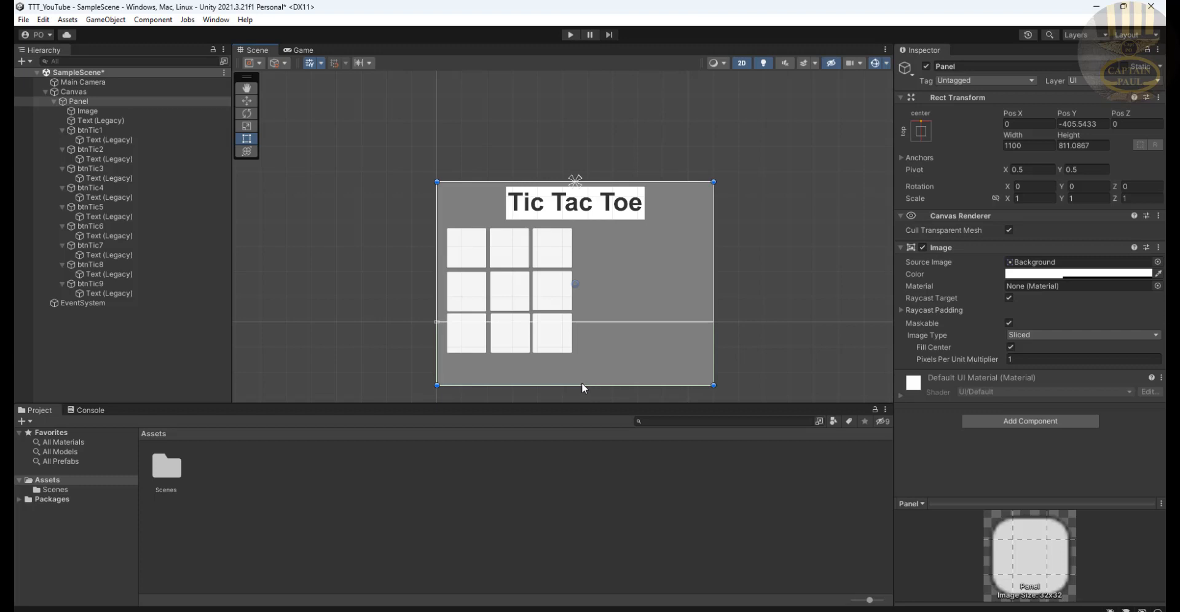
mouse_move(670, 386)
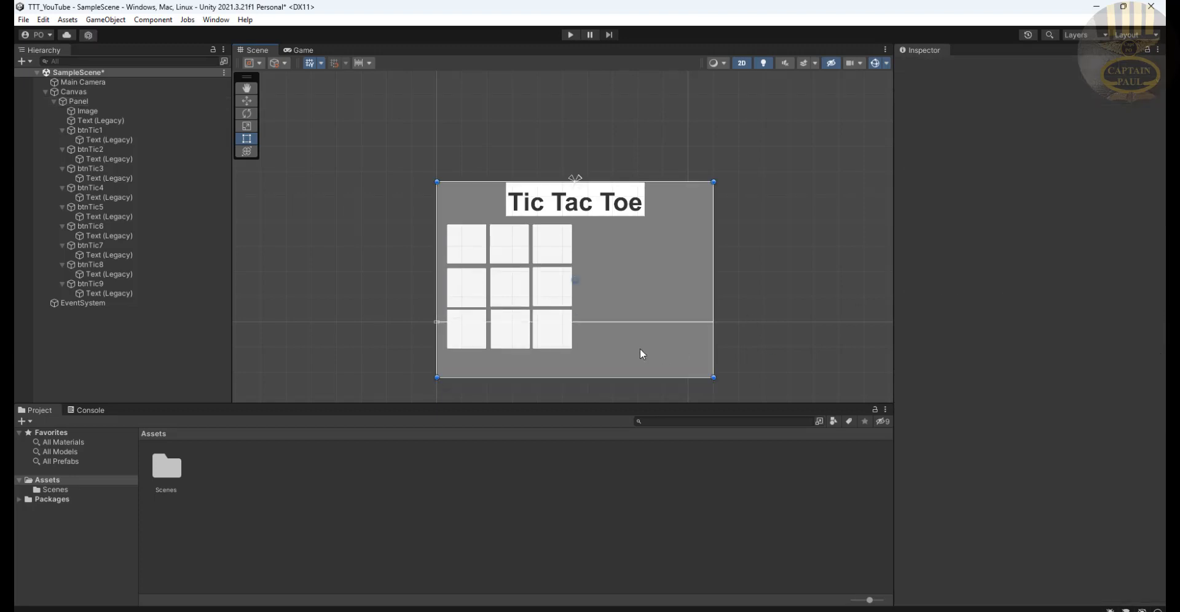
Duplicate btnTic6 and btnTic9 into two wide 536-by-160 blank buttons beside the grid
click(552, 331)
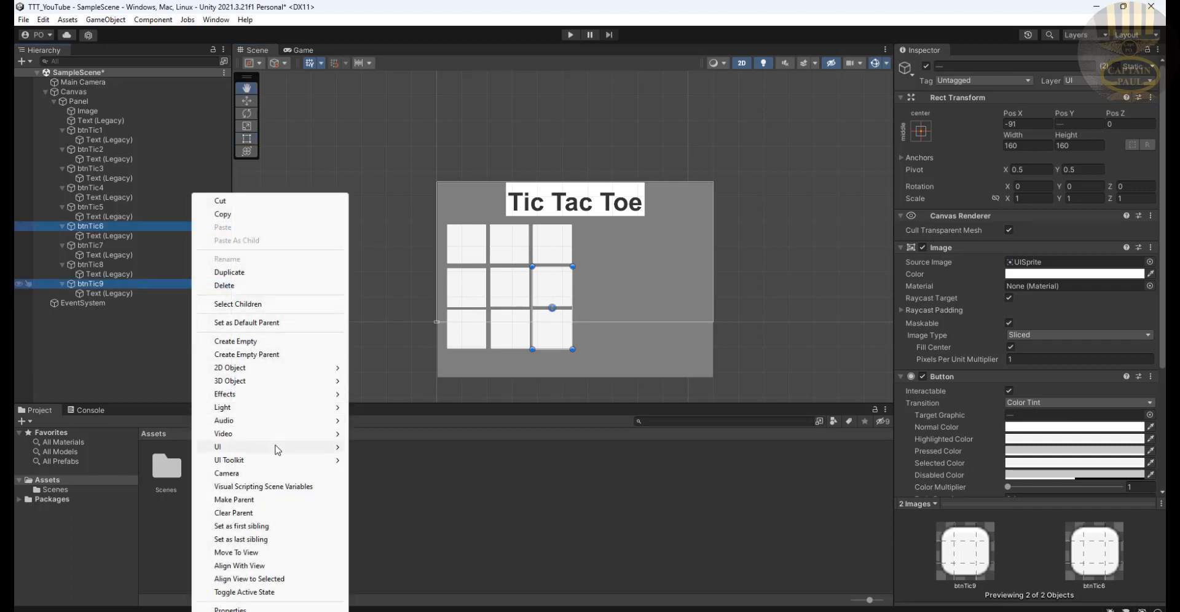
click(229, 272)
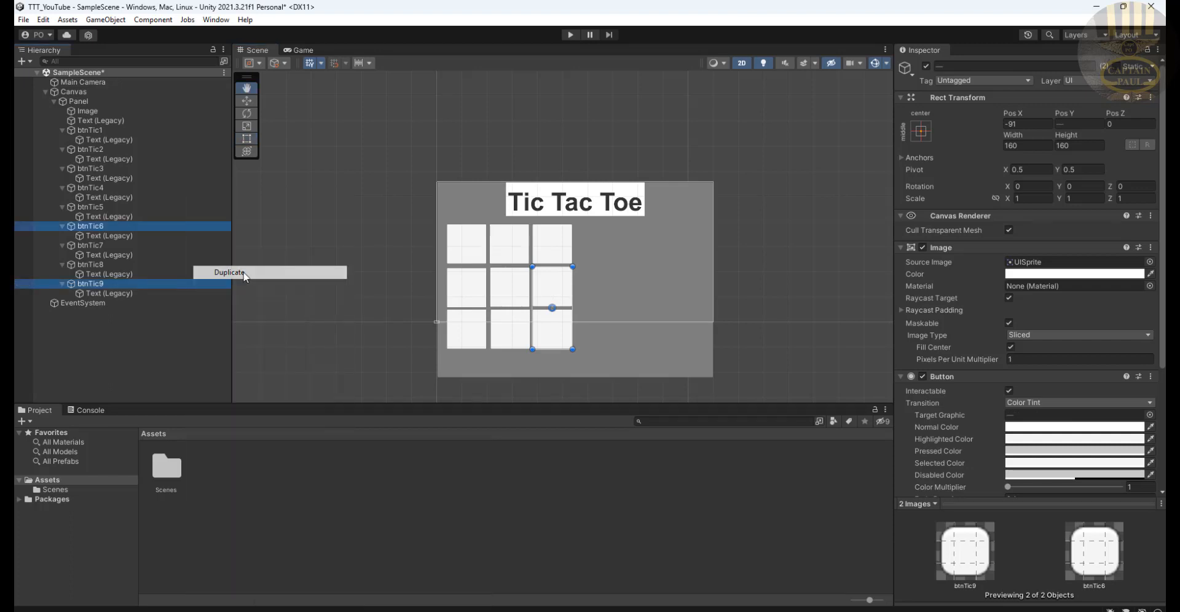
click(229, 272)
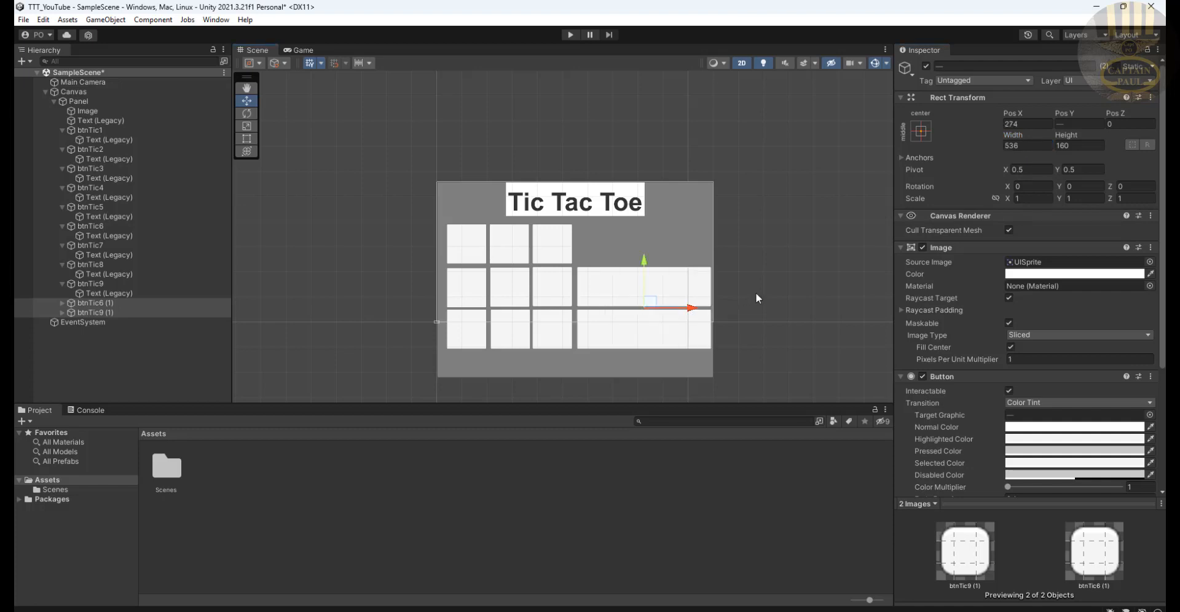
click(92, 302)
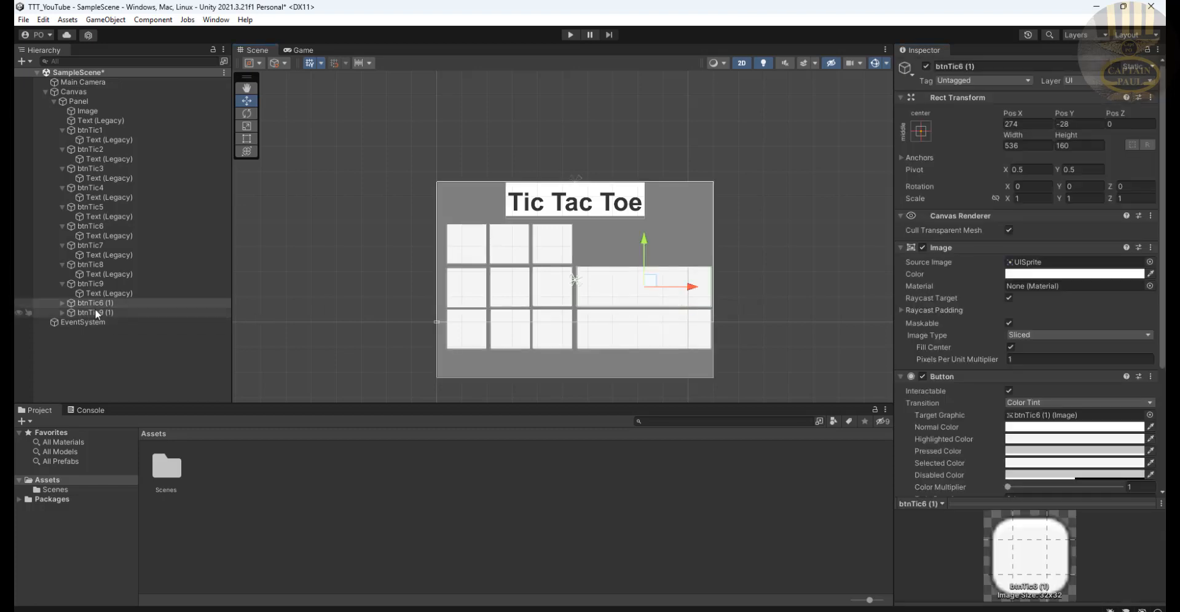
click(94, 302)
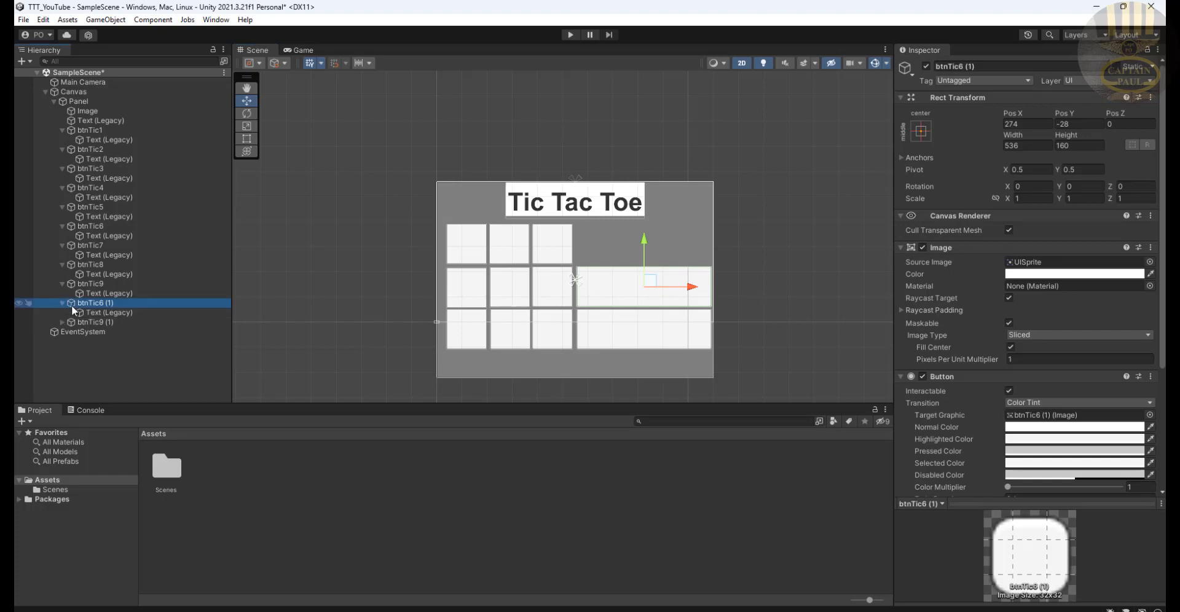
click(110, 312)
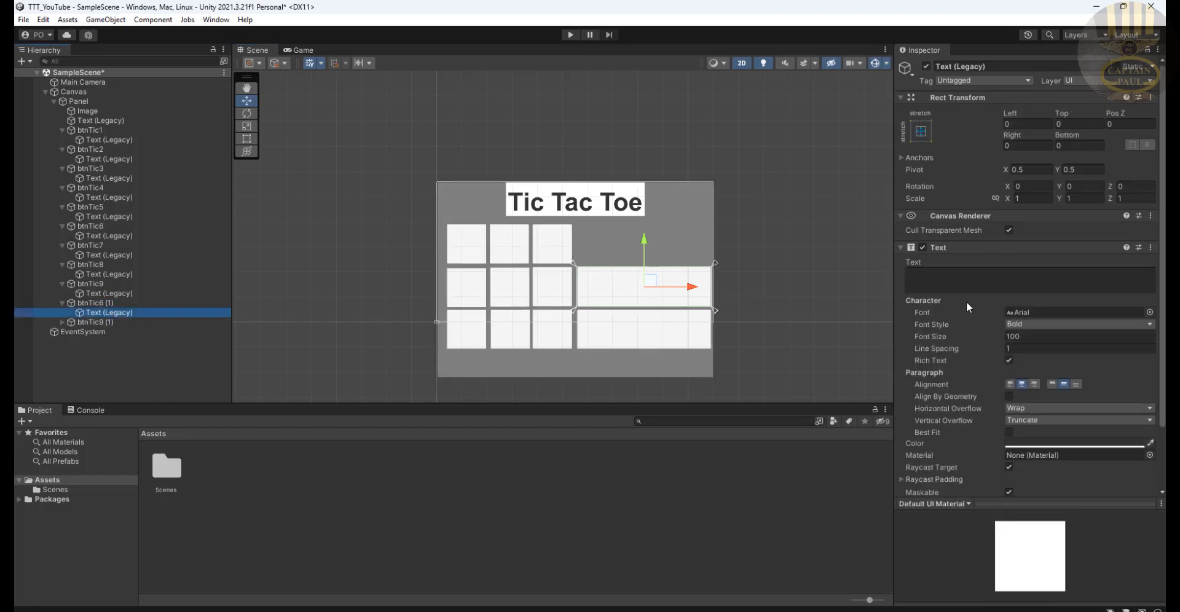
Label the upper wide button 'Reset' and rename the btnTic6 (1) object btnReset
click(1030, 280)
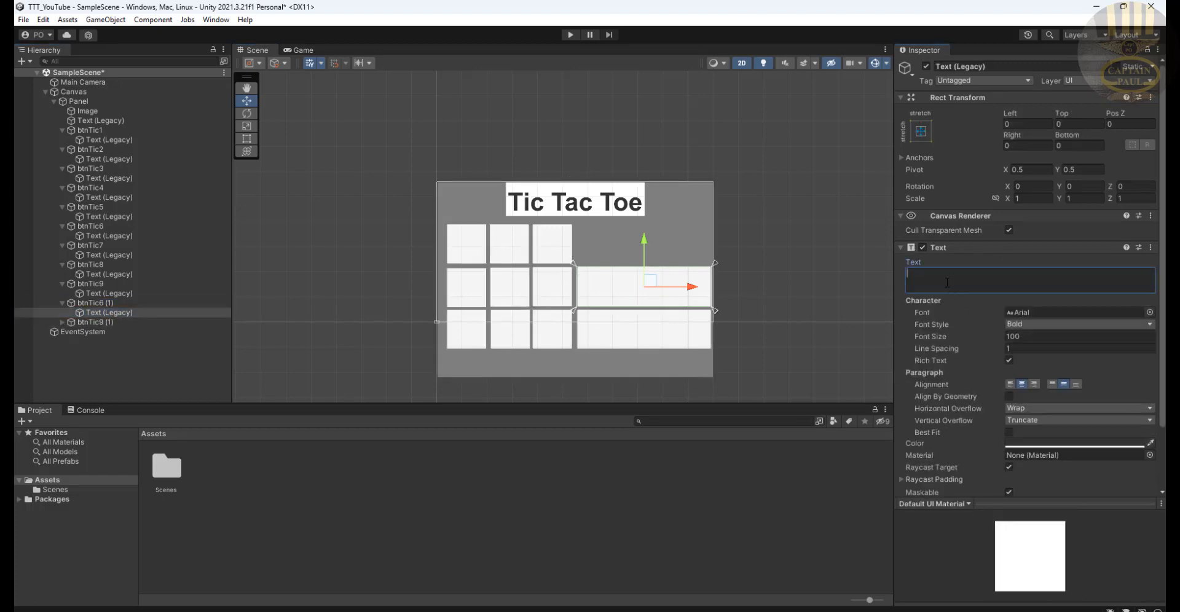
text(Rese)
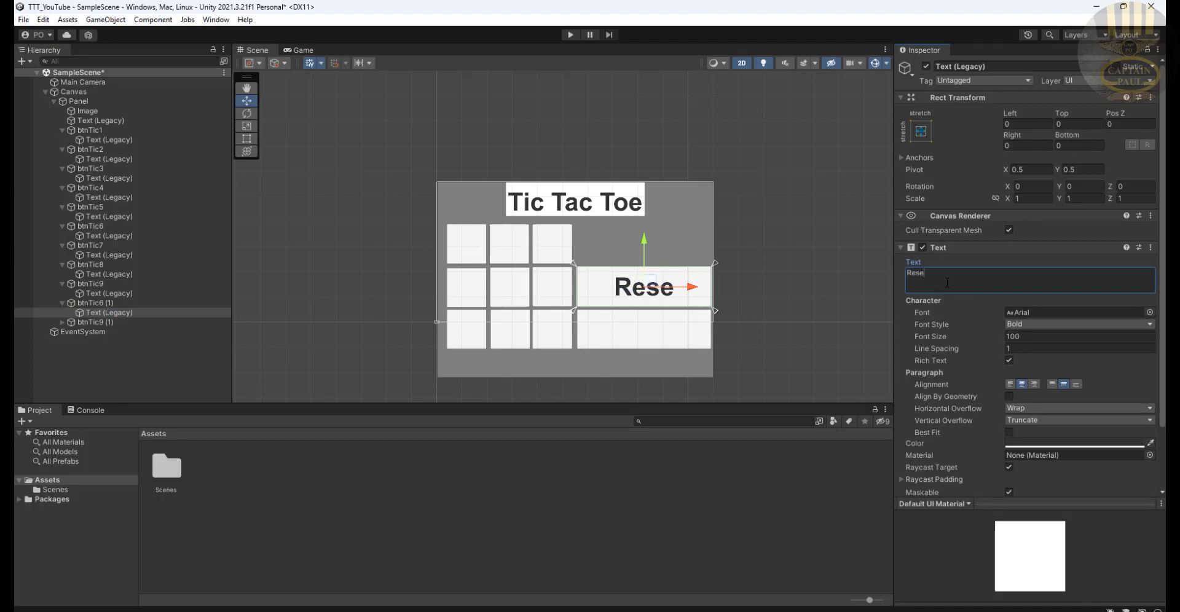
text(t)
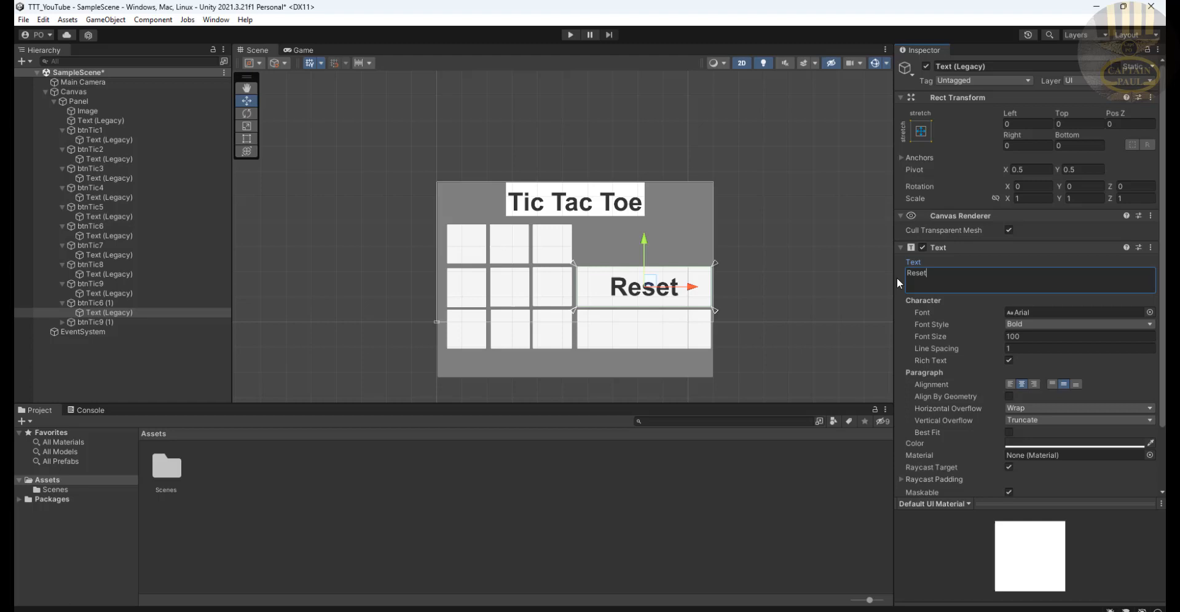
double_click(915, 273)
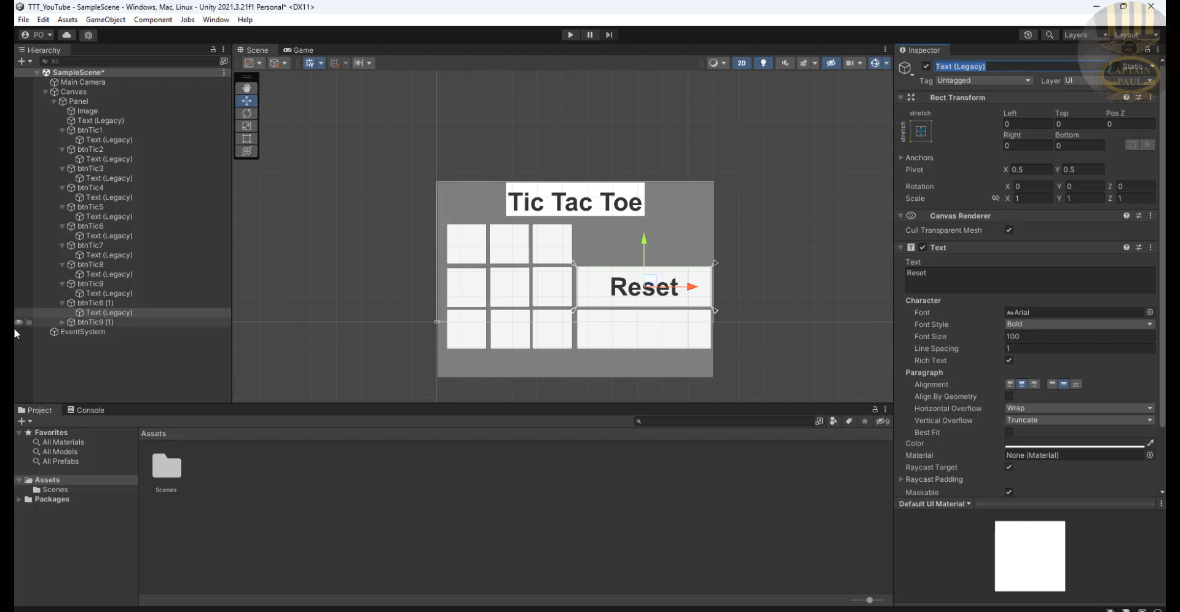
click(96, 302)
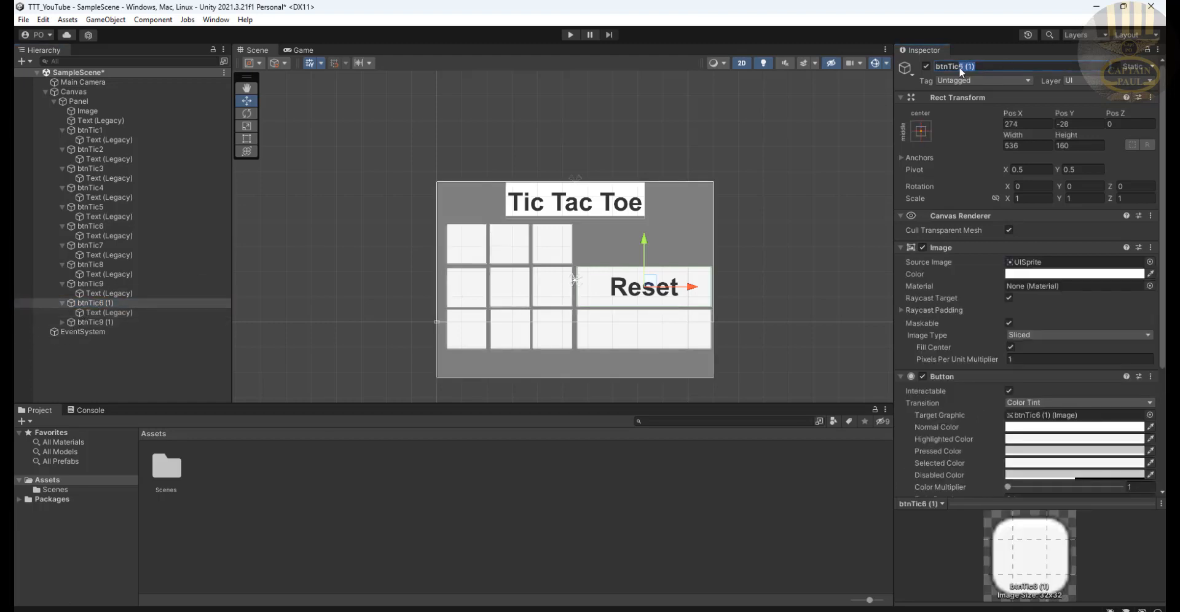
text(btnReset)
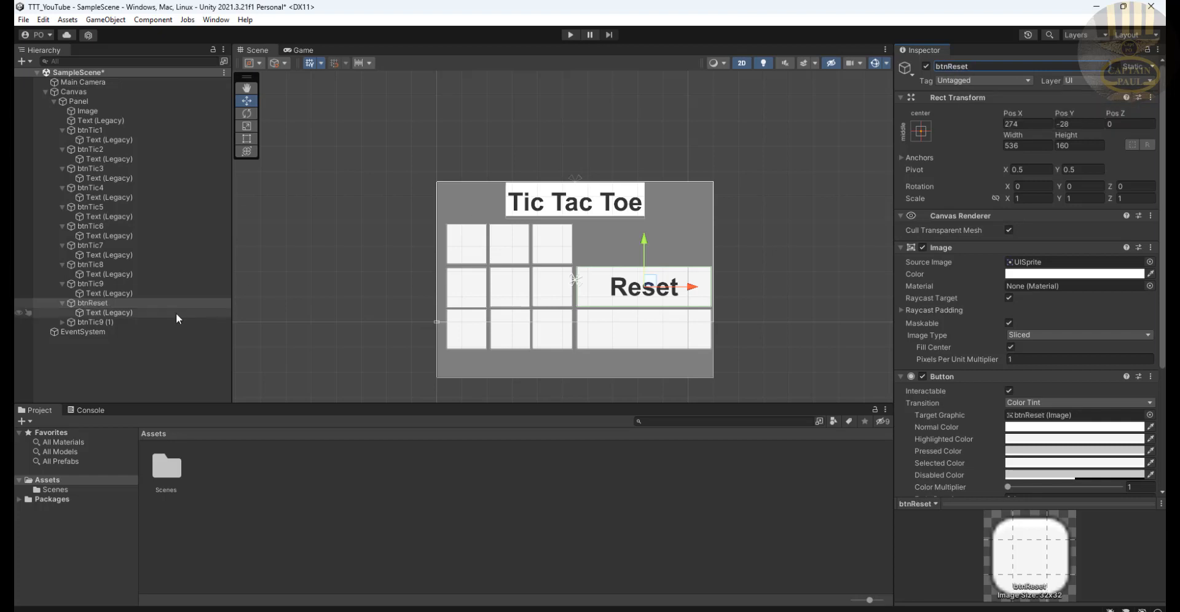
Enter 'New Game' as the lower button's label and name its text object btnNewGame
click(96, 322)
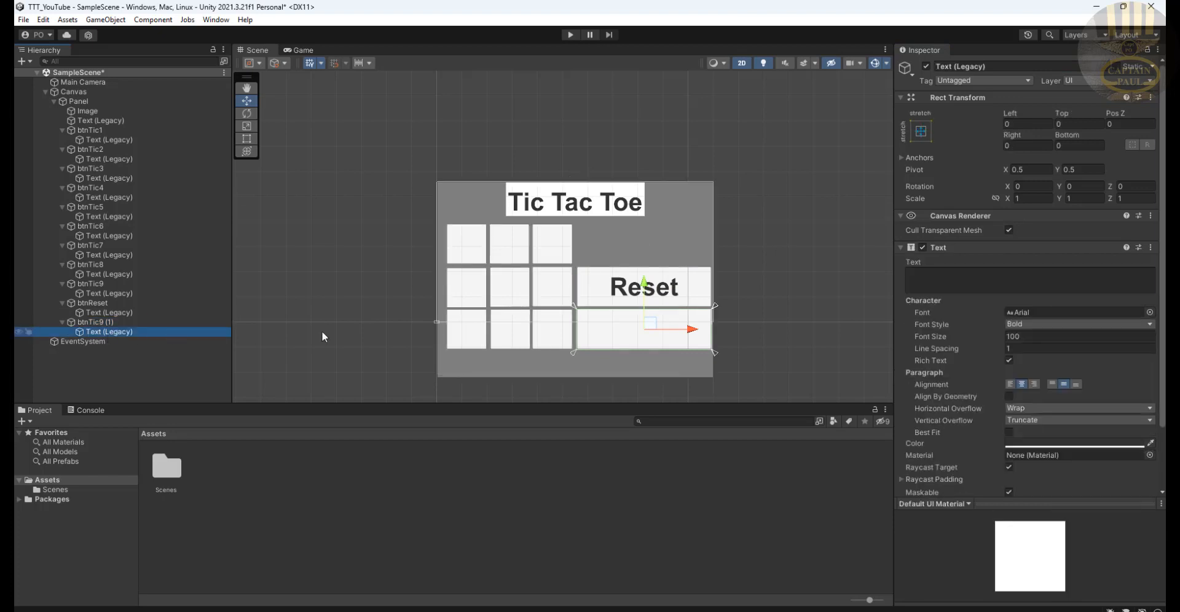
click(1023, 280)
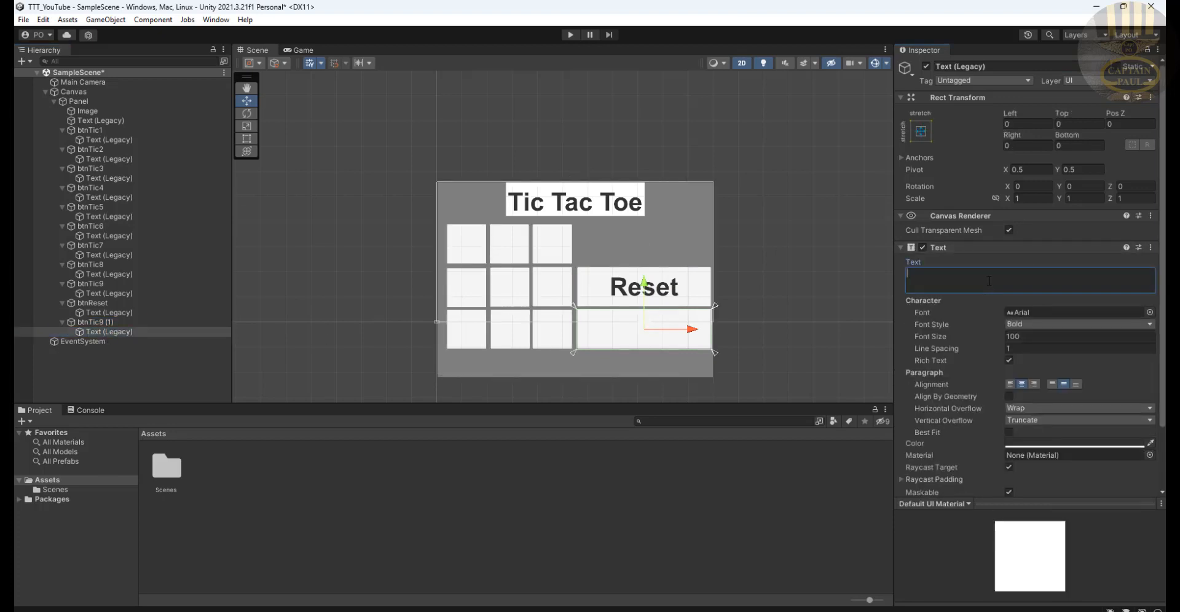
text(New Gam)
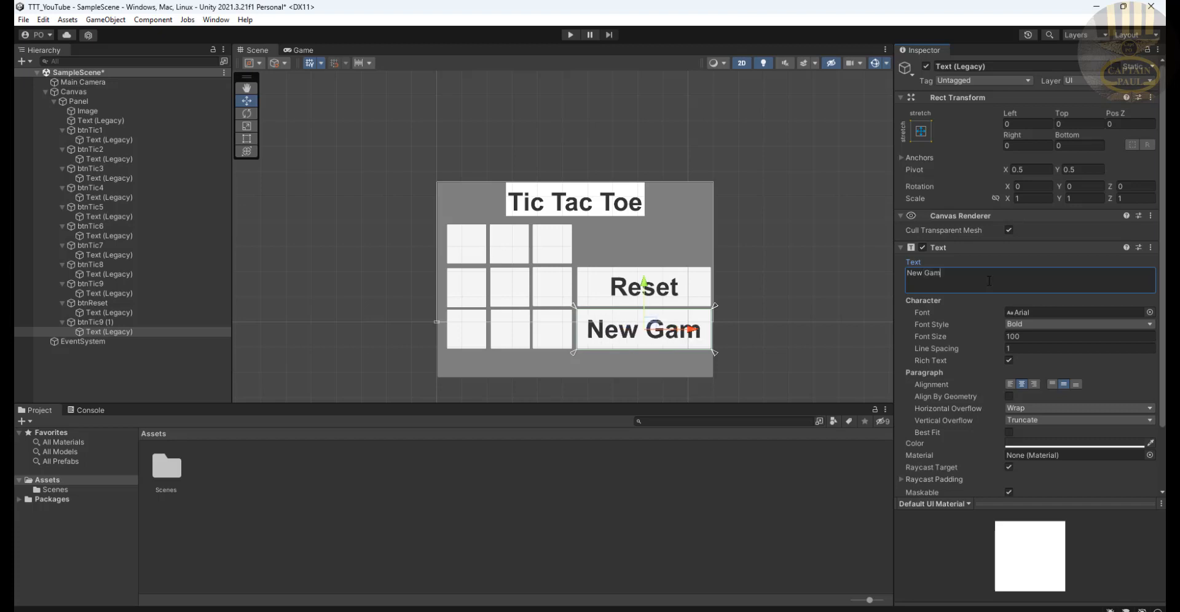
text(e)
click(1004, 66)
text(btn)
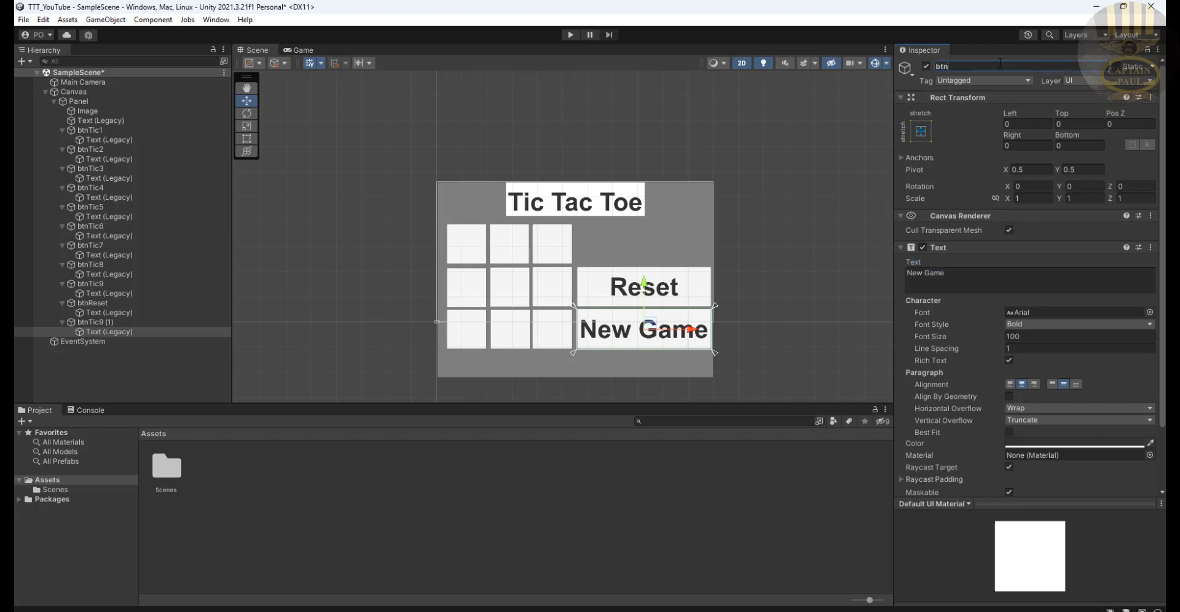
text(New Game)
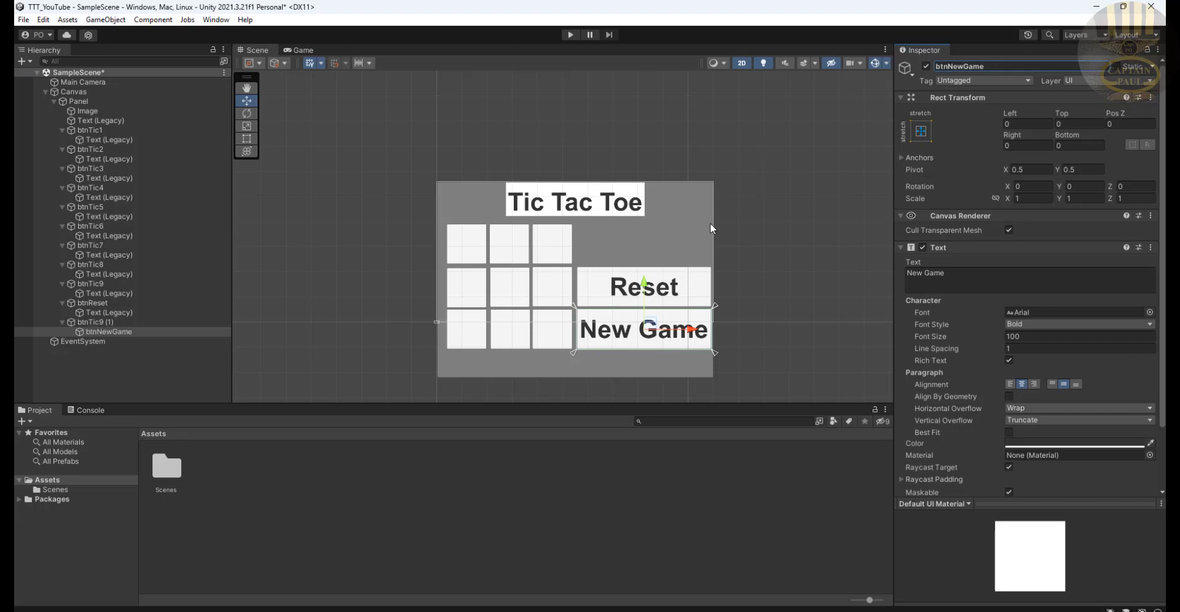
mouse_move(779, 286)
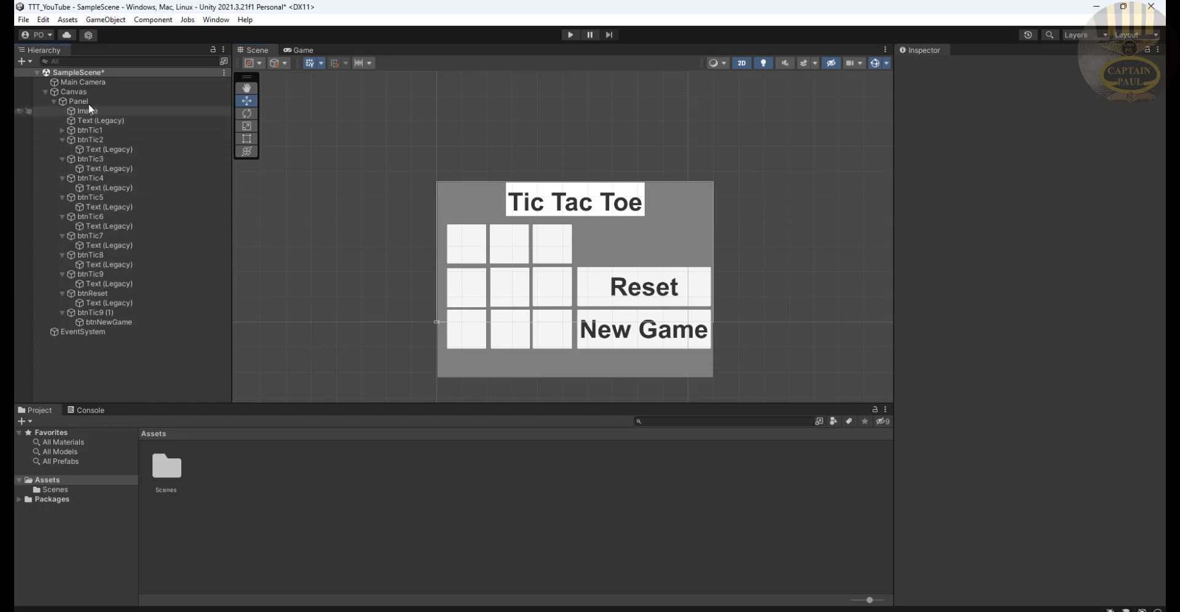
Add a Legacy Text under the Panel, bold at size 60, reading 'Player X'
right_click(77, 101)
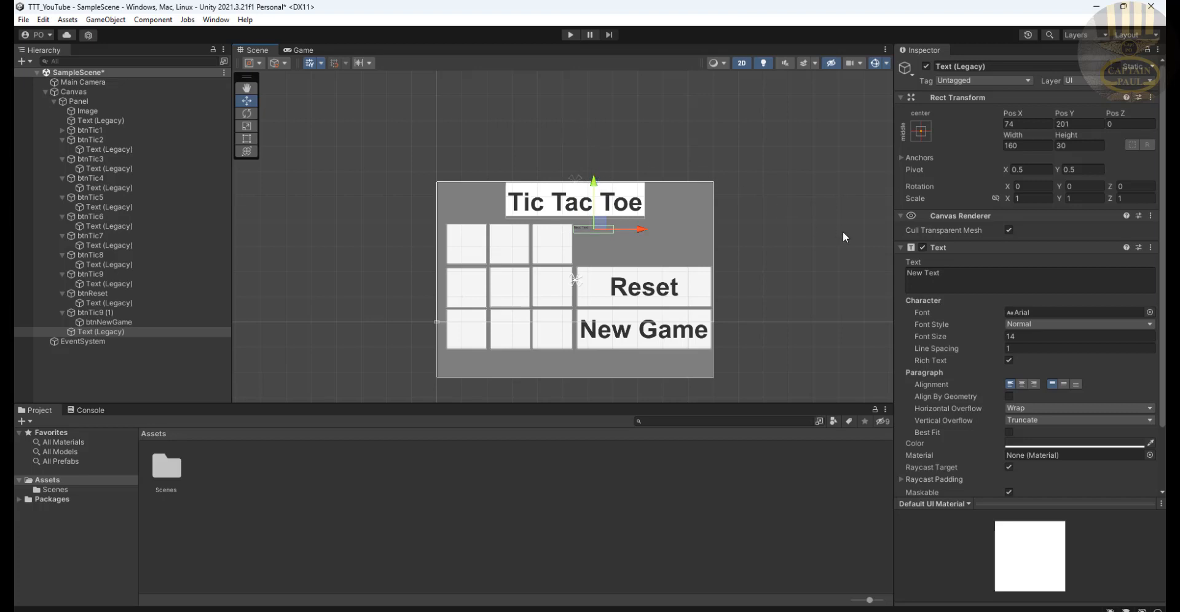
click(1079, 336)
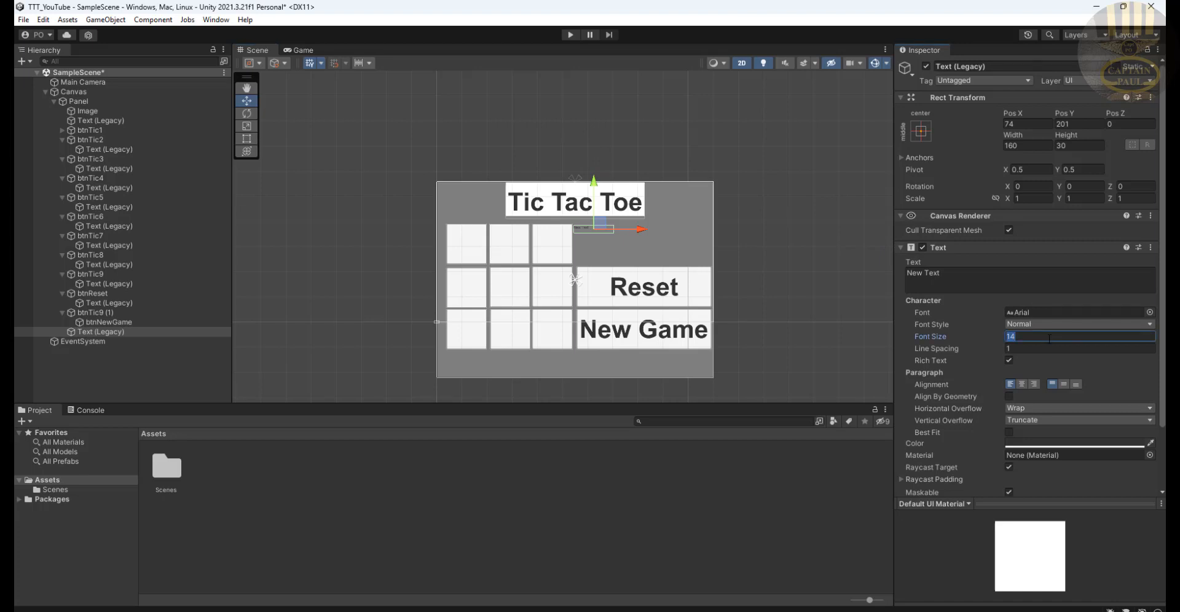
text(60)
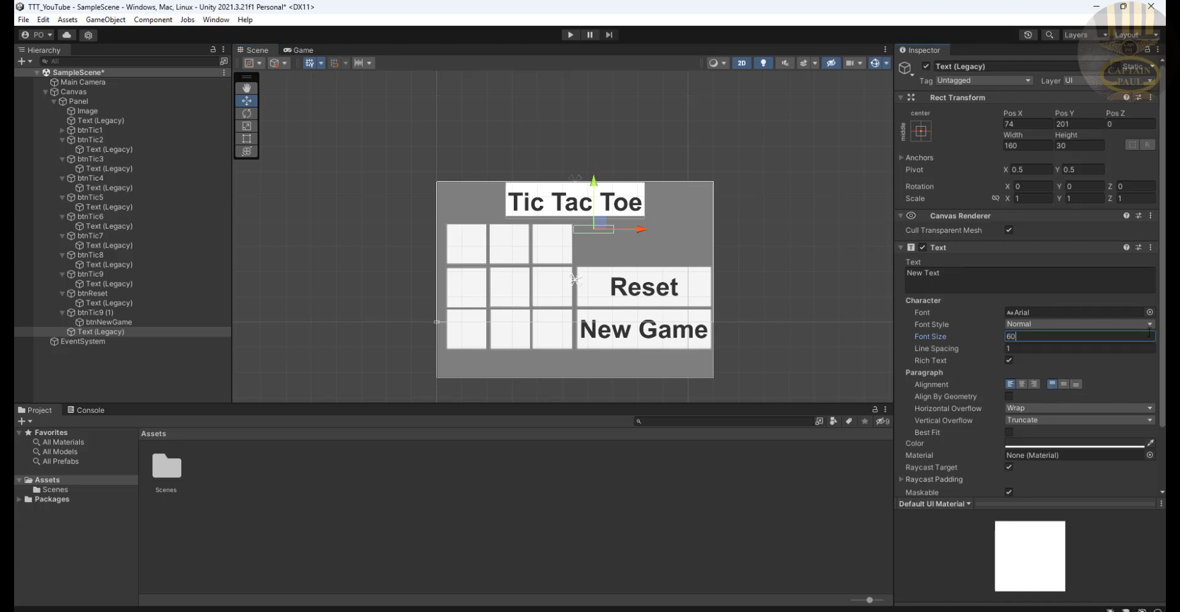
click(1076, 324)
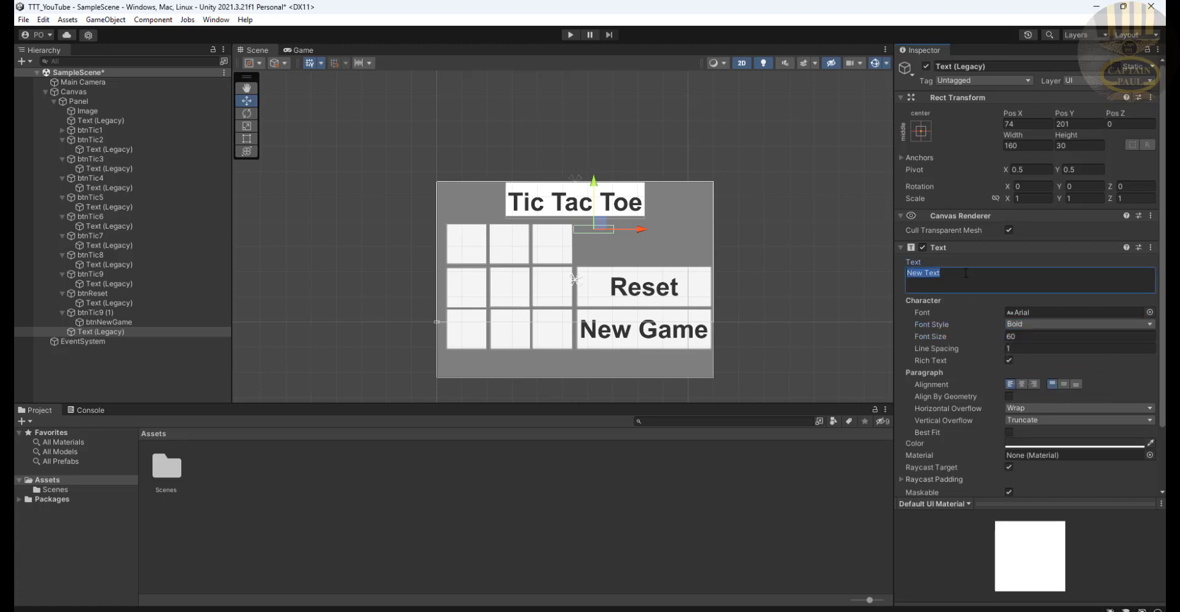
text(P)
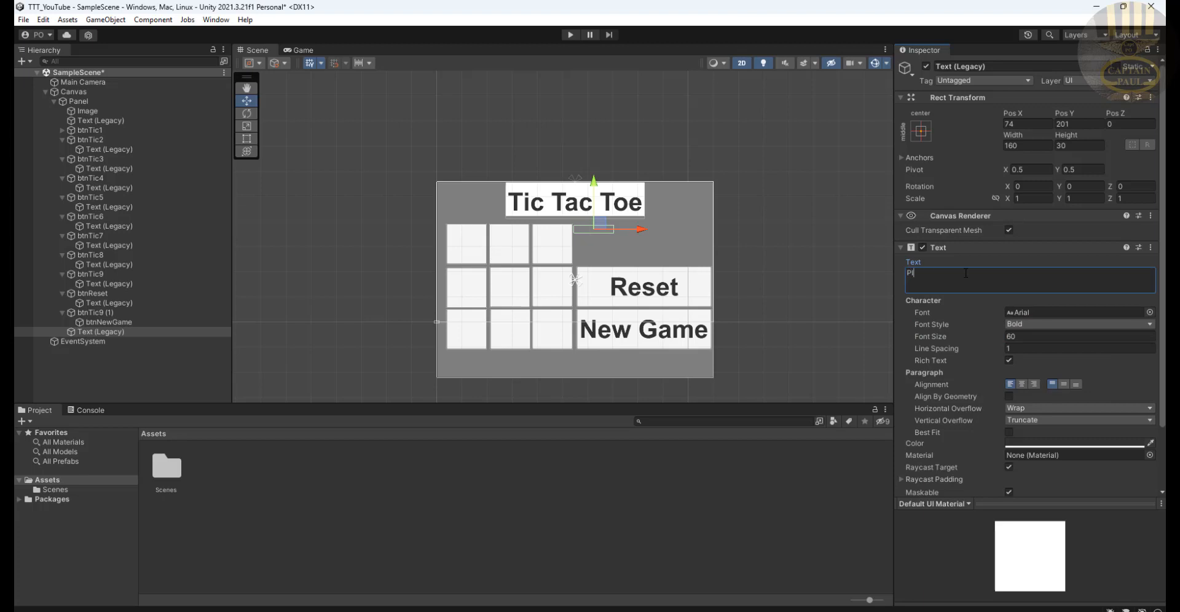
text(layer X)
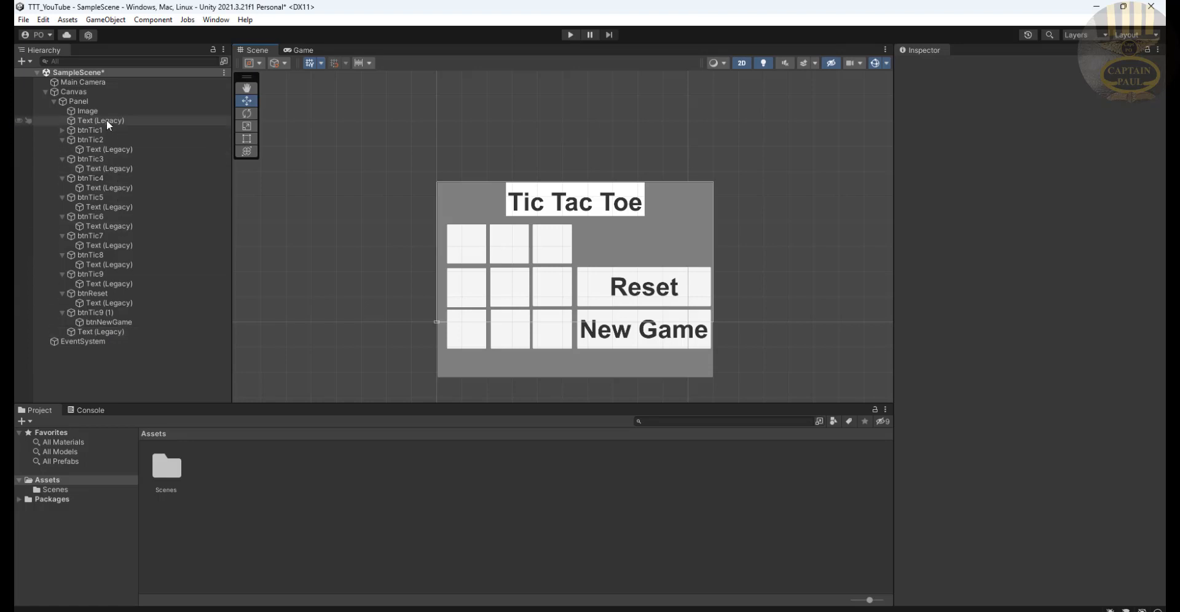
Resize the Player X text to 267 by 70 and drag it just below the title
click(100, 120)
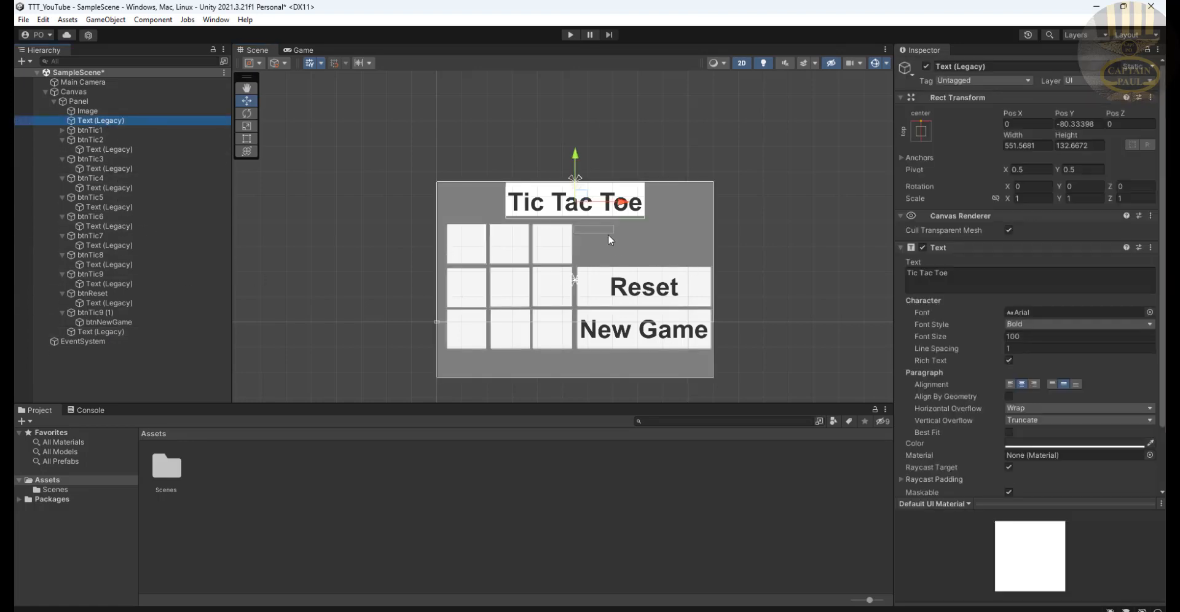
click(100, 332)
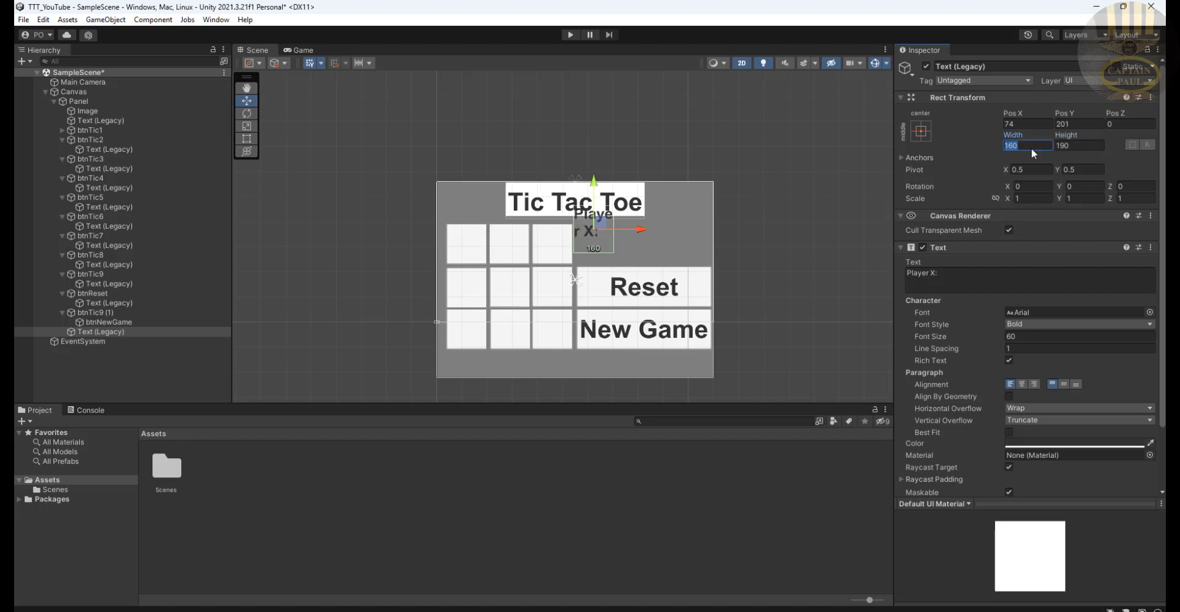
text(2)
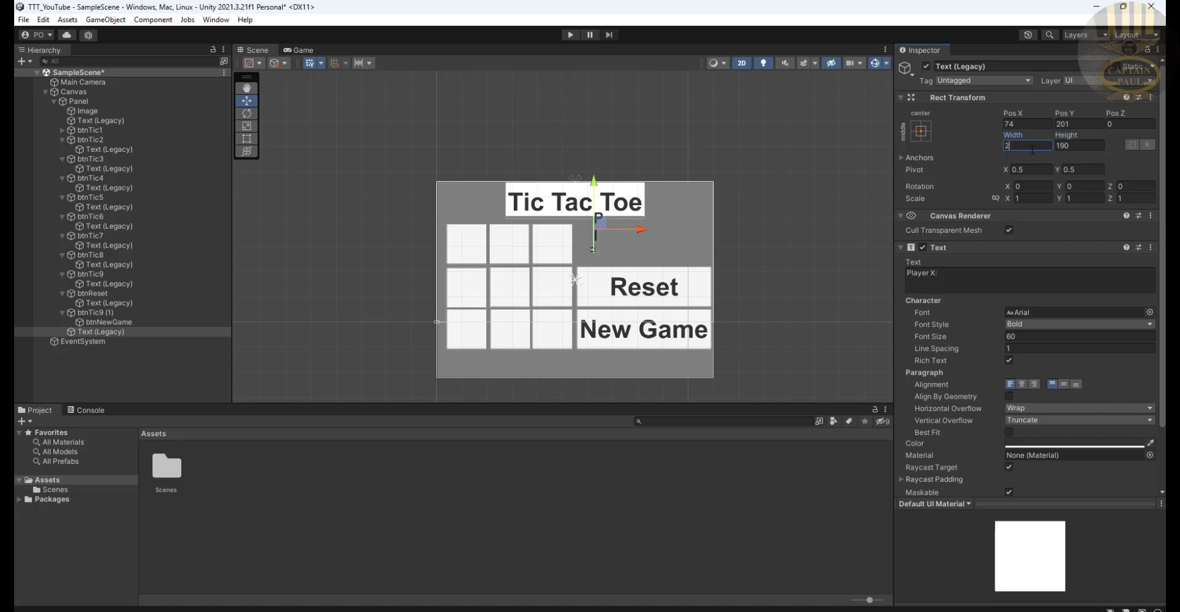
text(267)
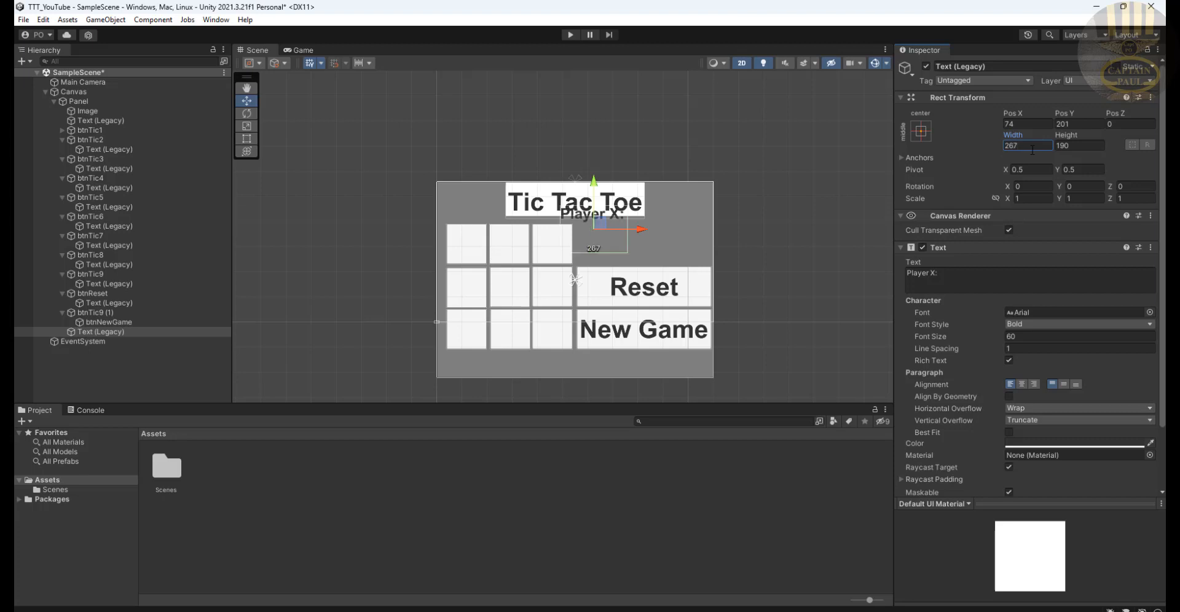
click(1079, 145)
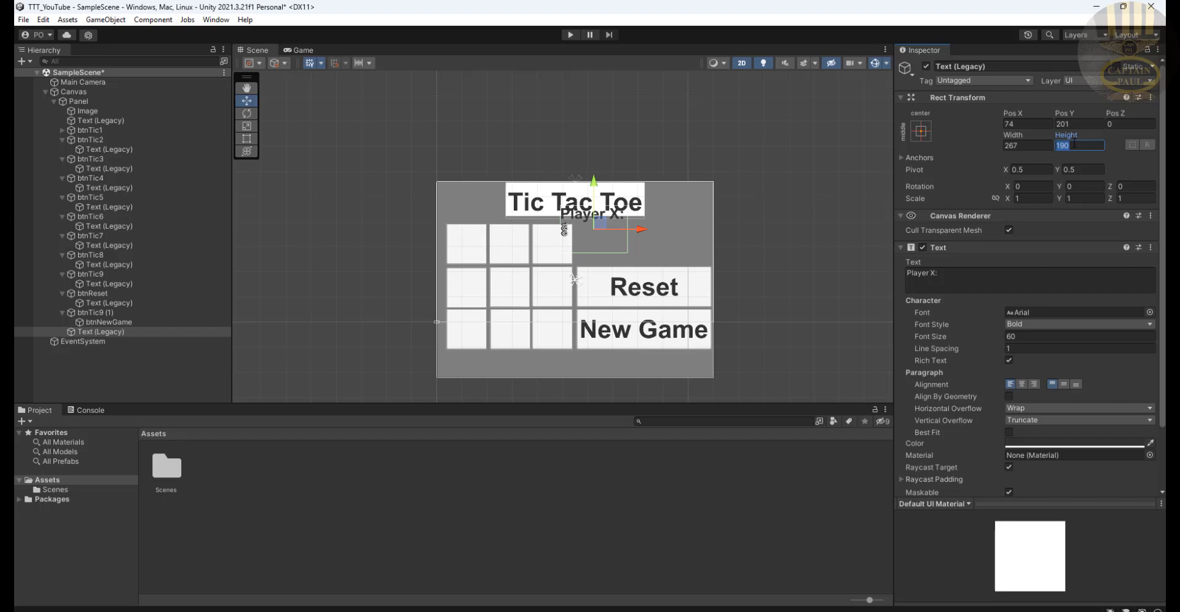
text(70)
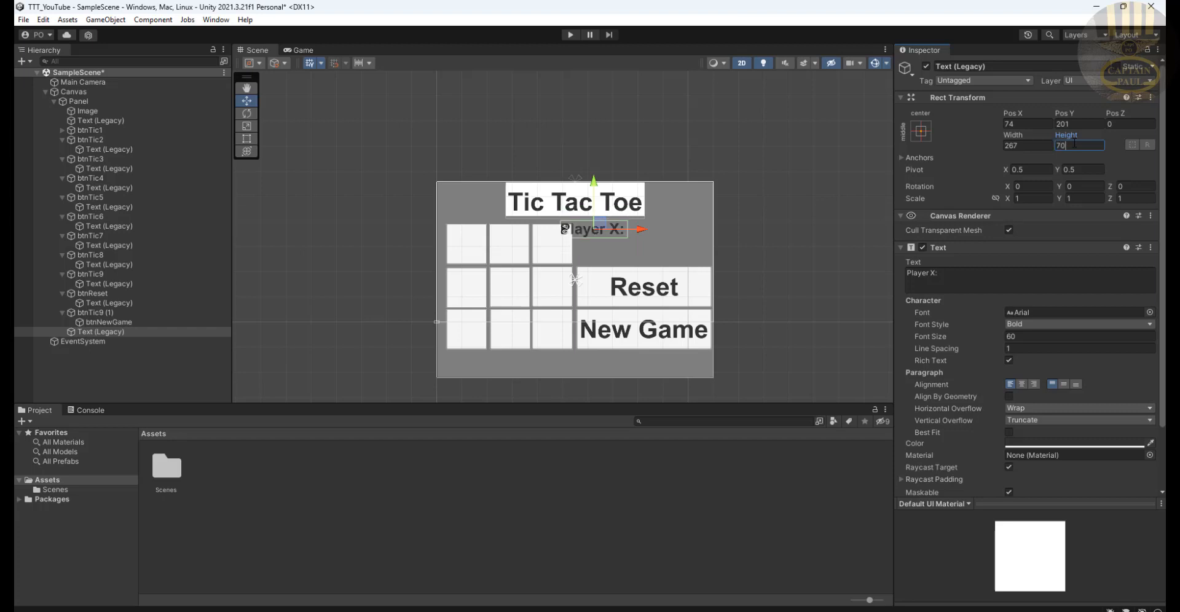
mouse_move(603, 244)
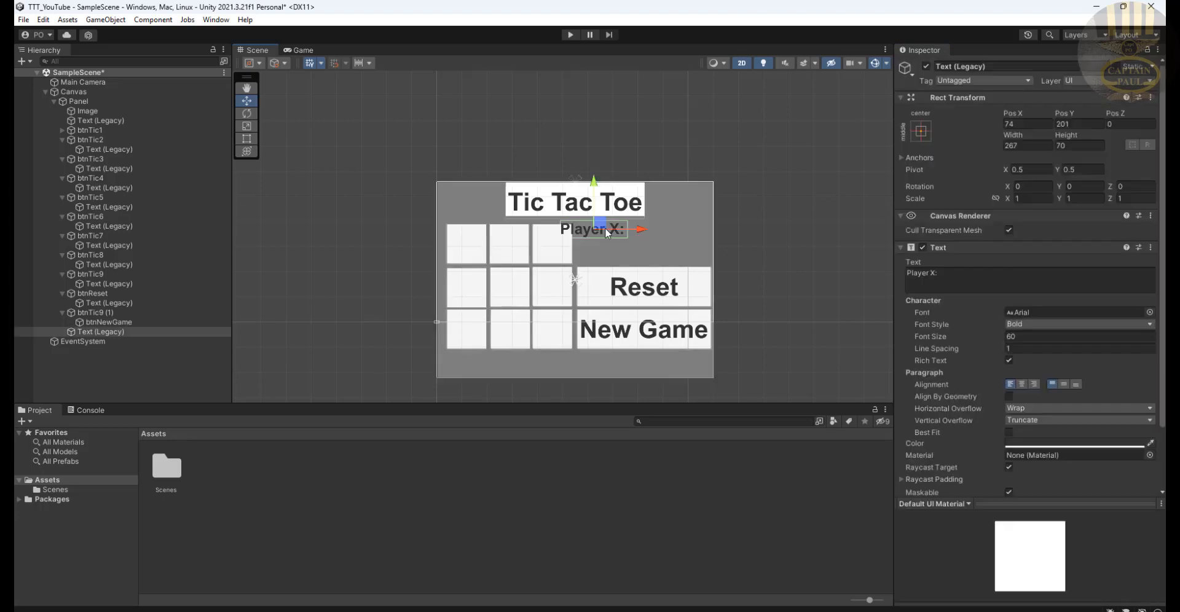
drag(609, 228, 647, 224)
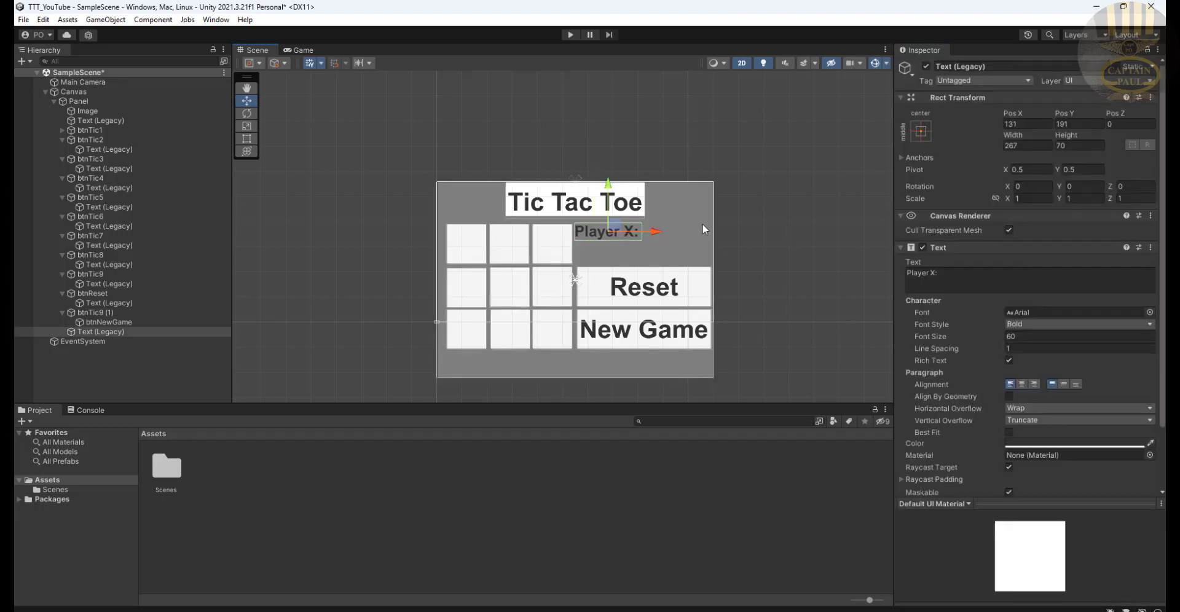
mouse_move(621, 237)
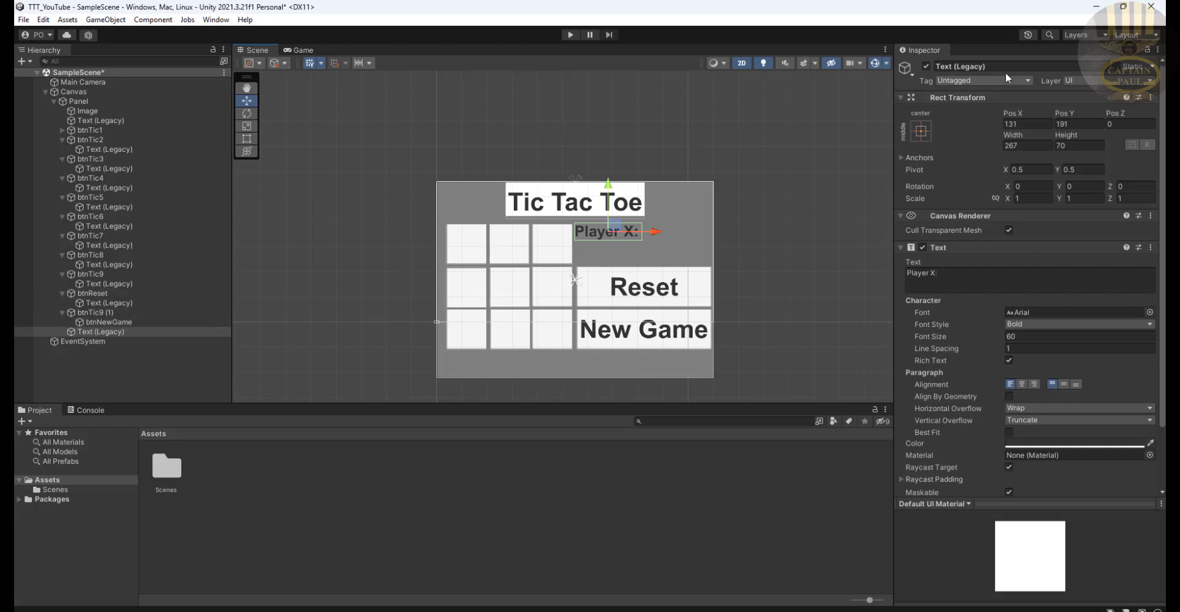
Rename the Player X text object to lblPlayerX
double_click(971, 66)
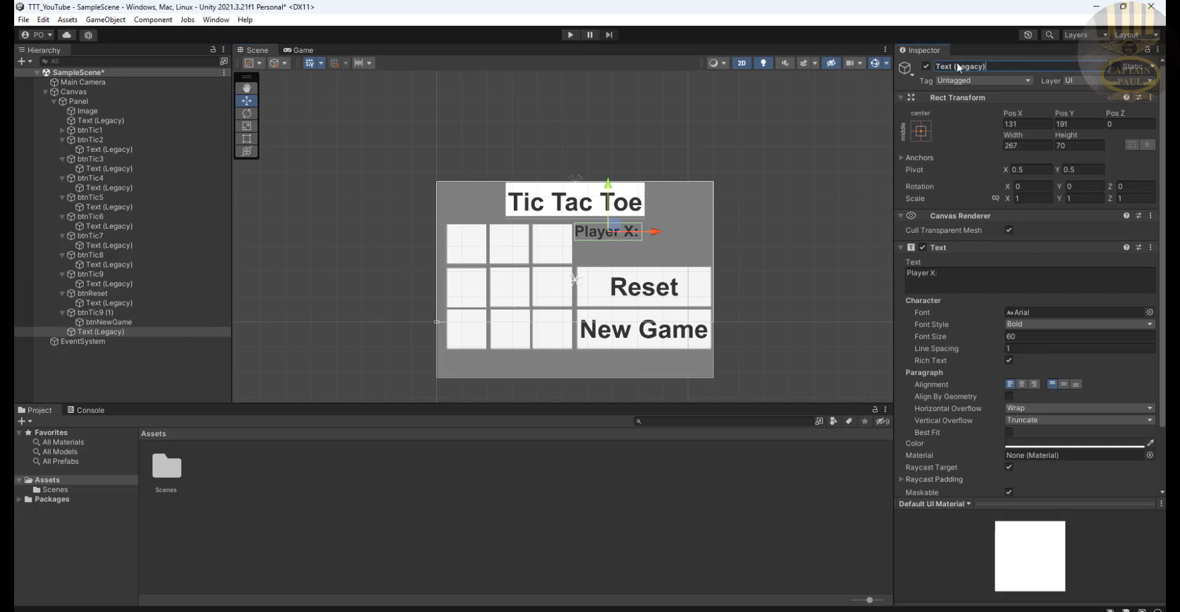
click(959, 67)
text(lblPlayerX)
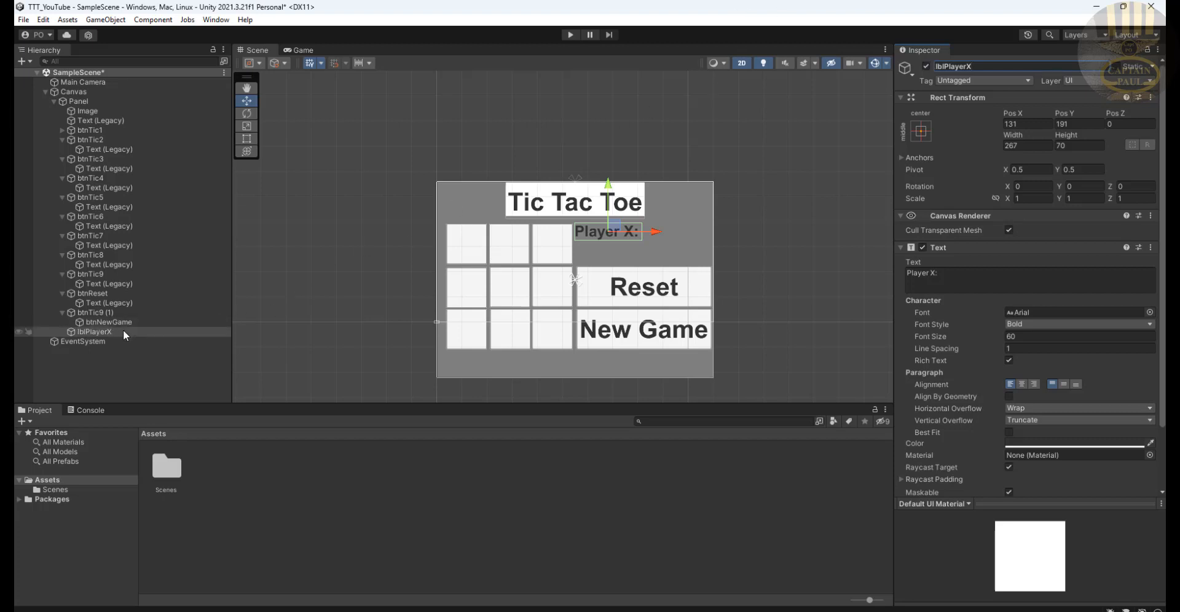
click(93, 331)
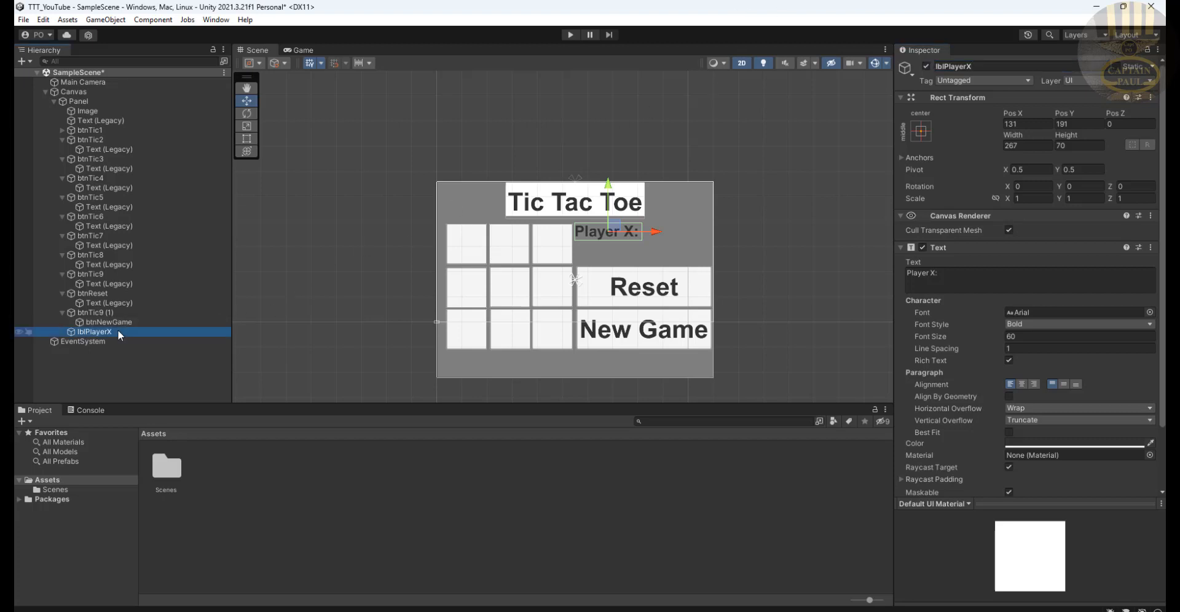
Duplicate lblPlayerX, move the copy just below it, and name it lblPlayerO
right_click(93, 332)
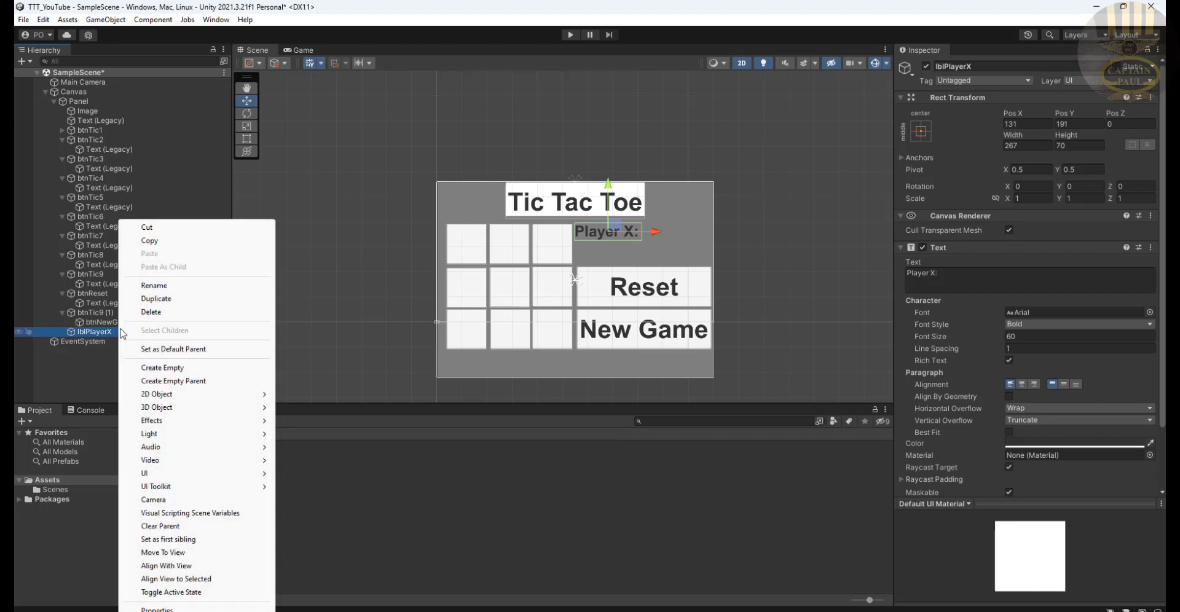
click(157, 298)
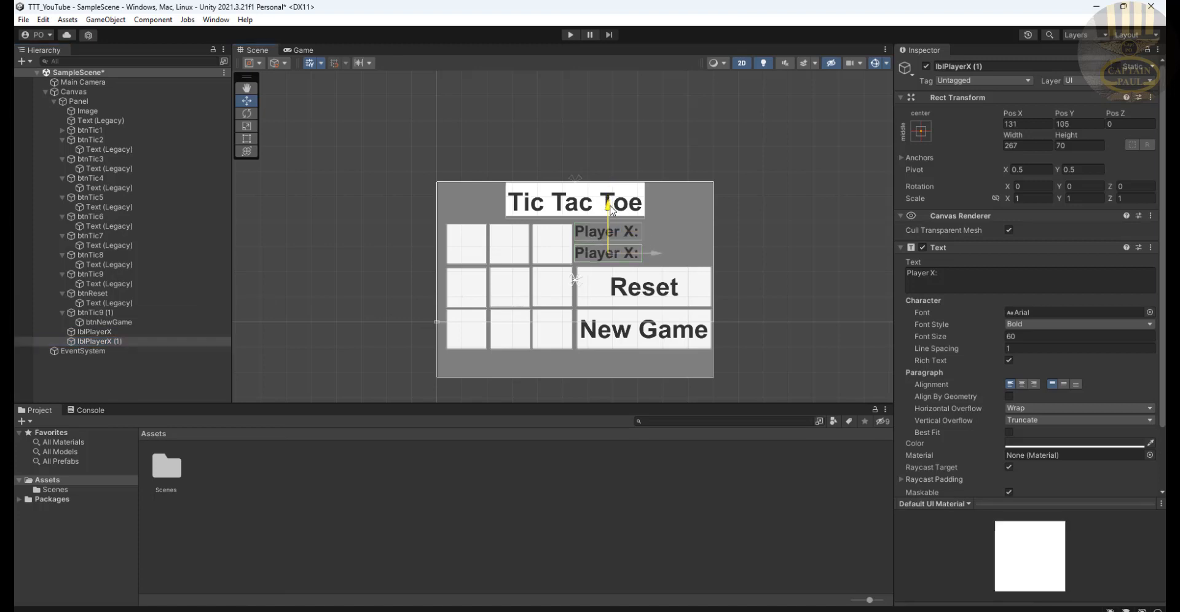
drag(610, 211, 610, 200)
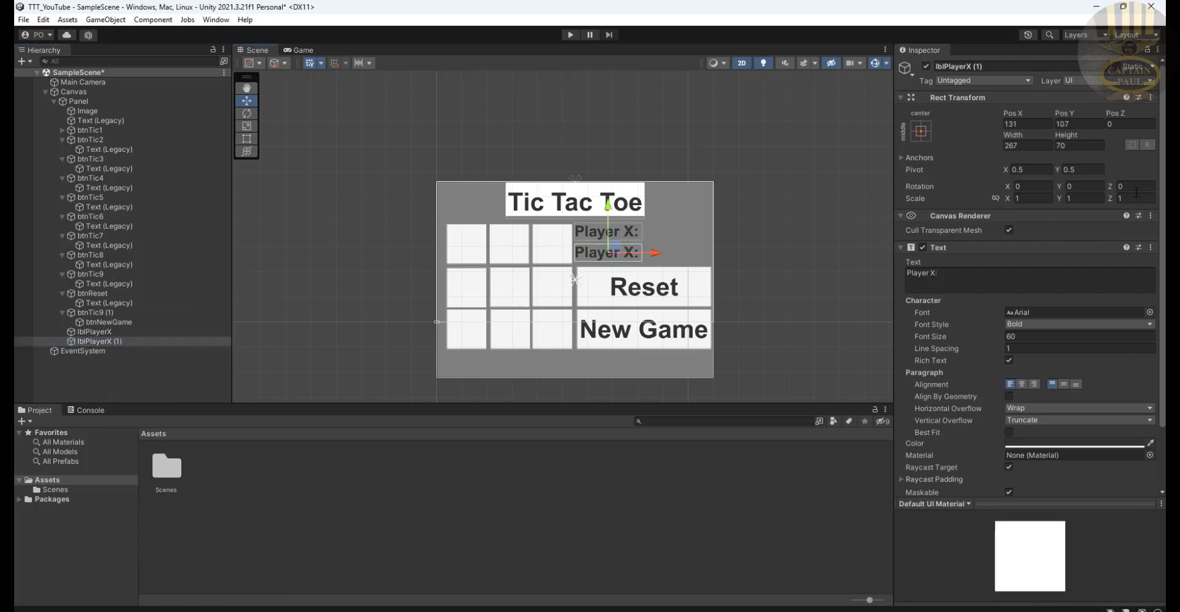
double_click(953, 66)
text(O)
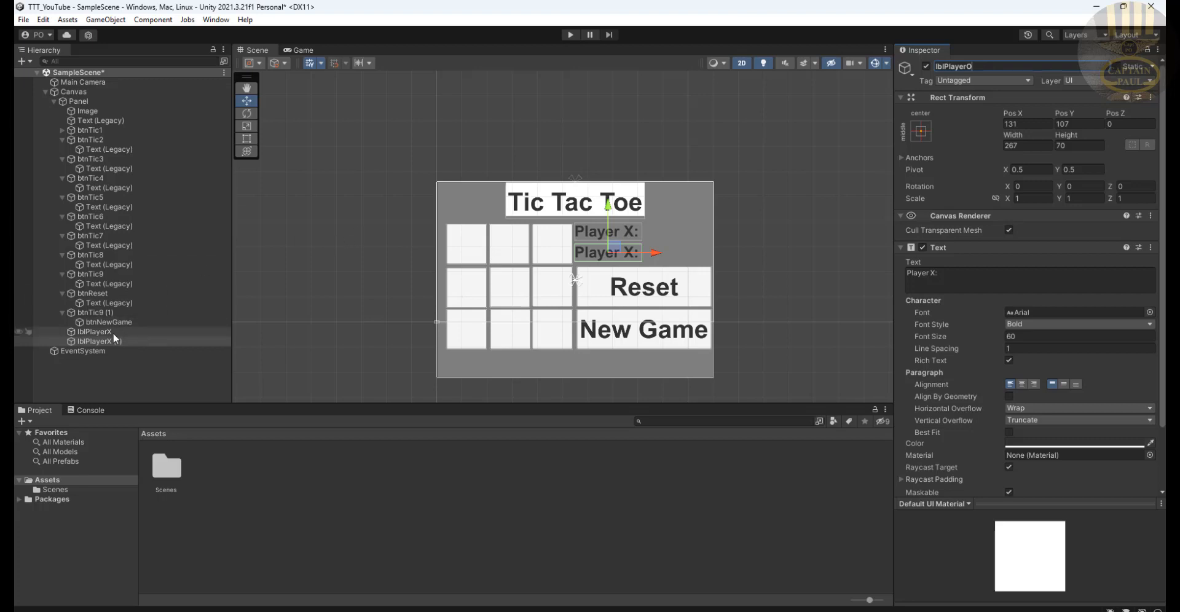
right_click(96, 341)
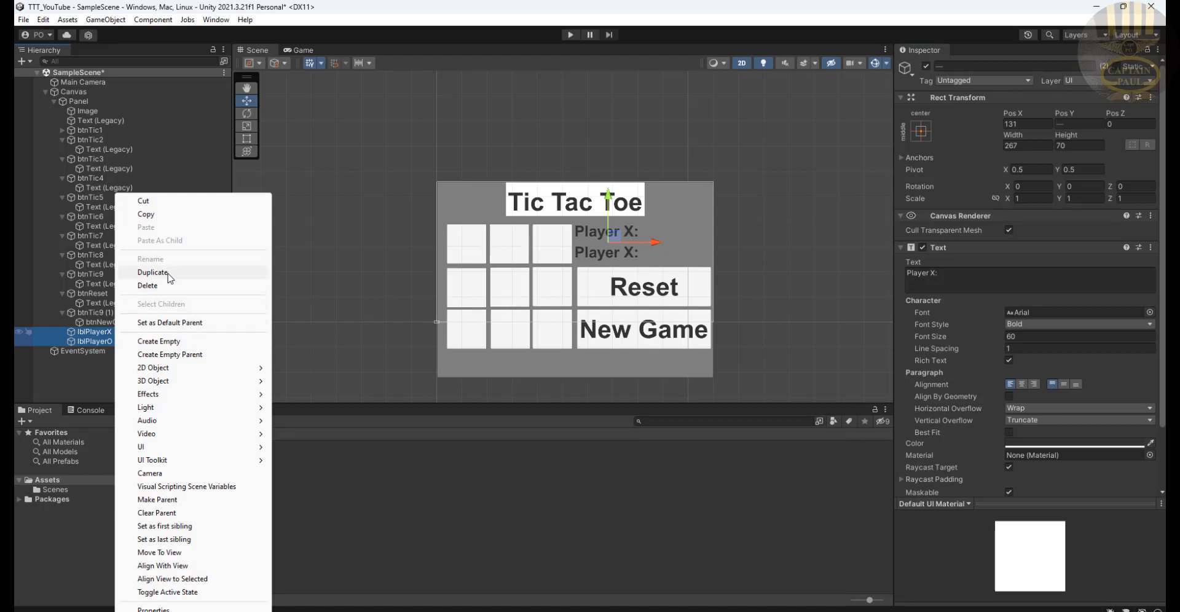
Duplicate both player labels beside them and change lblPlayerO's text to 'Player O:'
click(151, 272)
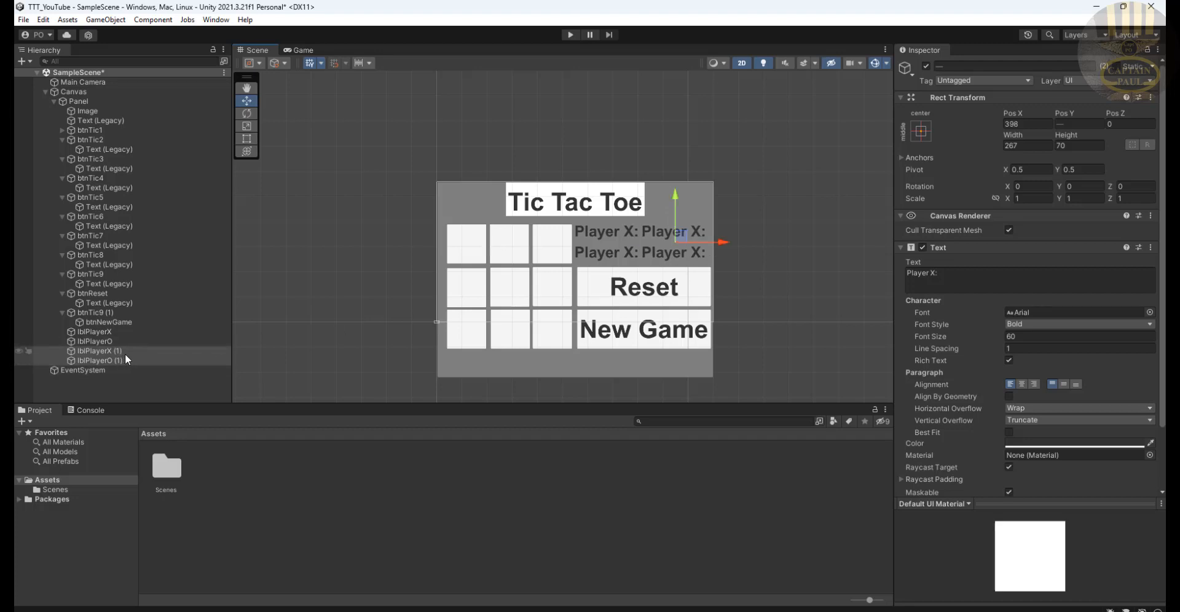
click(94, 341)
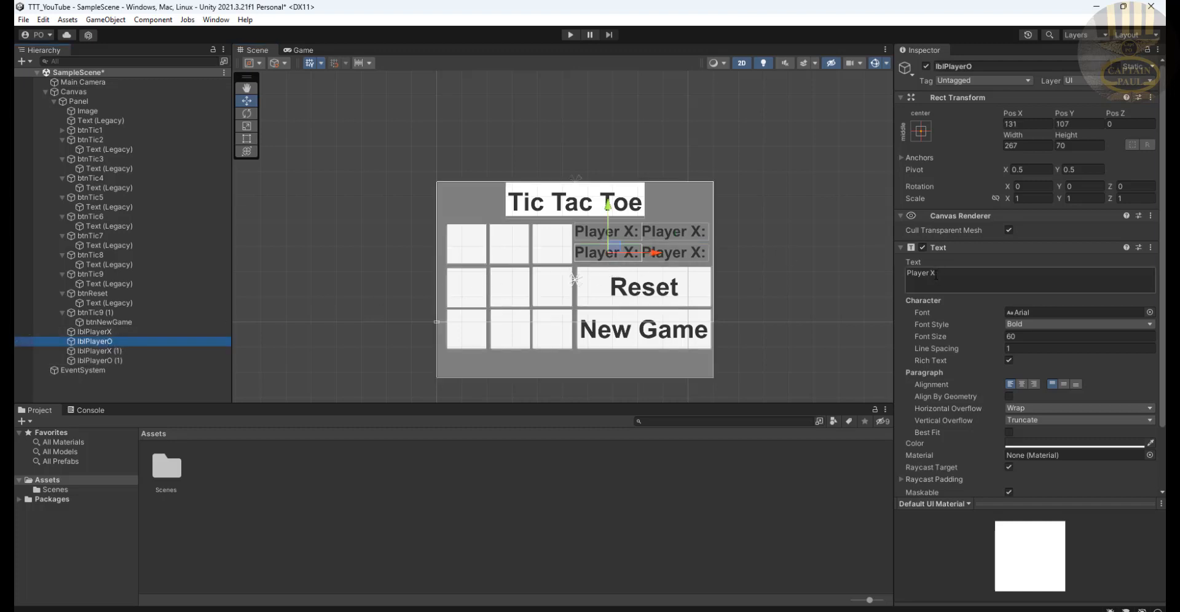
click(1029, 281)
text(O)
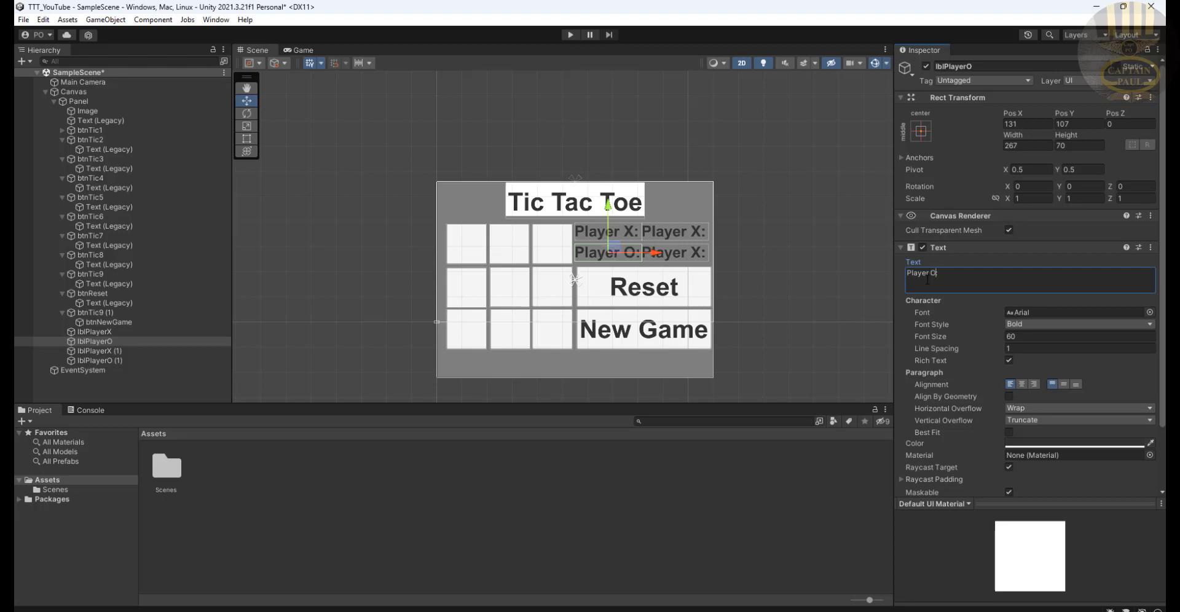
mouse_move(677, 234)
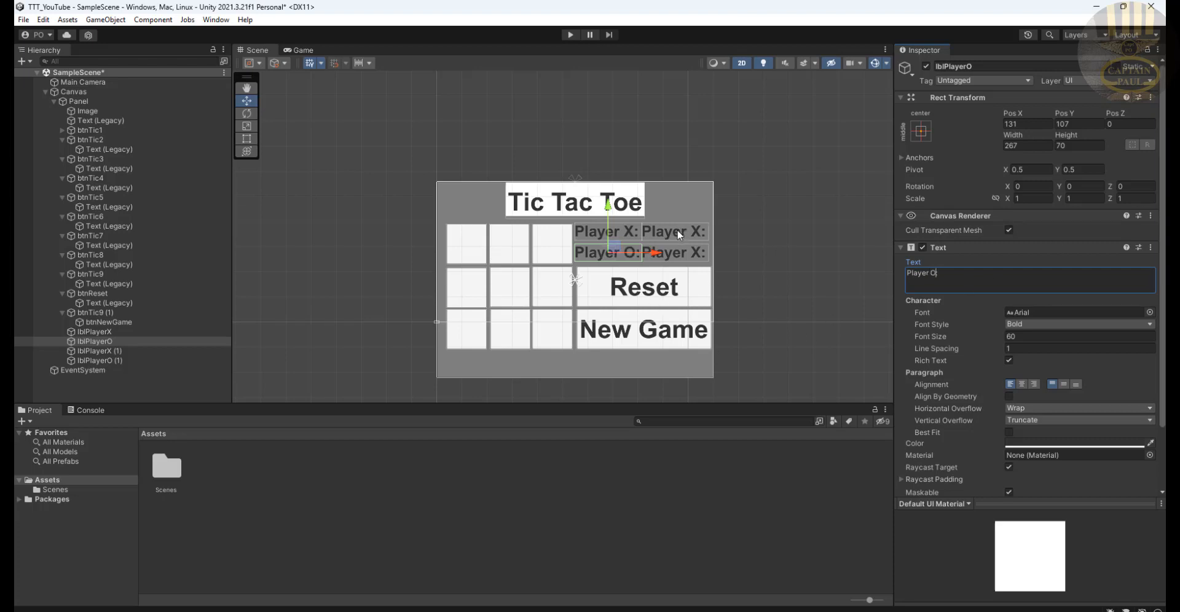
click(97, 351)
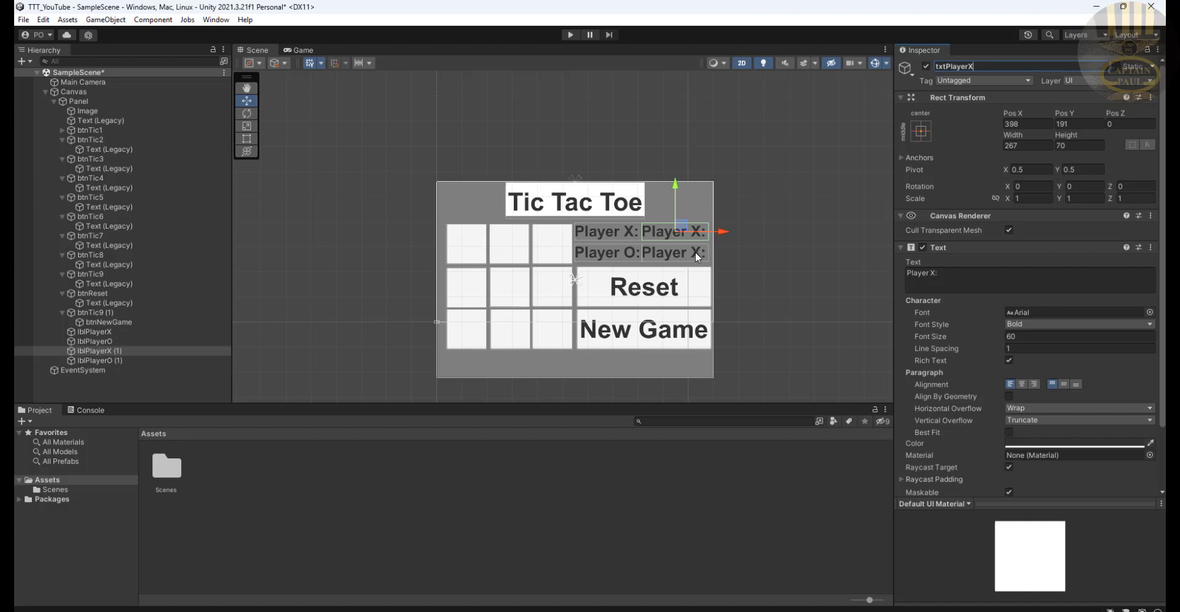
Change txtPlayerX's text to 0 and center-align it
click(1023, 280)
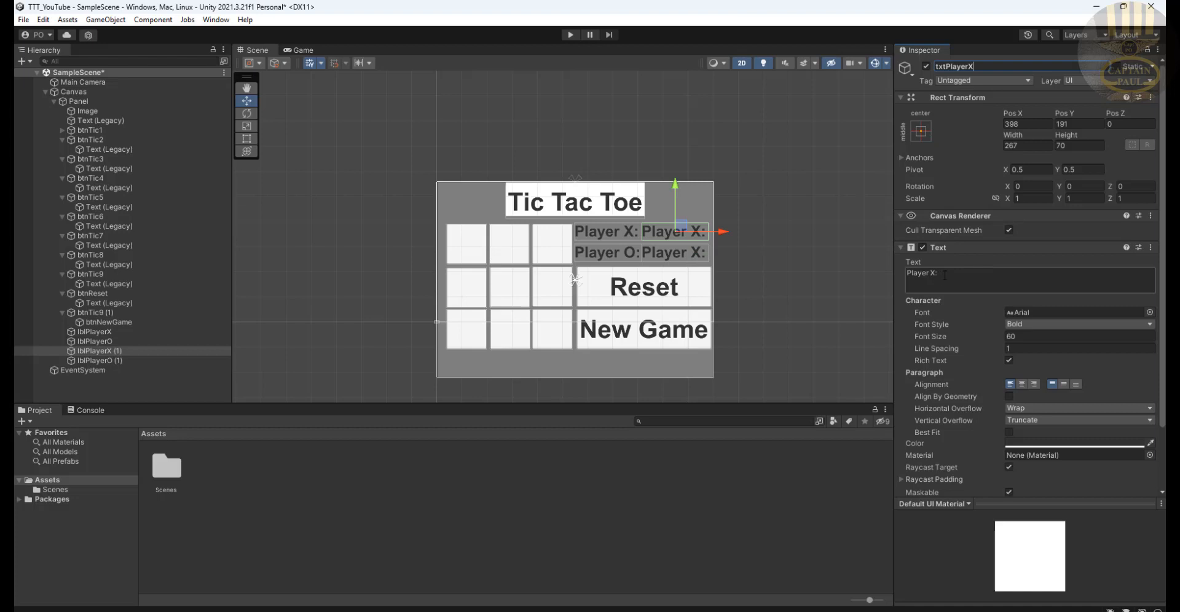
text(0)
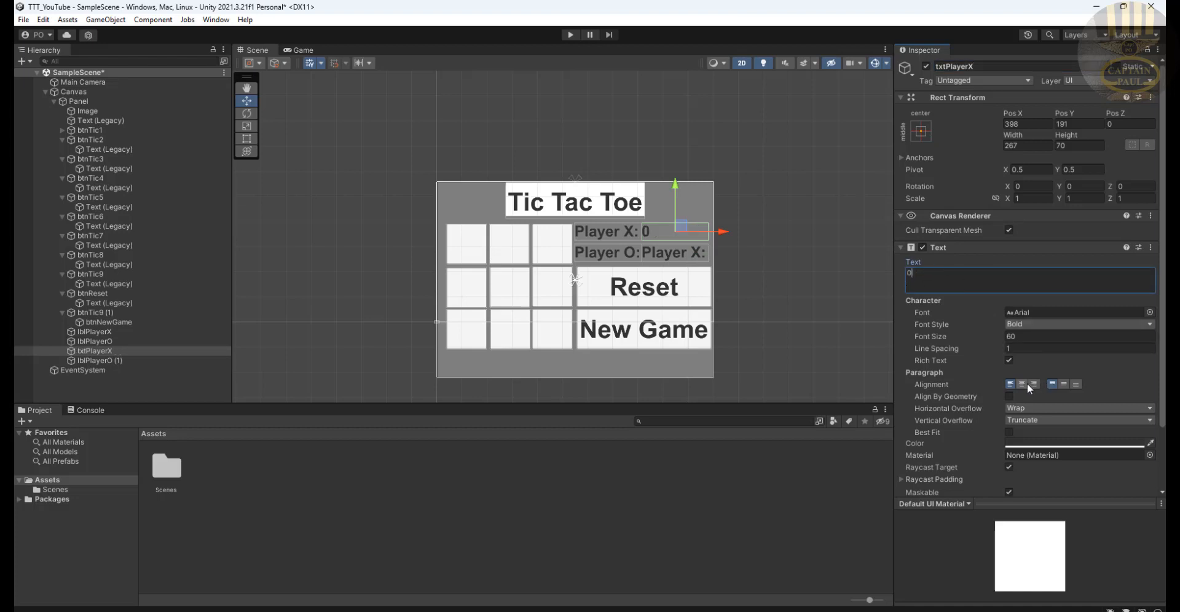
click(1020, 384)
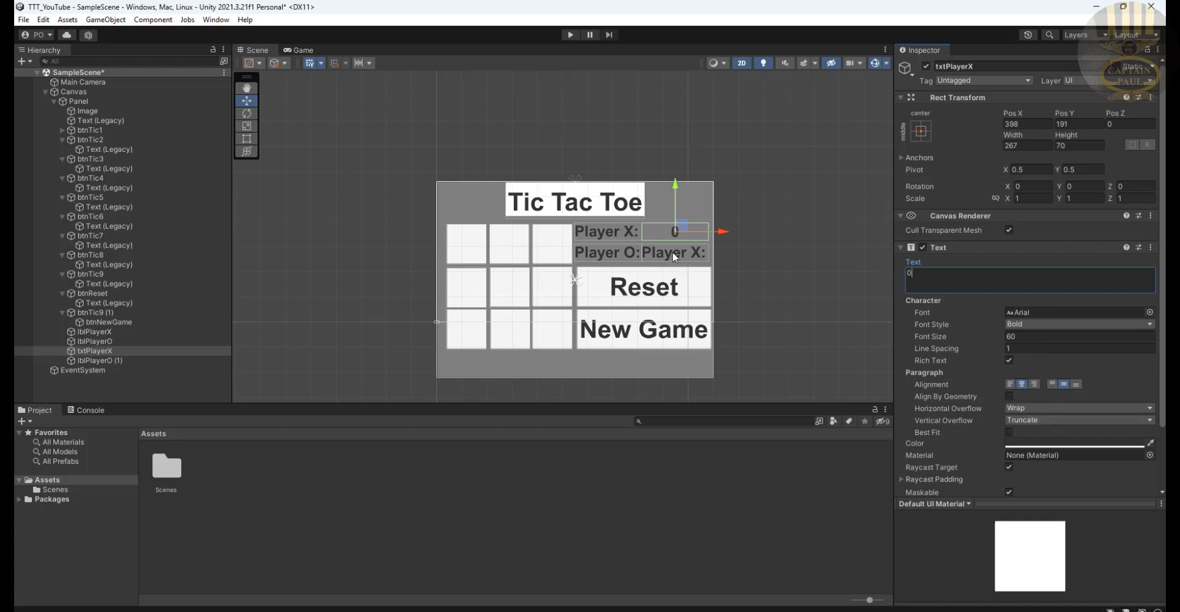
Rename the lower-right copy txtPlayerO and set its text to 0
click(98, 360)
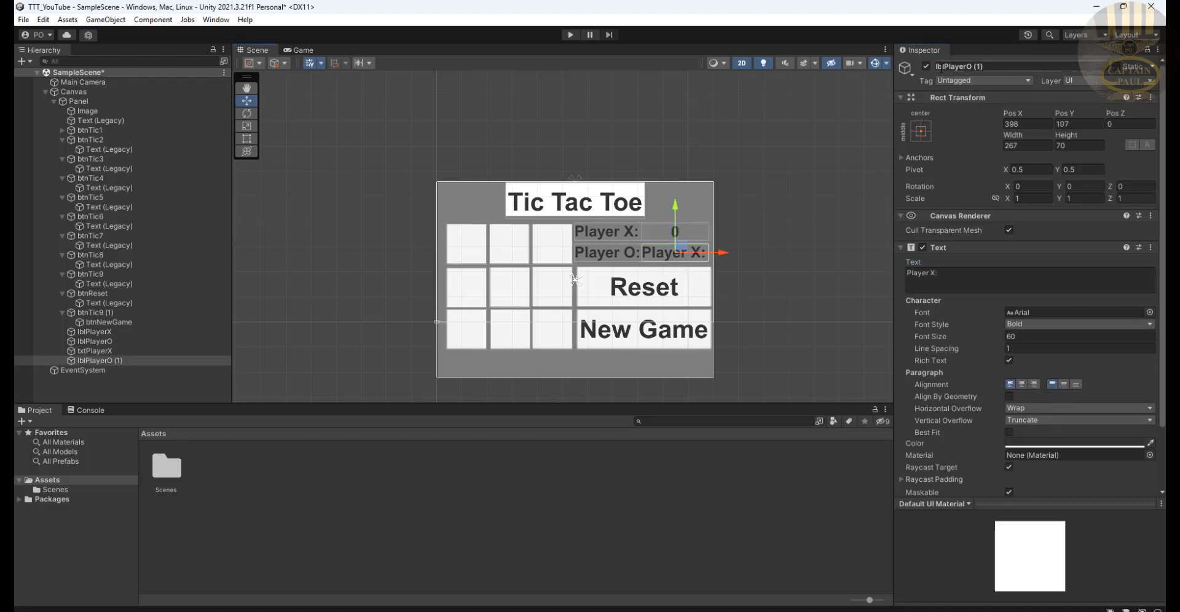
double_click(971, 66)
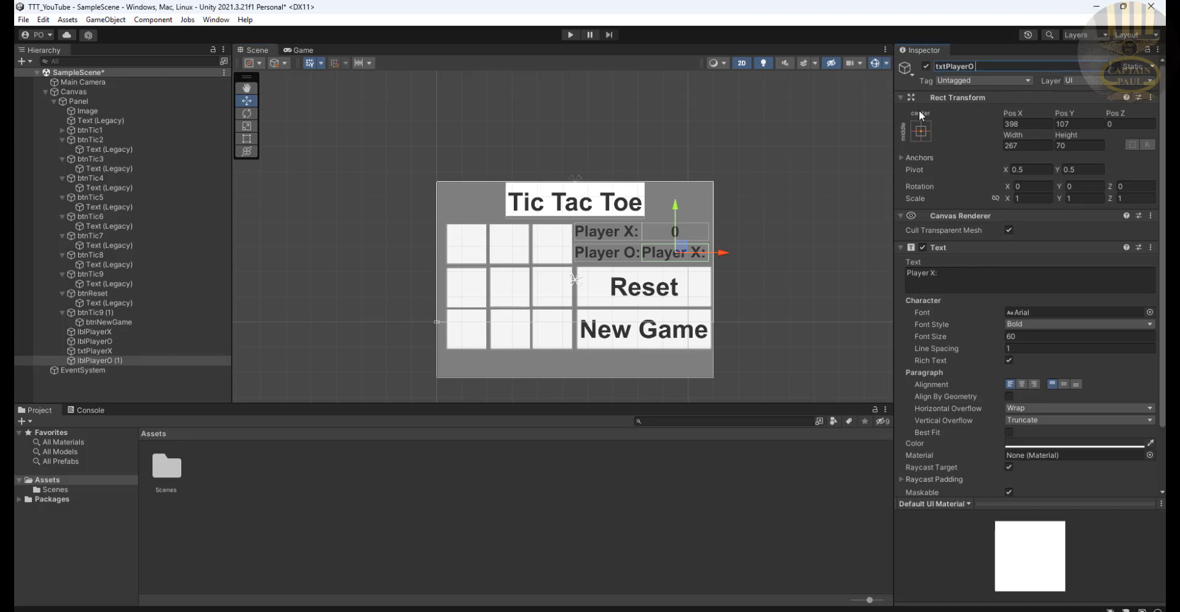
click(1029, 280)
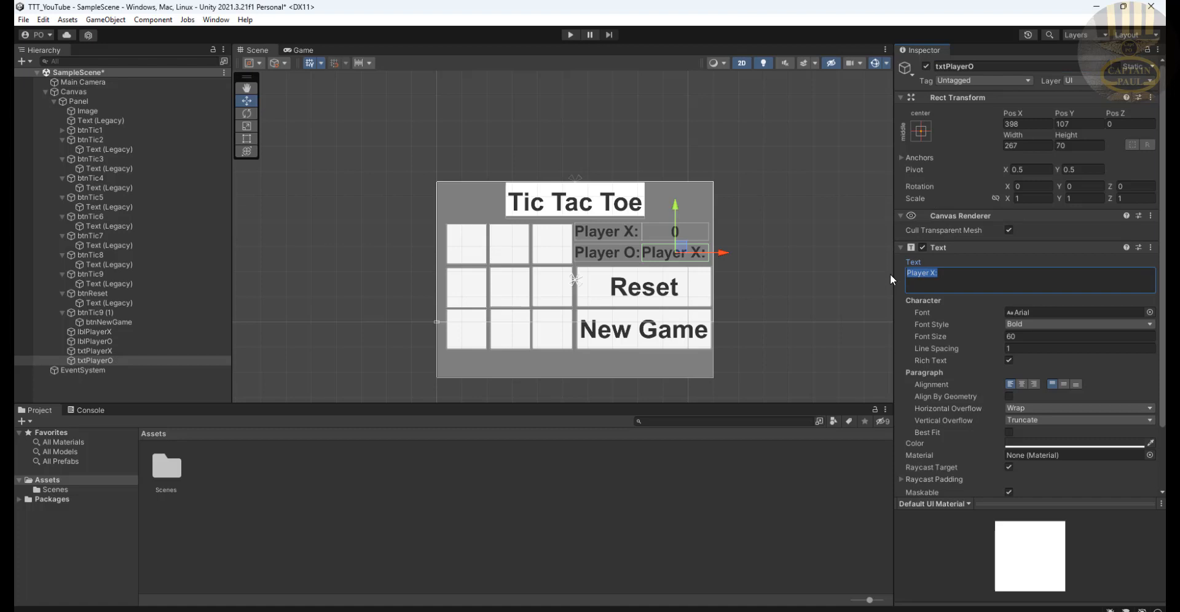
text(0)
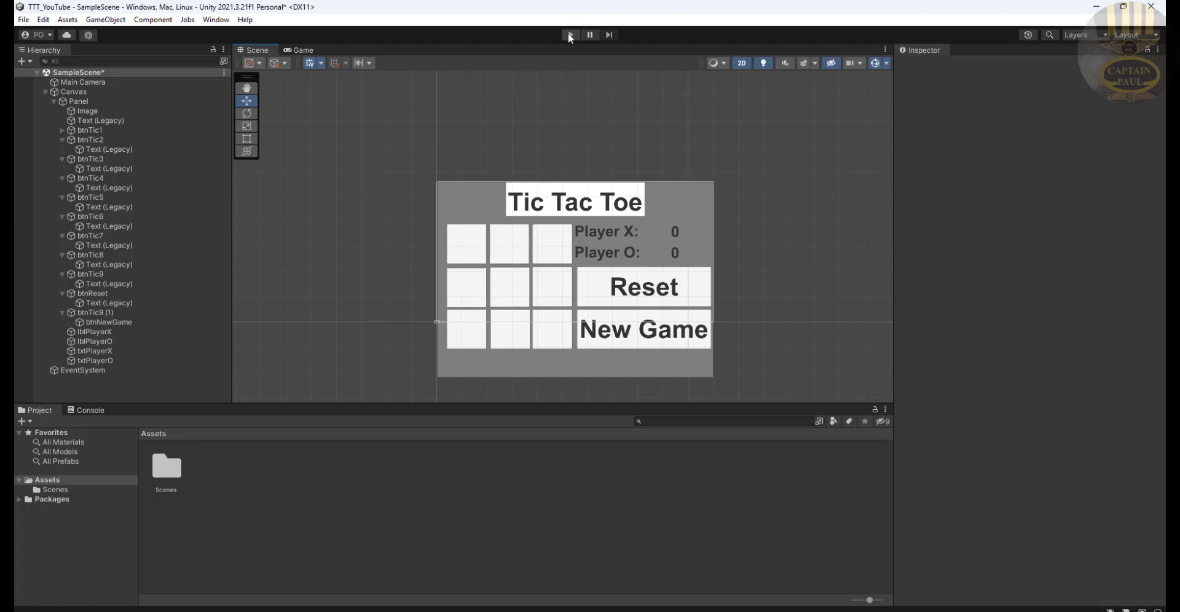
click(570, 34)
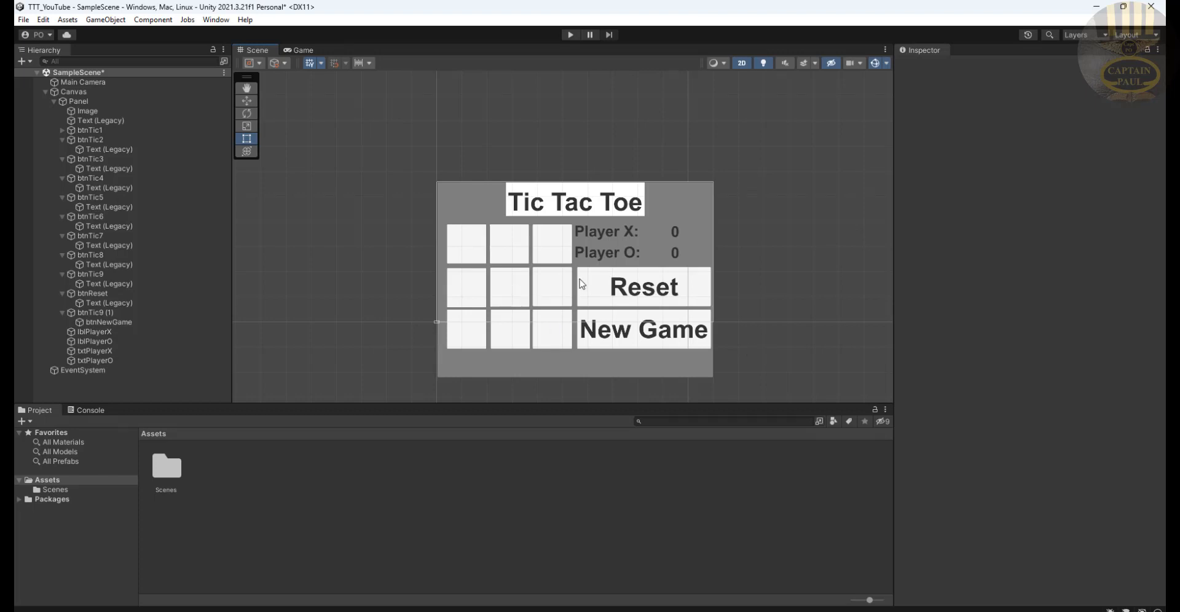
mouse_move(495, 245)
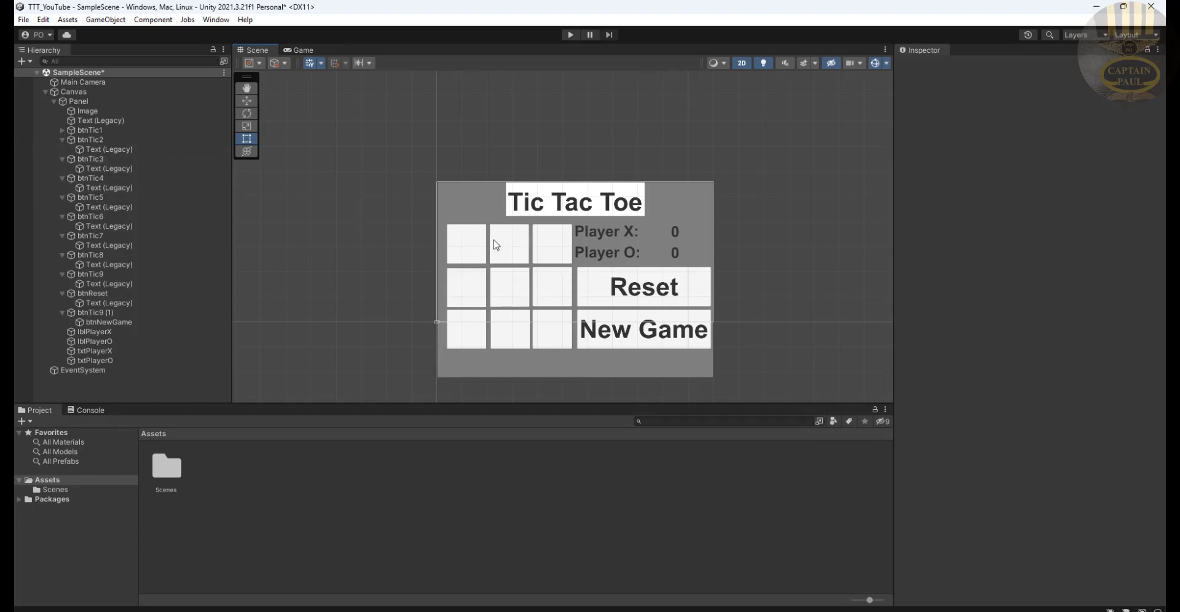
click(466, 244)
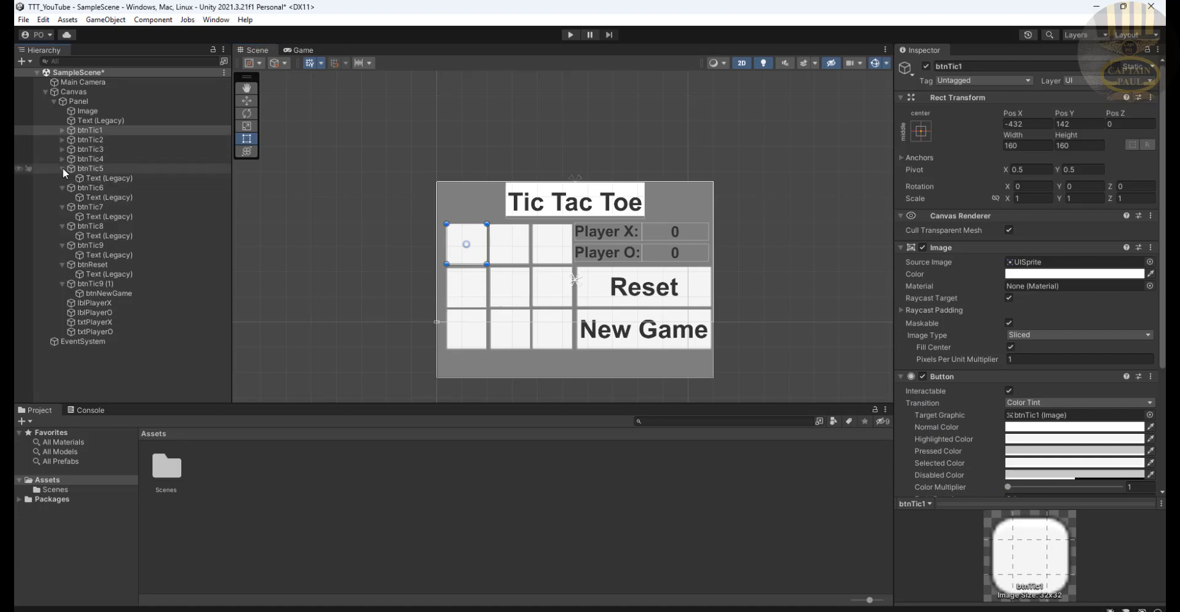
Collapse the btnTic foldouts and rename btnTic9 (1) to btnNewGame
click(63, 169)
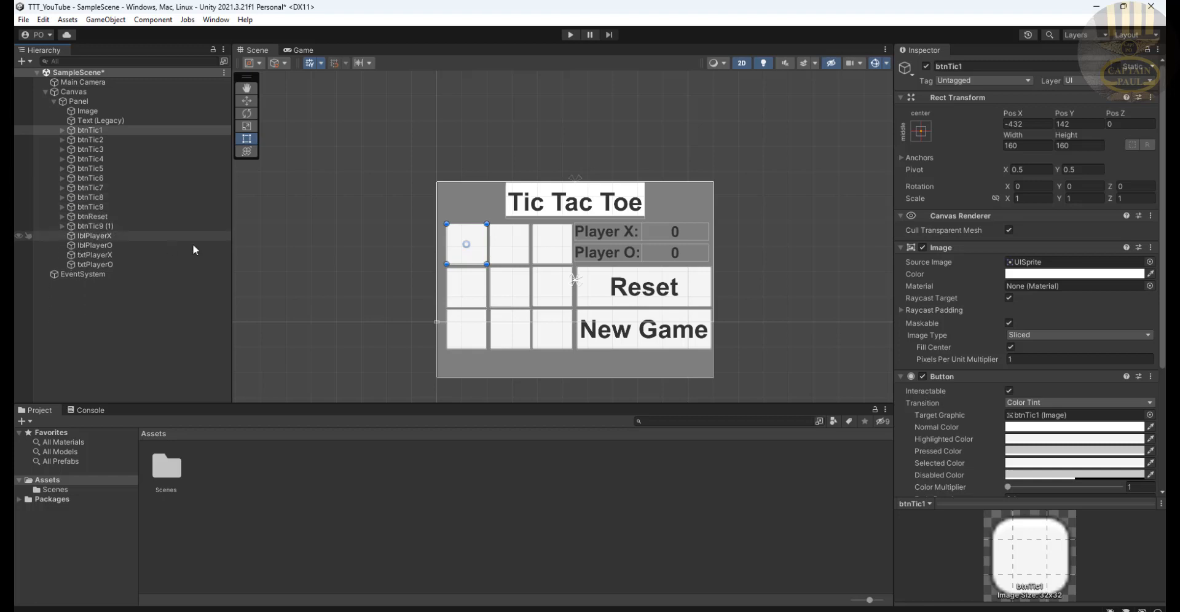
click(89, 129)
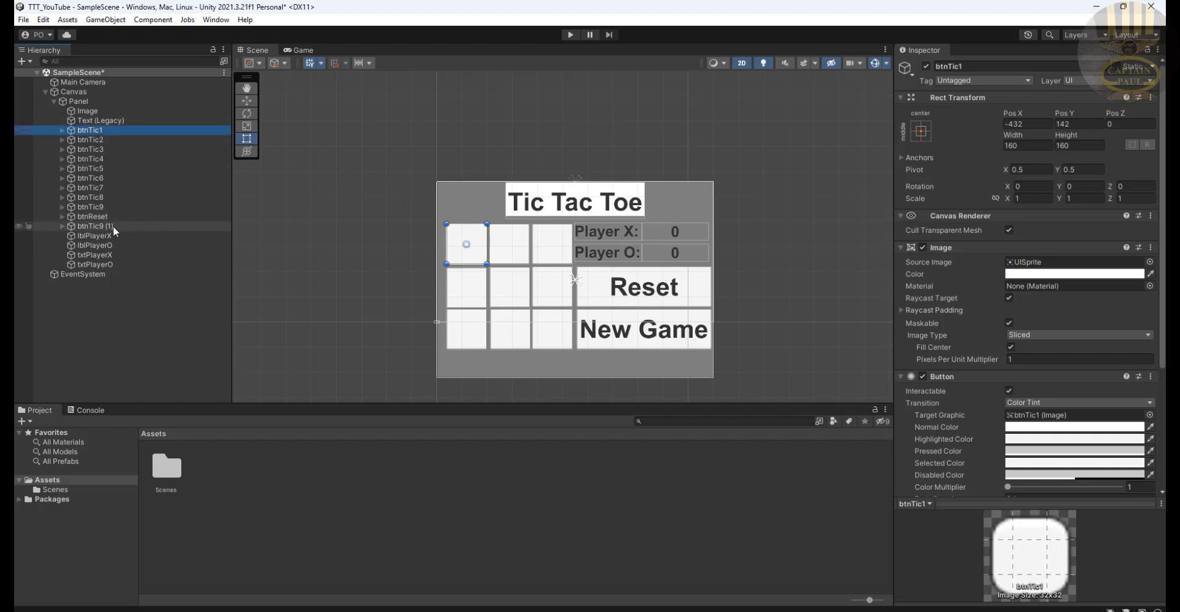
click(95, 226)
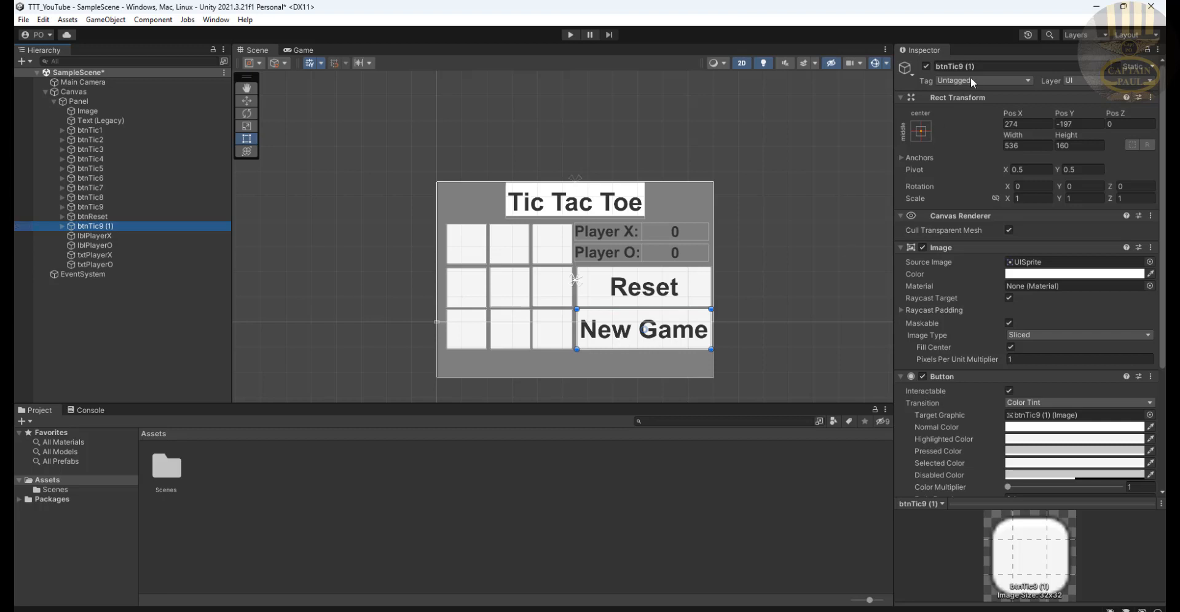
double_click(955, 66)
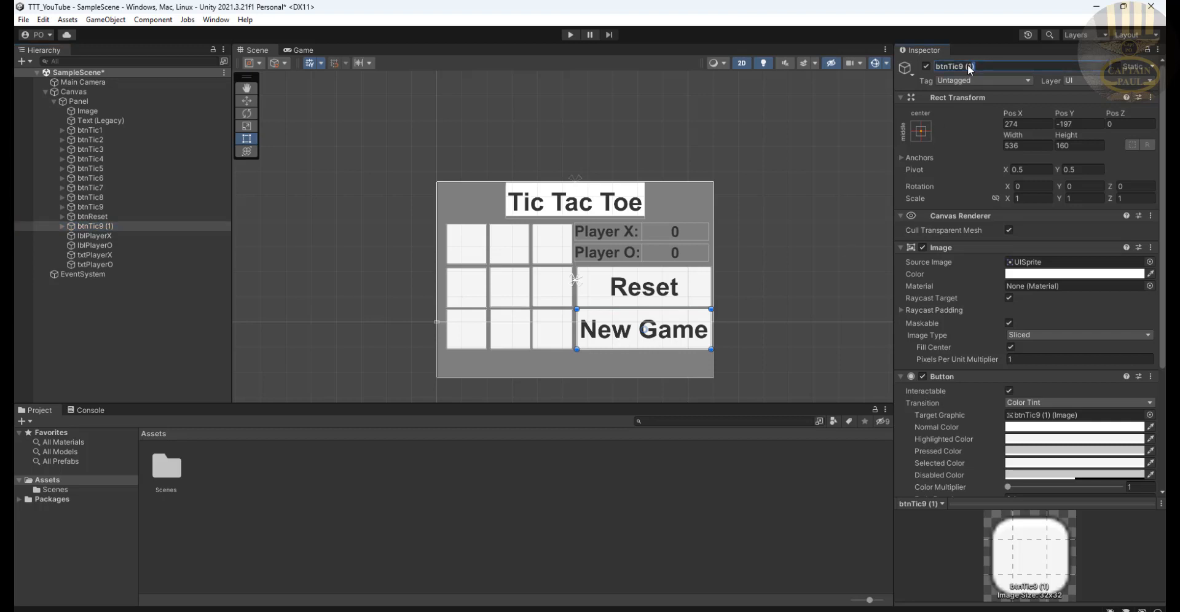
text(btnNewGame)
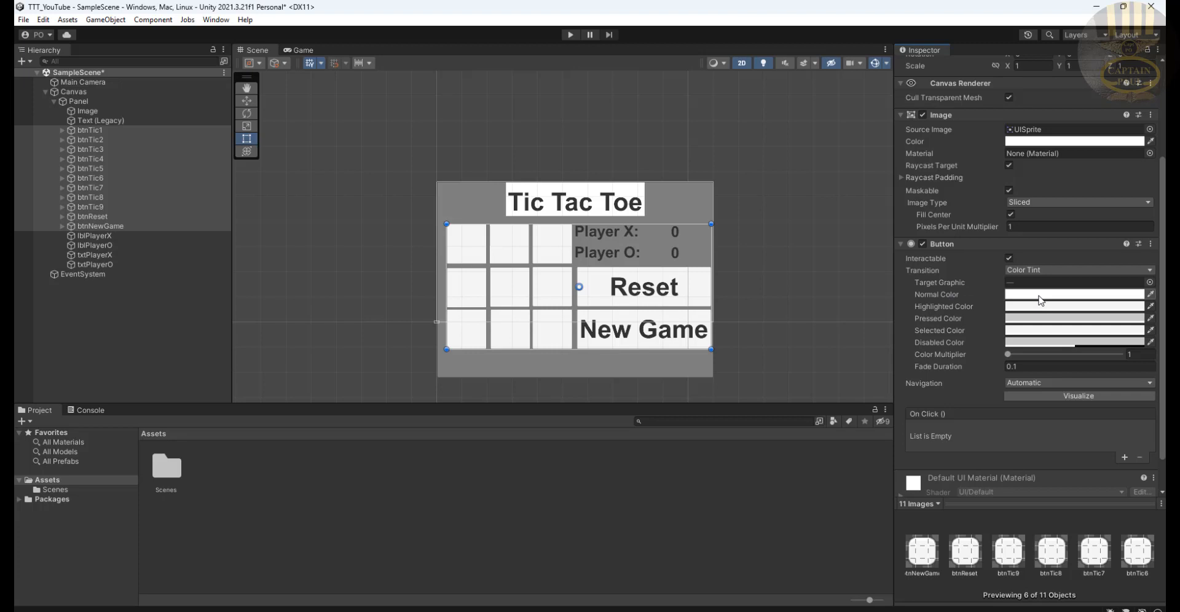
Set the buttons' Highlighted Color to a pinkish grey tint
click(1072, 295)
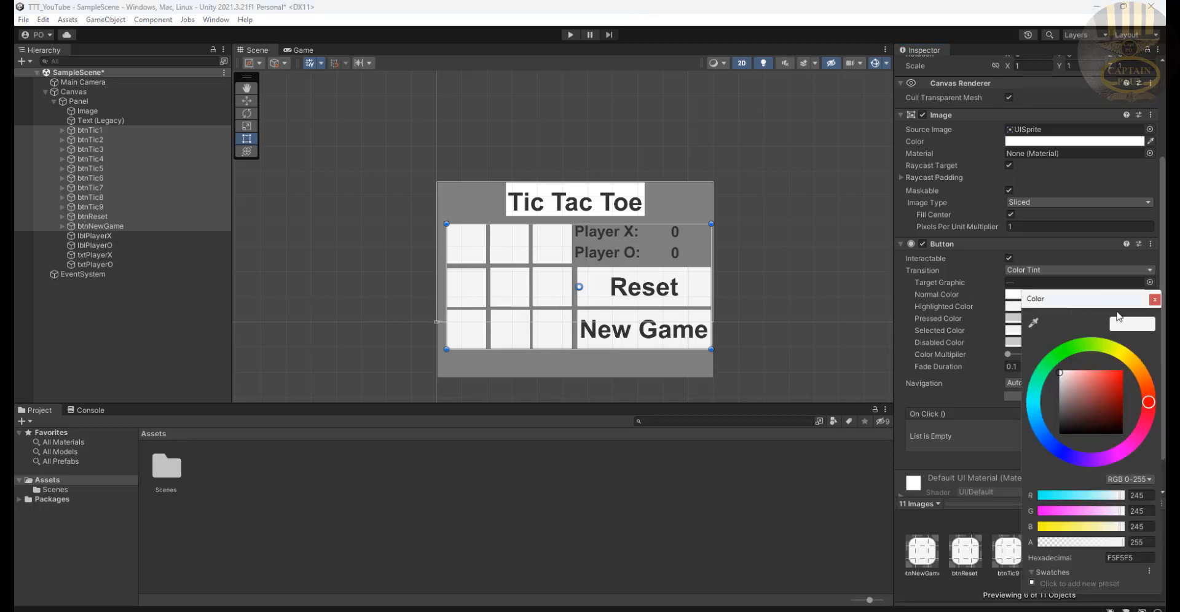
click(1066, 386)
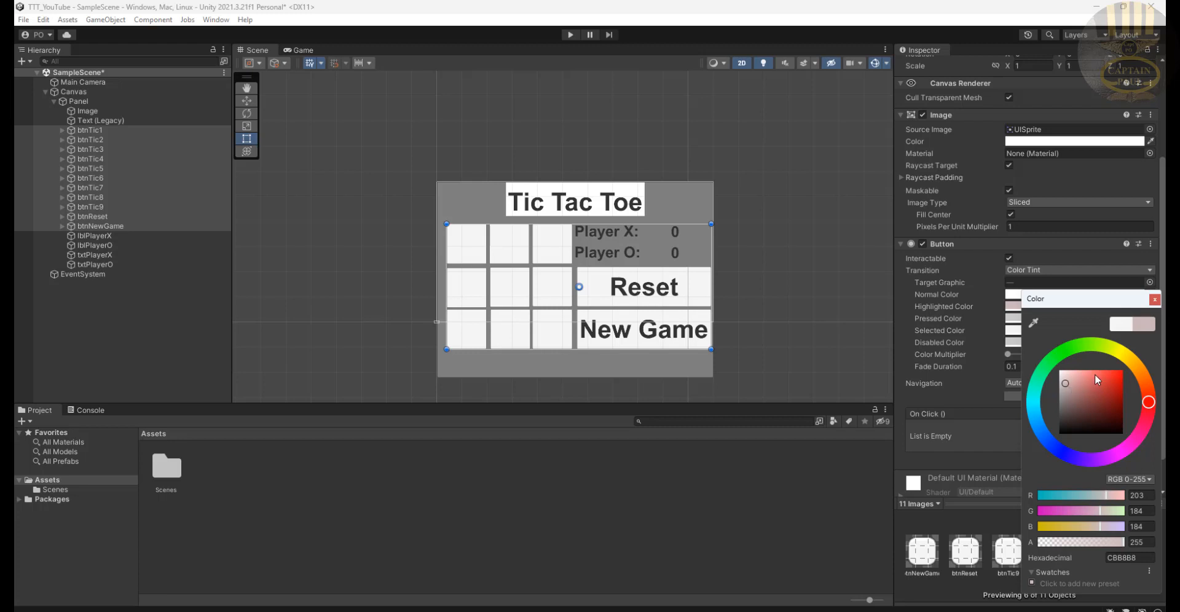
mouse_move(1070, 390)
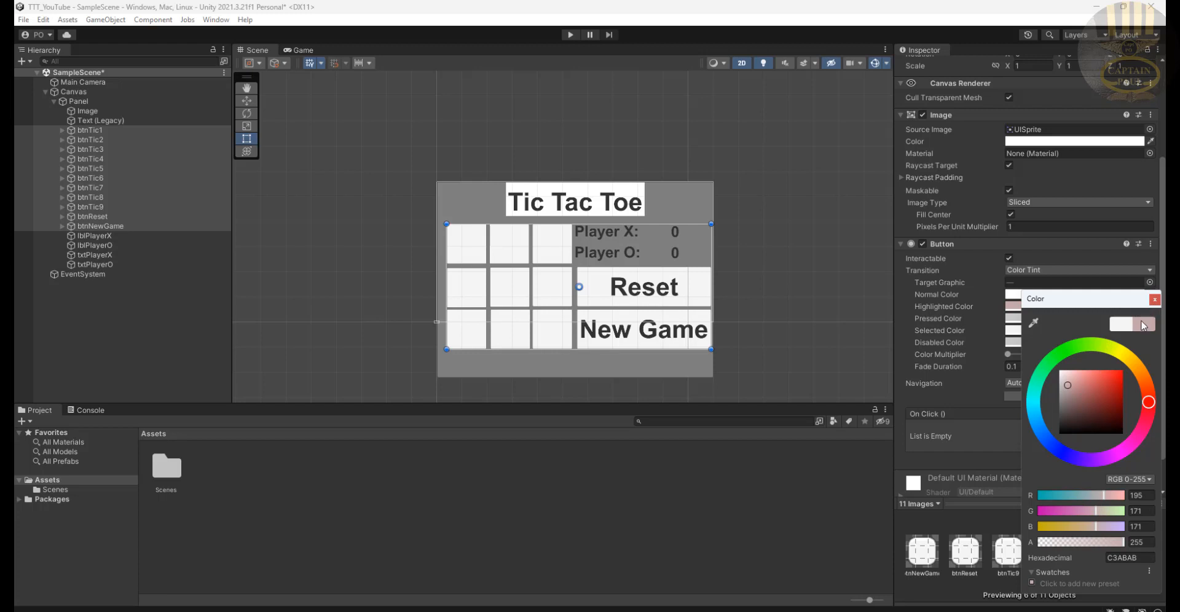
click(1154, 299)
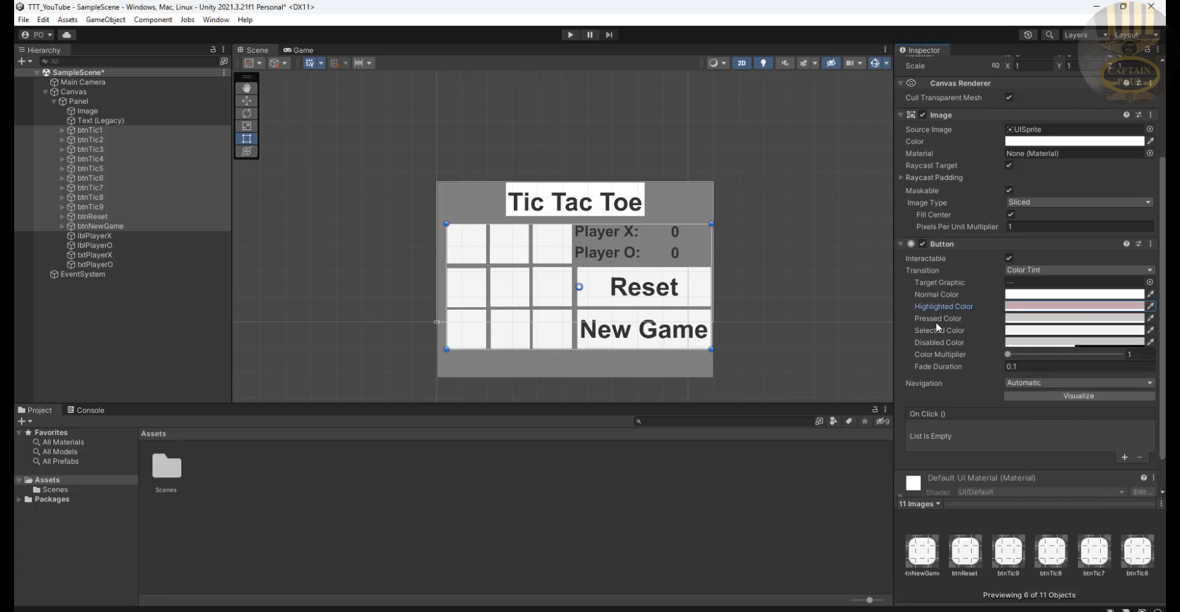
Set the buttons' Pressed Color to greyish red 797474
click(1075, 294)
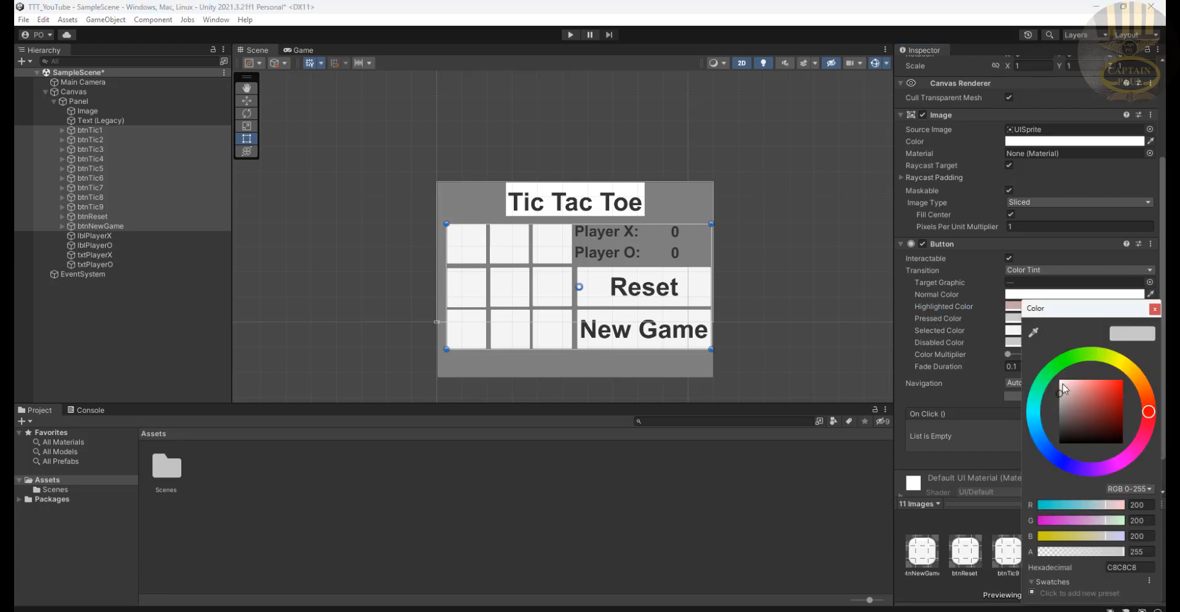
click(1061, 385)
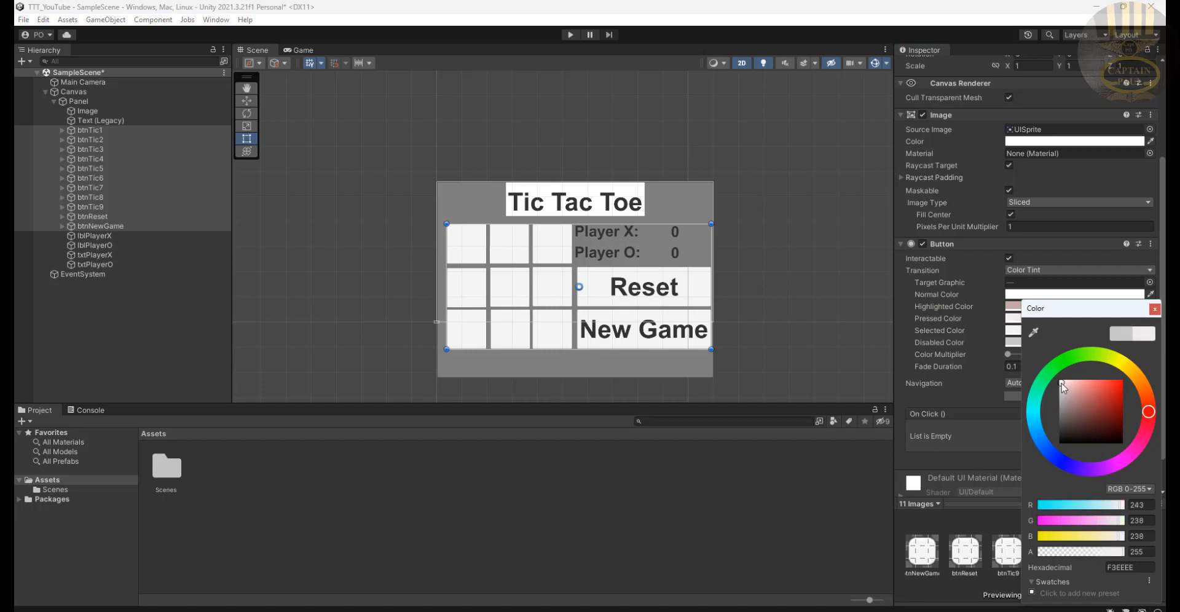
mouse_move(1070, 408)
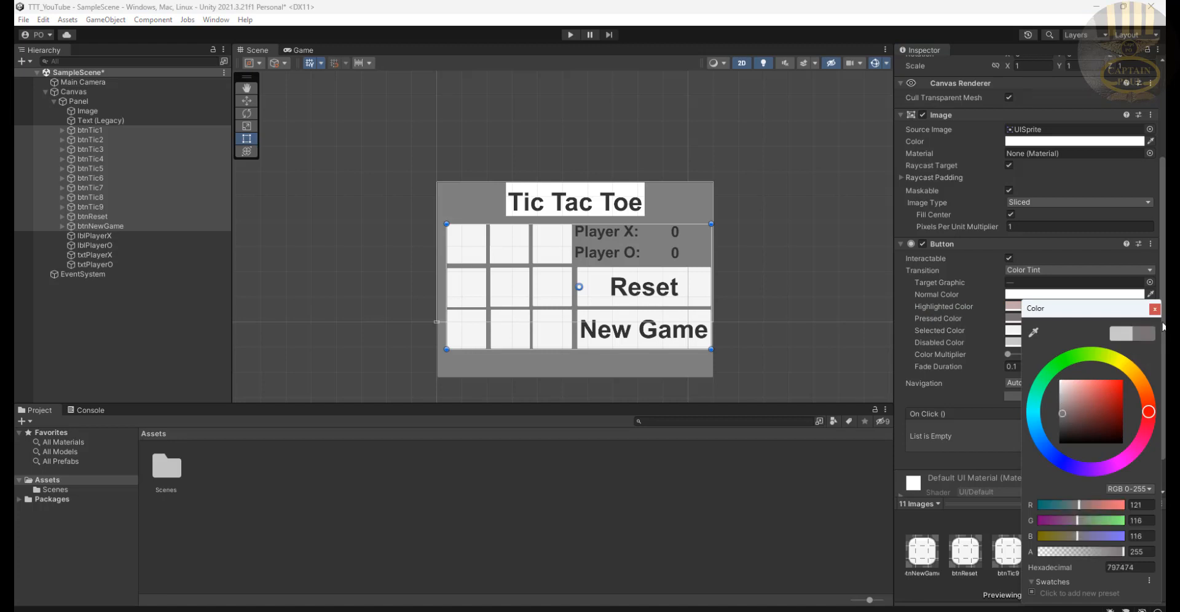
click(1154, 309)
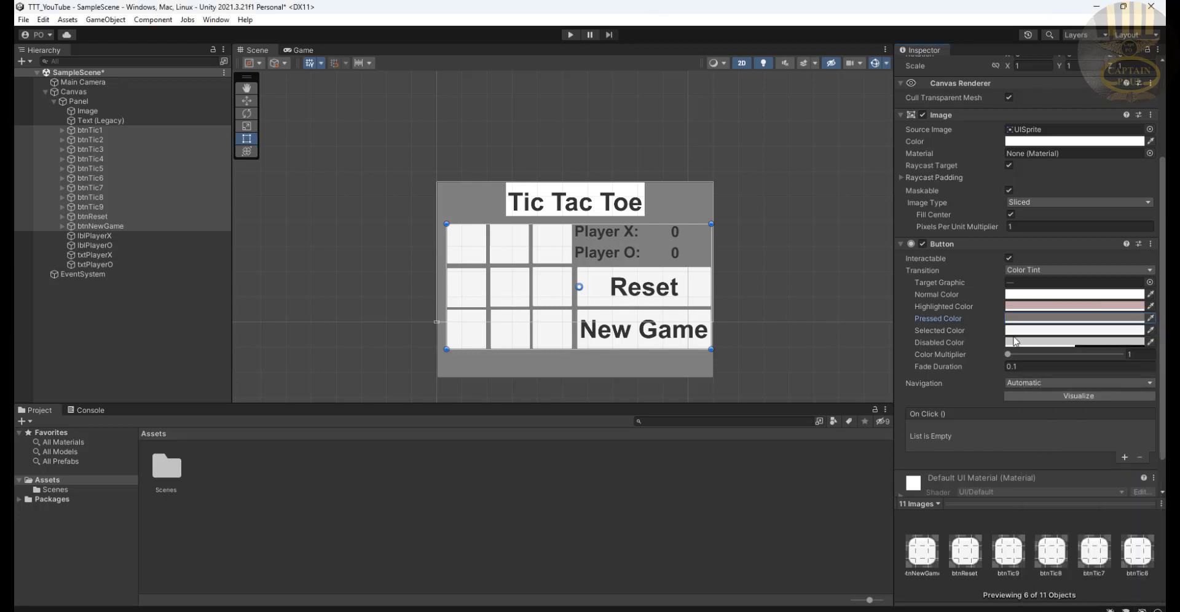
click(1075, 318)
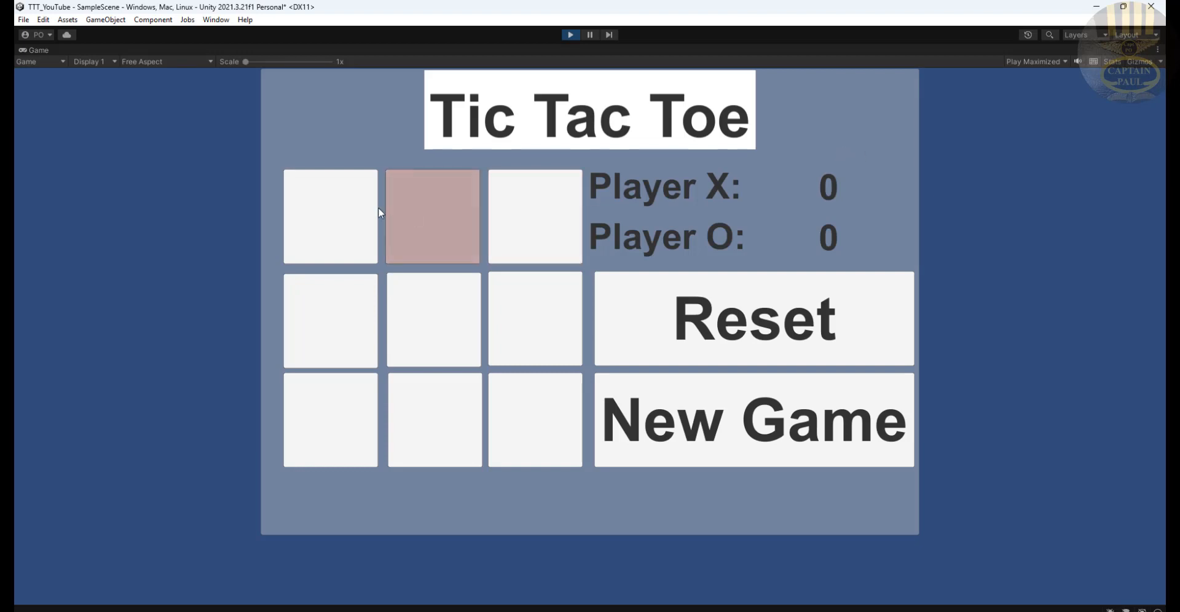
mouse_move(433, 318)
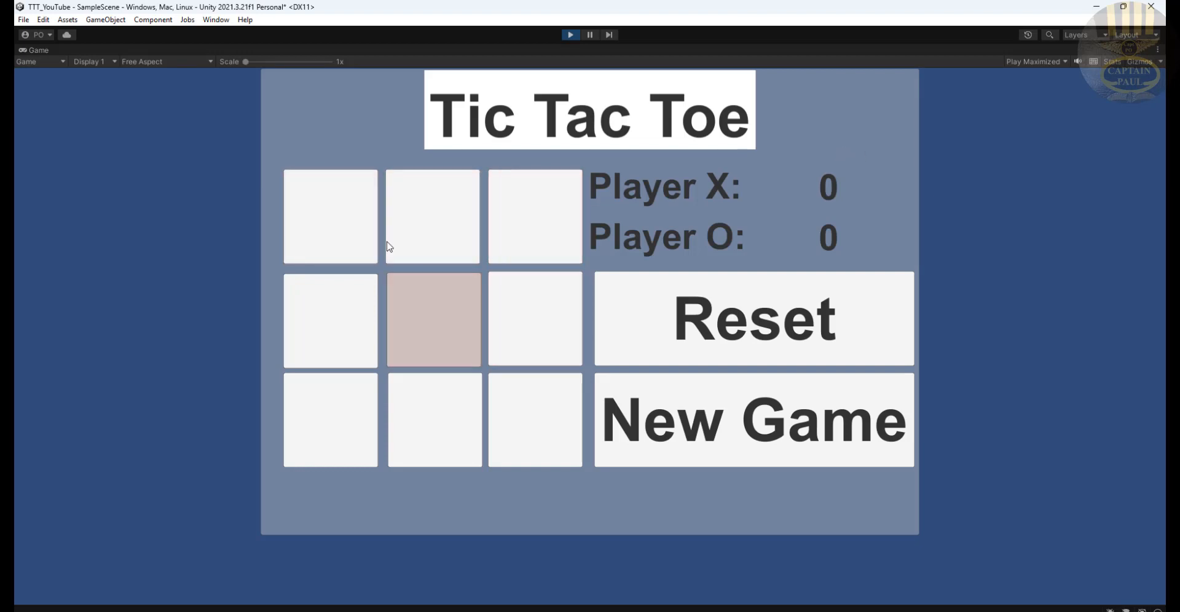
mouse_move(330, 217)
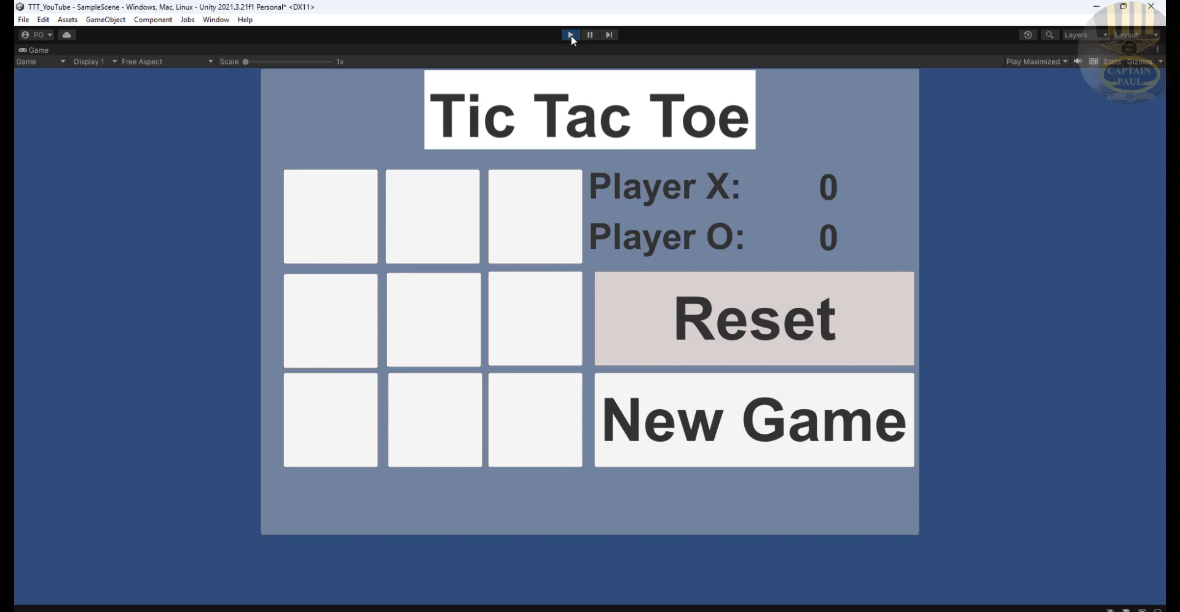
click(571, 35)
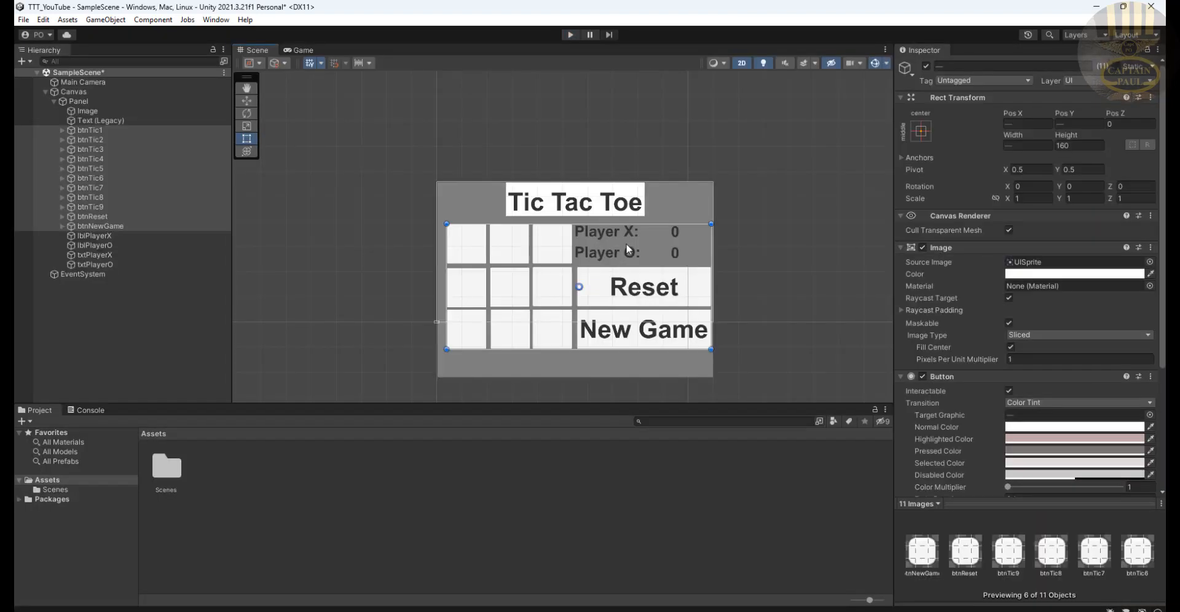
mouse_move(551, 364)
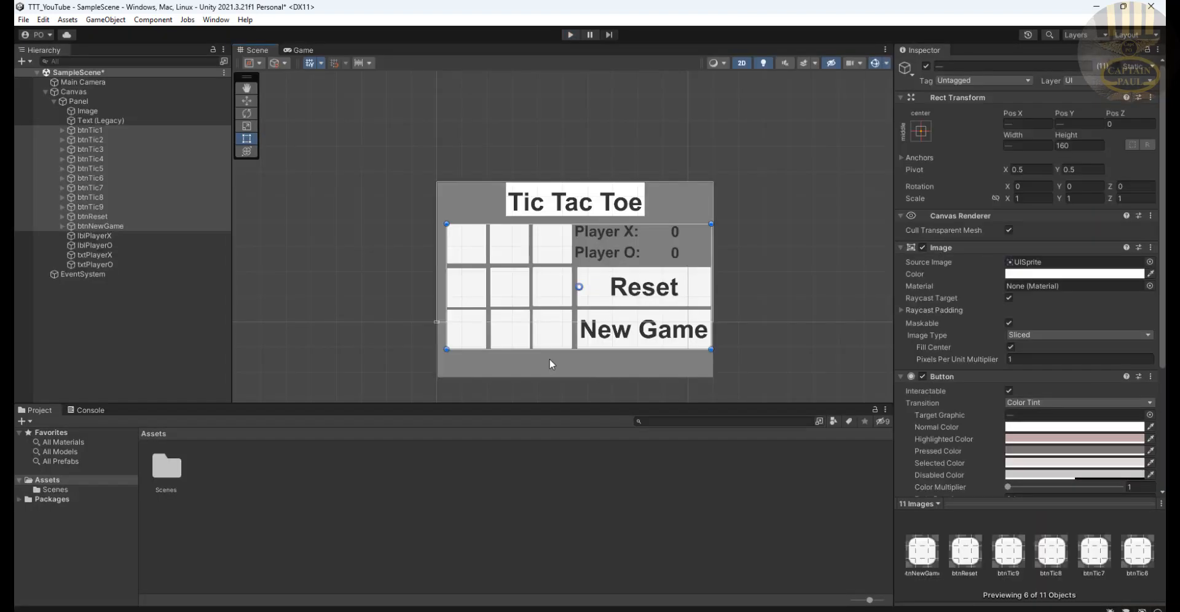
mouse_move(133, 349)
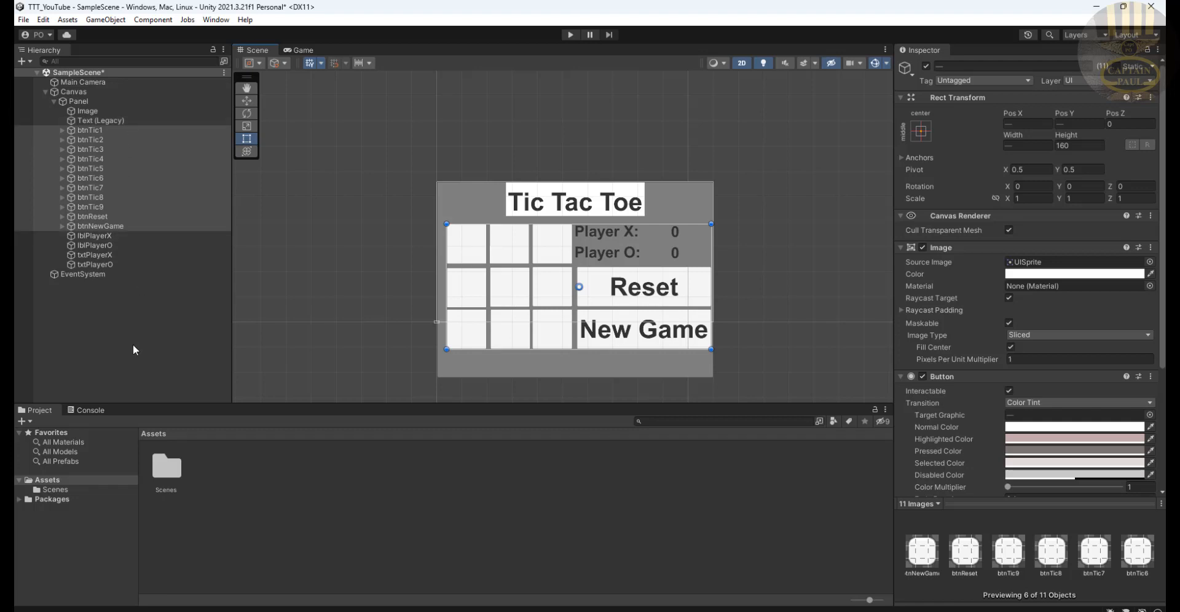
mouse_move(92, 168)
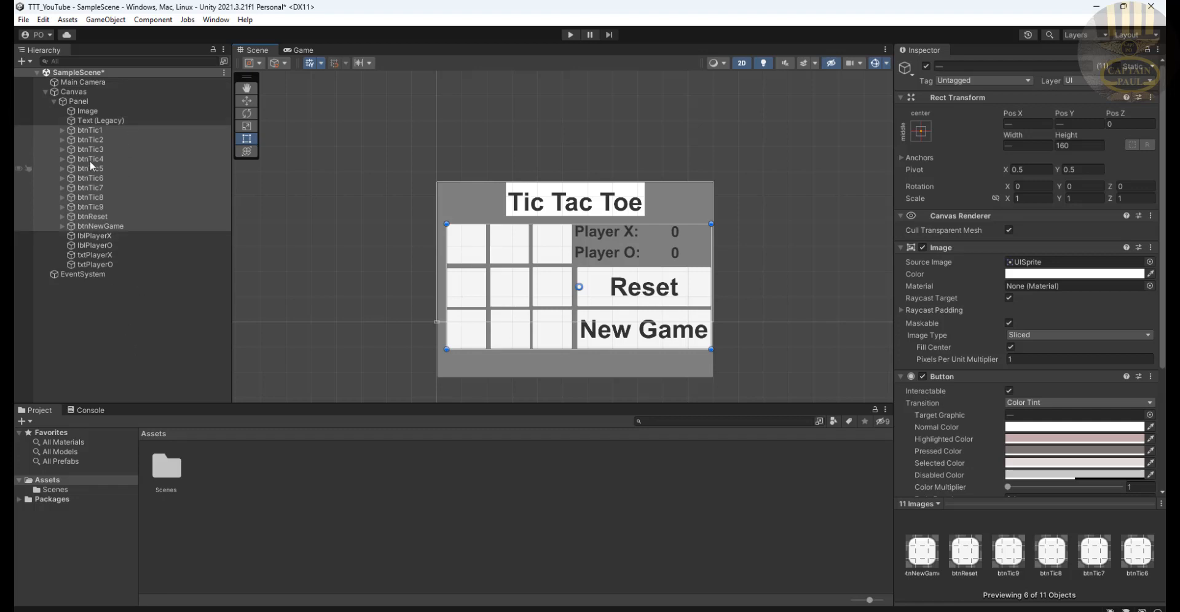
Create an empty child object under Panel named btnGameObject
right_click(77, 101)
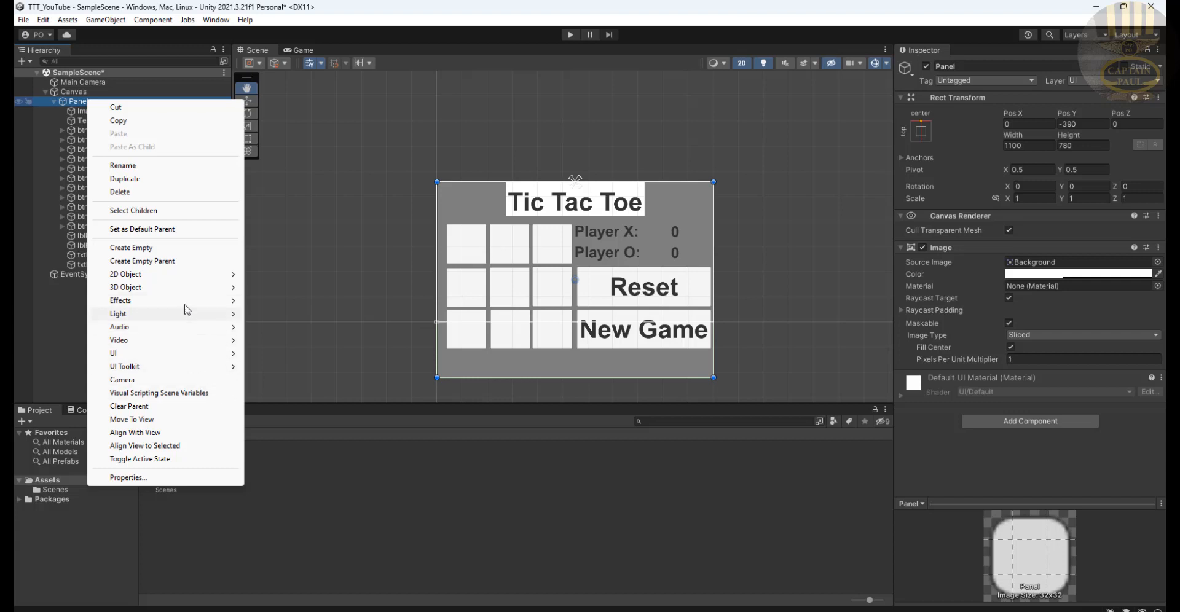
mouse_move(131, 247)
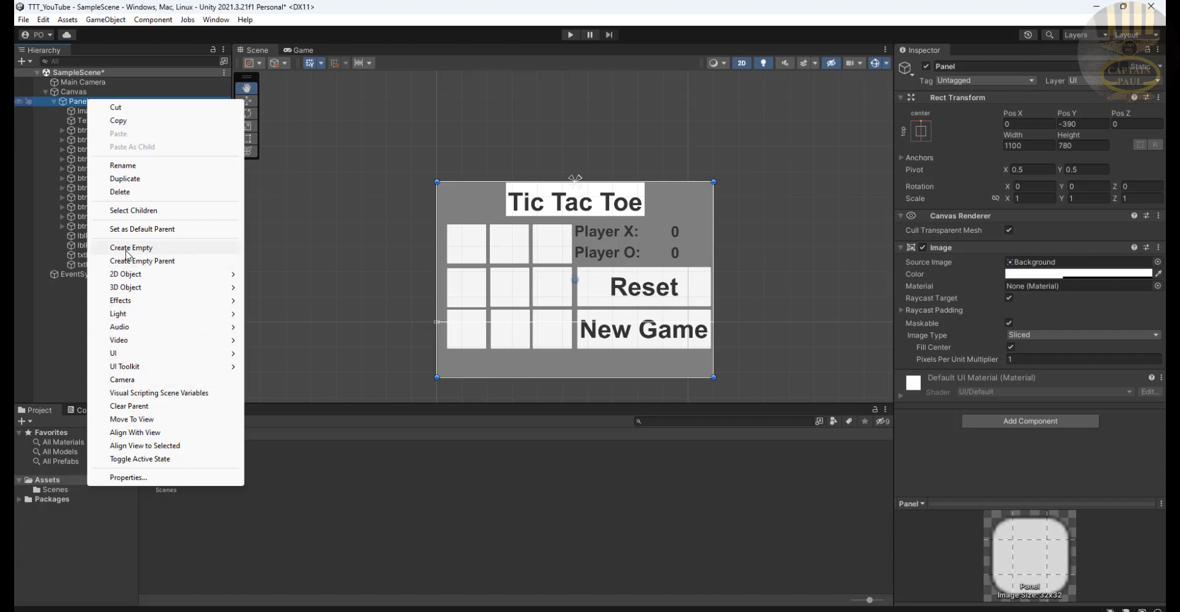
click(131, 247)
text(btnGameObject)
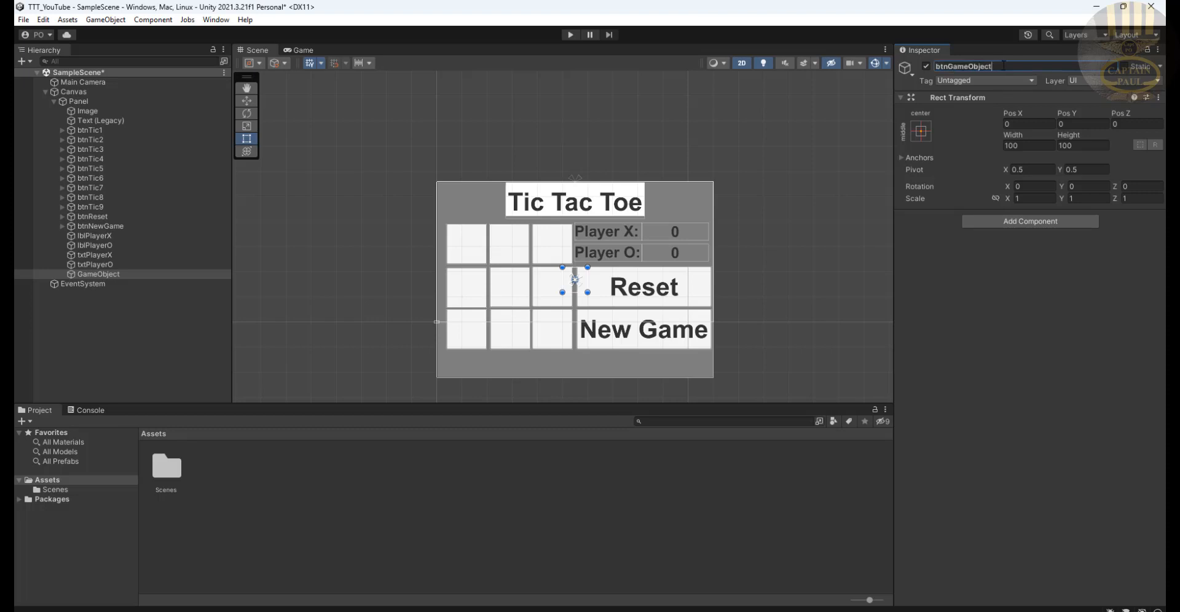
key(enter)
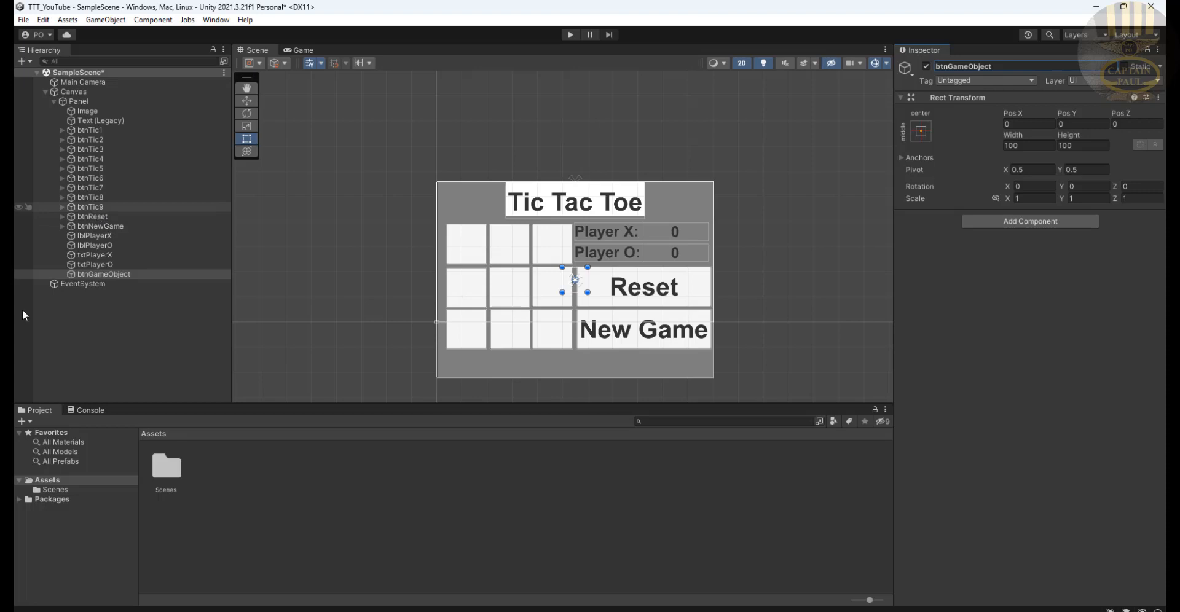
mouse_move(91, 331)
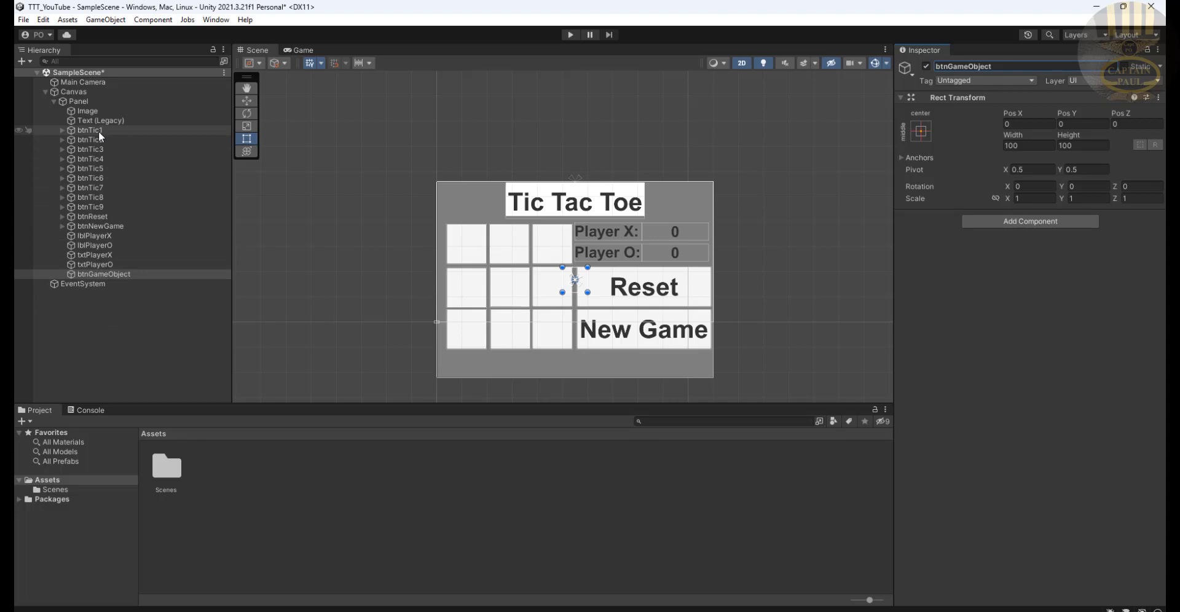
Move the nine tic cells btnTic1–btnTic9 into btnGameObject
click(88, 130)
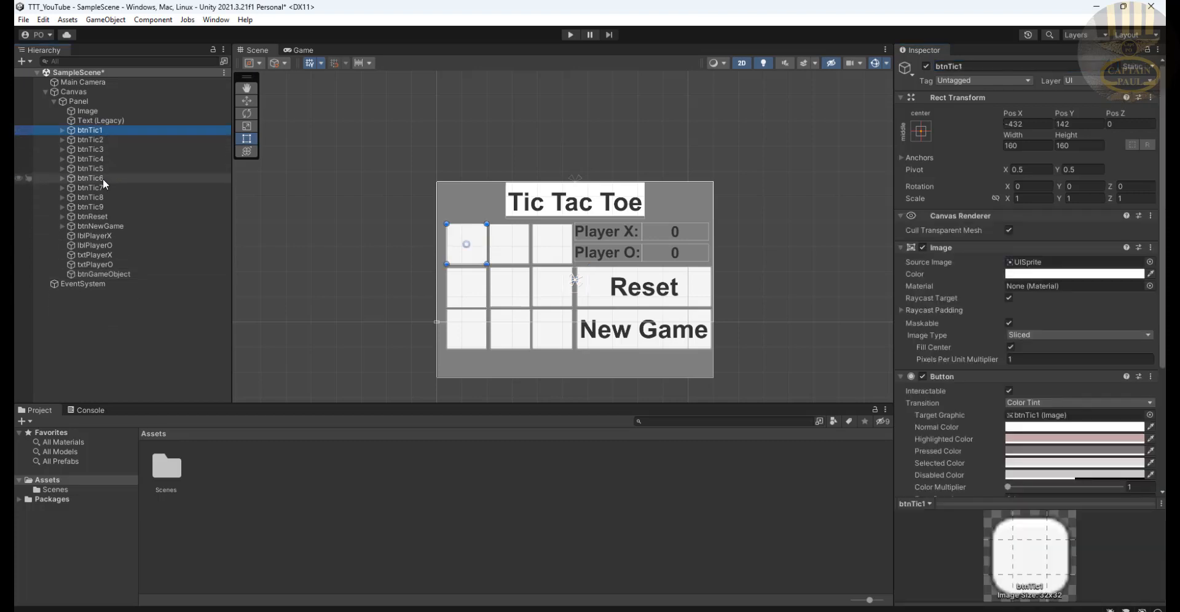
click(90, 206)
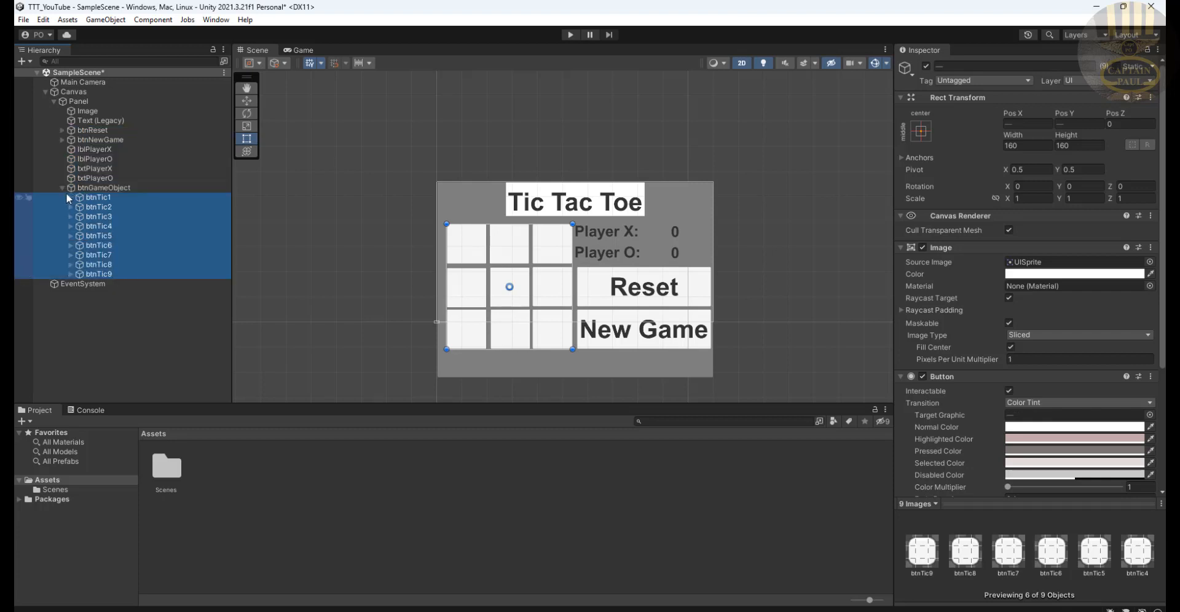
click(63, 187)
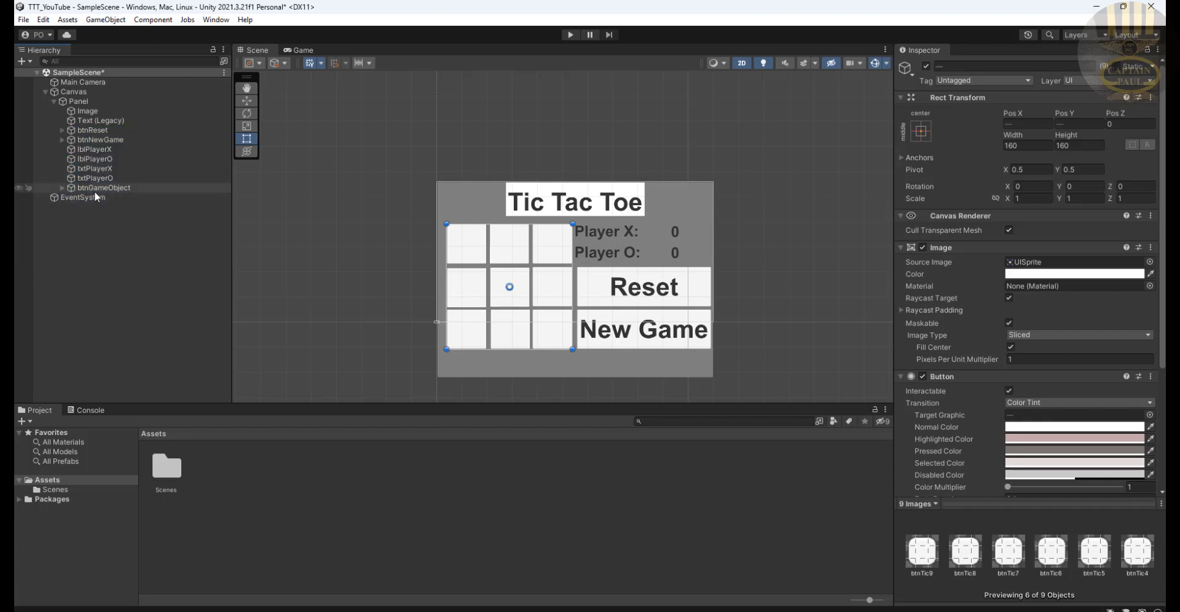
click(103, 187)
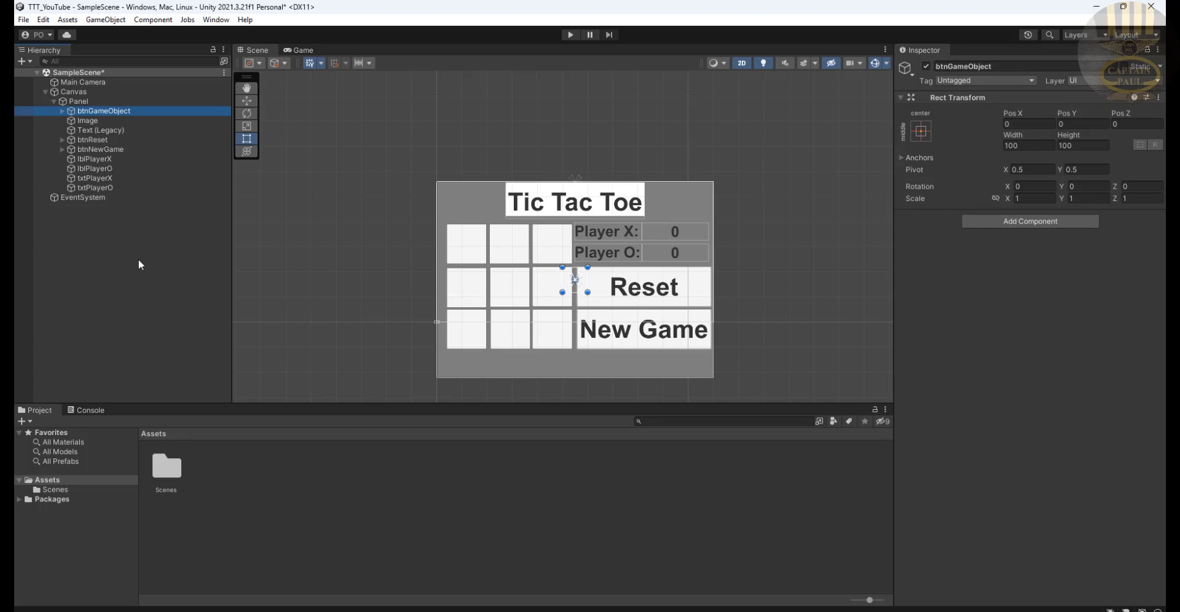
mouse_move(647, 292)
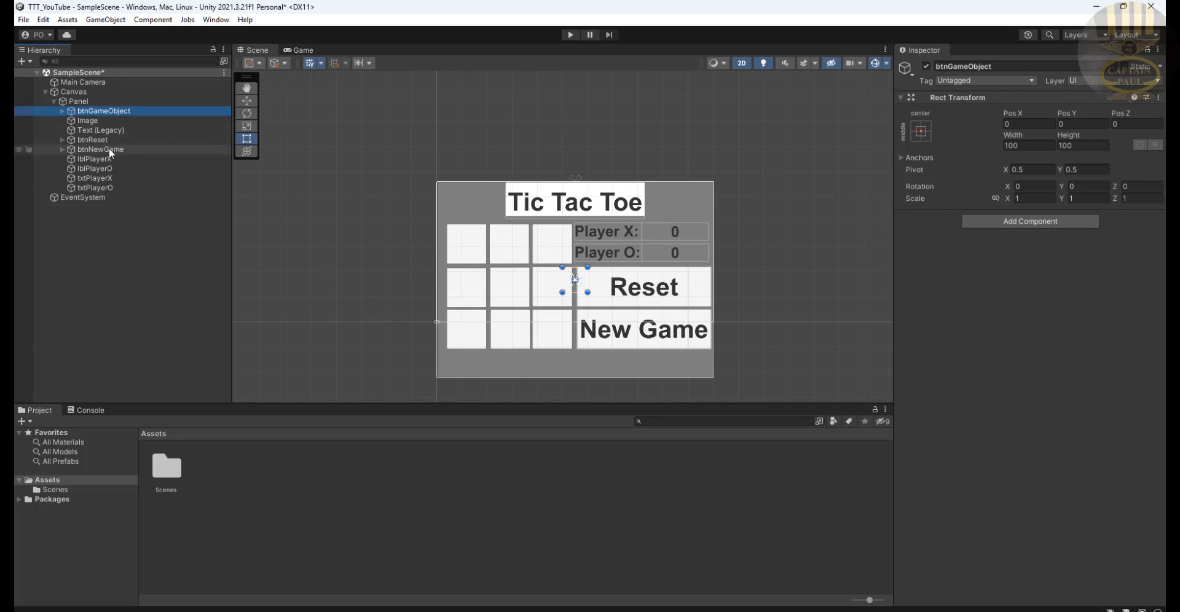
Put btnNewGame and btnReset inside btnGameObject and check the group
click(100, 150)
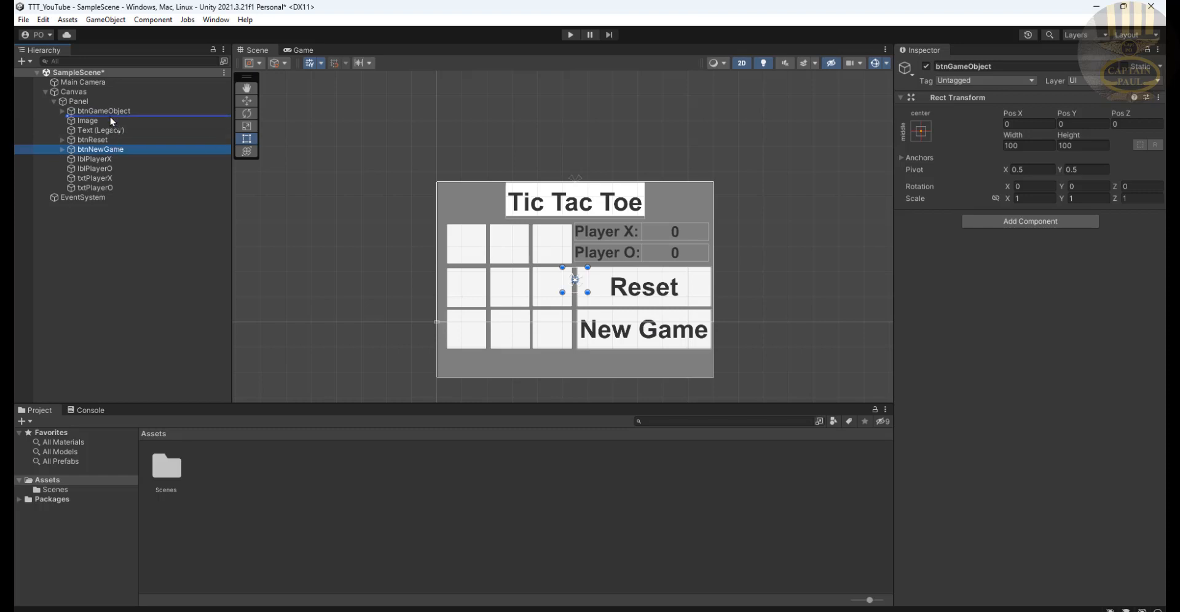
click(108, 206)
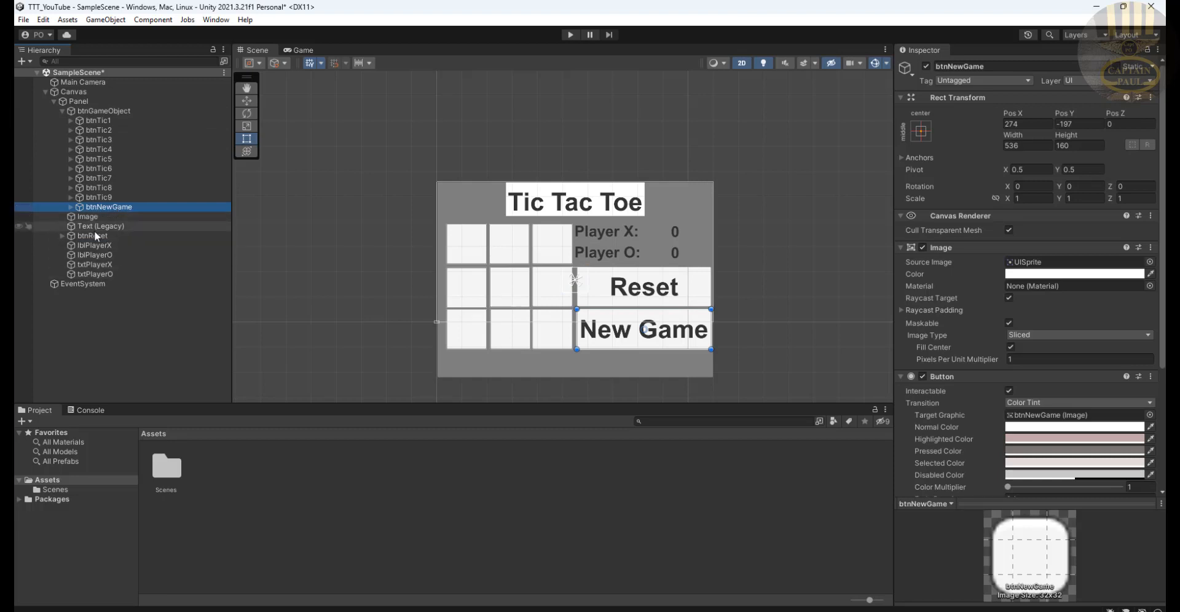
click(90, 235)
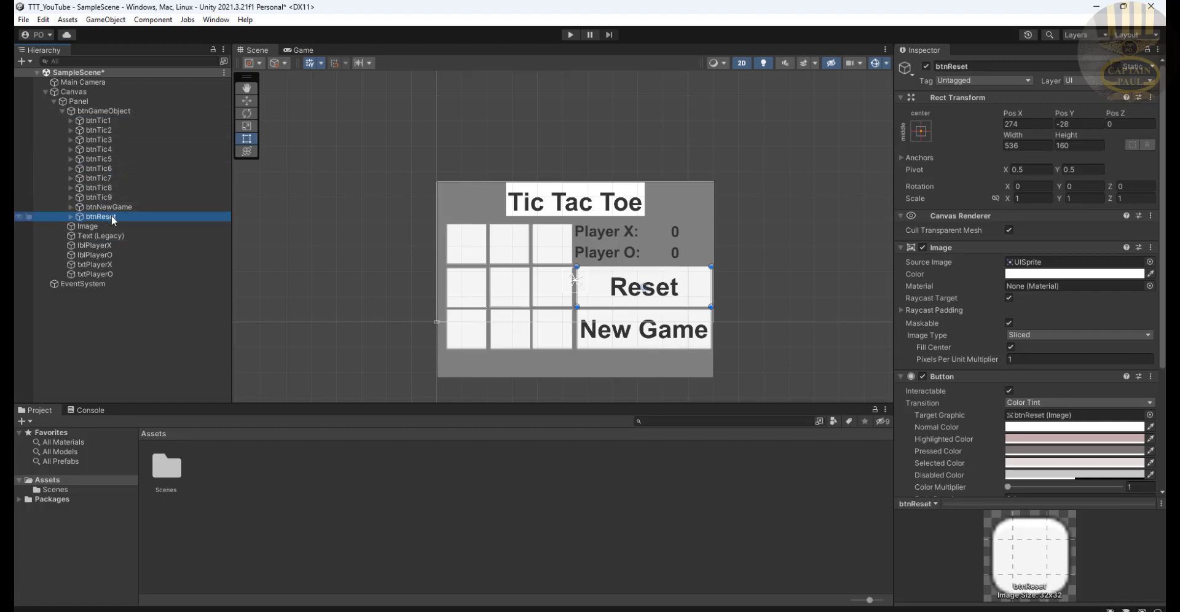
click(61, 111)
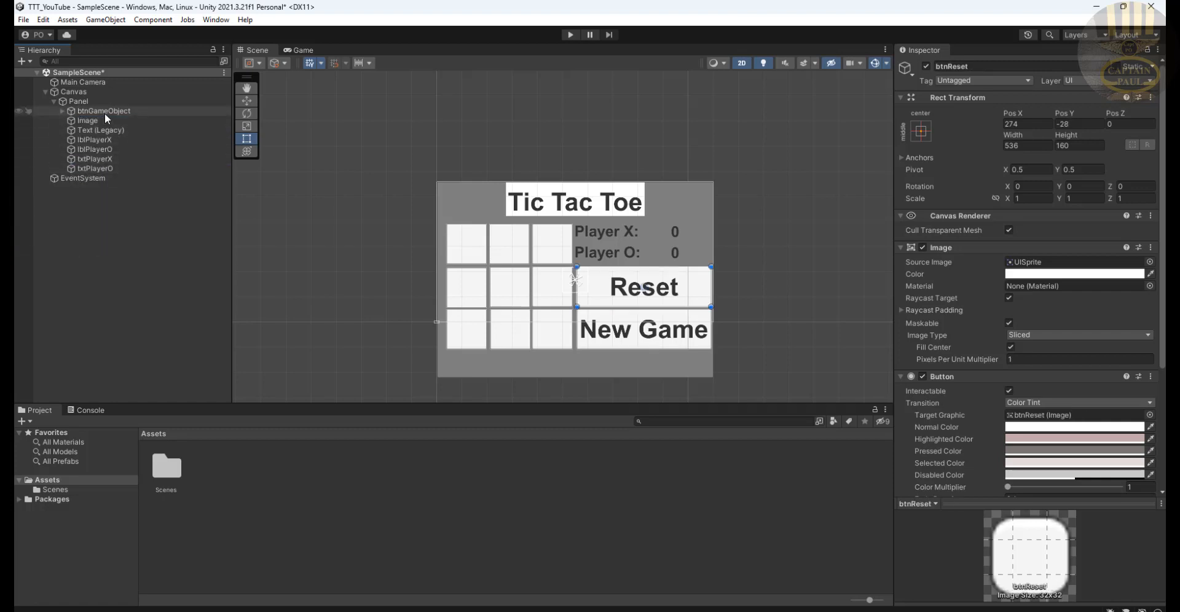
click(103, 111)
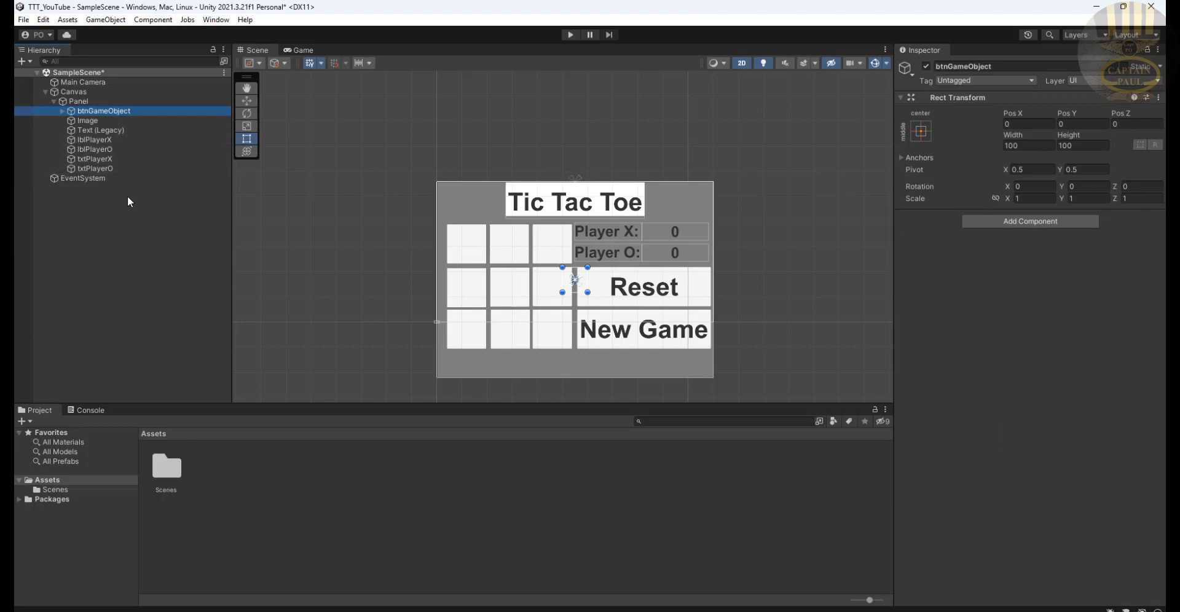
mouse_move(301, 294)
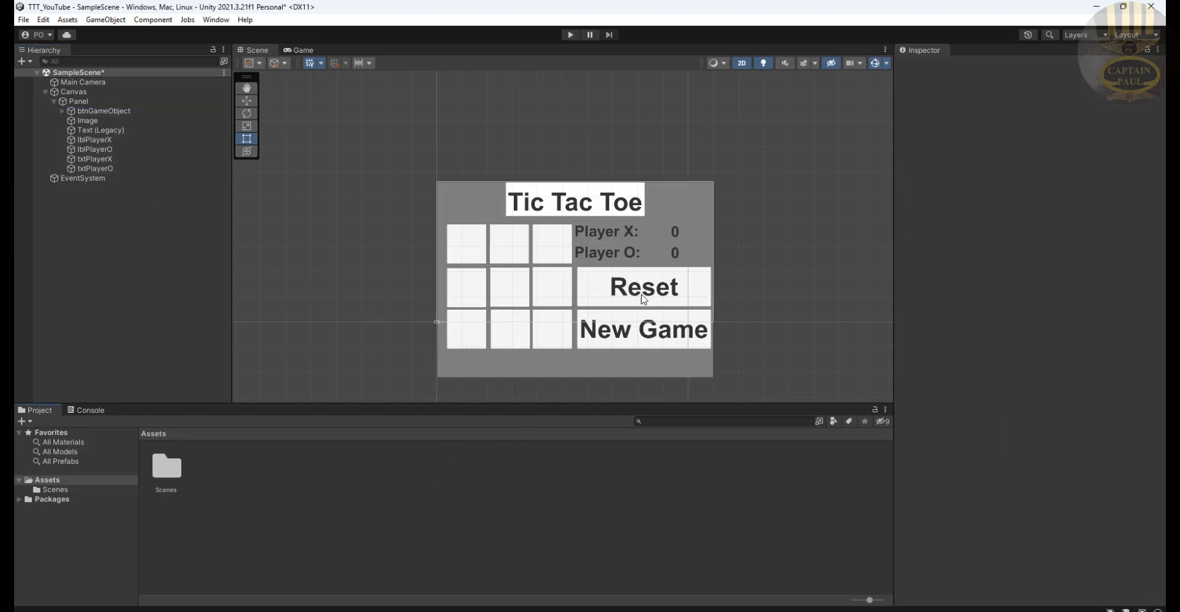
mouse_move(577, 56)
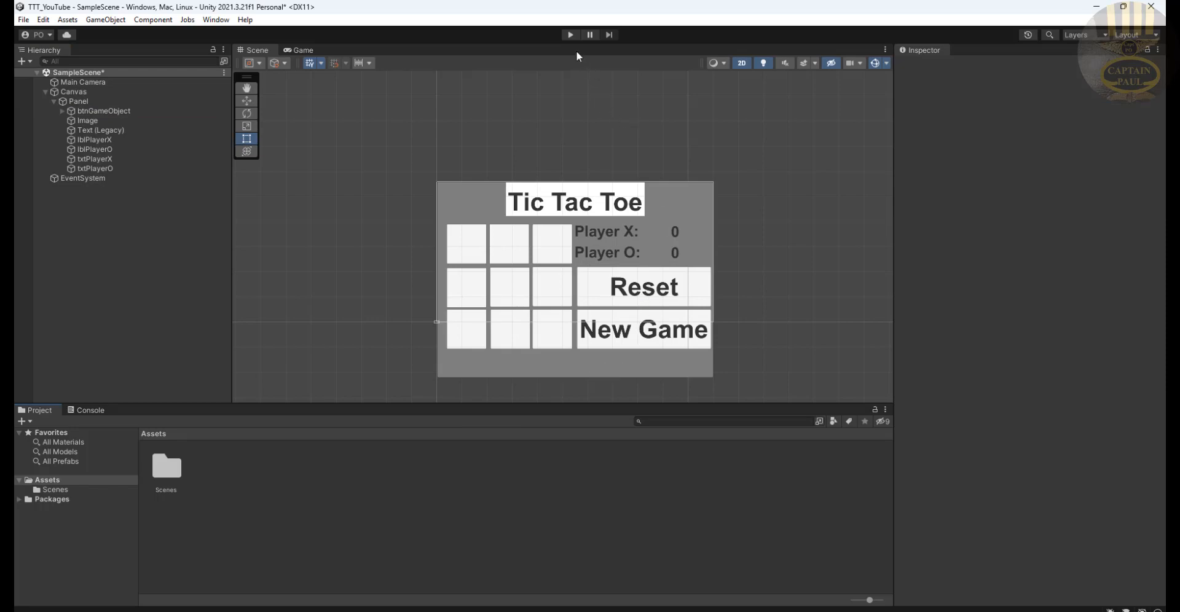
Launch a play test of the board with its grouped buttons
click(570, 35)
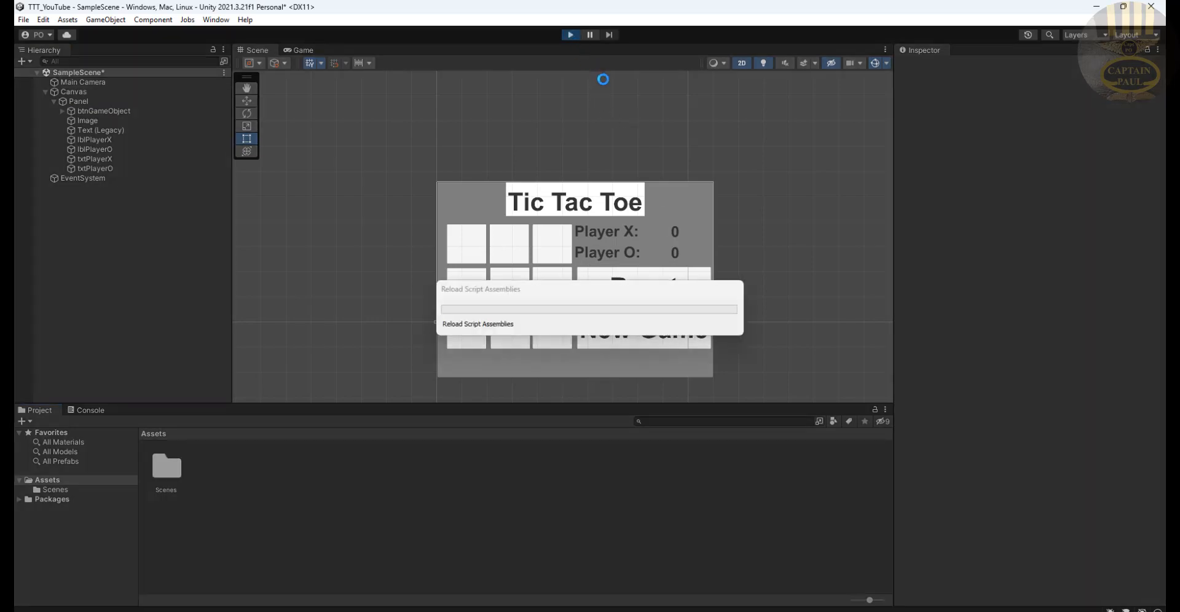